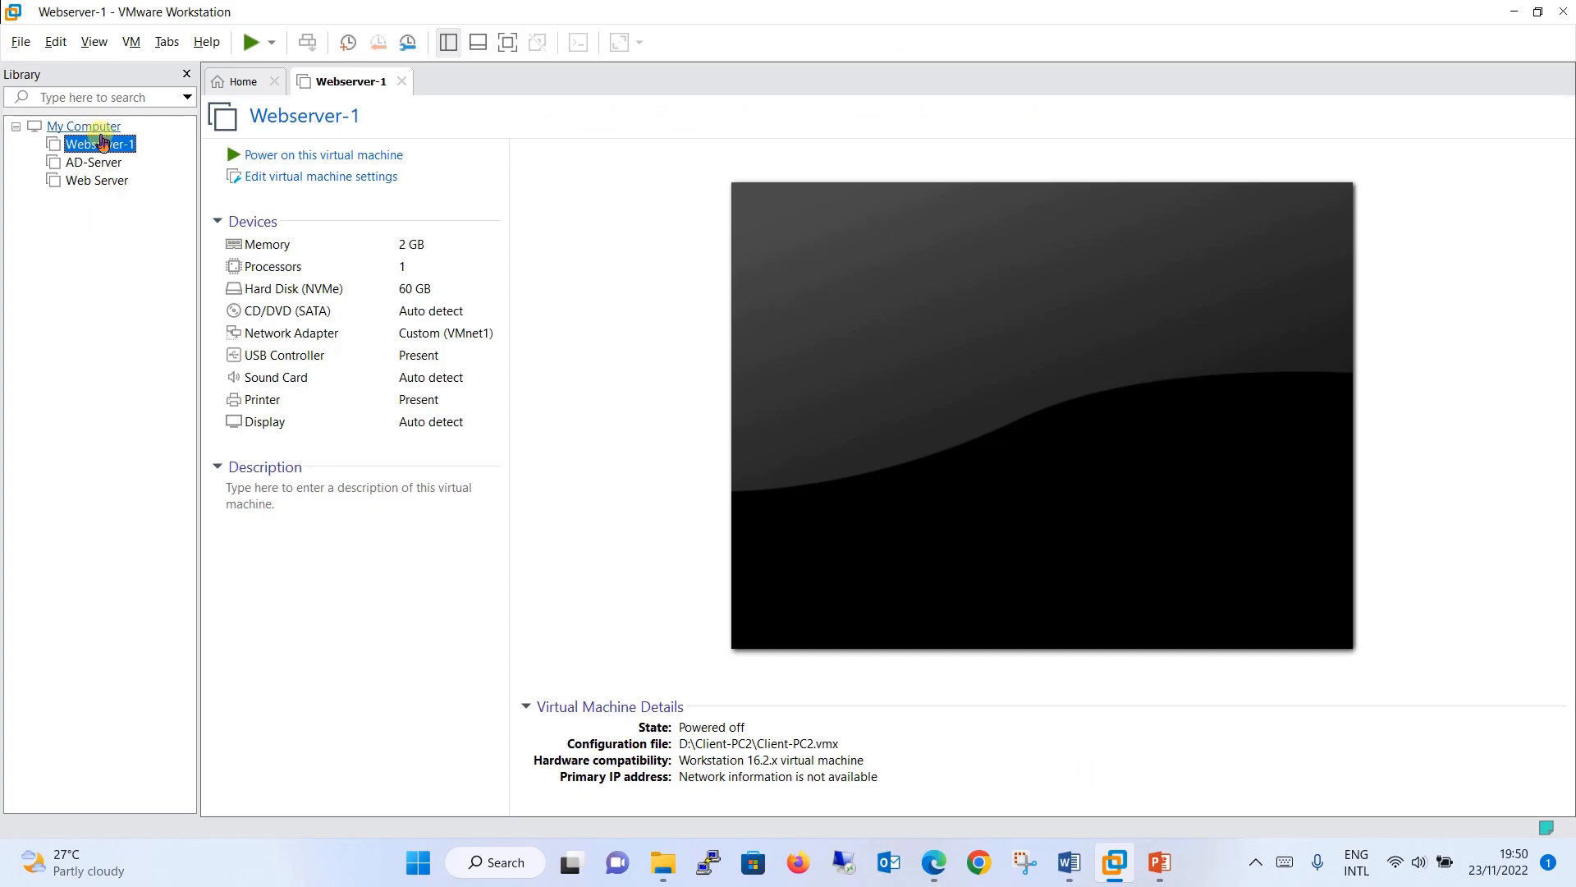
pyautogui.moveTo(95, 145)
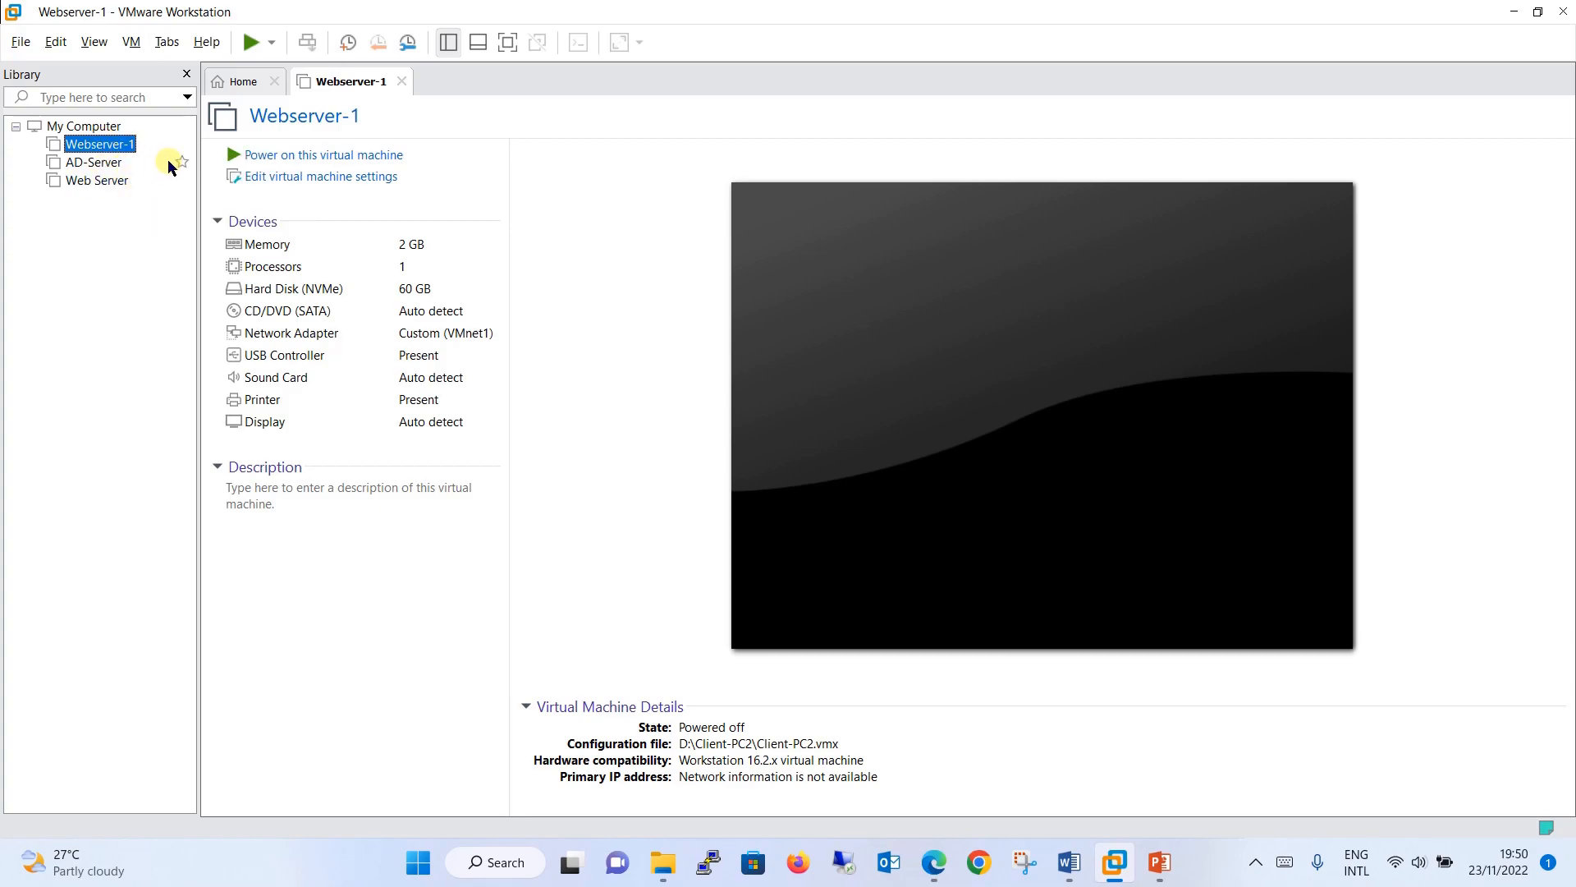
pyautogui.moveTo(110, 144)
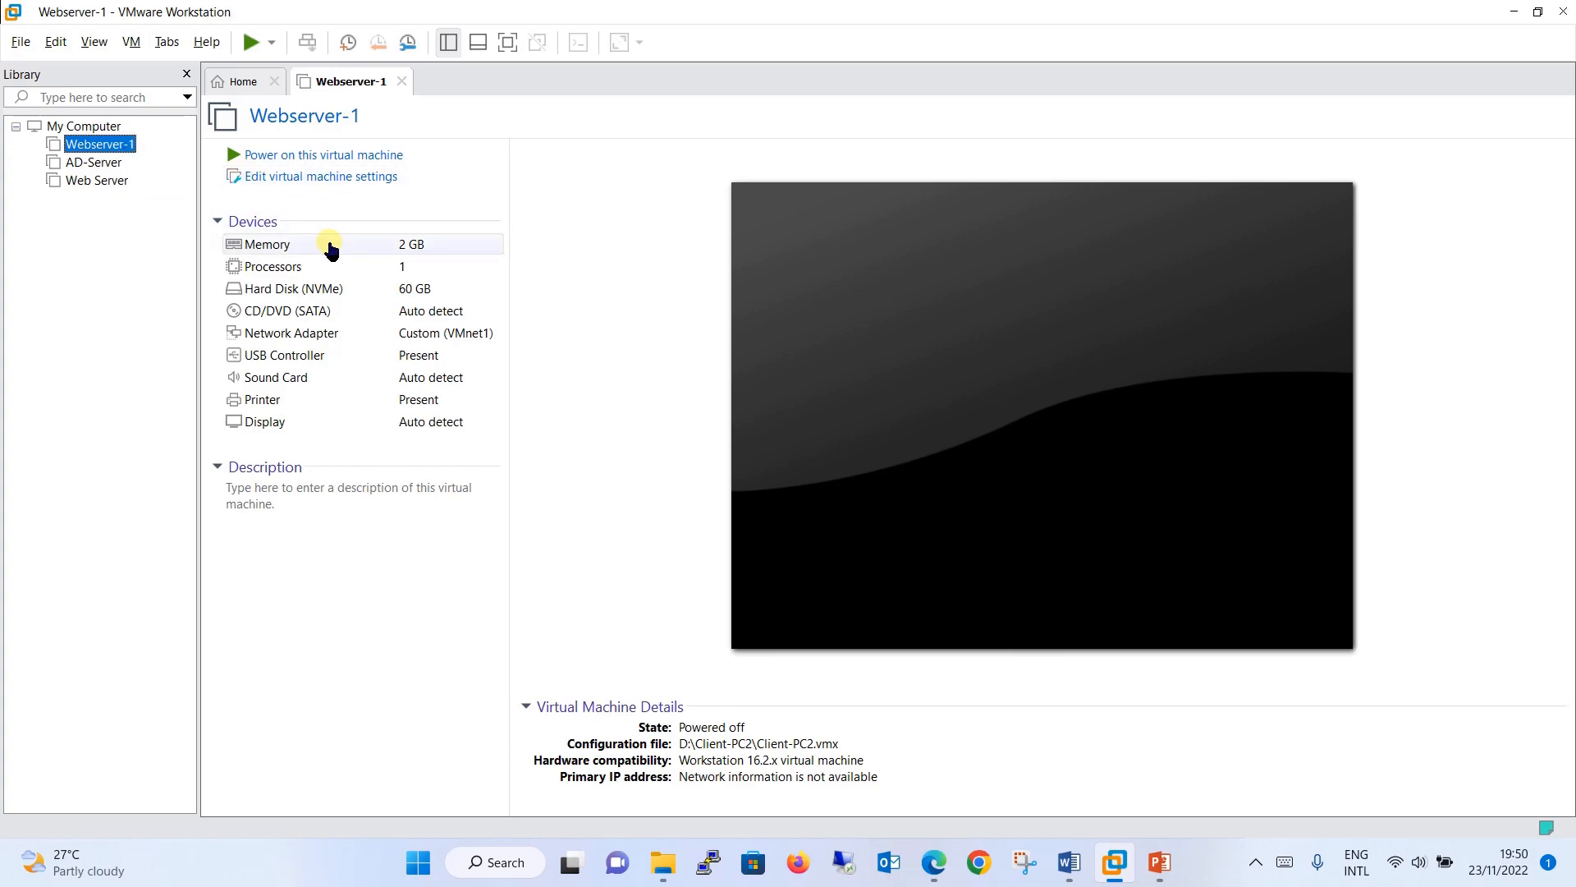
pyautogui.moveTo(322, 289)
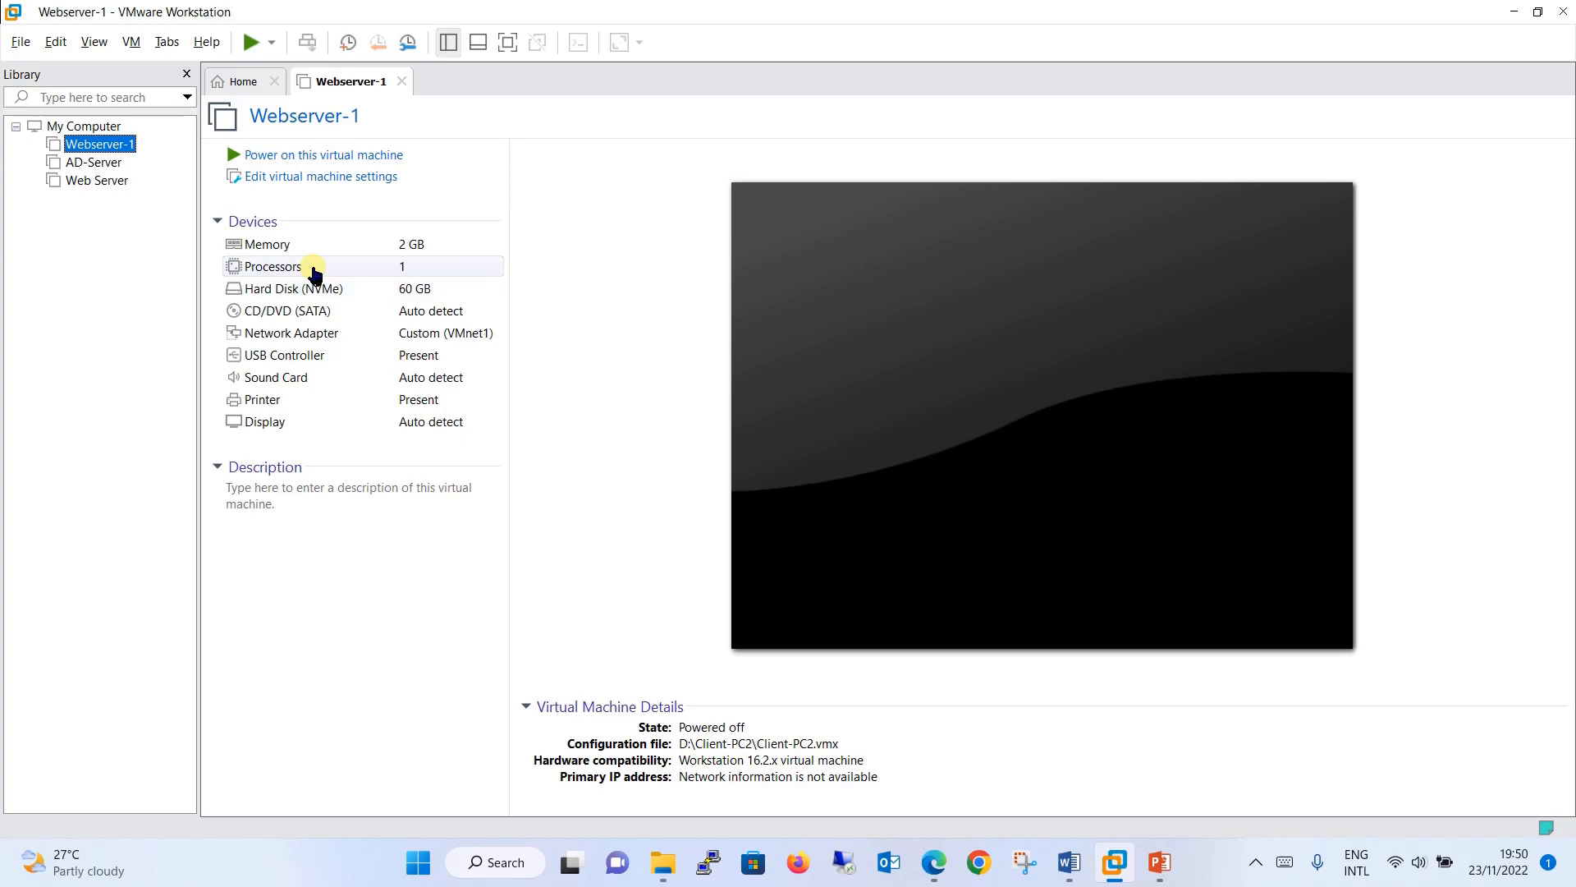
pyautogui.moveTo(390, 333)
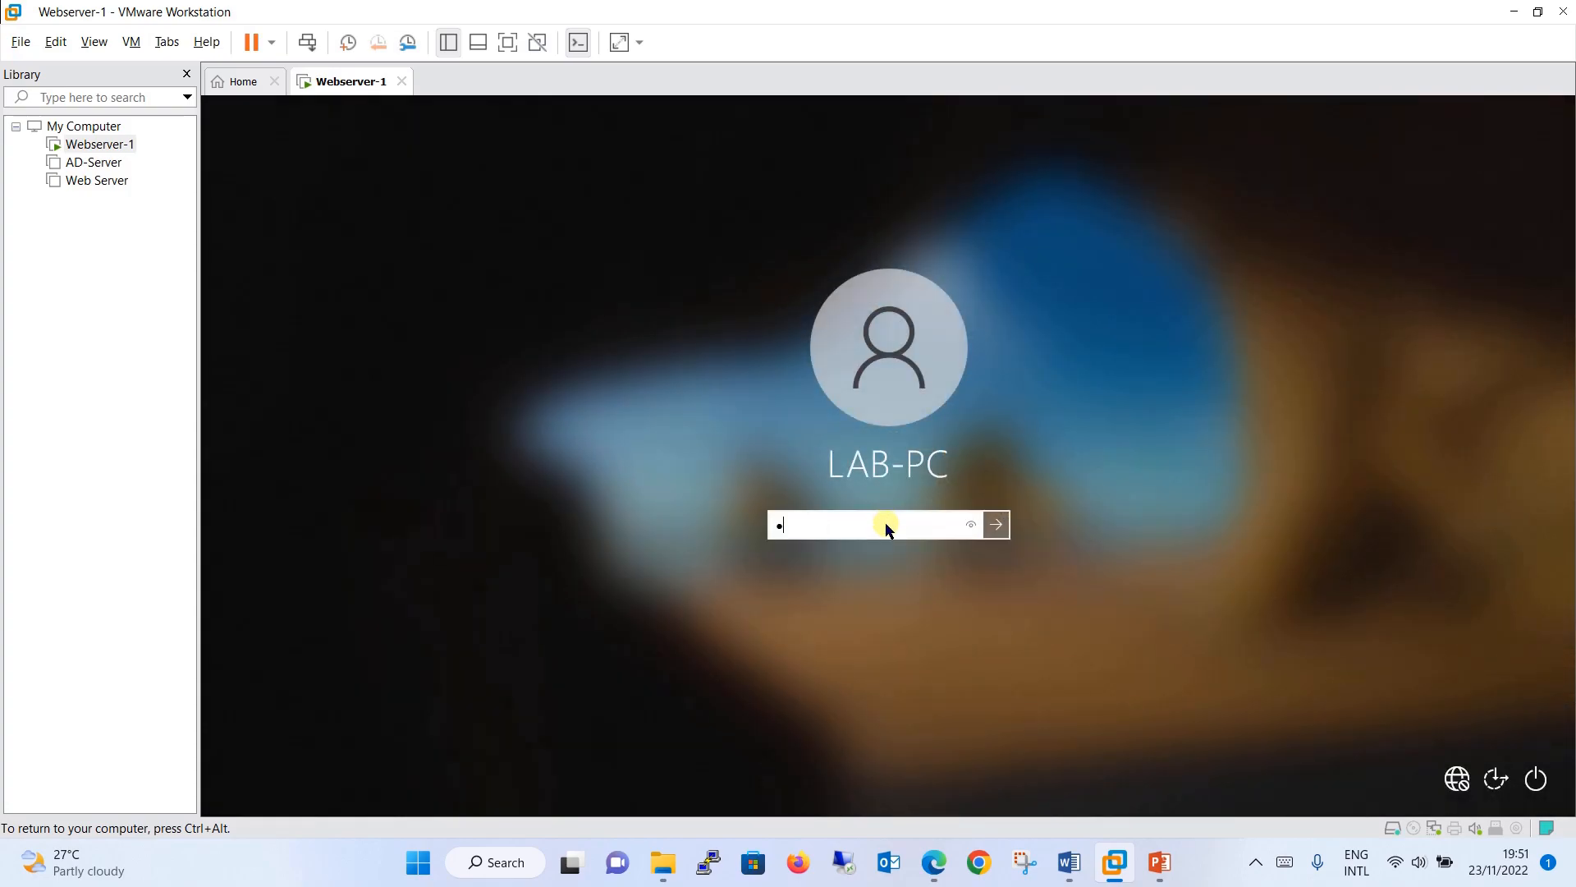
# - Enter the account password and sign in to Webserver-1 at the LAB-PC login screen
pyautogui.write('password')
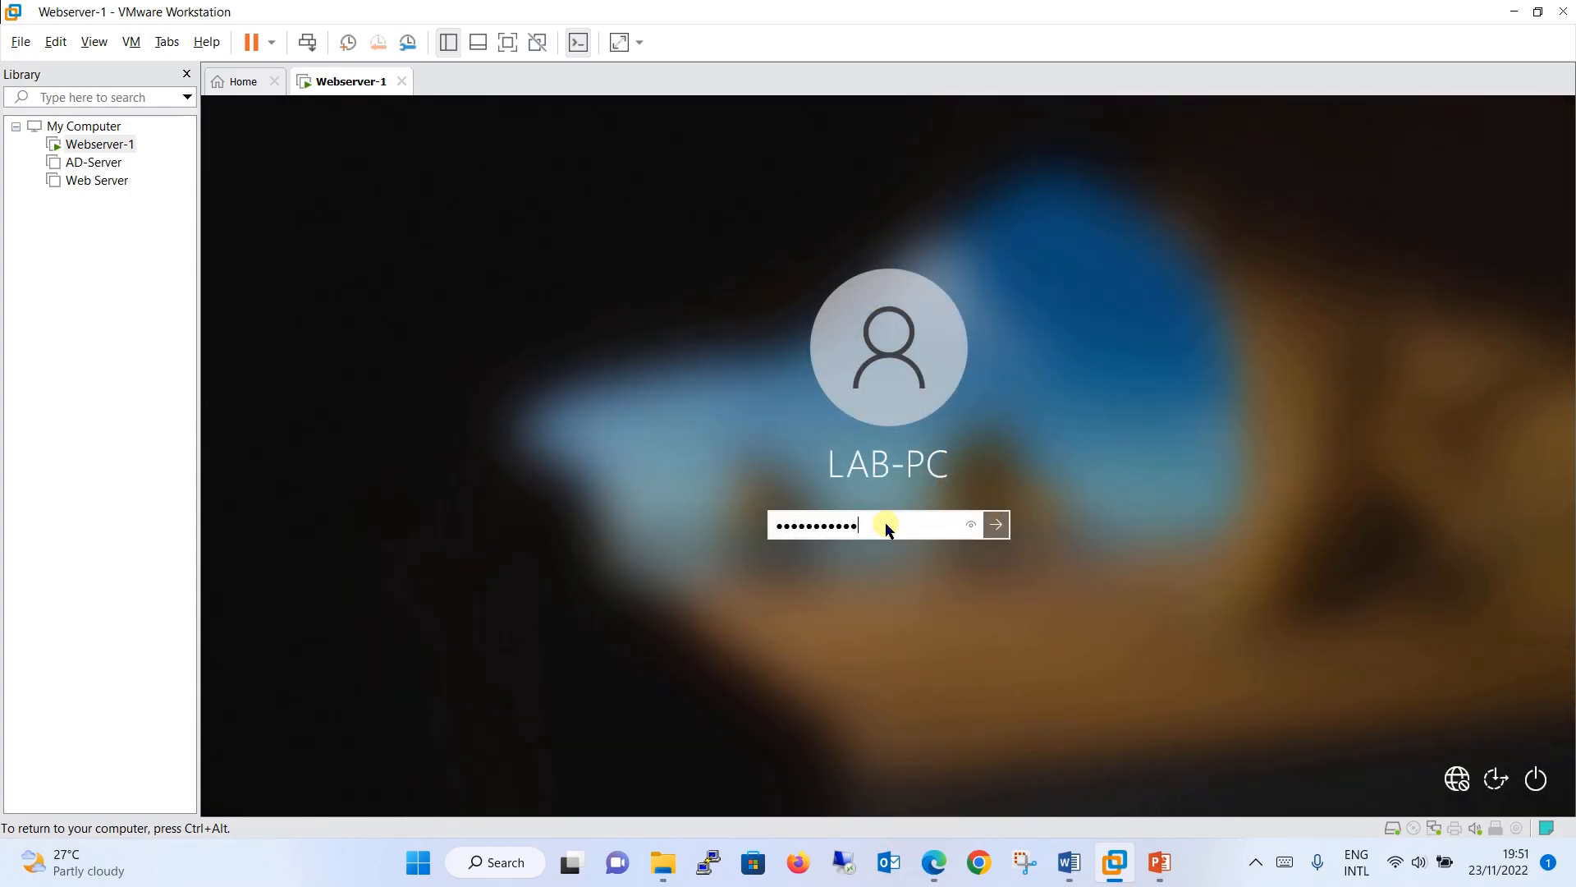
pyautogui.click(995, 525)
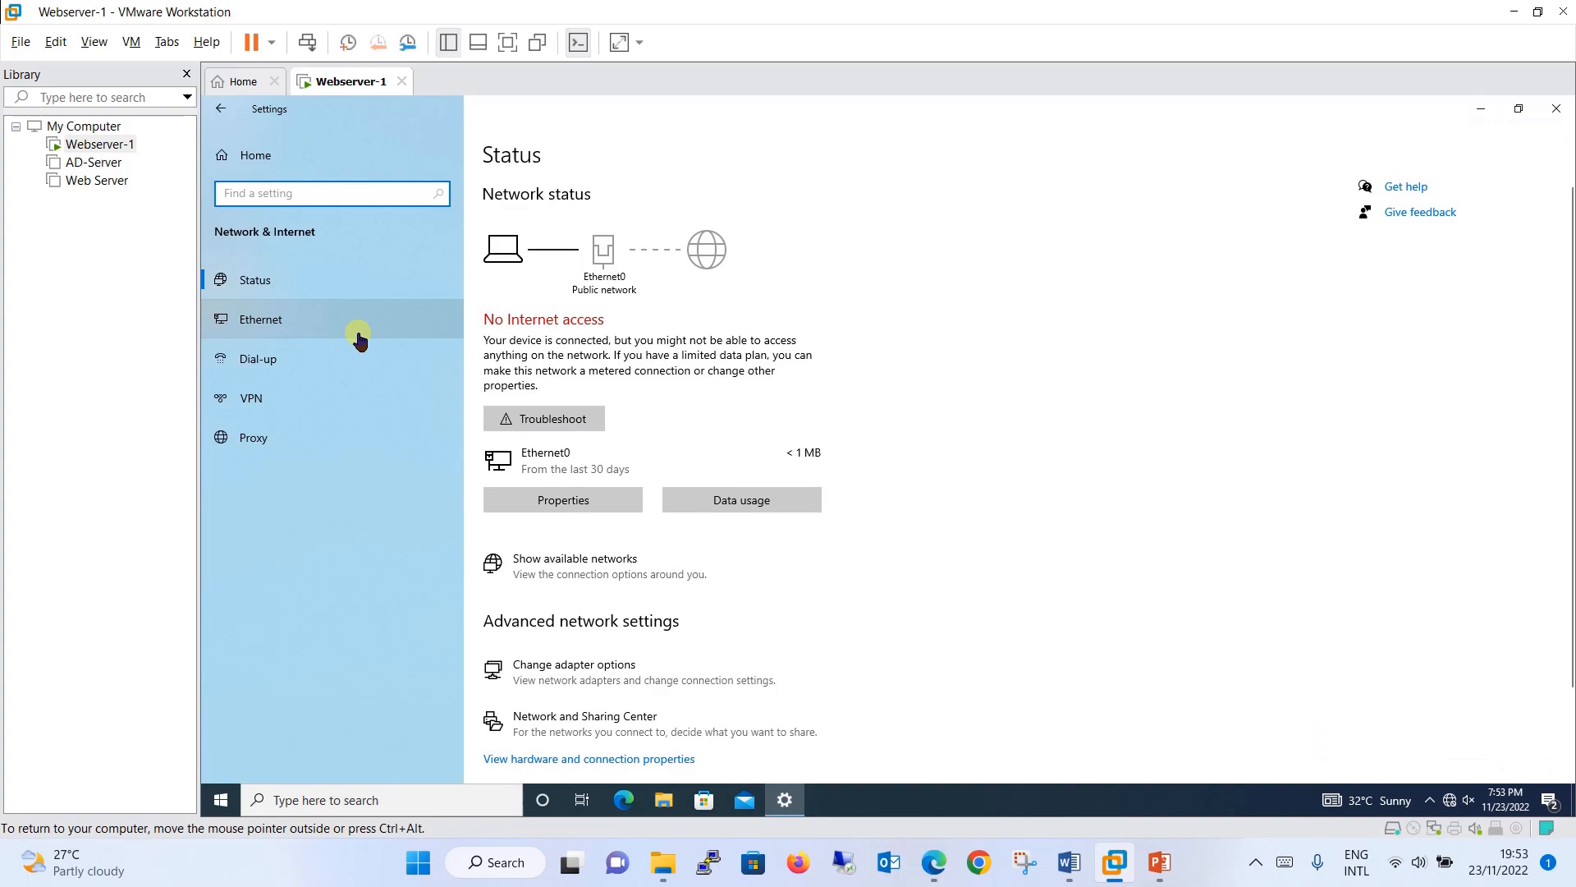
# - Reach the IPv4 properties of the Ethernet0 adapter from the Ethernet settings
pyautogui.click(259, 319)
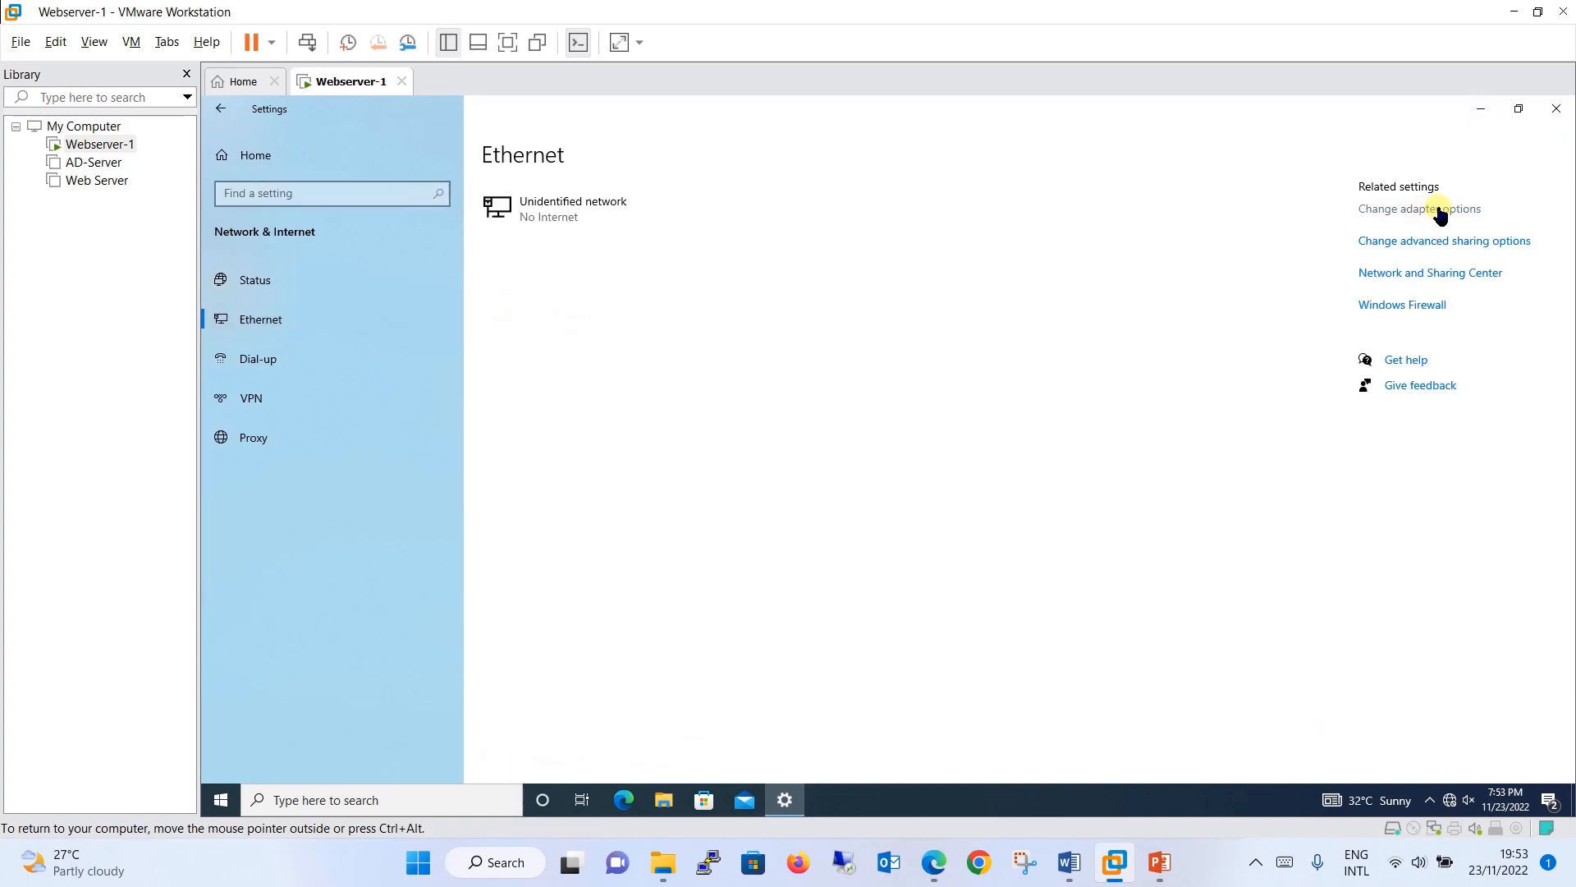
pyautogui.click(1419, 208)
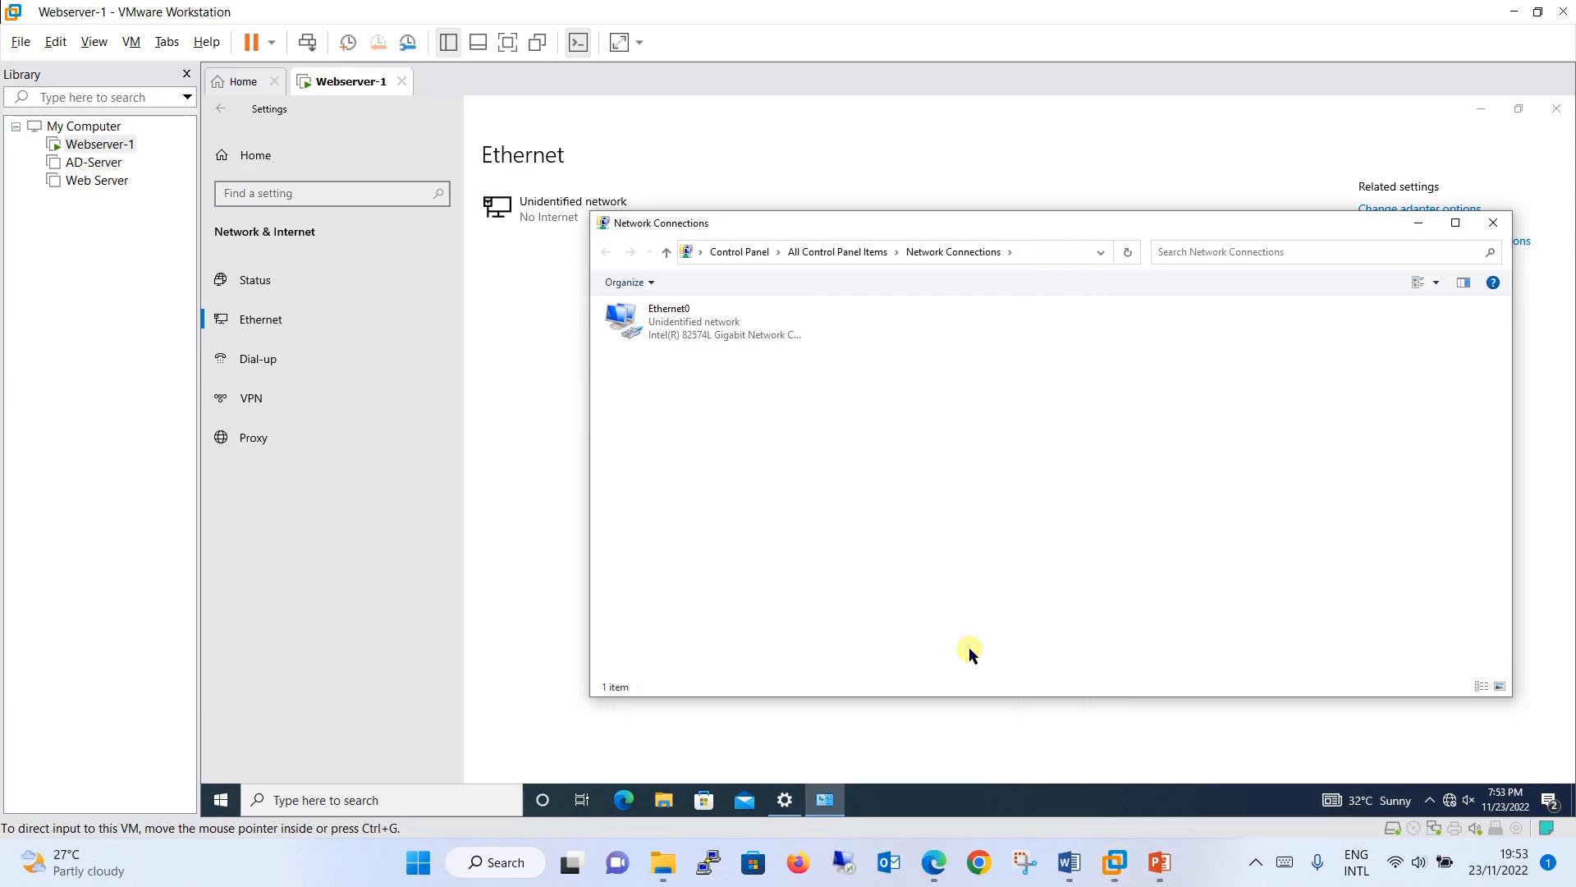
pyautogui.click(705, 322)
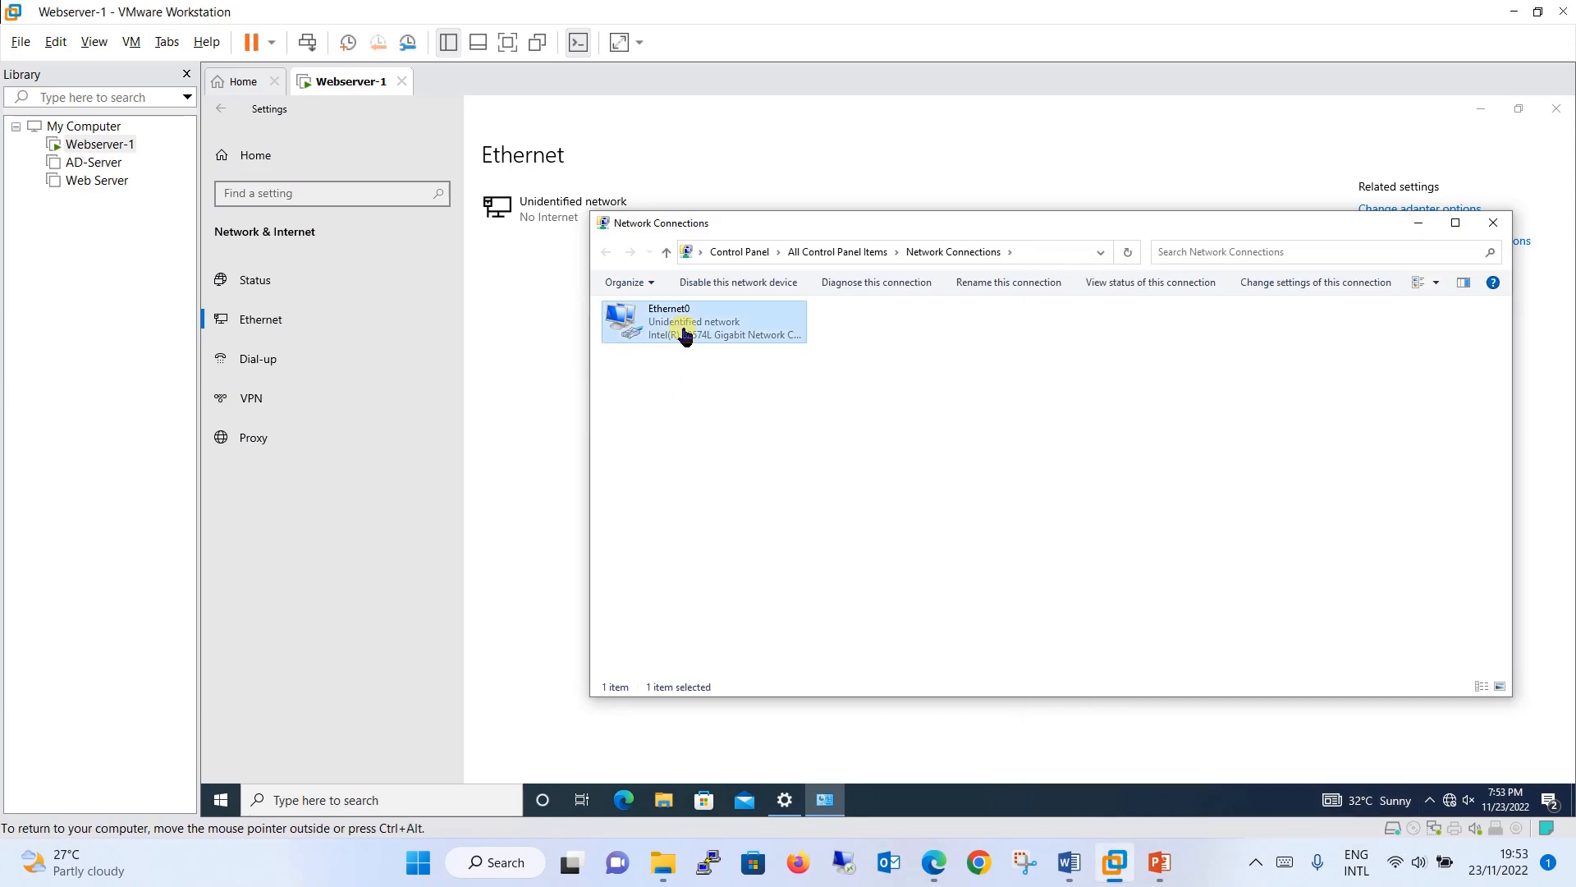
pyautogui.doubleClick(704, 322)
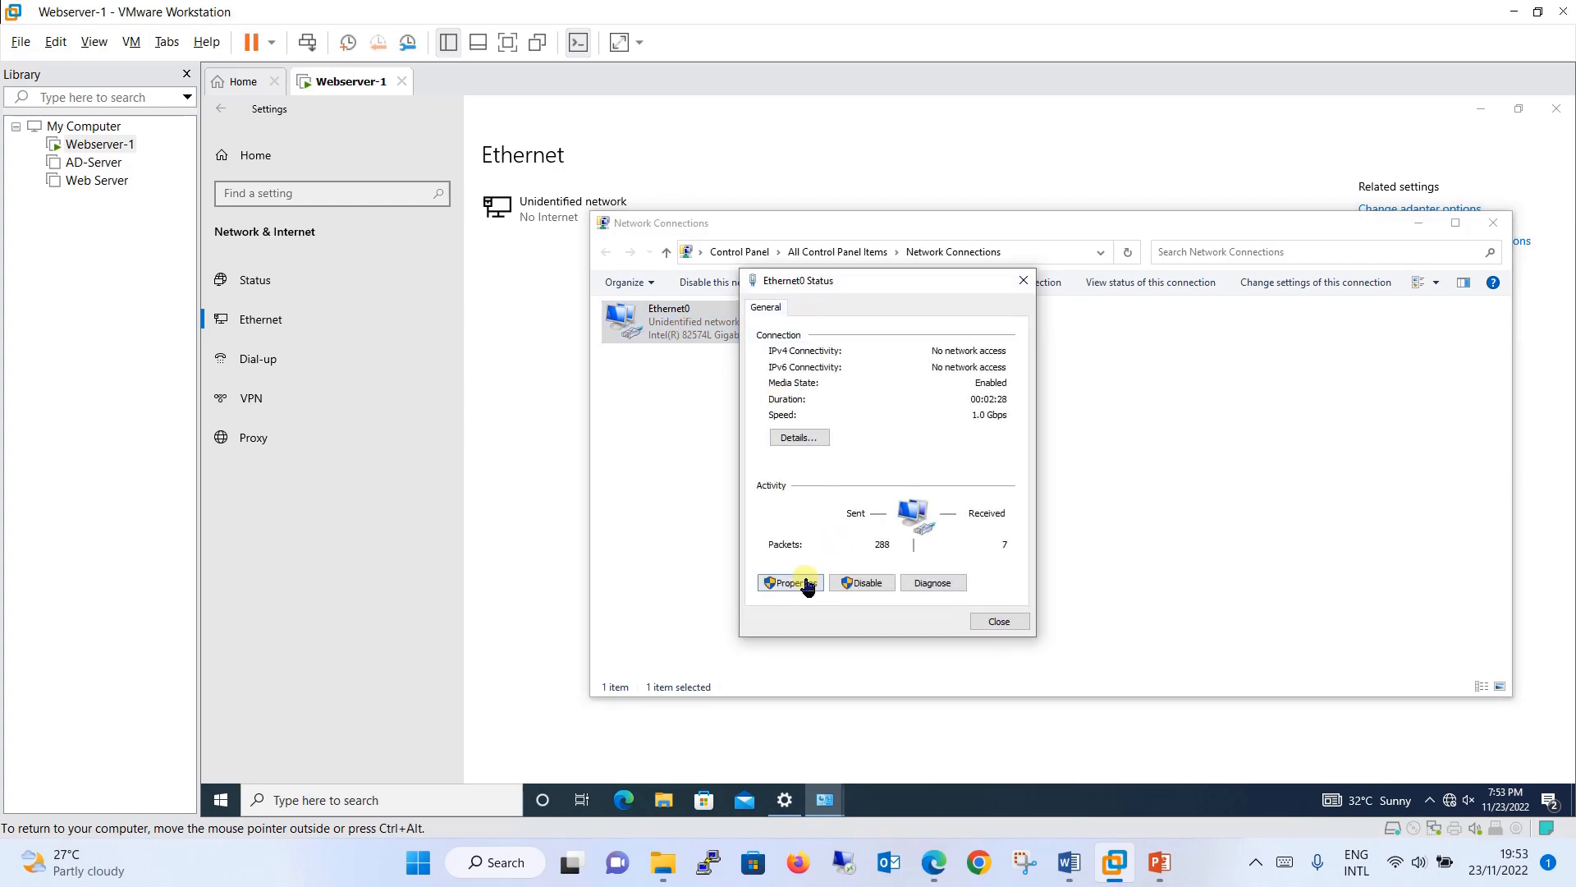
pyautogui.click(788, 583)
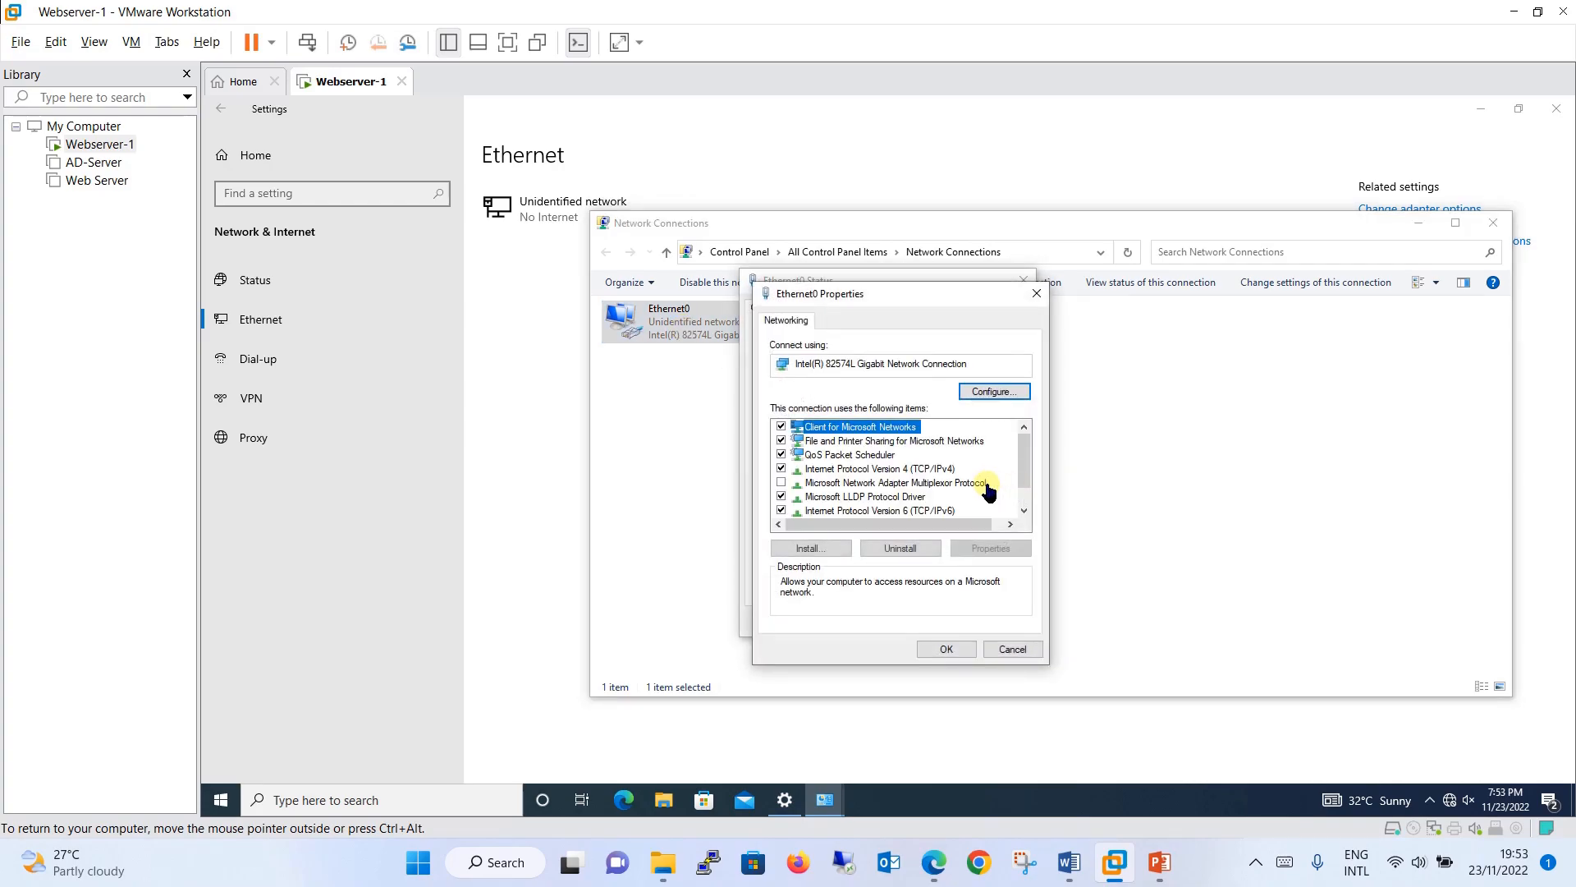
pyautogui.doubleClick(879, 468)
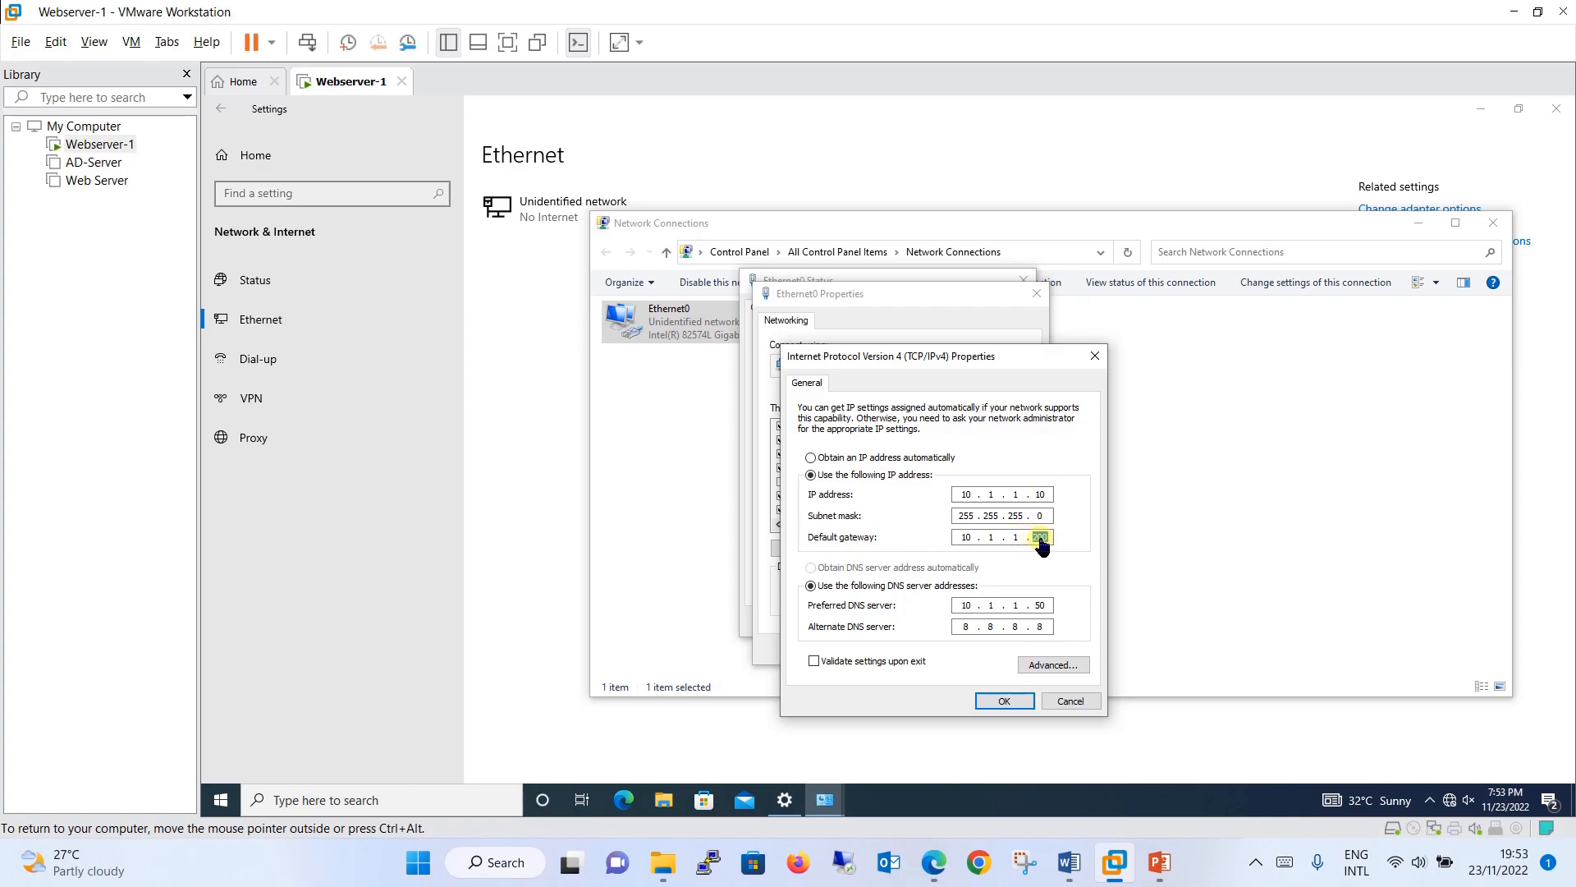
# - Set static IP 10.1.1.10, mask 255.255.255.0, gateway 10.1.1.100 with no DNS, and apply it
pyautogui.write('100')
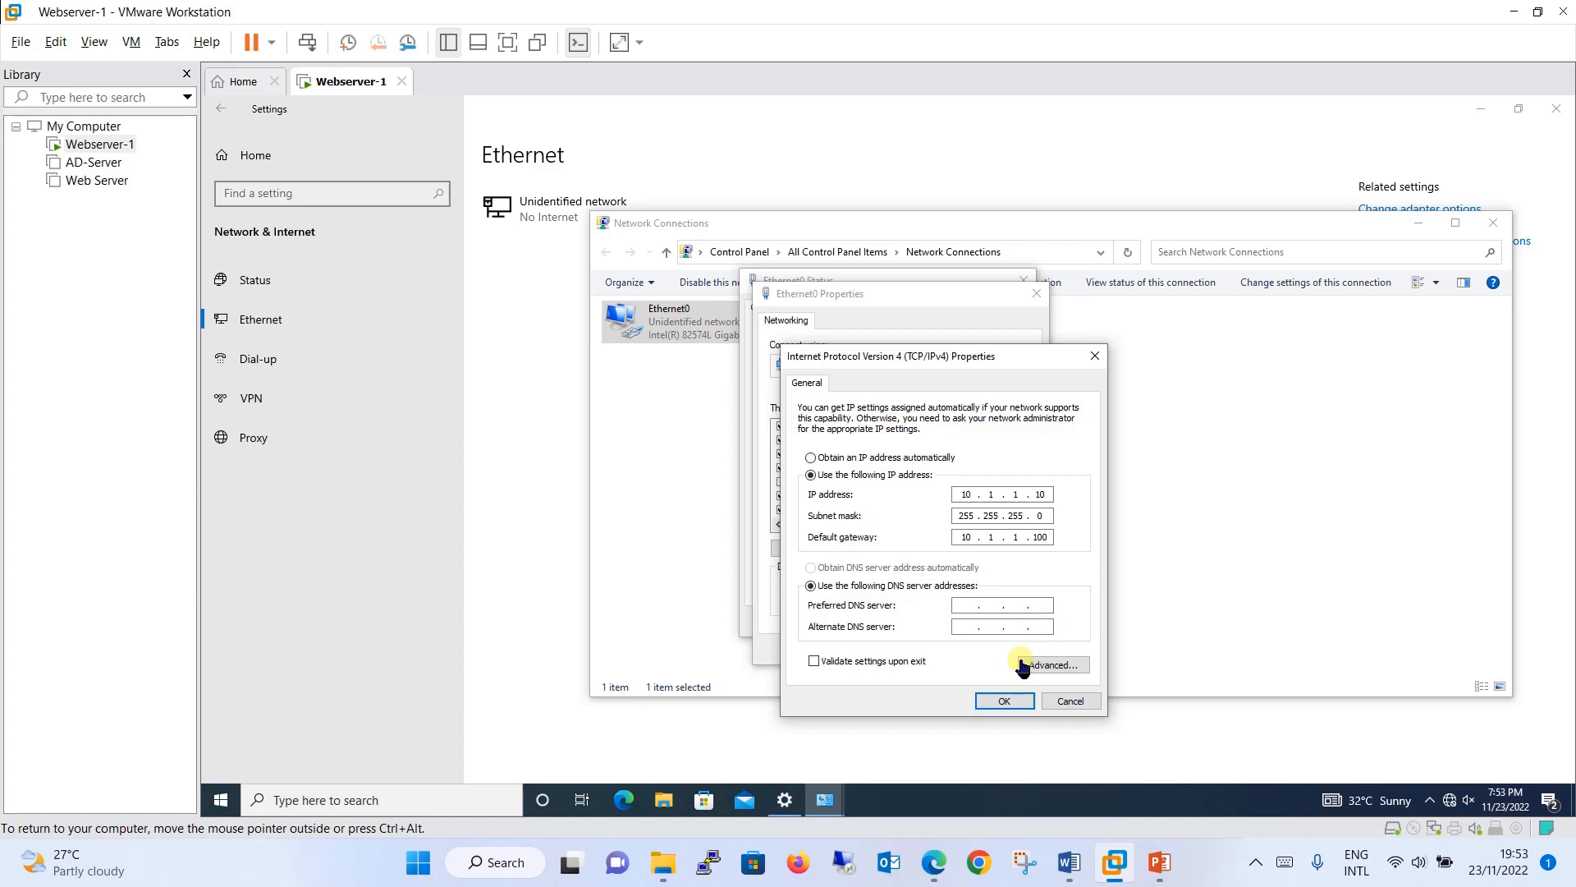
pyautogui.click(1003, 701)
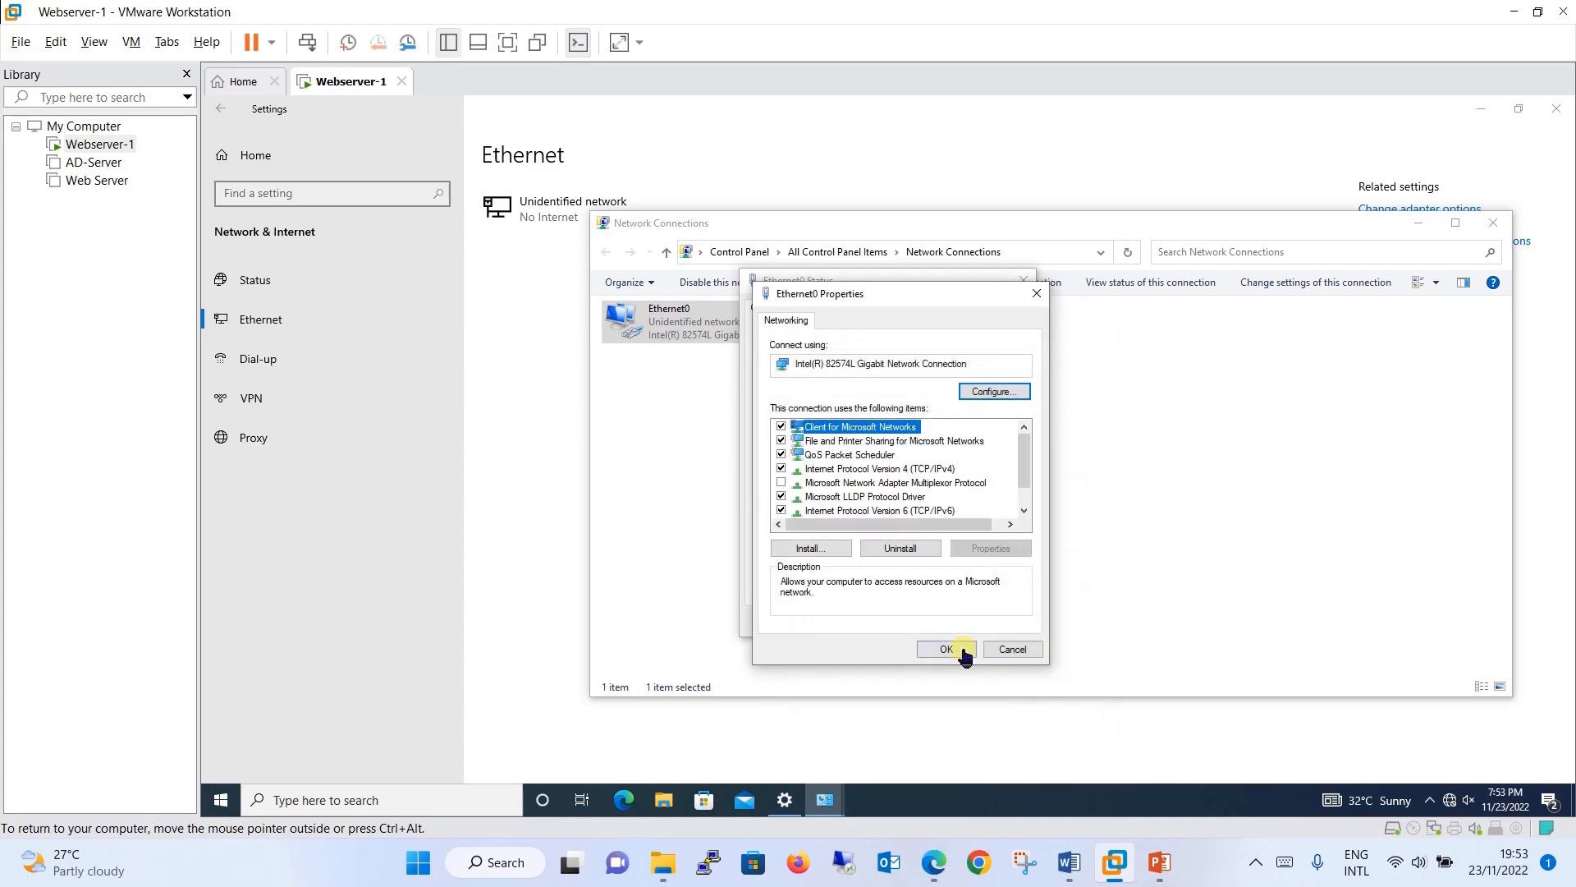
pyautogui.click(946, 649)
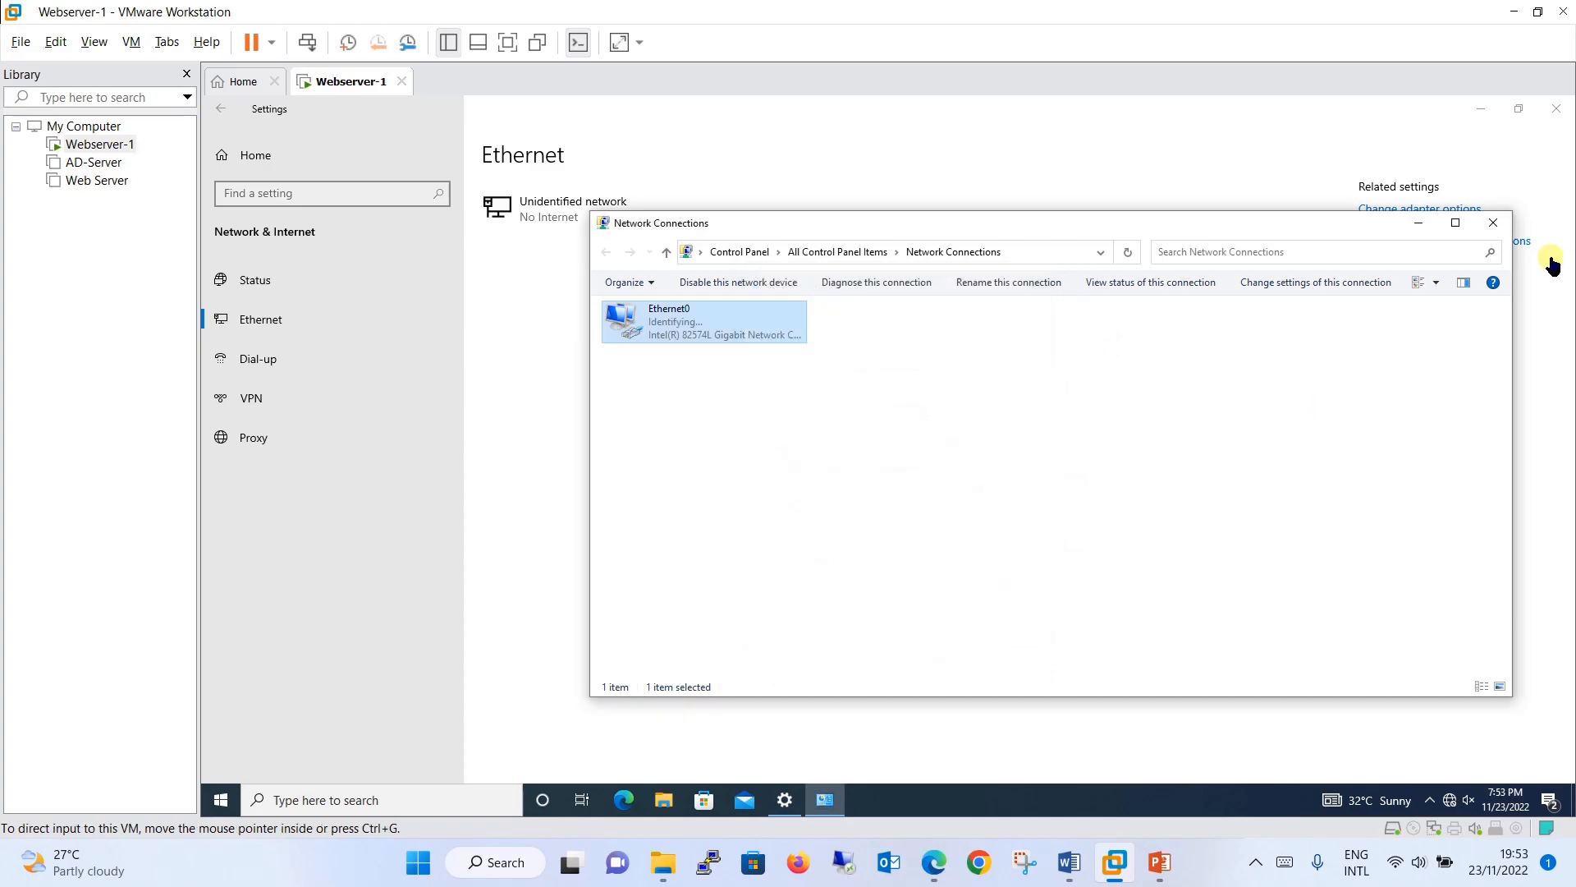
pyautogui.click(1492, 222)
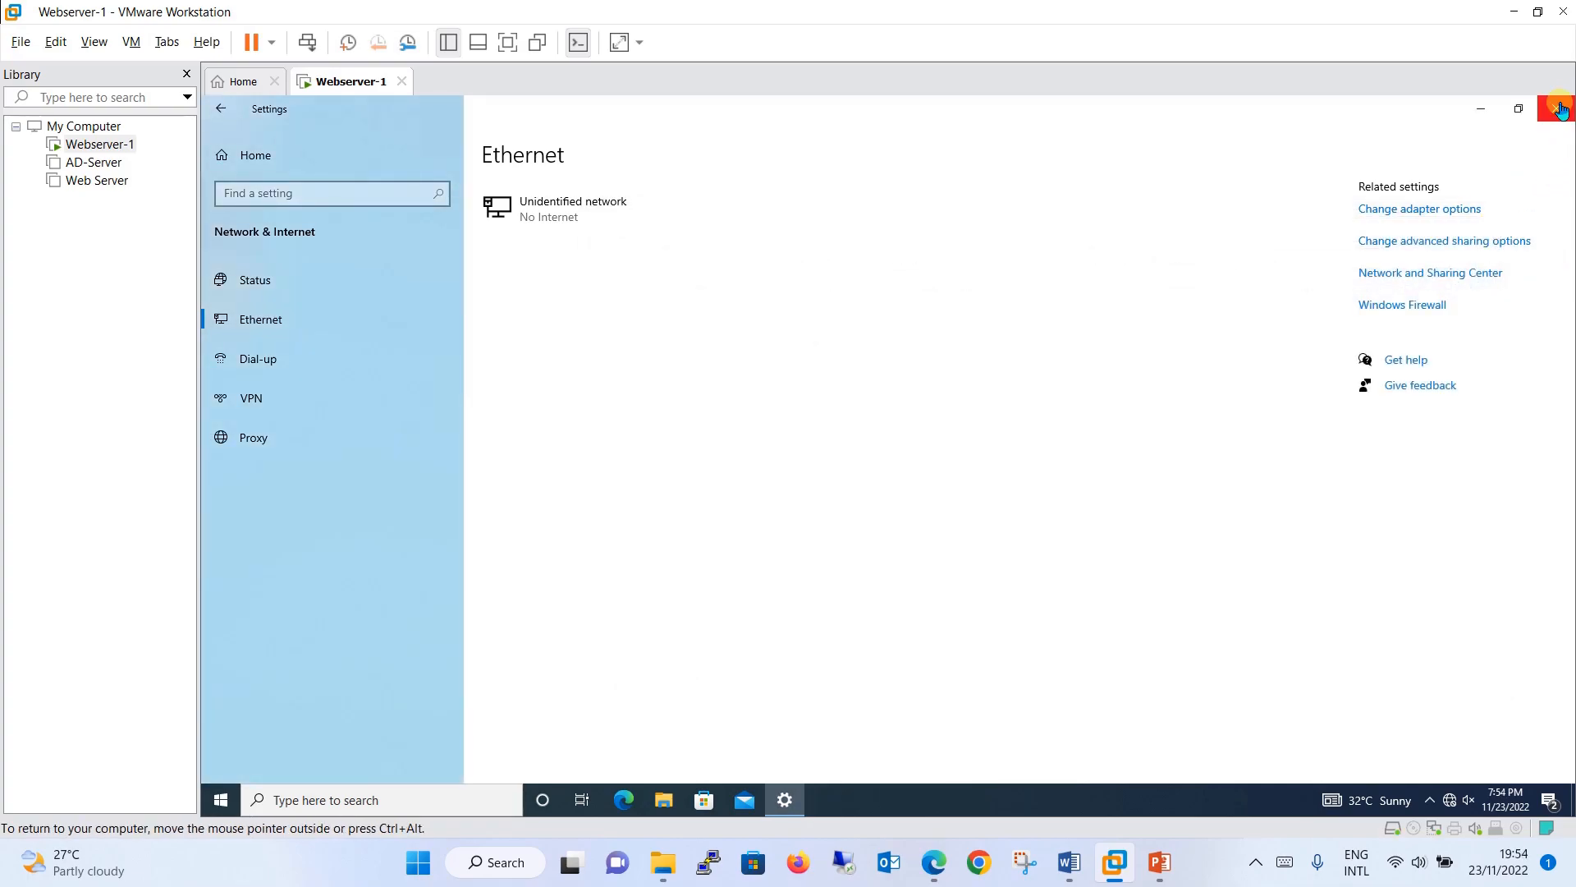
# - Close Settings and launch Control Panel from a taskbar search for 'Control Panel'
pyautogui.click(1560, 108)
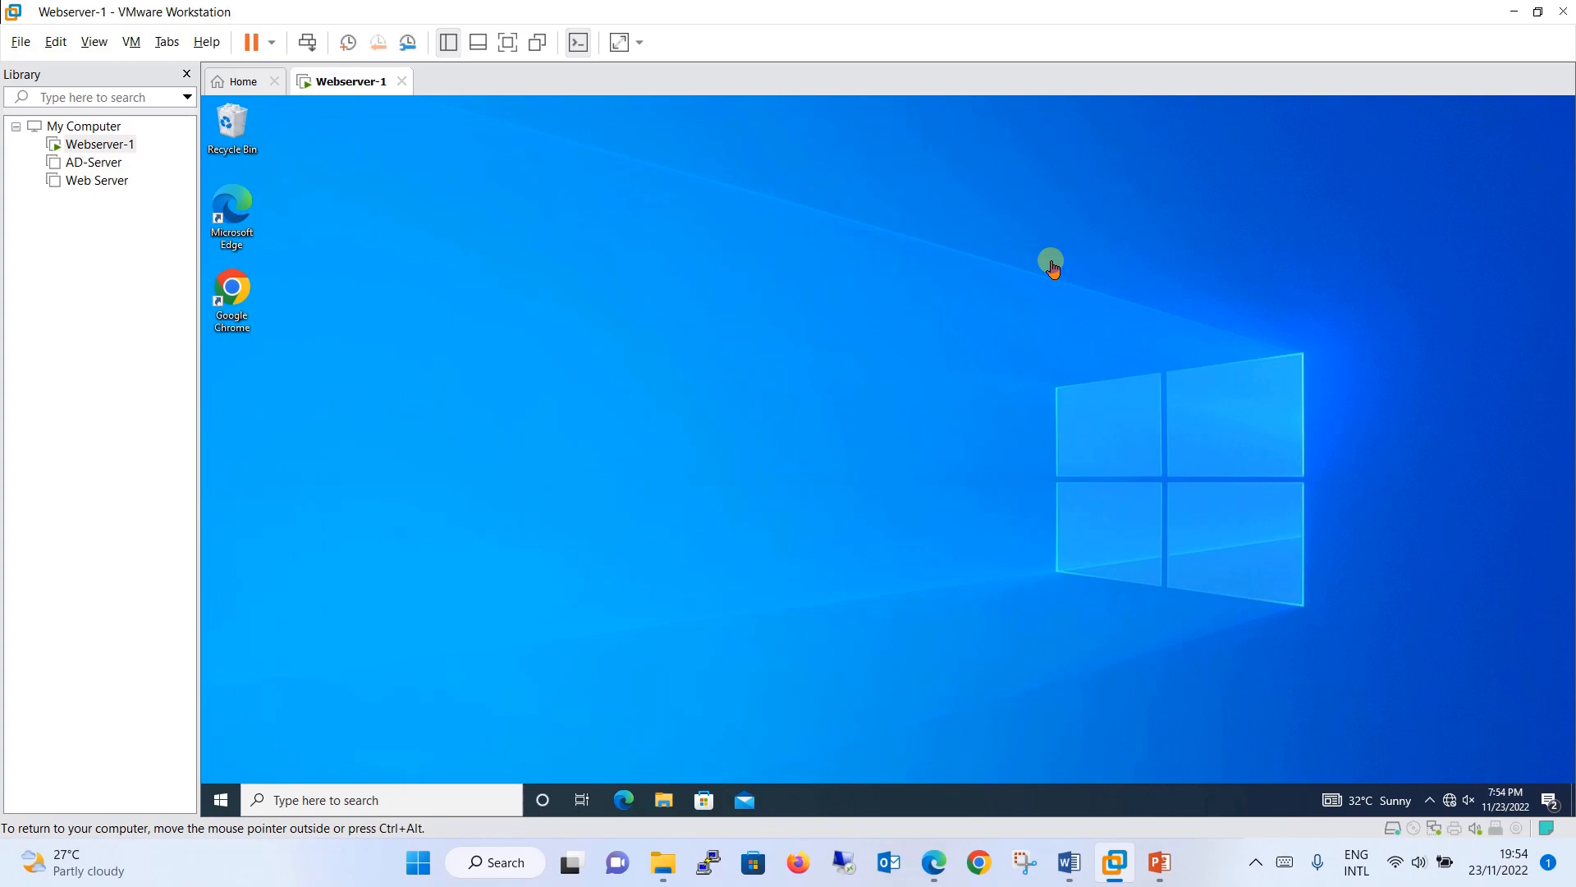
pyautogui.moveTo(235, 775)
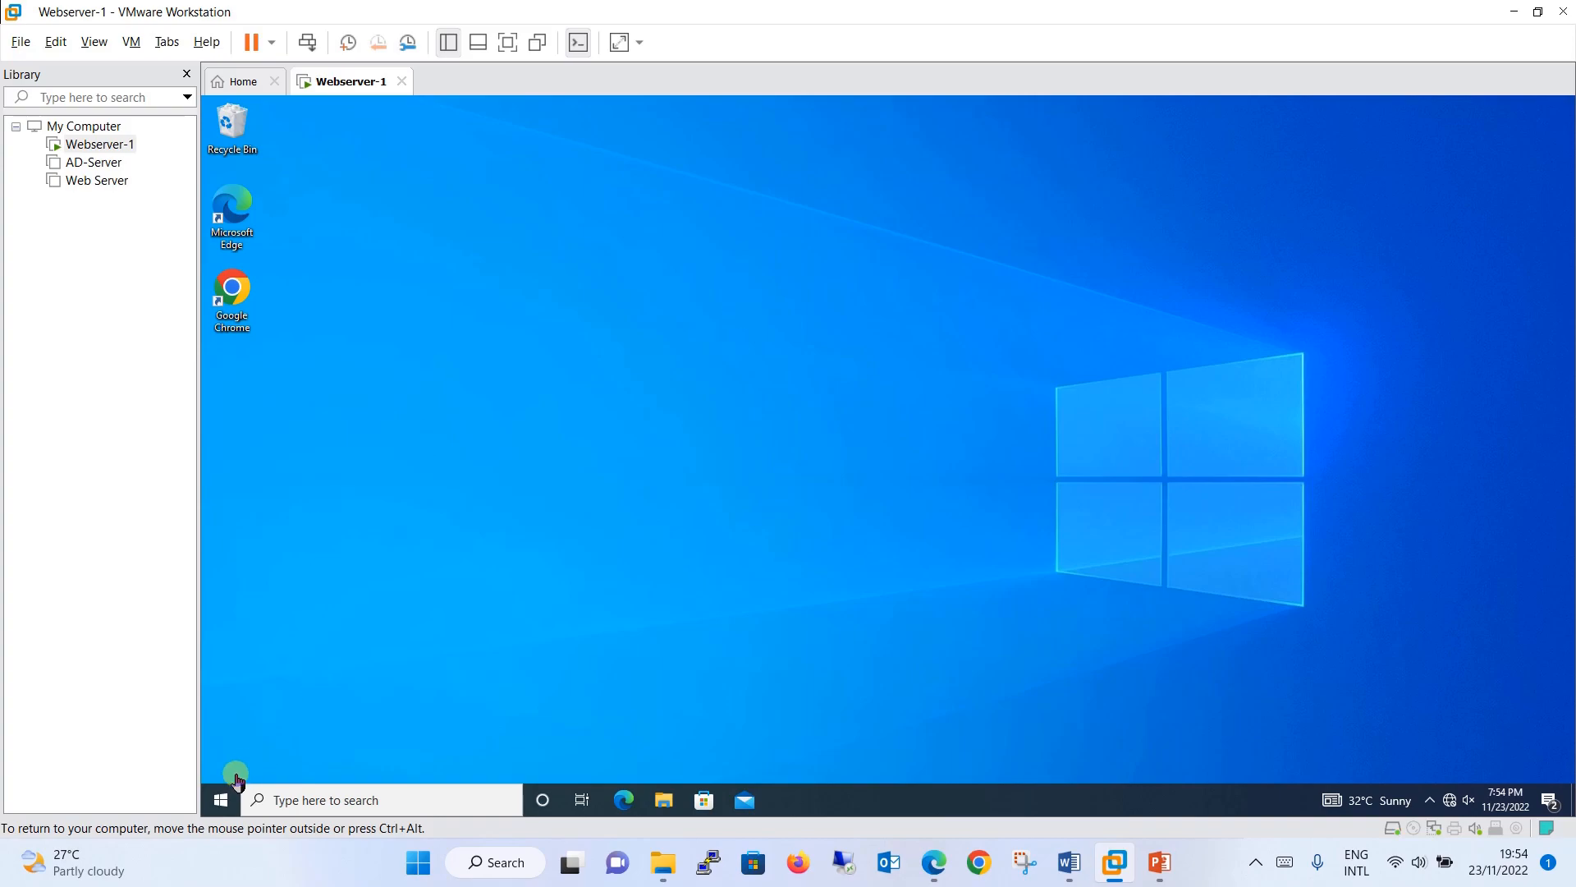
pyautogui.write('c')
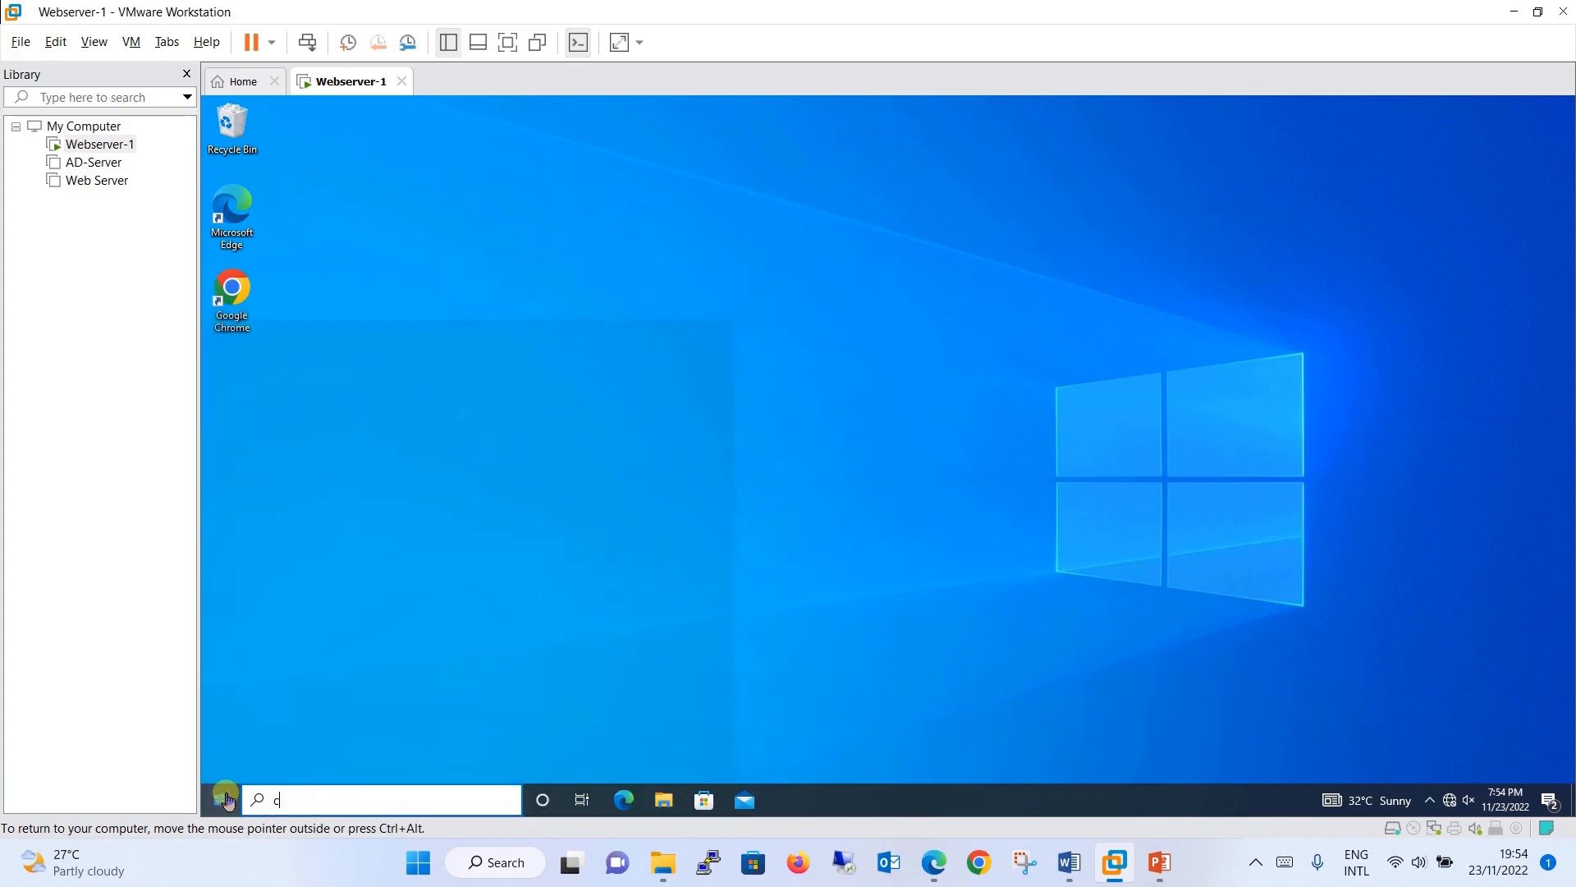
pyautogui.write('ontrol Panel')
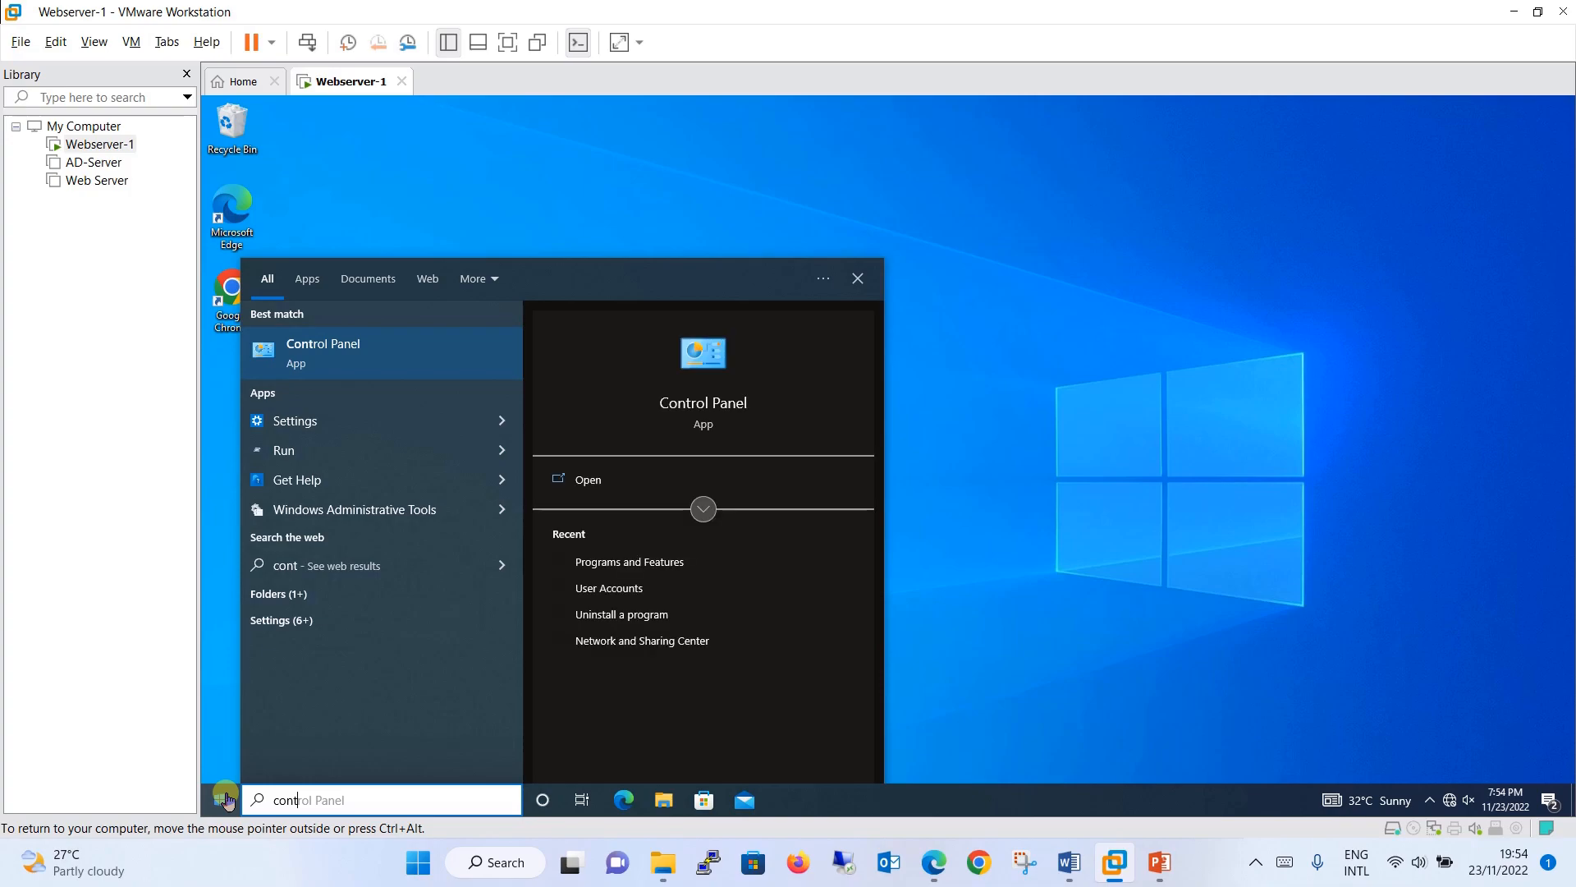
pyautogui.click(324, 343)
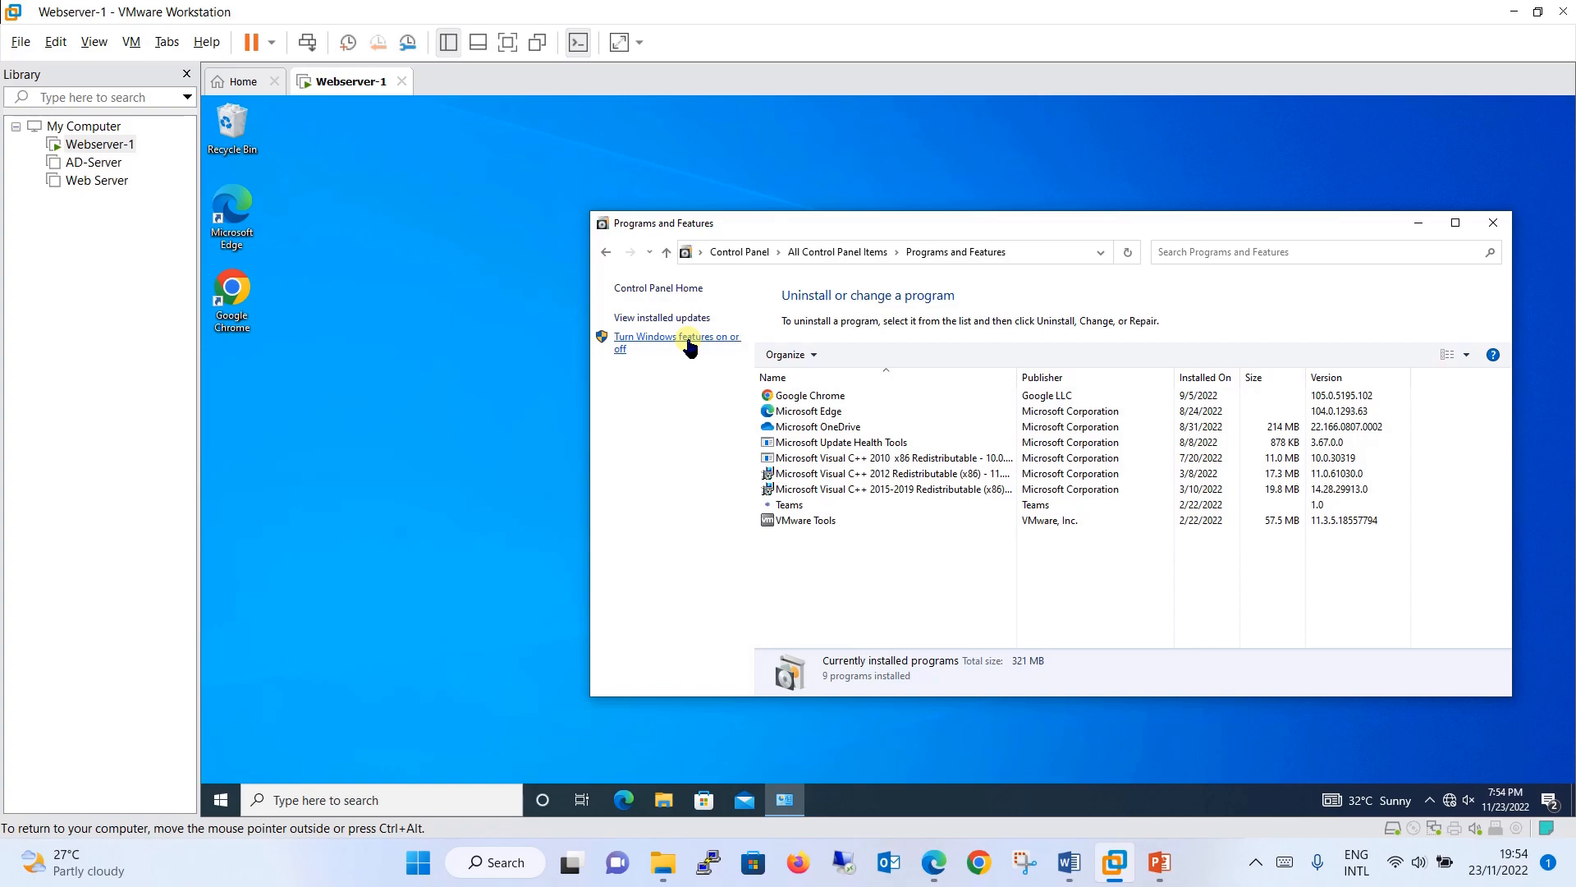
# - Tick Internet Information Services in Windows Features and expand it to show its sub-features
pyautogui.click(678, 335)
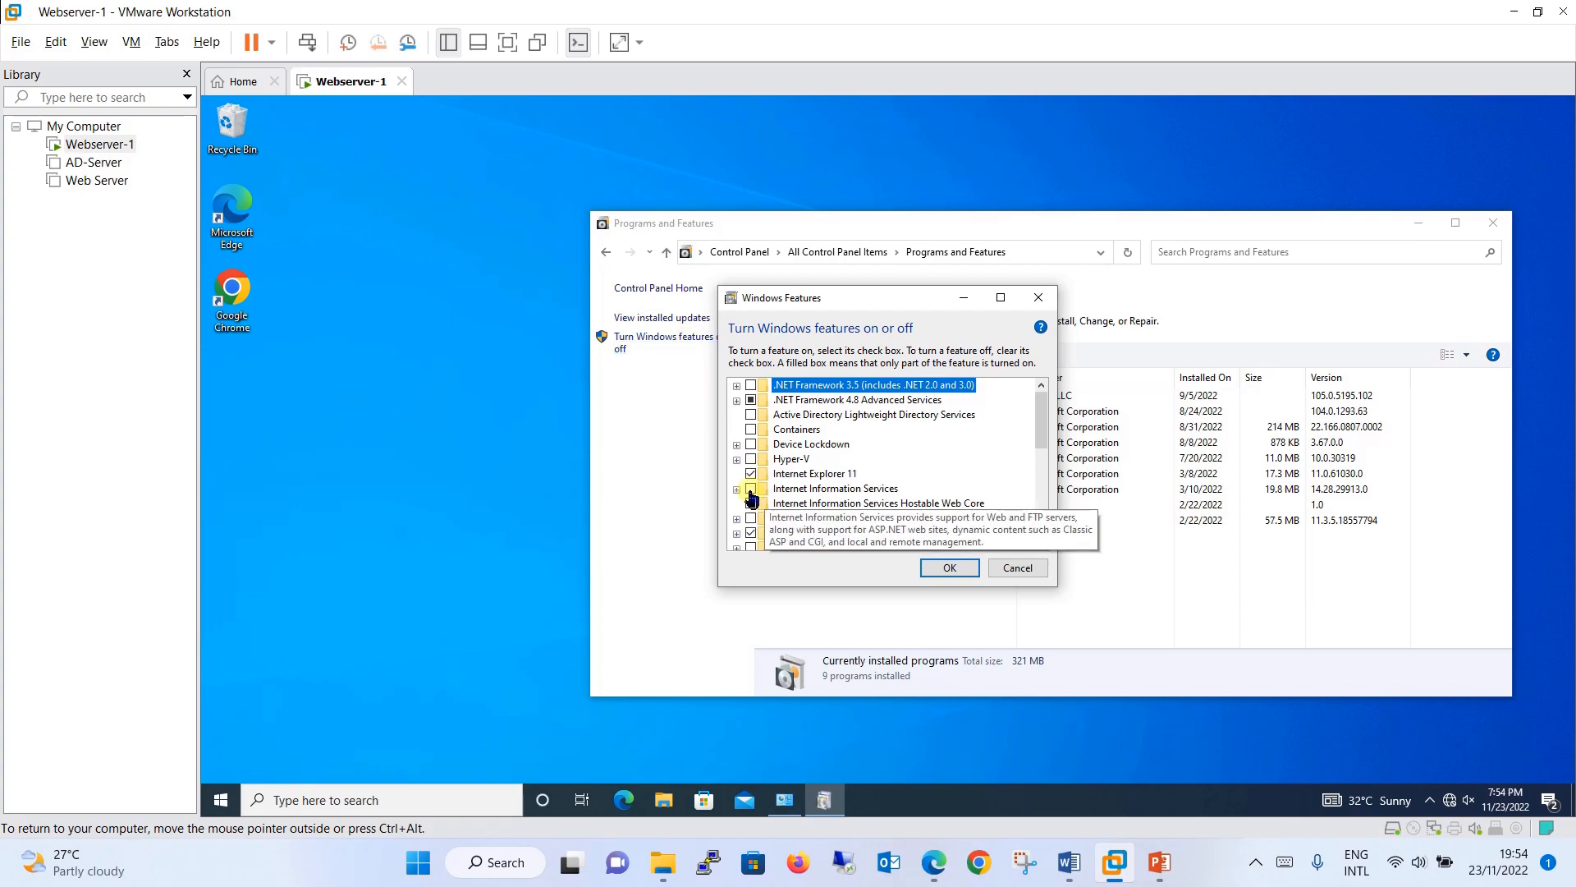
pyautogui.click(835, 490)
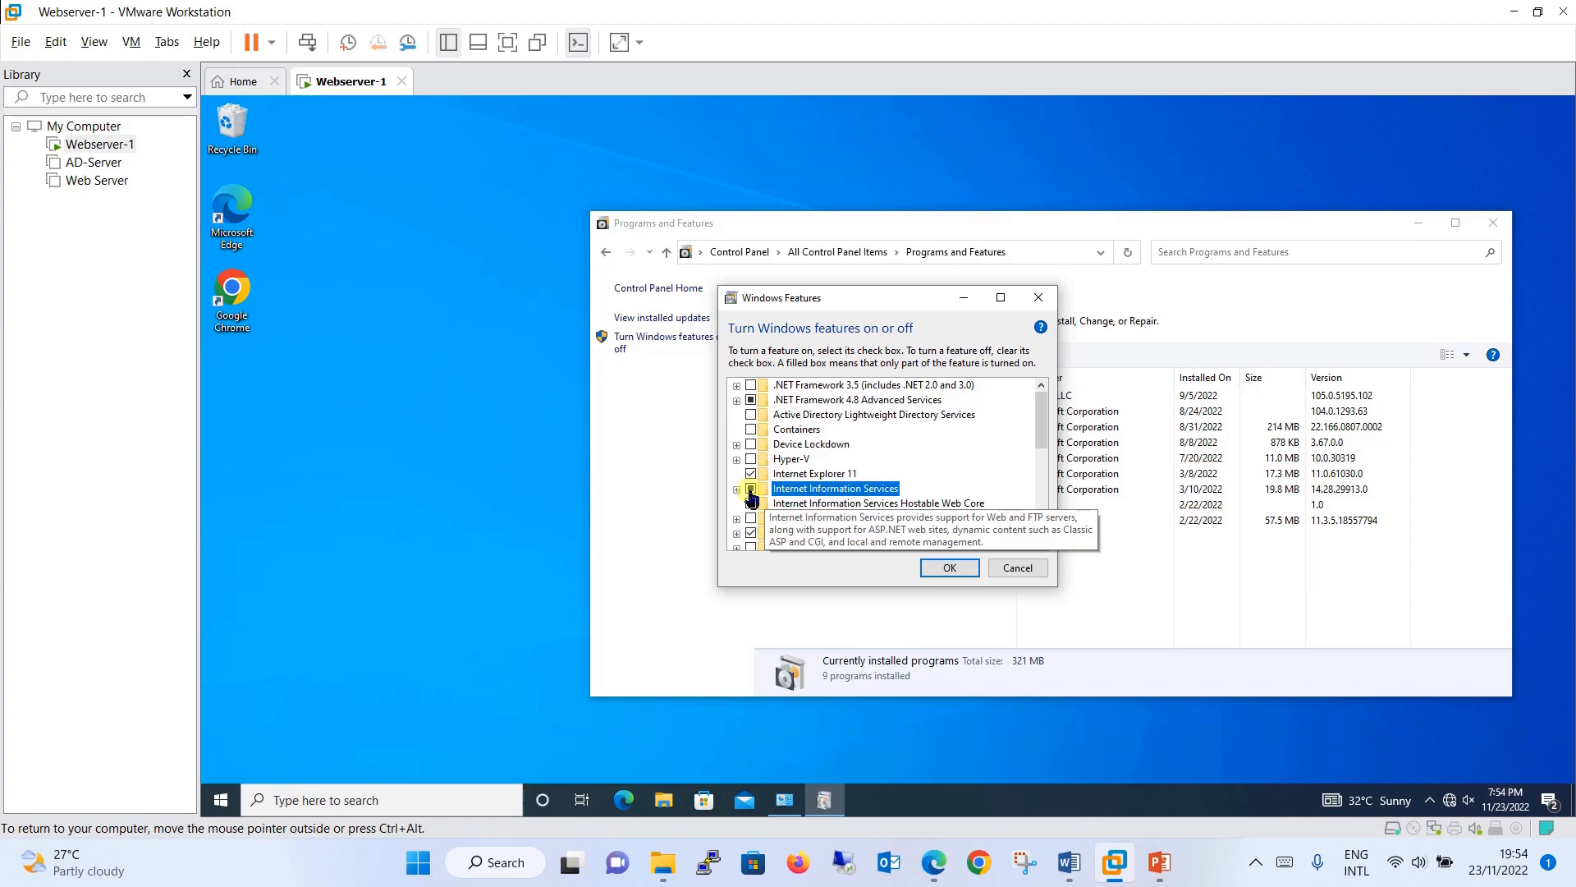
pyautogui.click(738, 490)
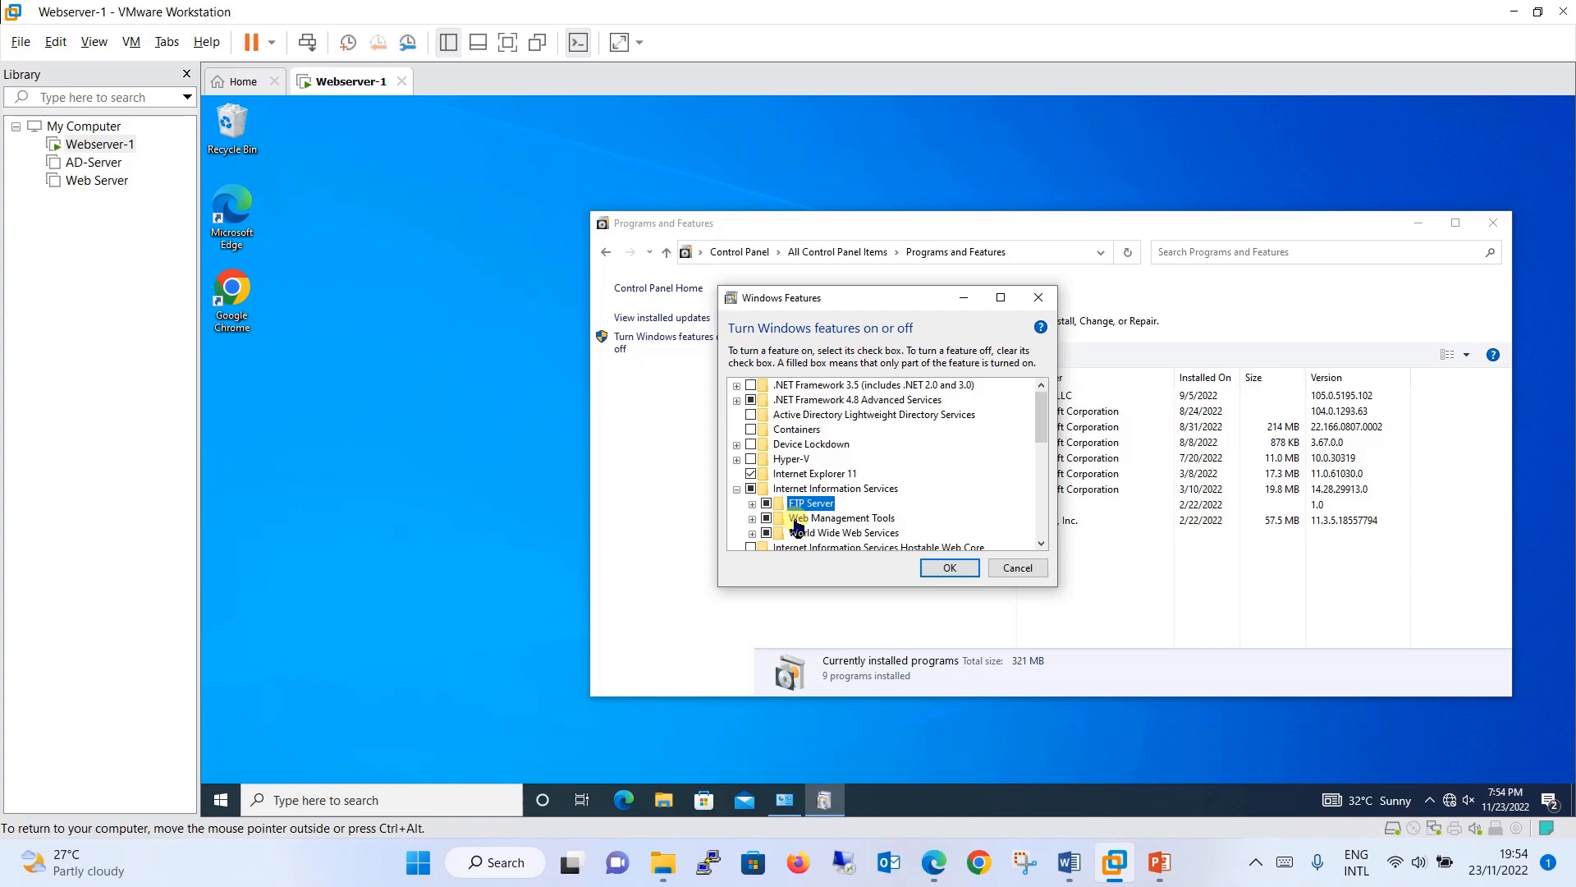
pyautogui.moveTo(794, 518)
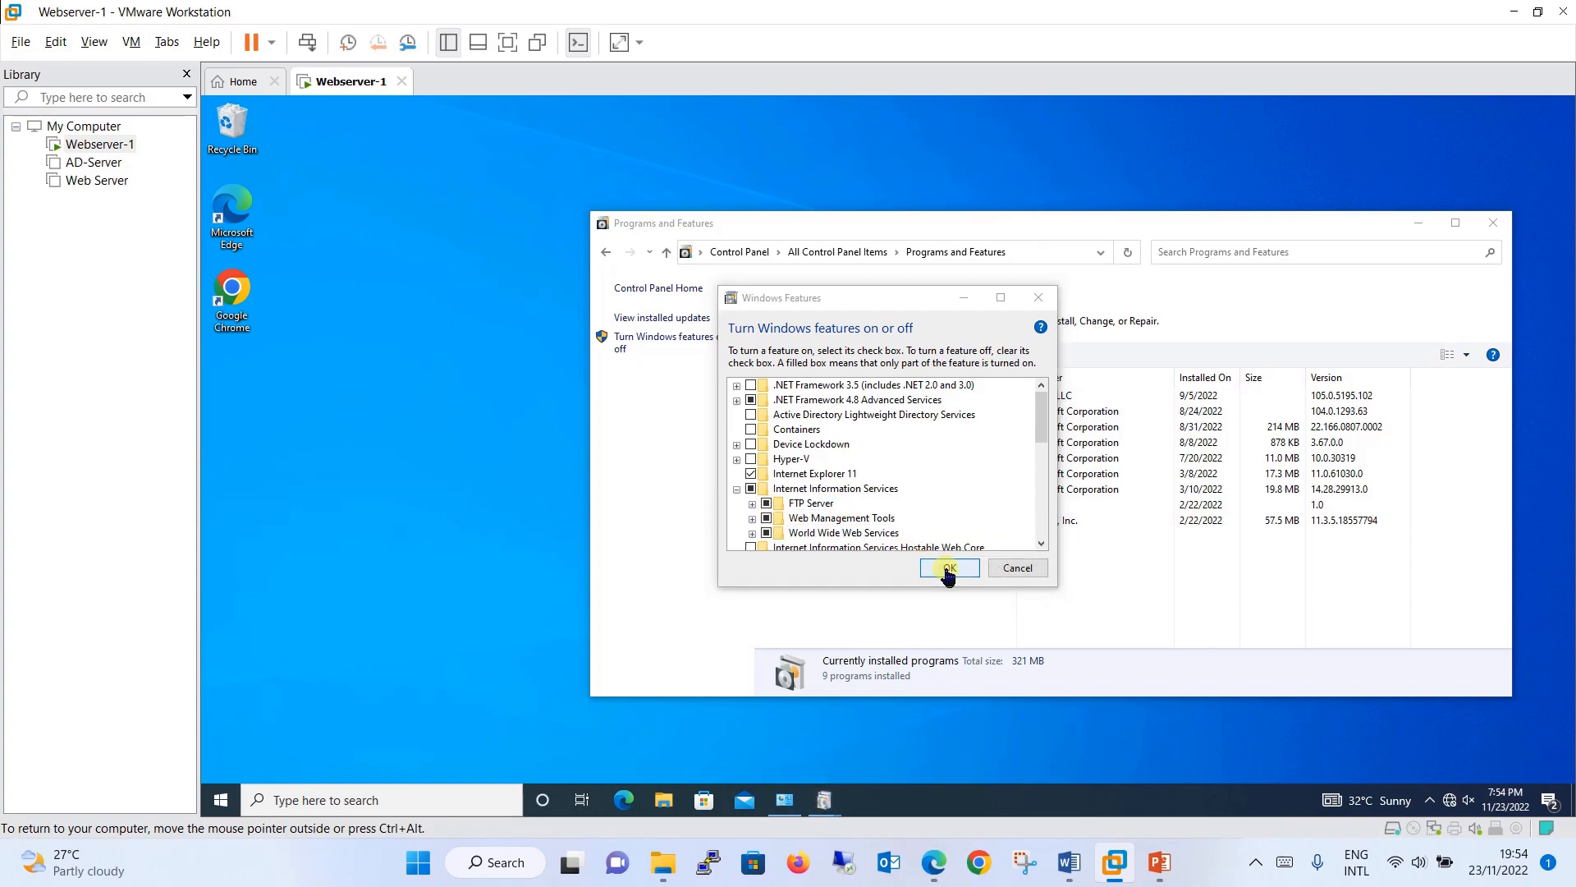
# - Apply the feature changes to install IIS, dismiss the completion message and close Programs and Features
pyautogui.click(948, 569)
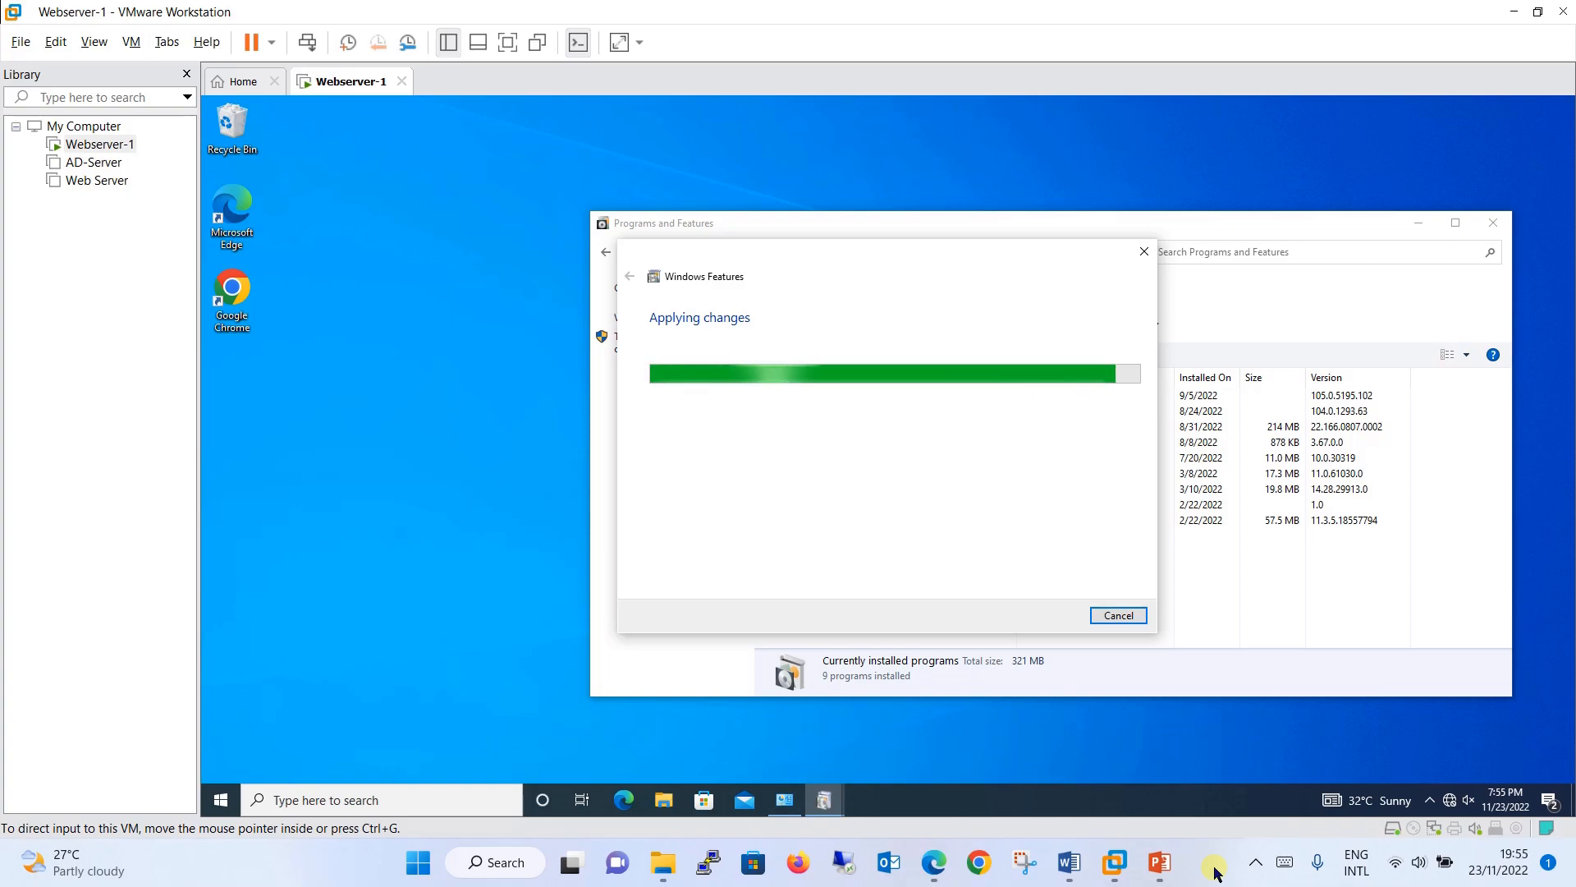
pyautogui.moveTo(1193, 867)
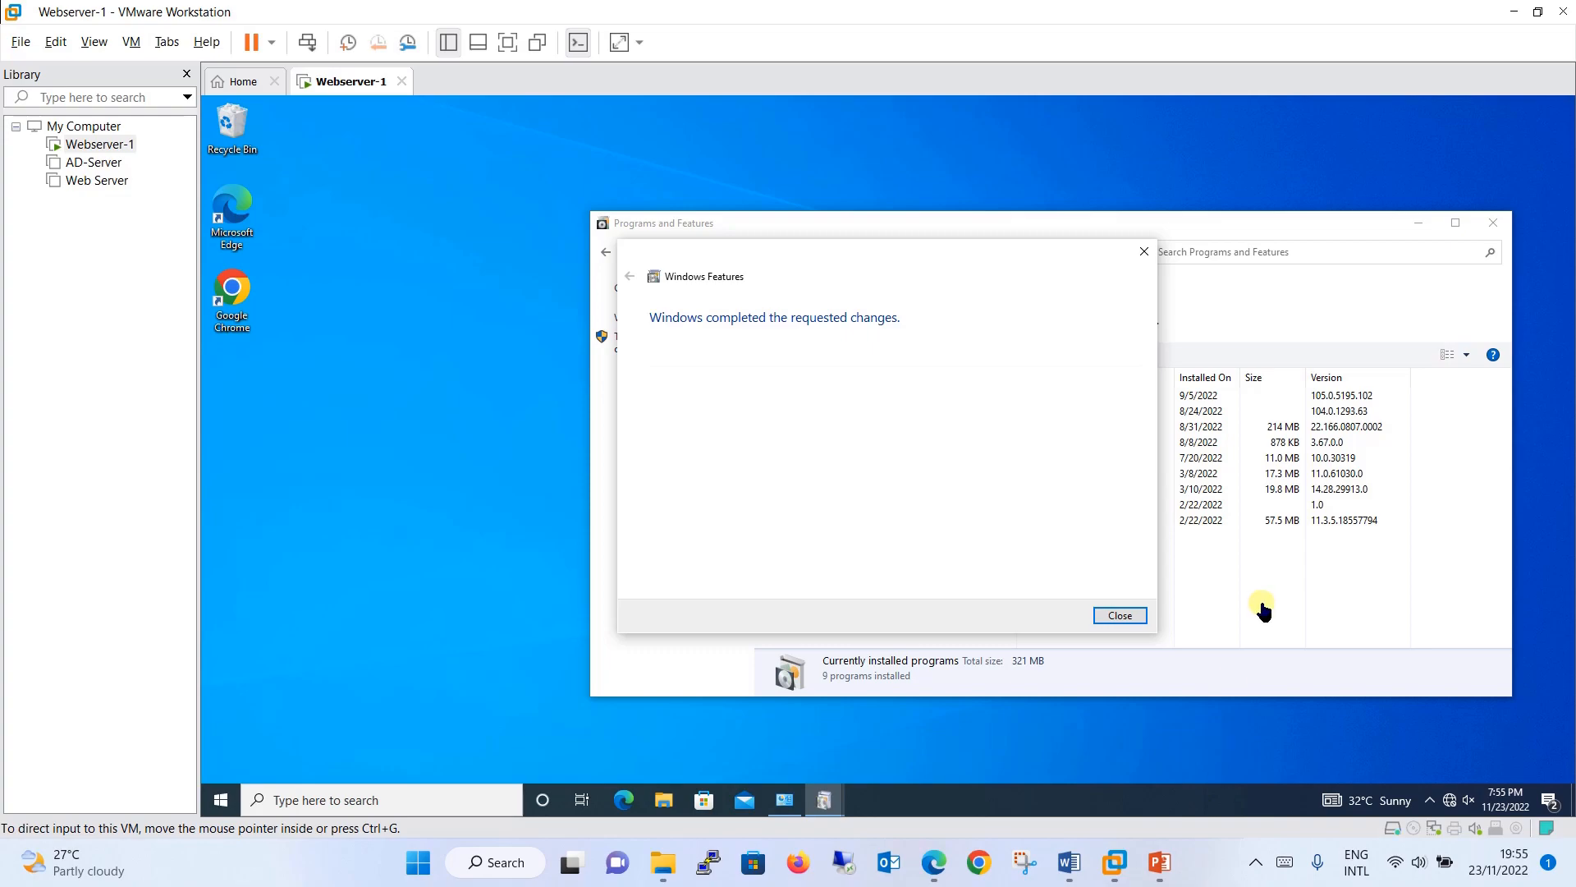
pyautogui.click(1118, 614)
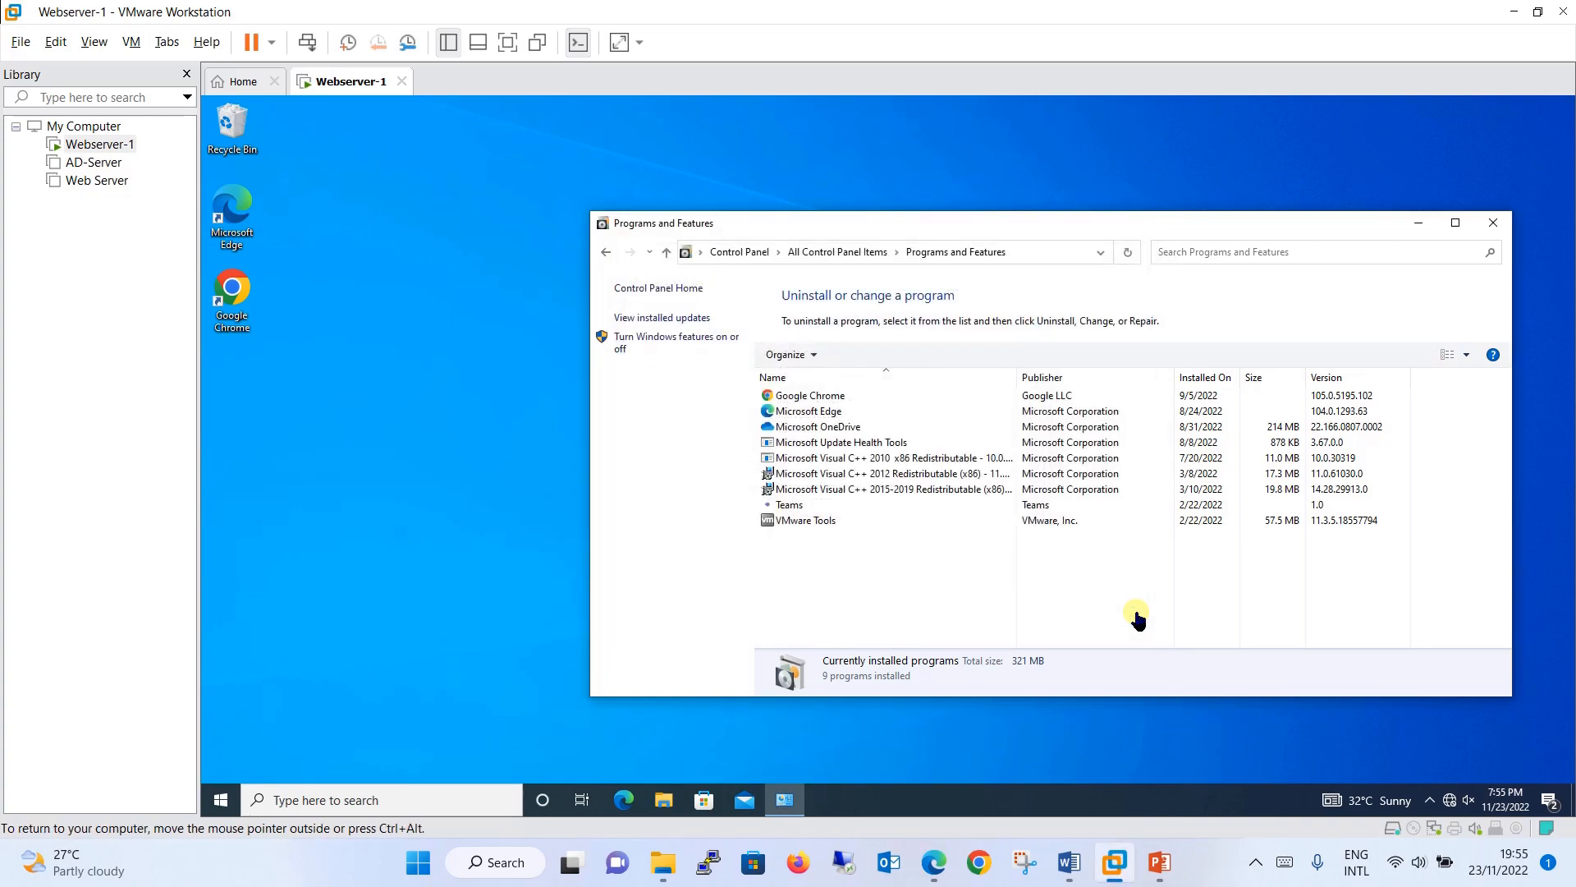
pyautogui.moveTo(1395, 284)
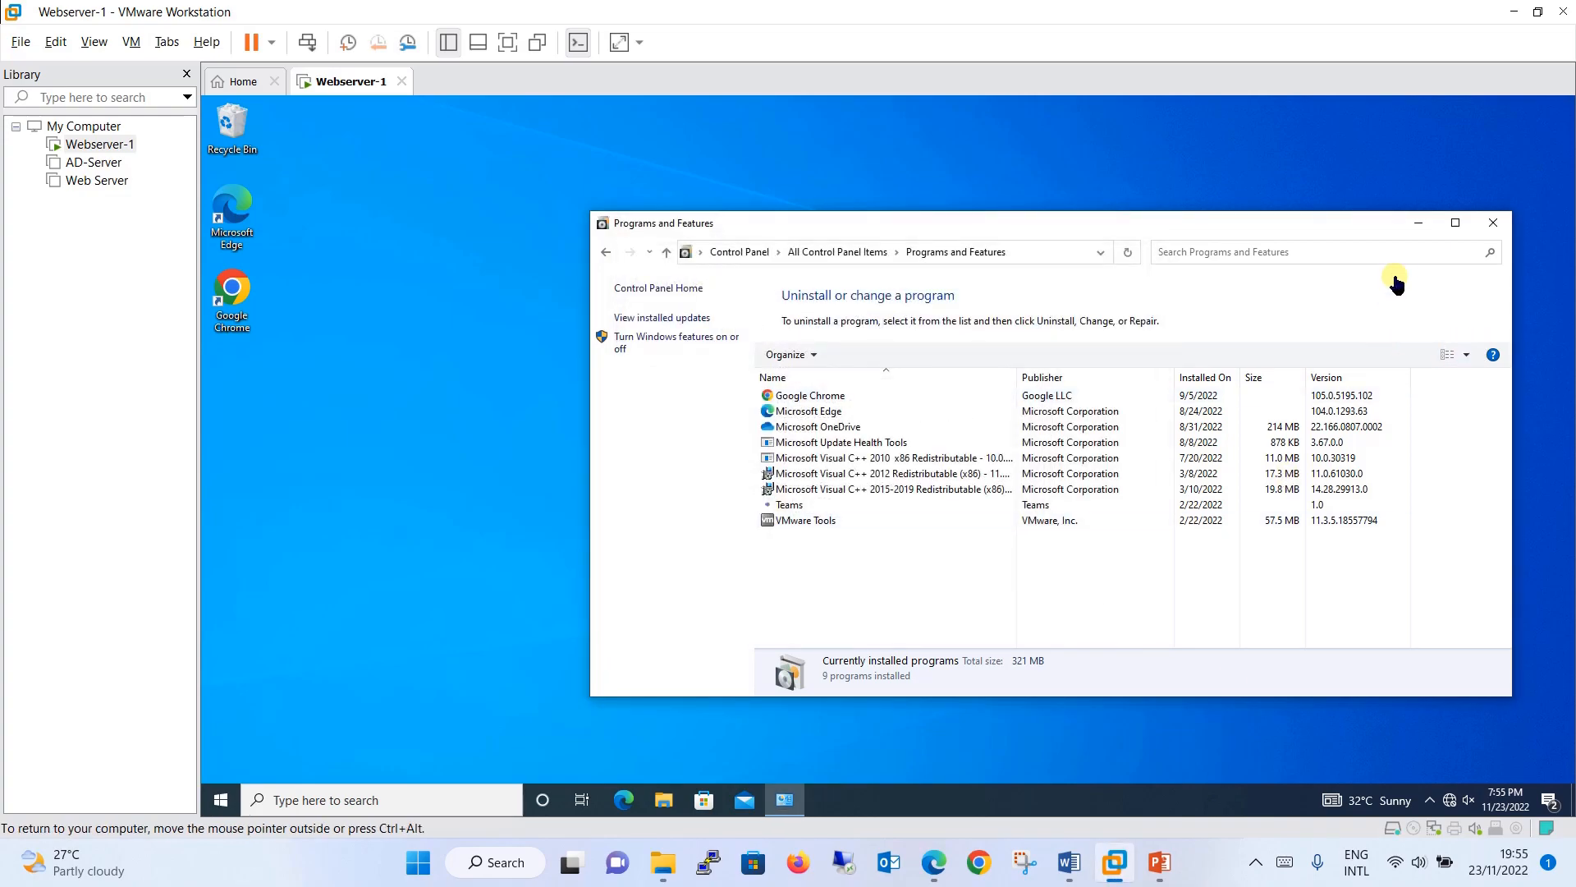
pyautogui.moveTo(1488, 242)
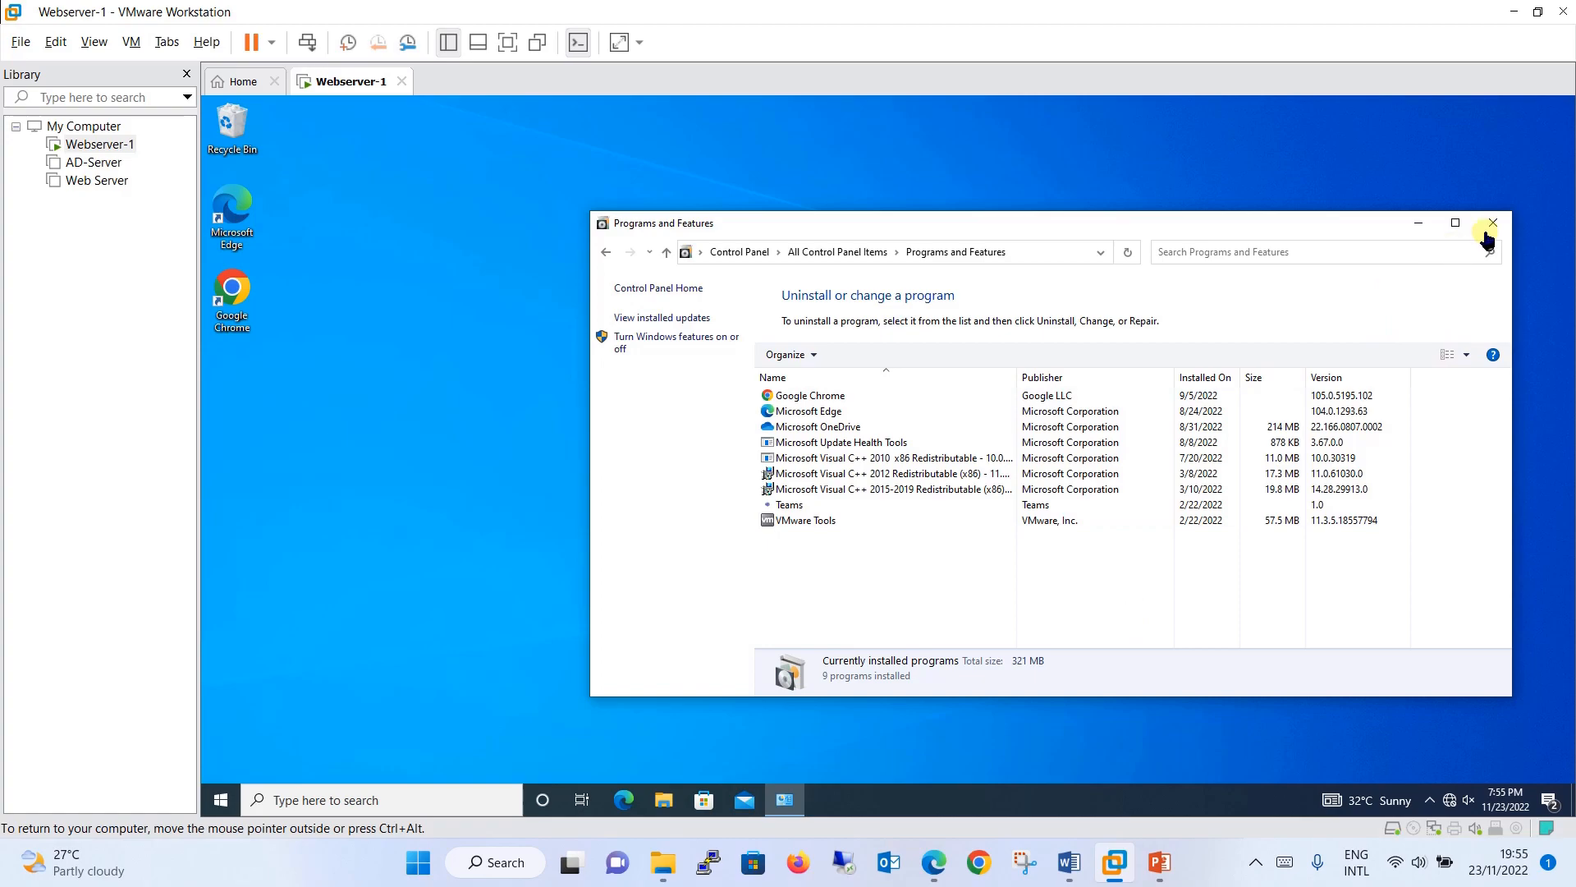
pyautogui.click(1493, 222)
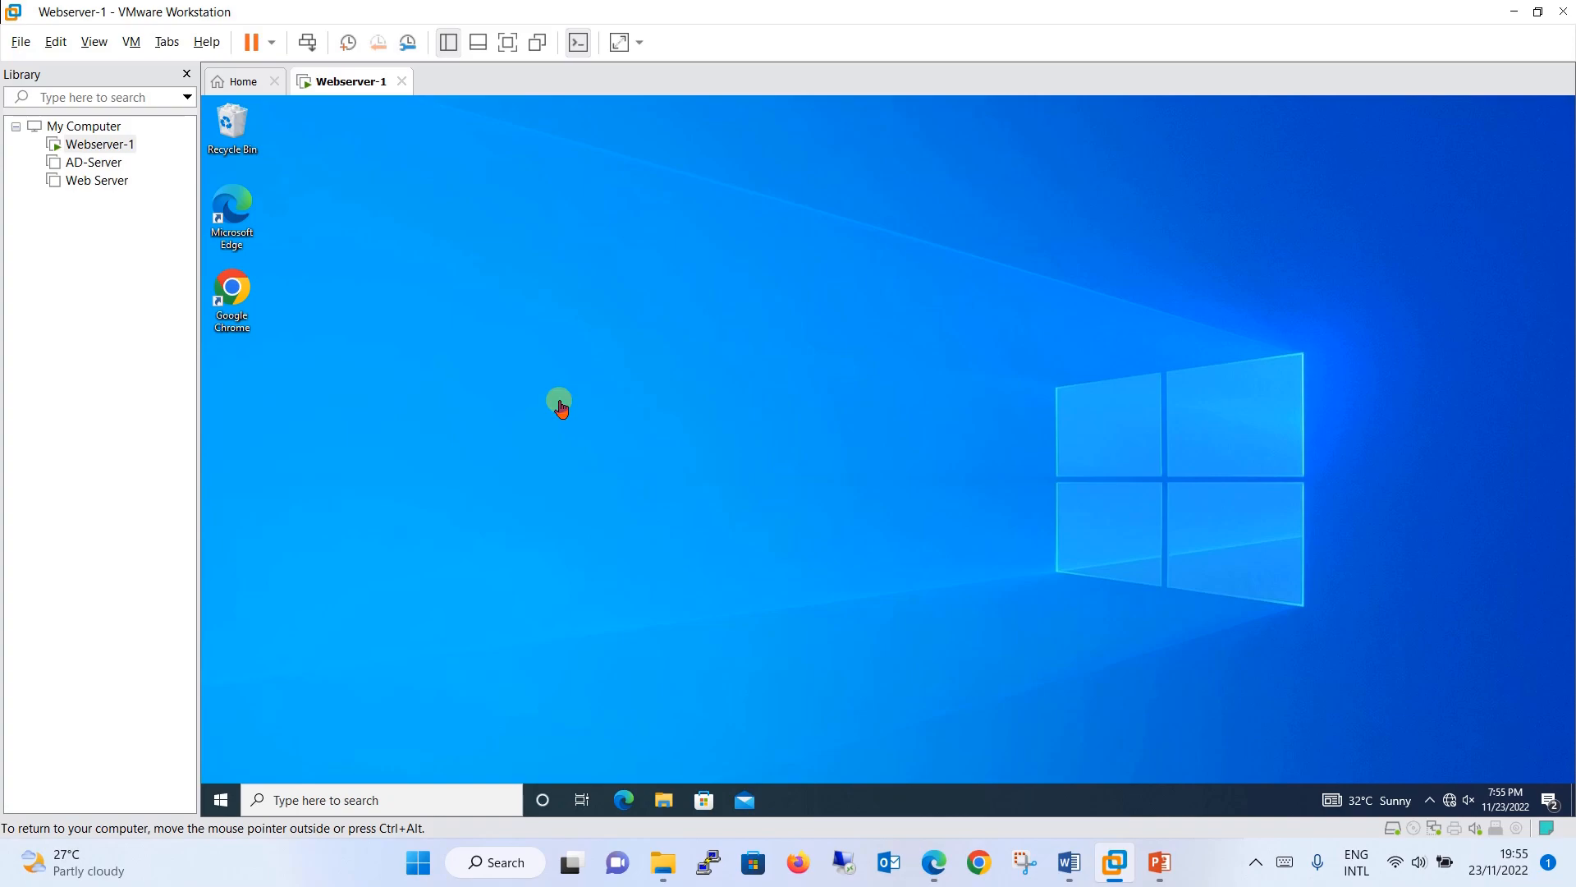
pyautogui.moveTo(454, 445)
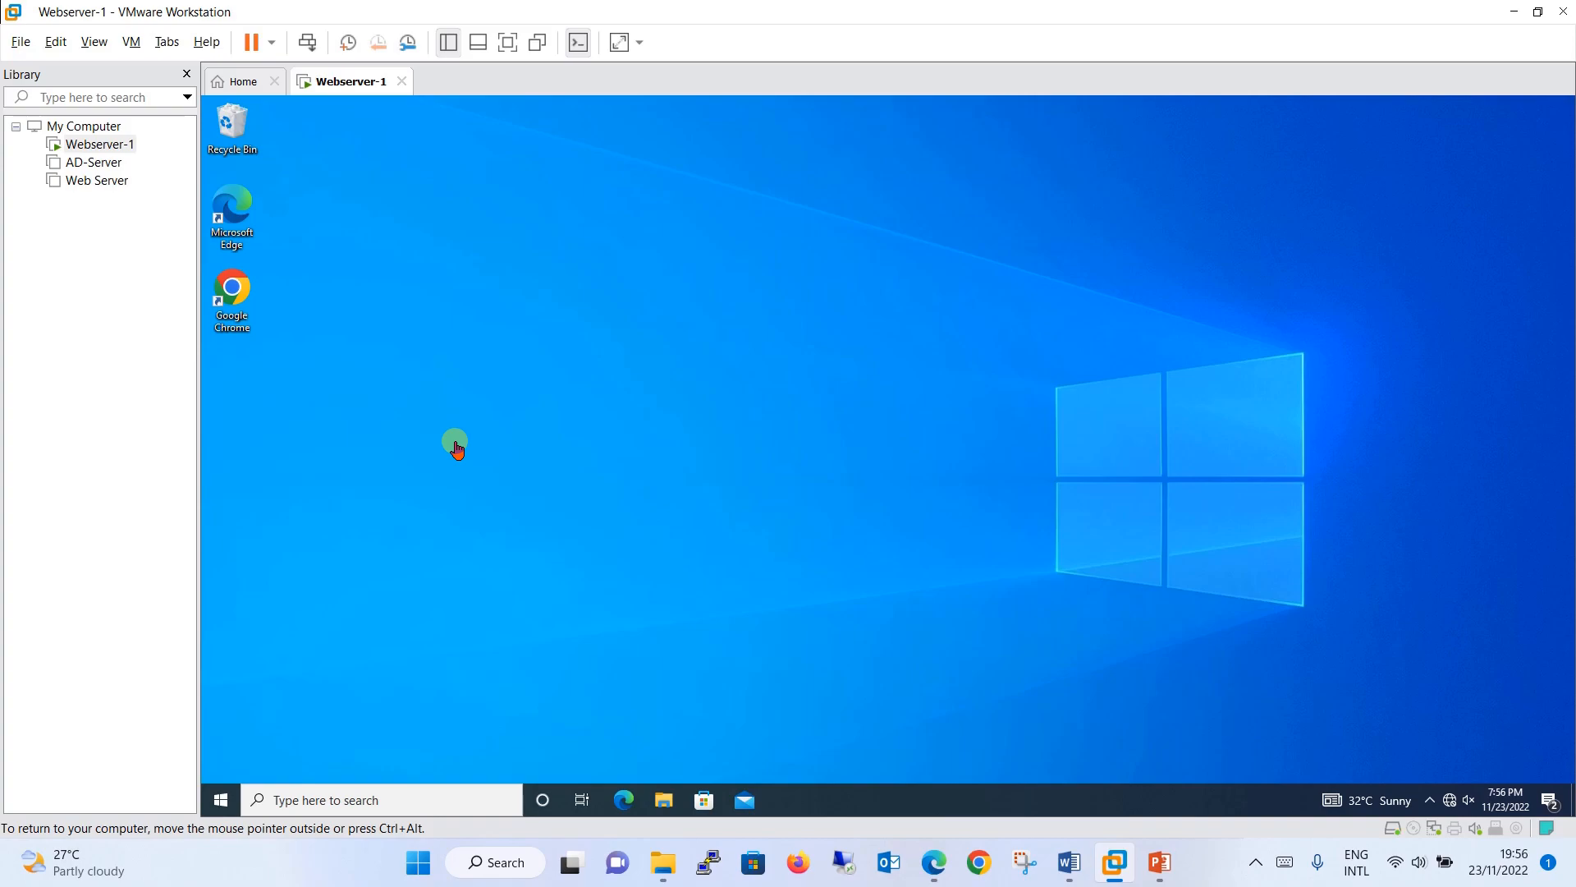
pyautogui.moveTo(556, 374)
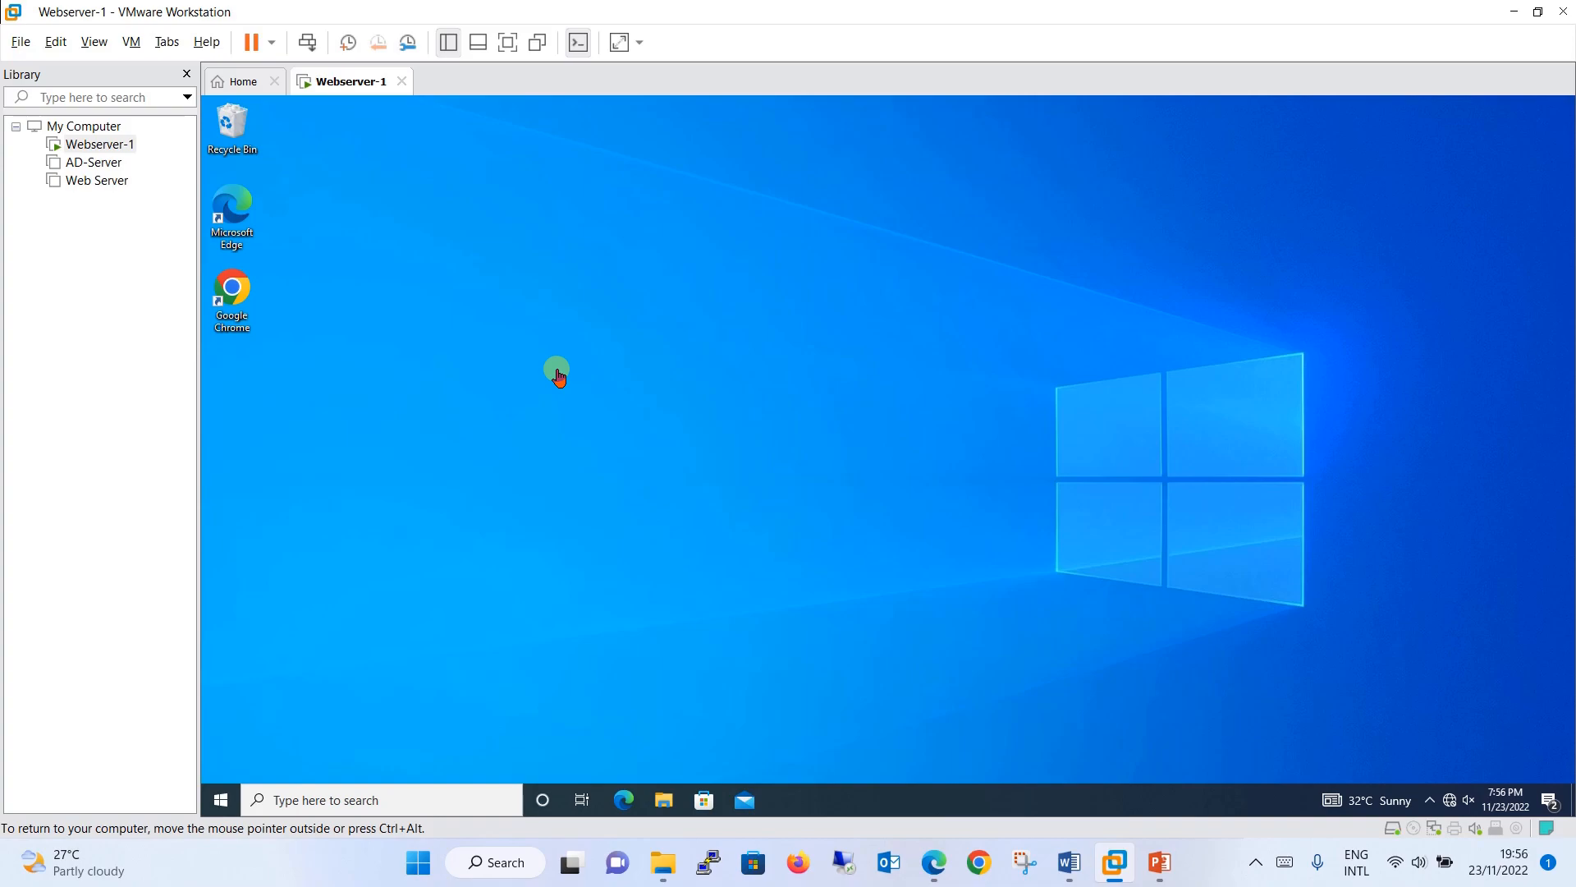
pyautogui.rightClick(557, 369)
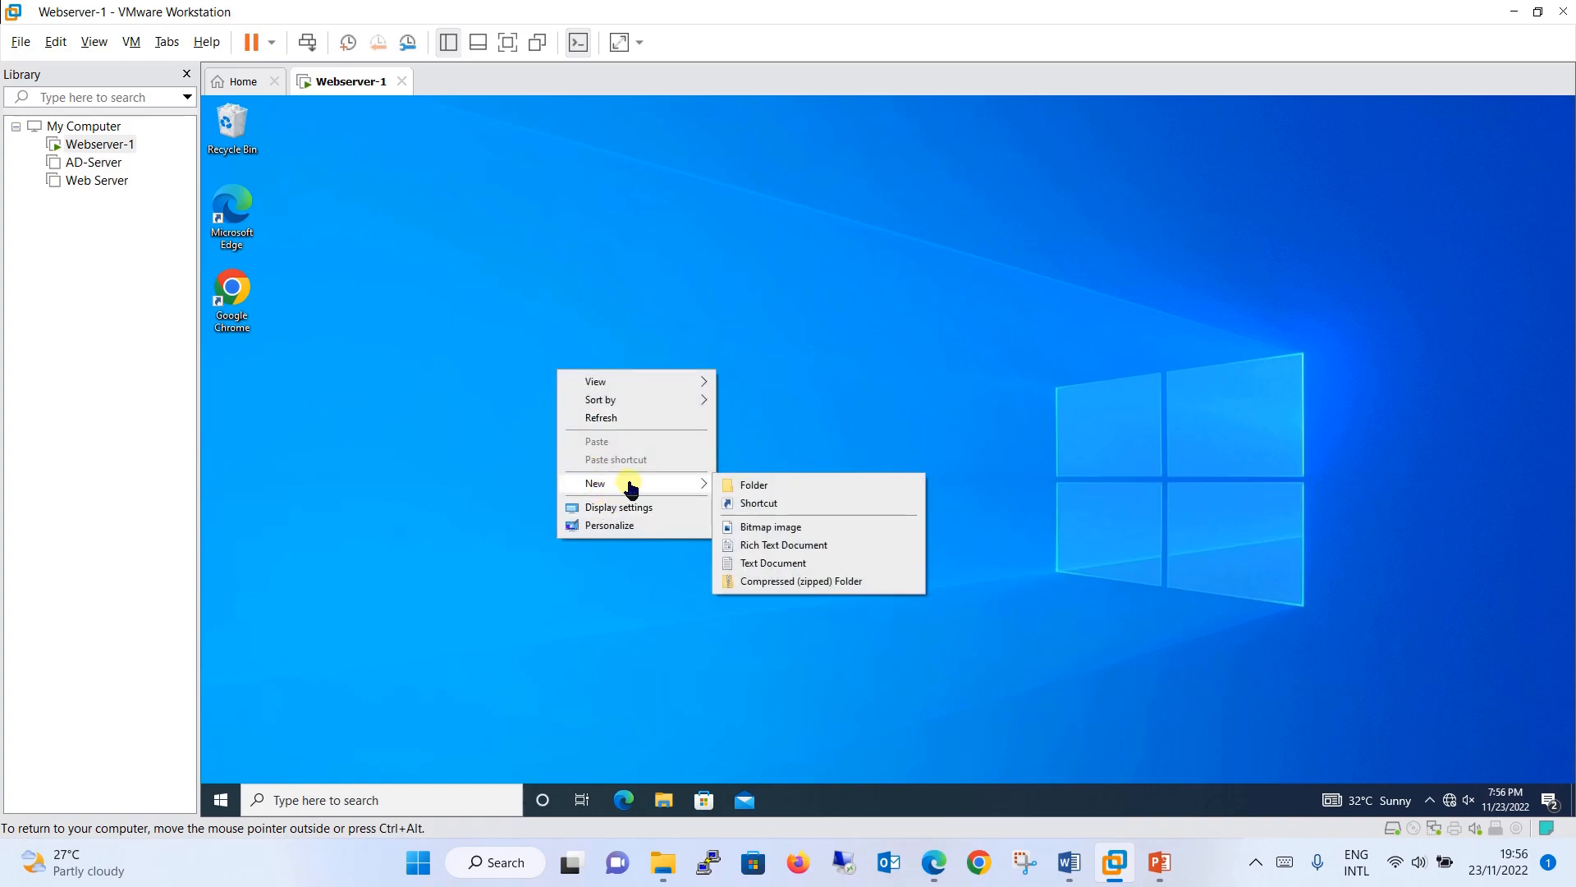
pyautogui.moveTo(783, 550)
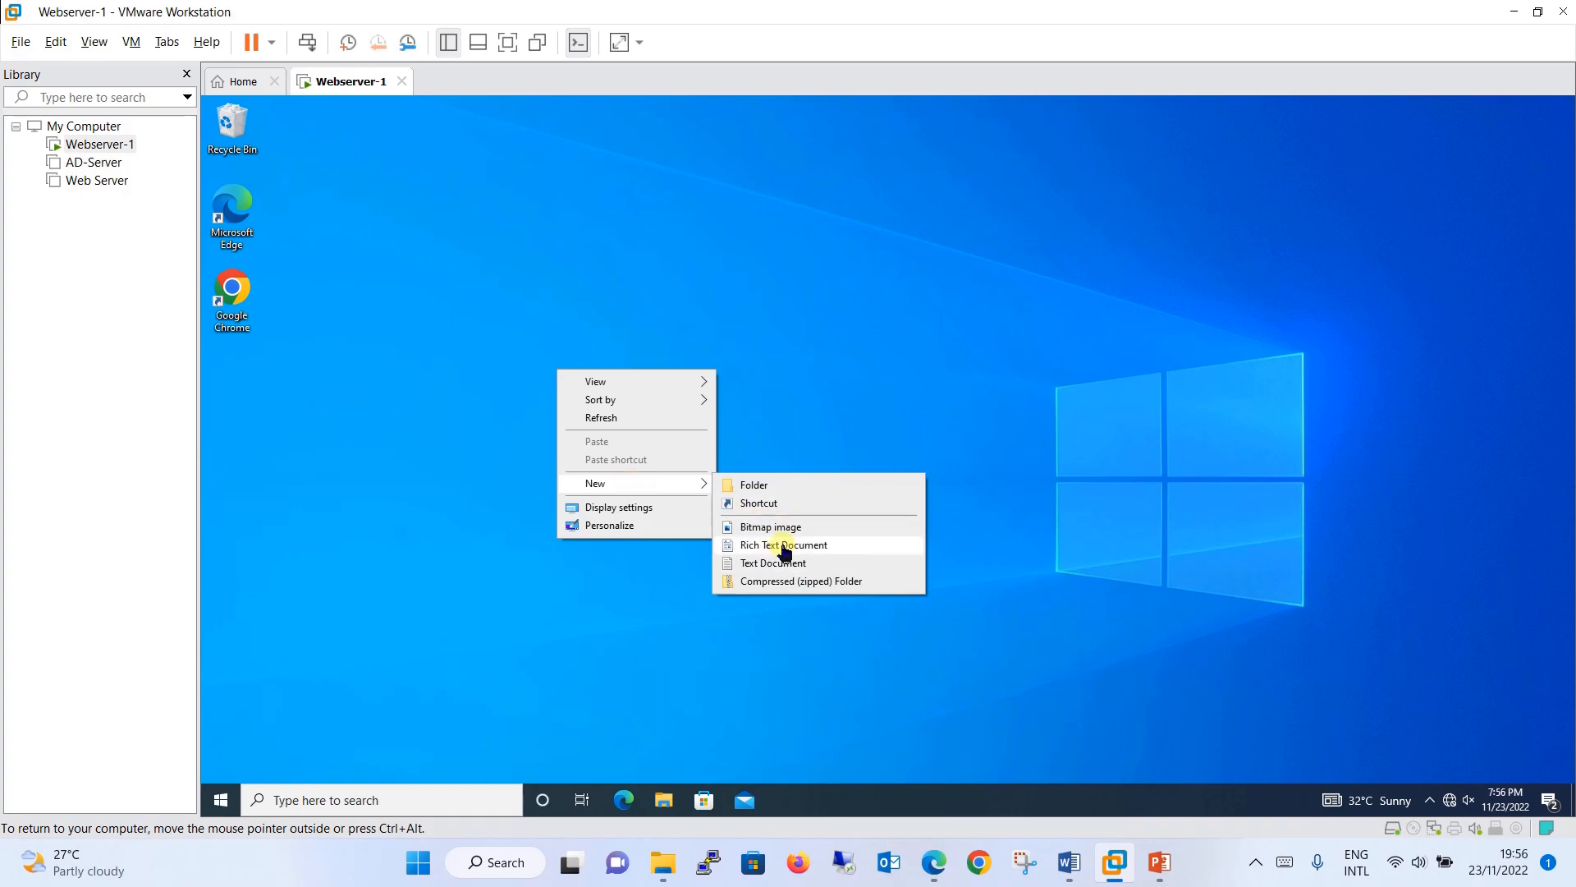
pyautogui.moveTo(681, 483)
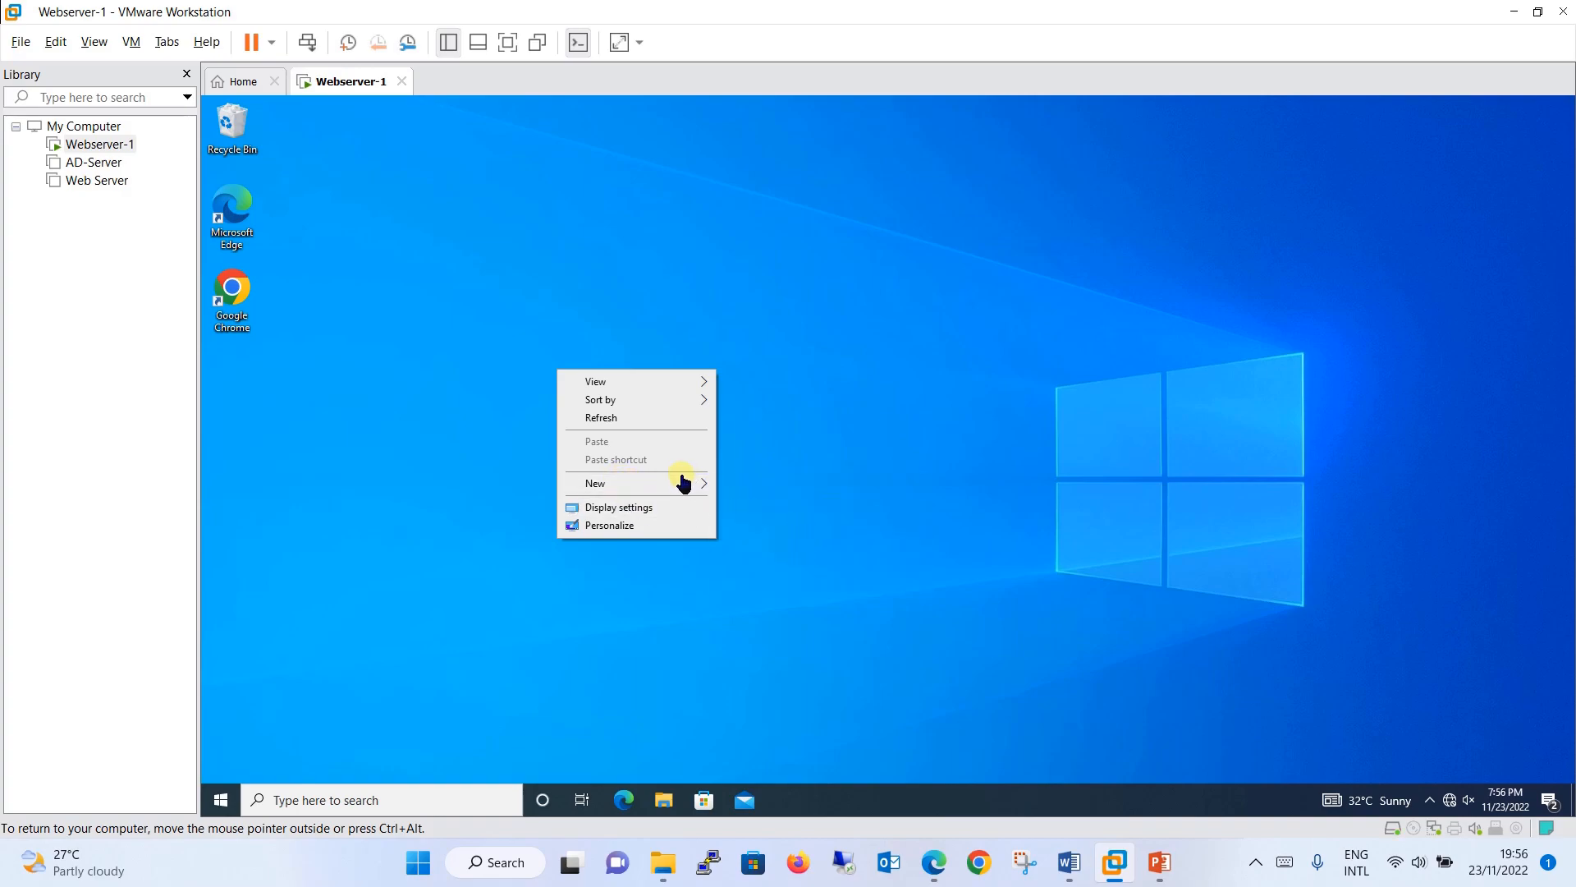
pyautogui.click(594, 483)
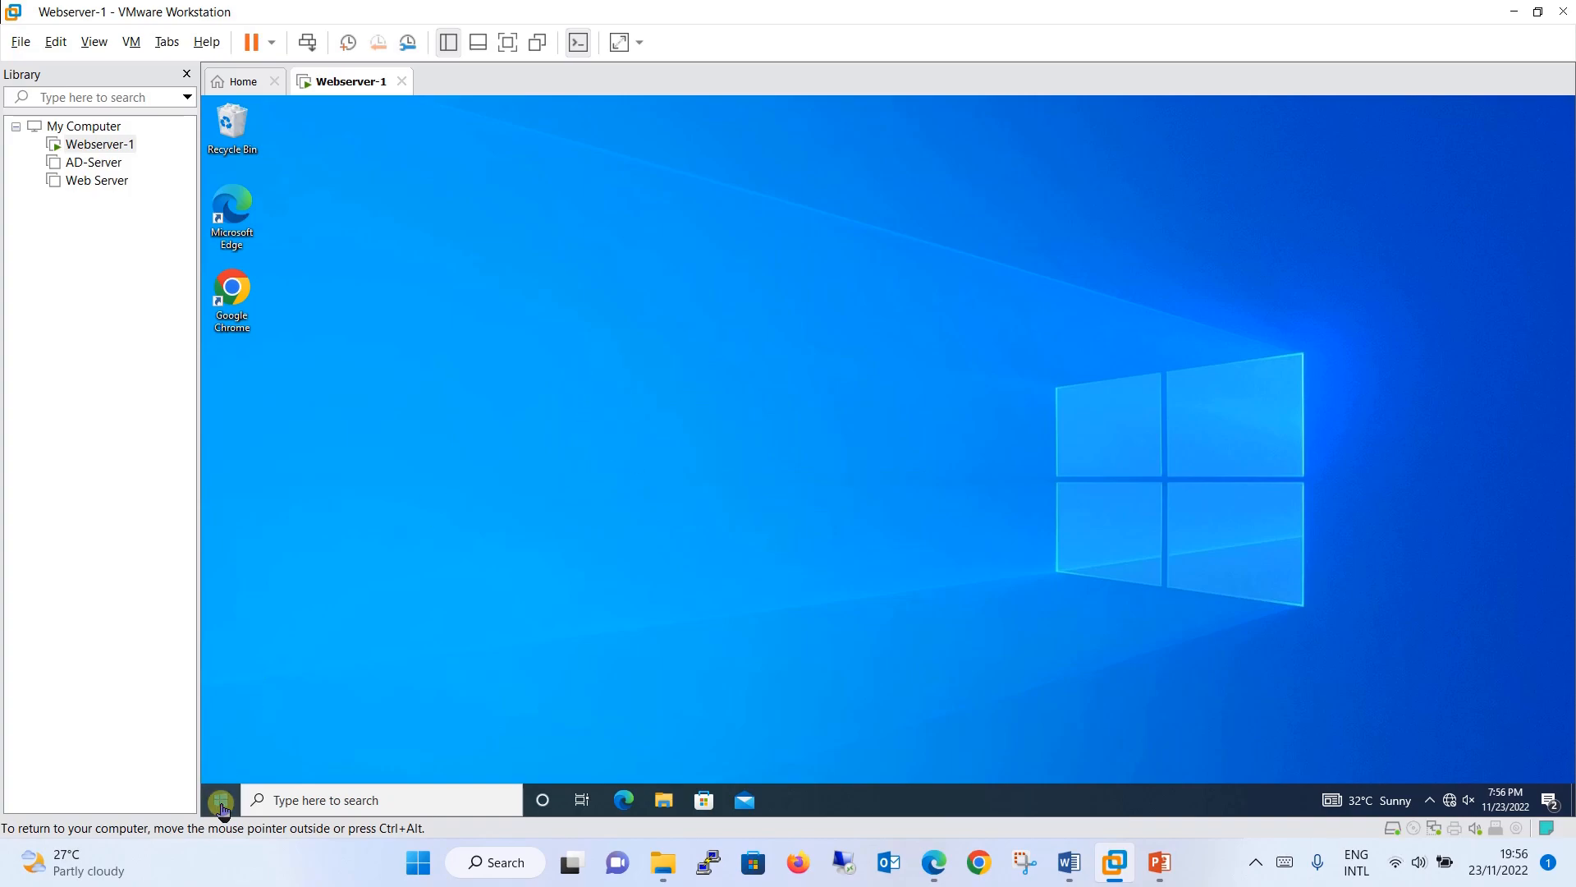
# - Launch Notepad from a Start search for 'notepad'
pyautogui.write('notepad')
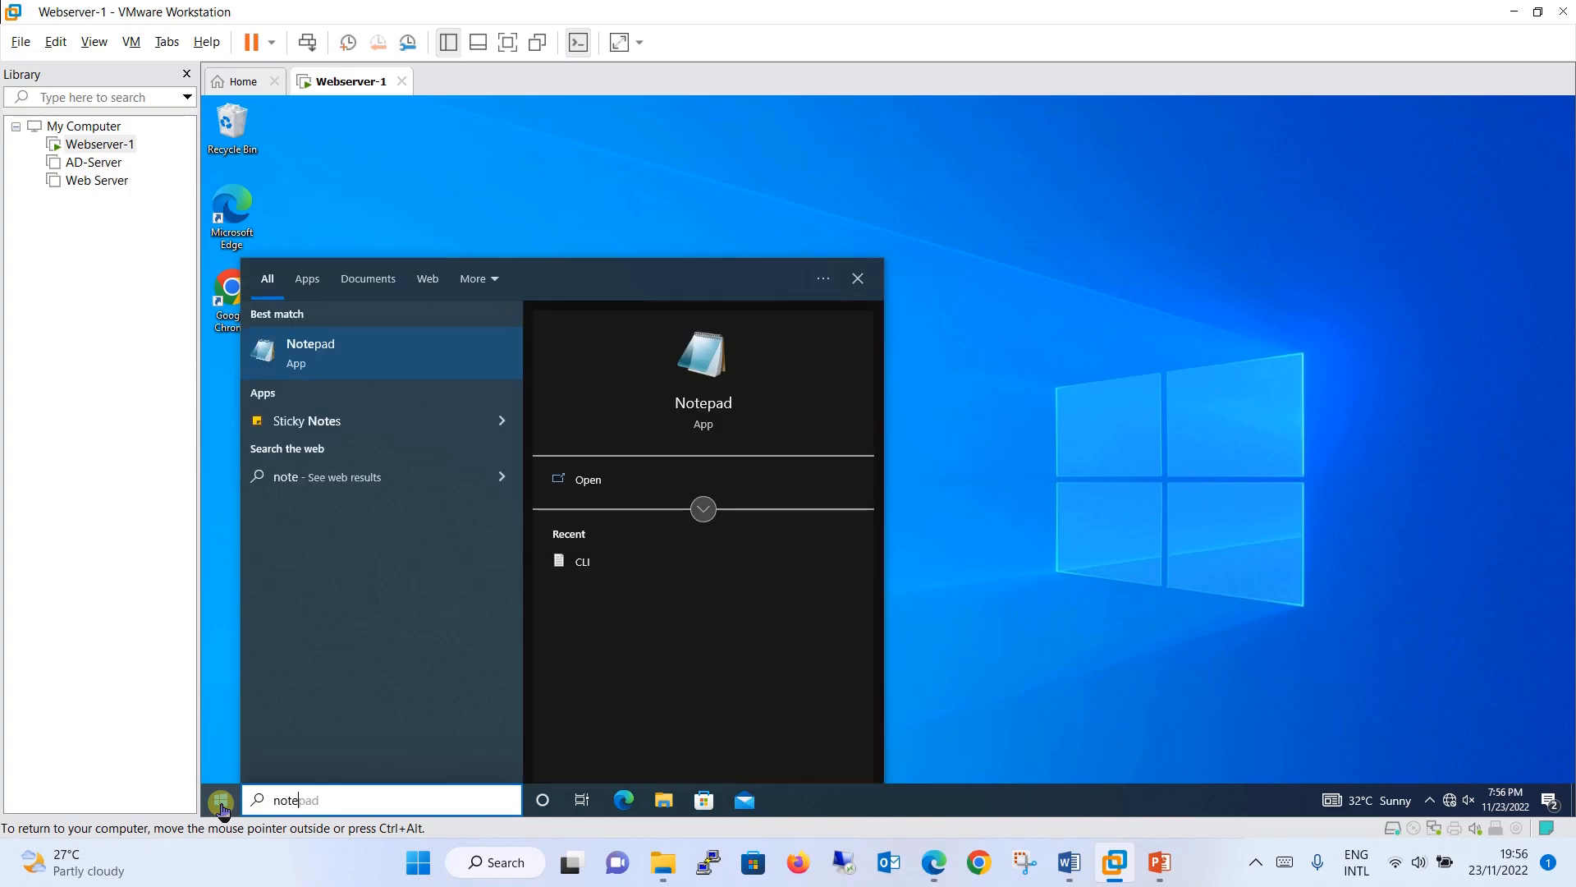
pyautogui.click(311, 351)
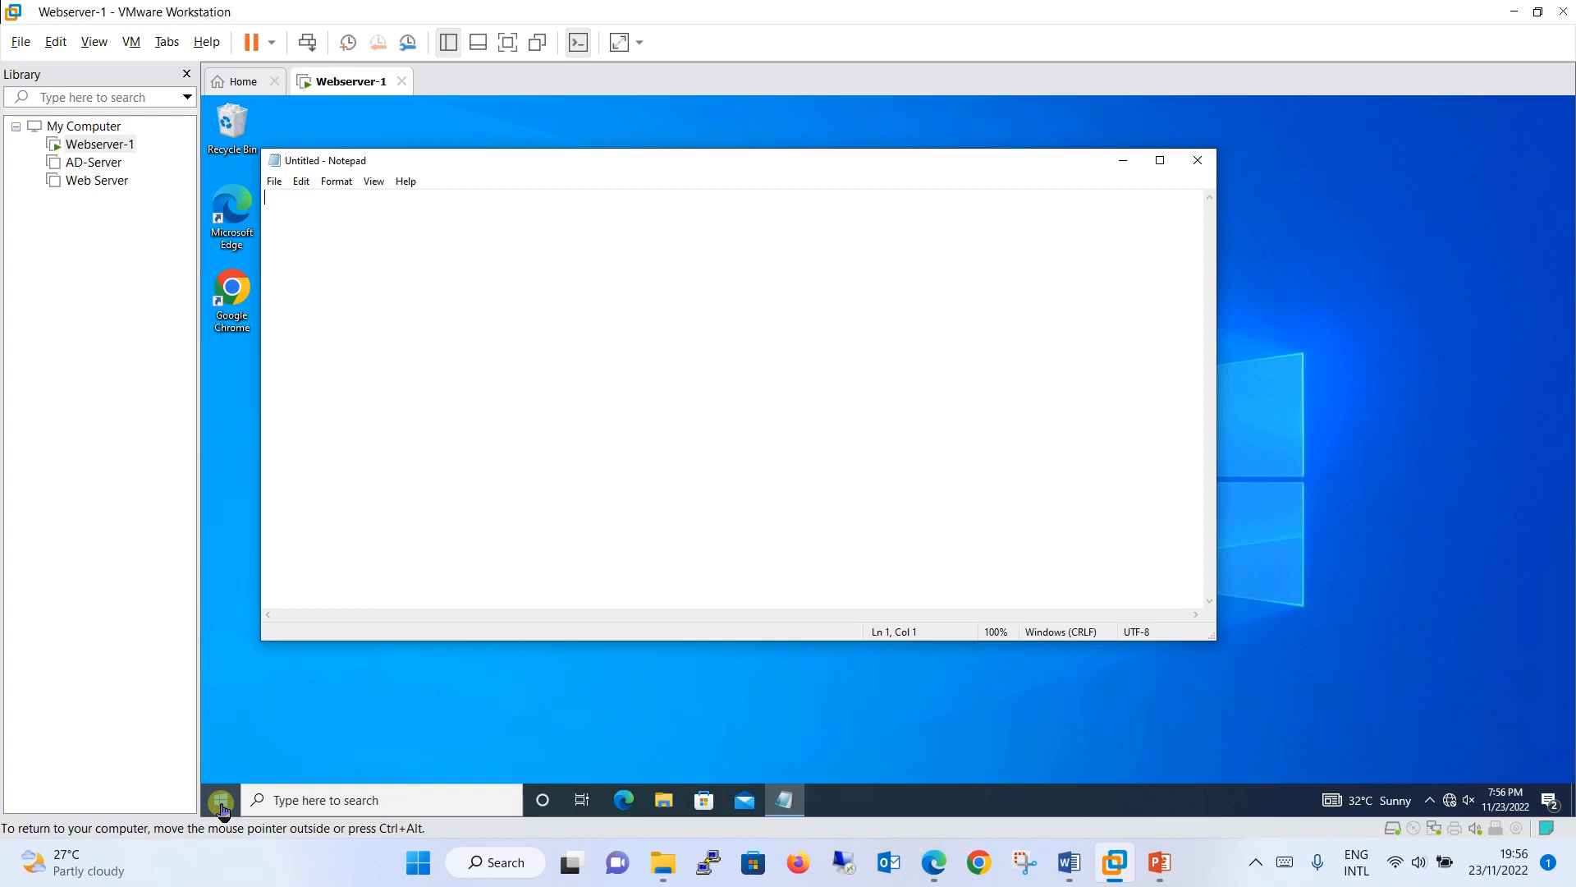
# - Write the opening <html> line and start a <Title> line reading Webserver#1
pyautogui.write('<html')
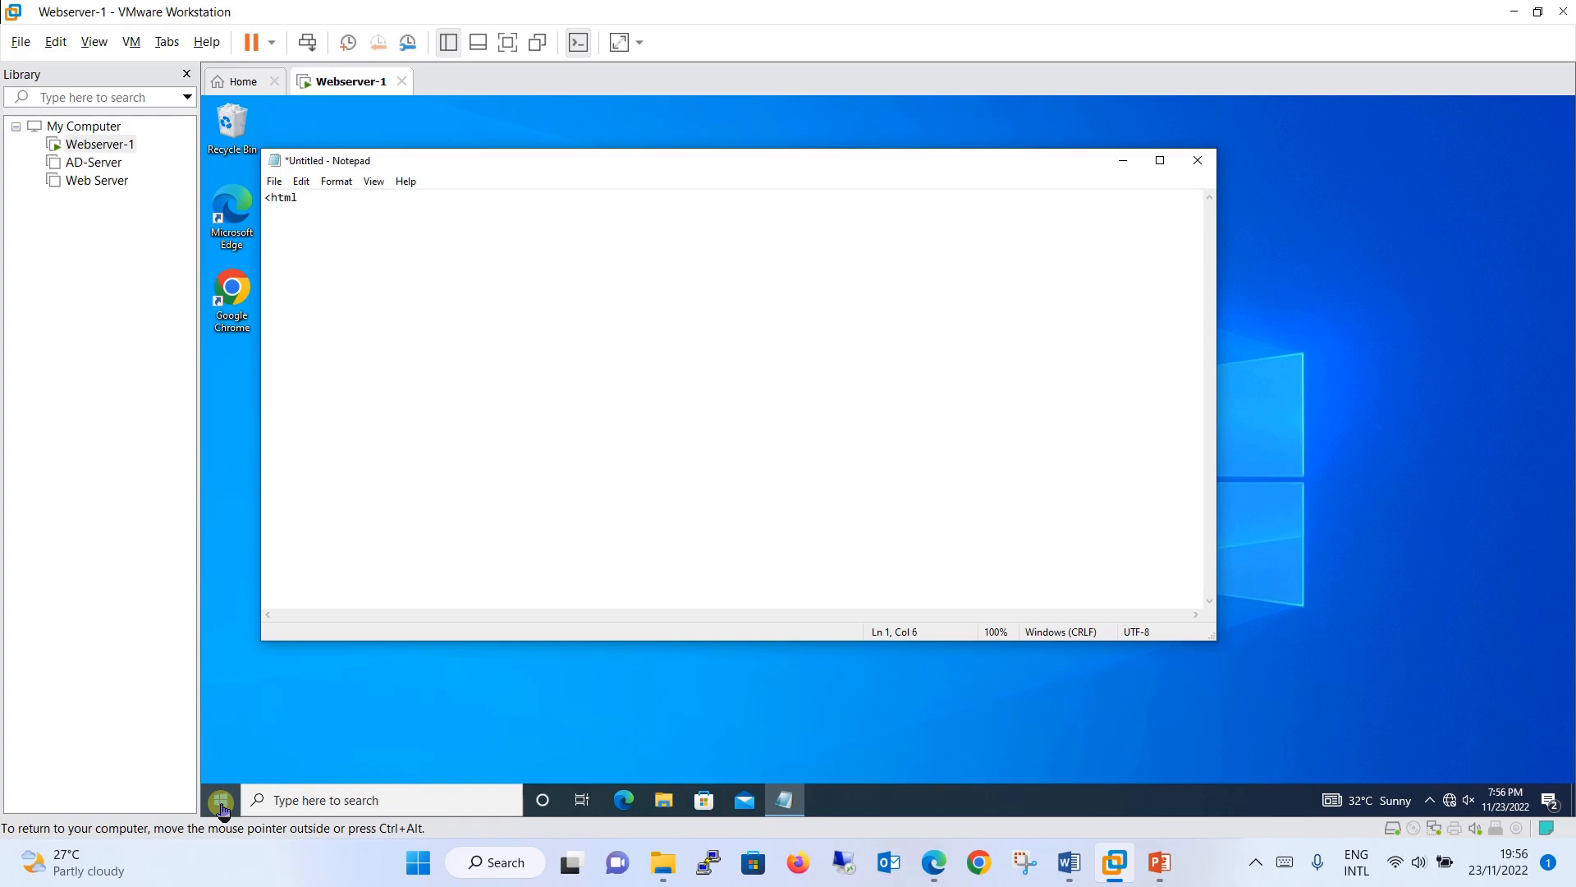
pyautogui.write('>')
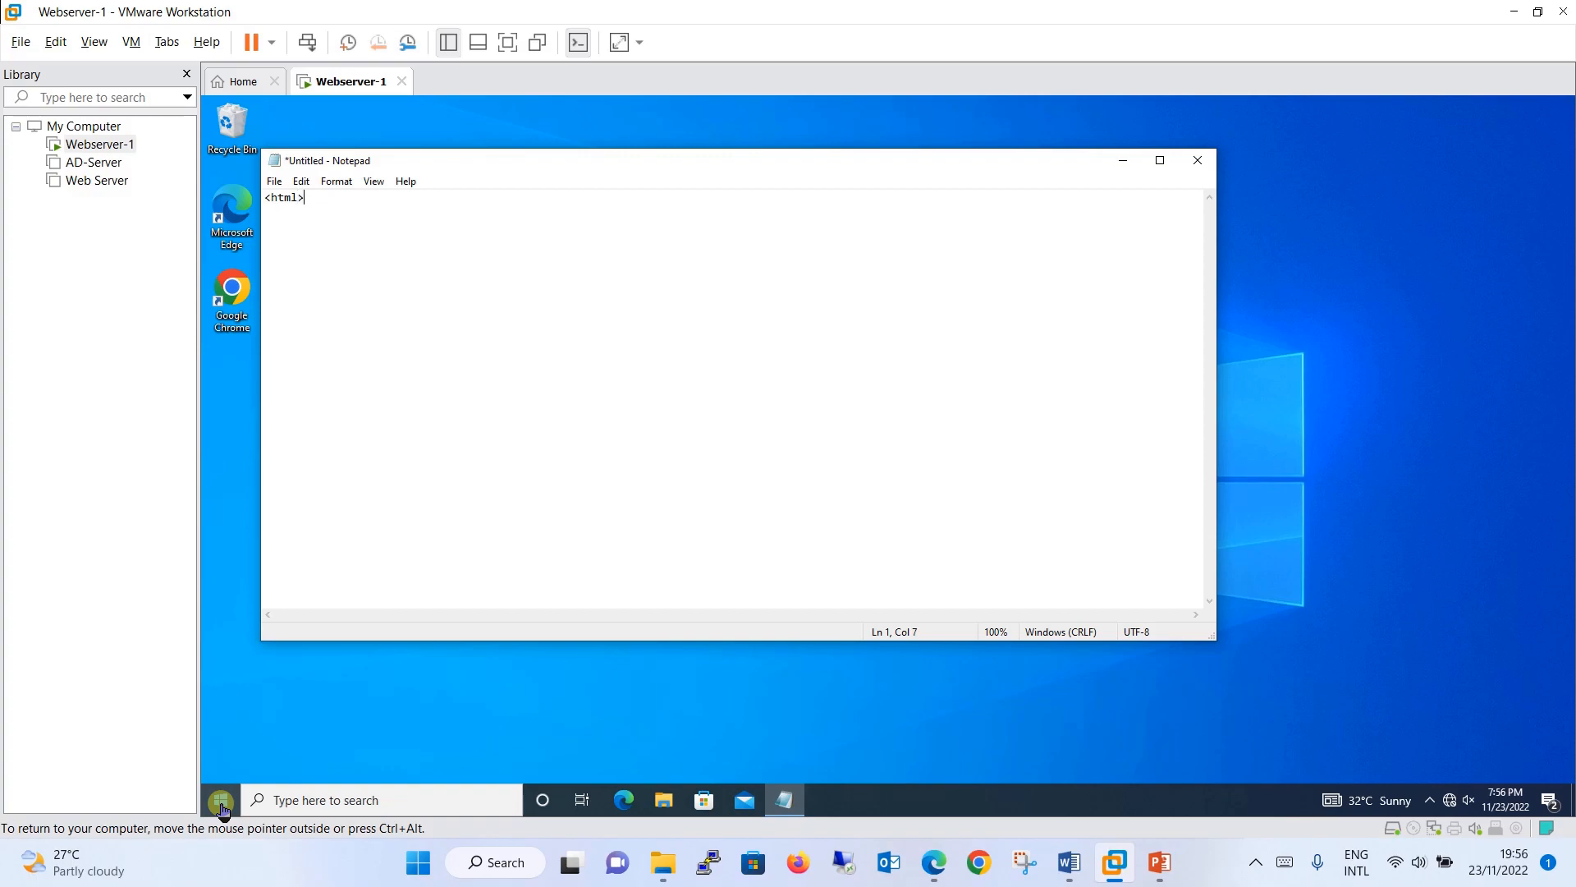
pyautogui.press('enter')
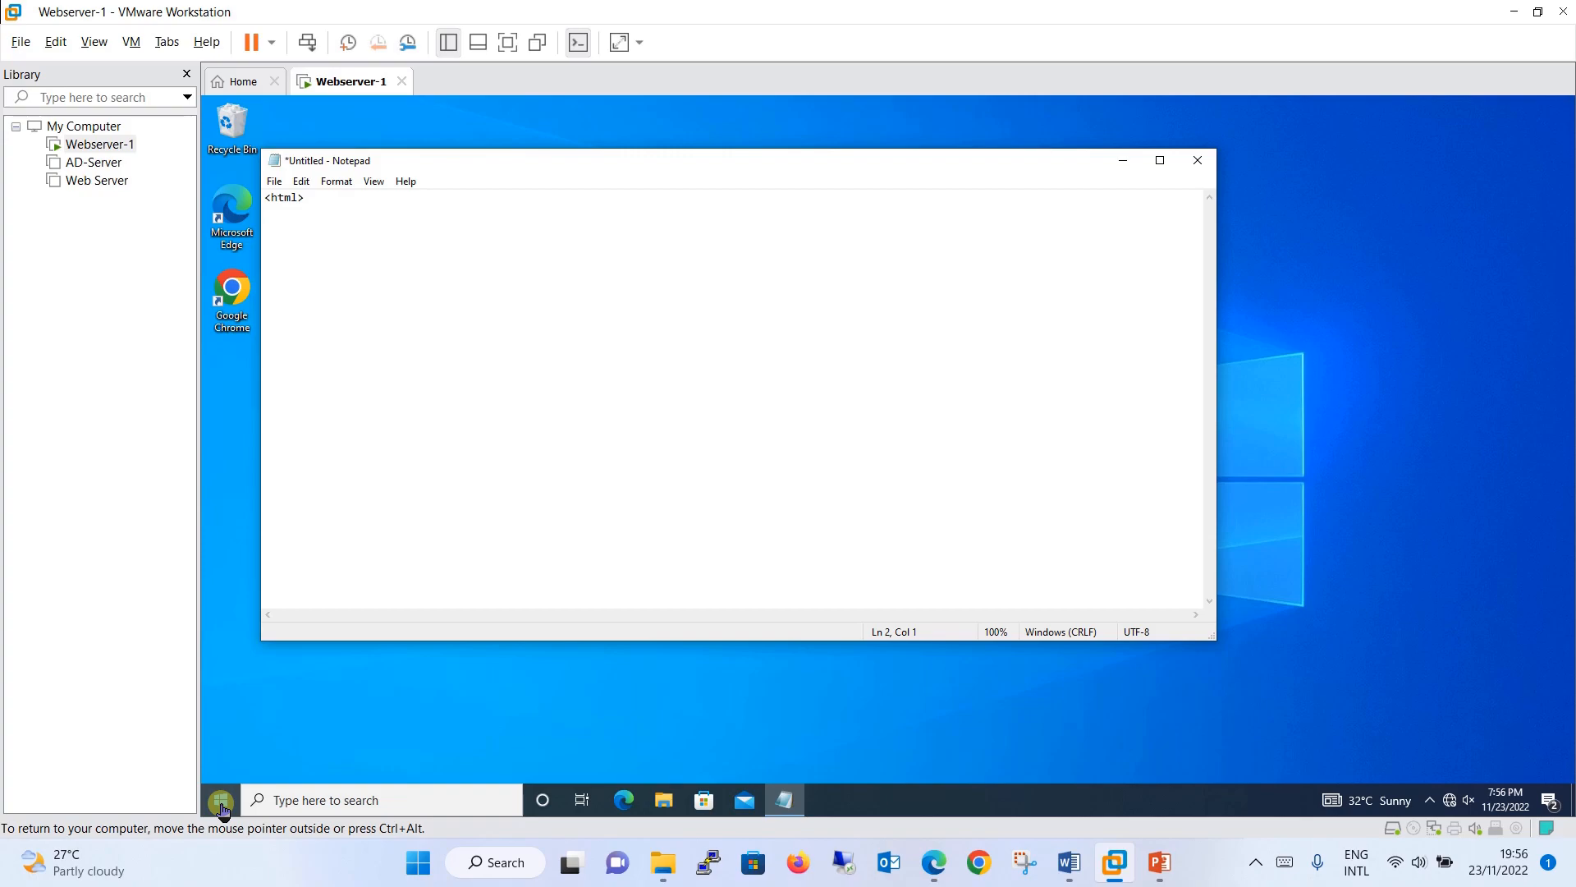
pyautogui.write('<Title')
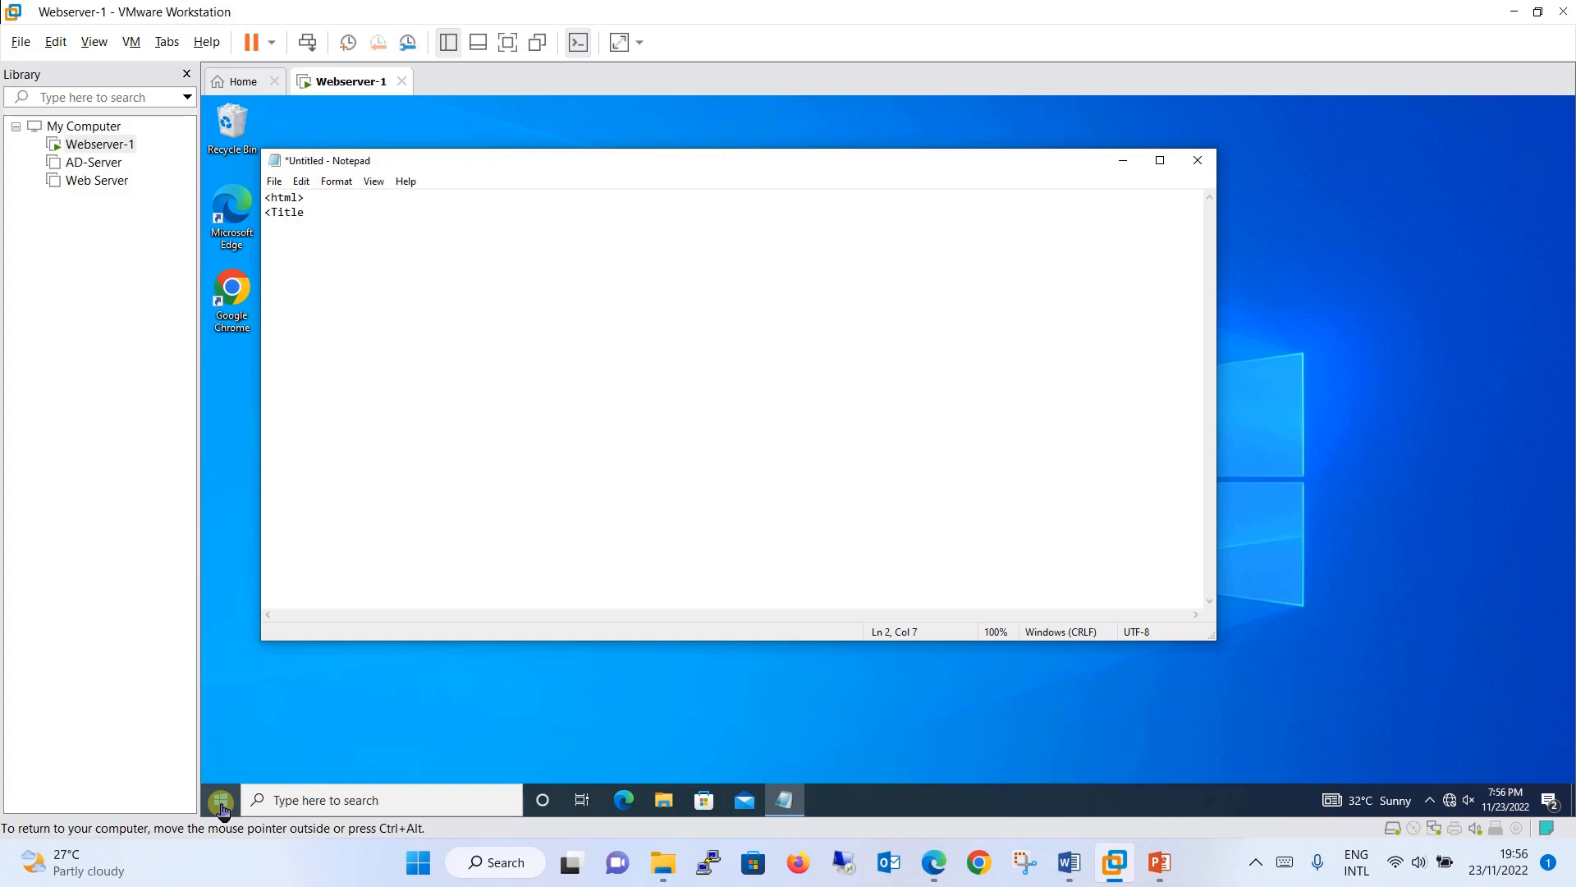
pyautogui.write('>')
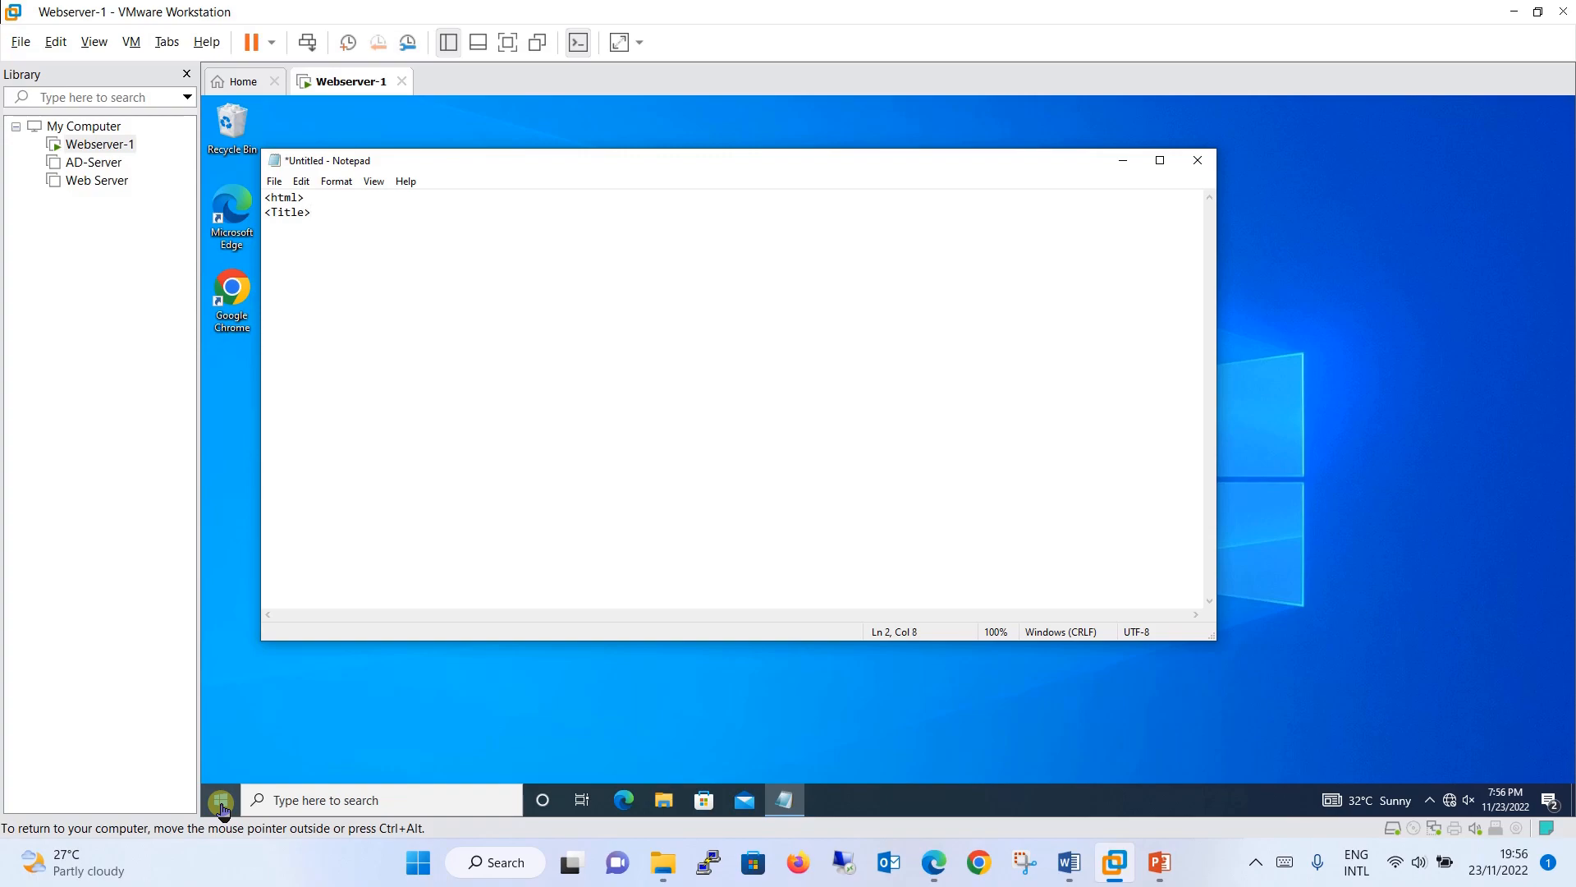
pyautogui.write('W')
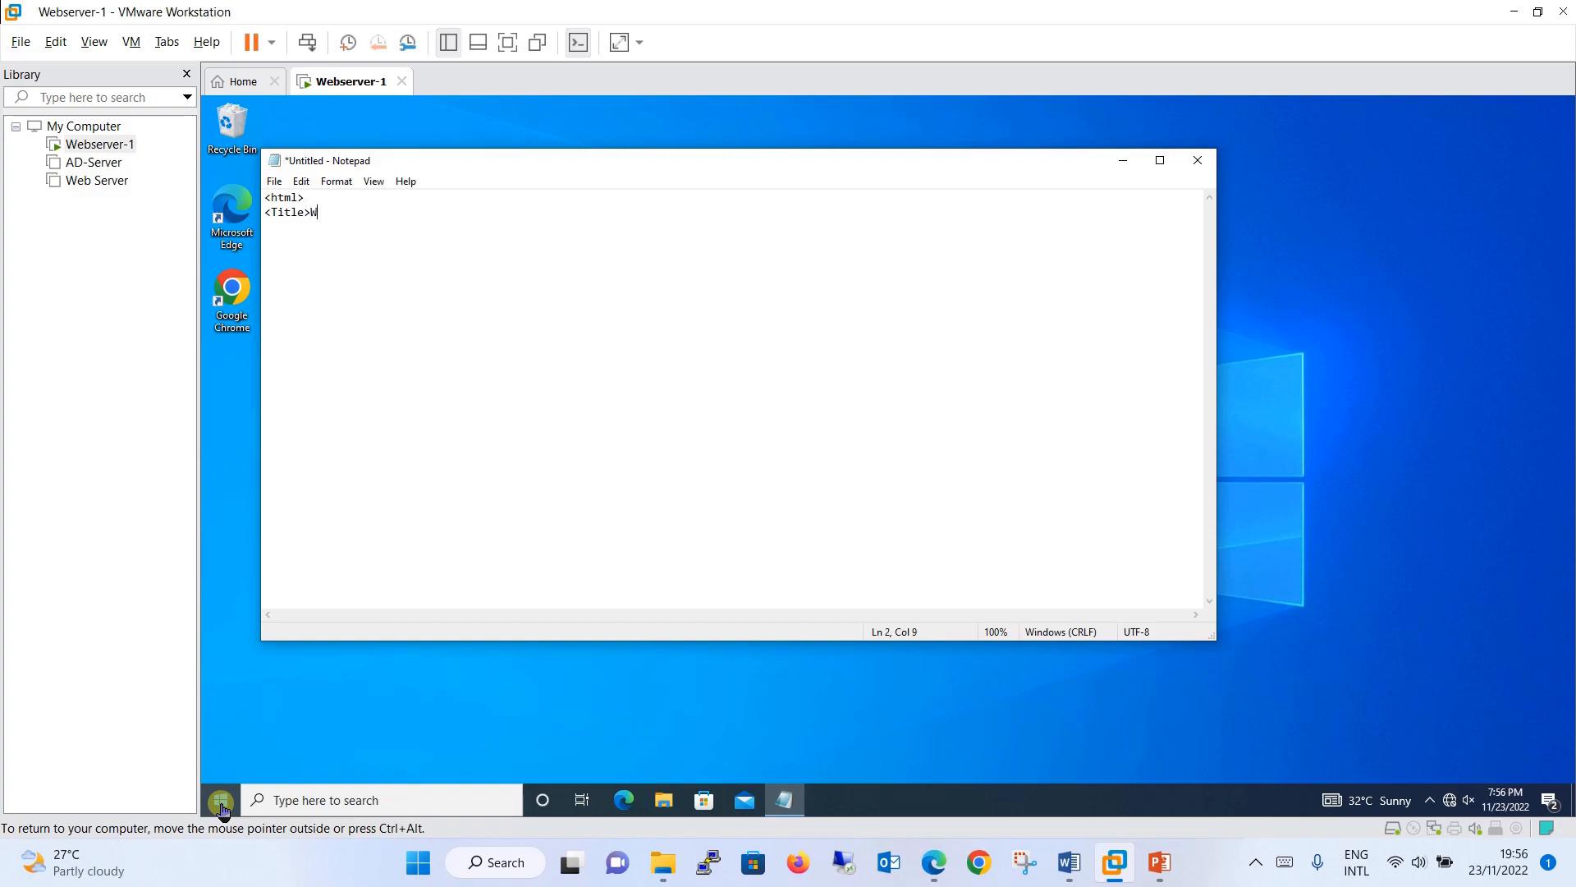
pyautogui.write('ebse')
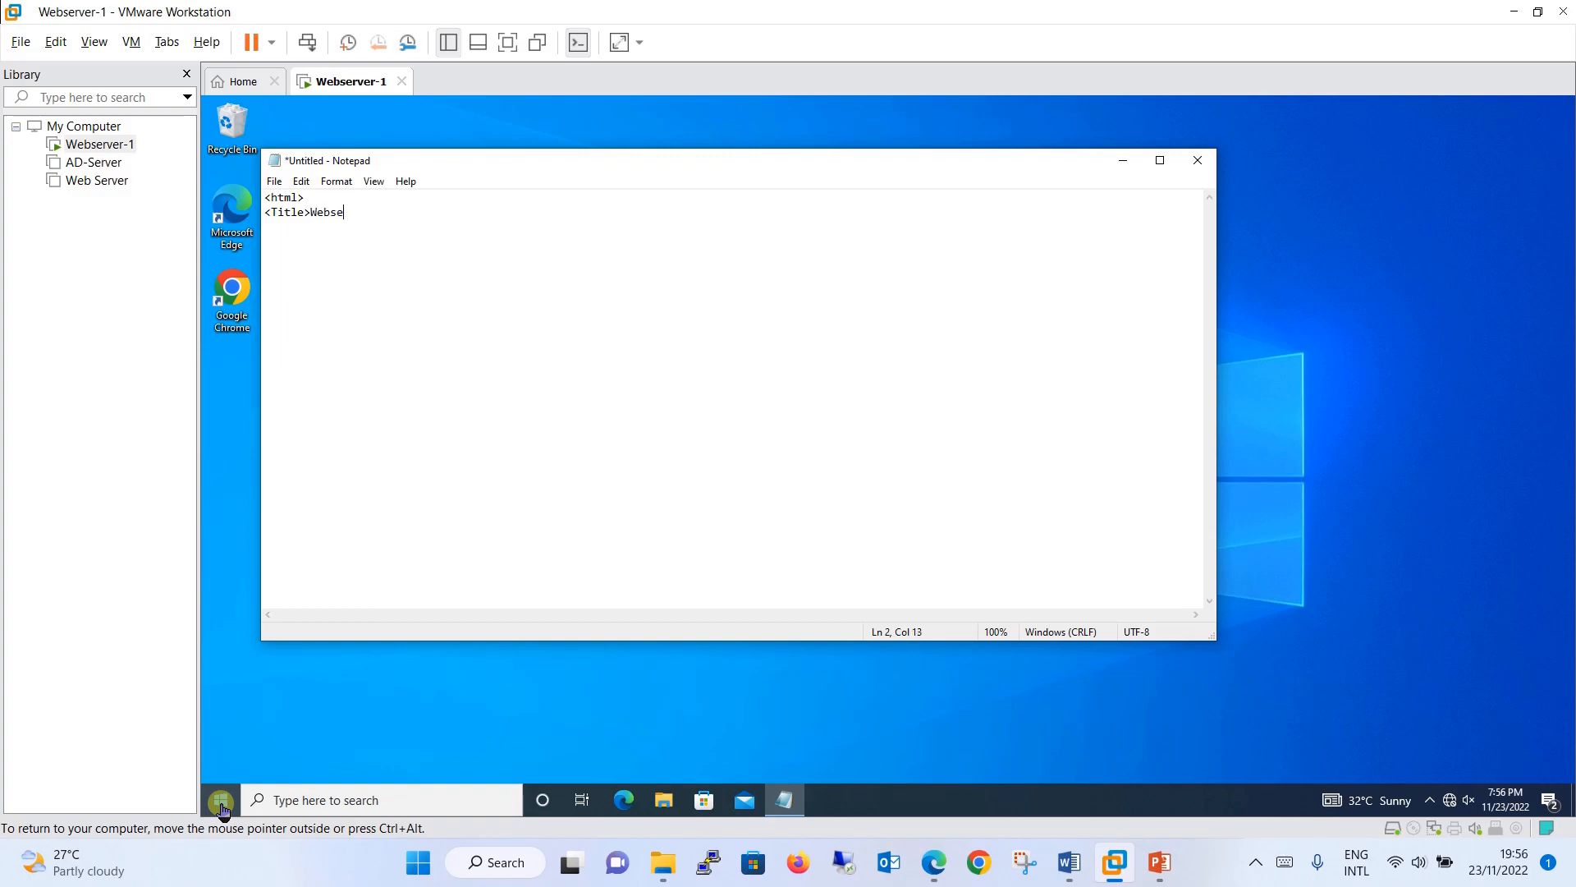
pyautogui.write('rver#1')
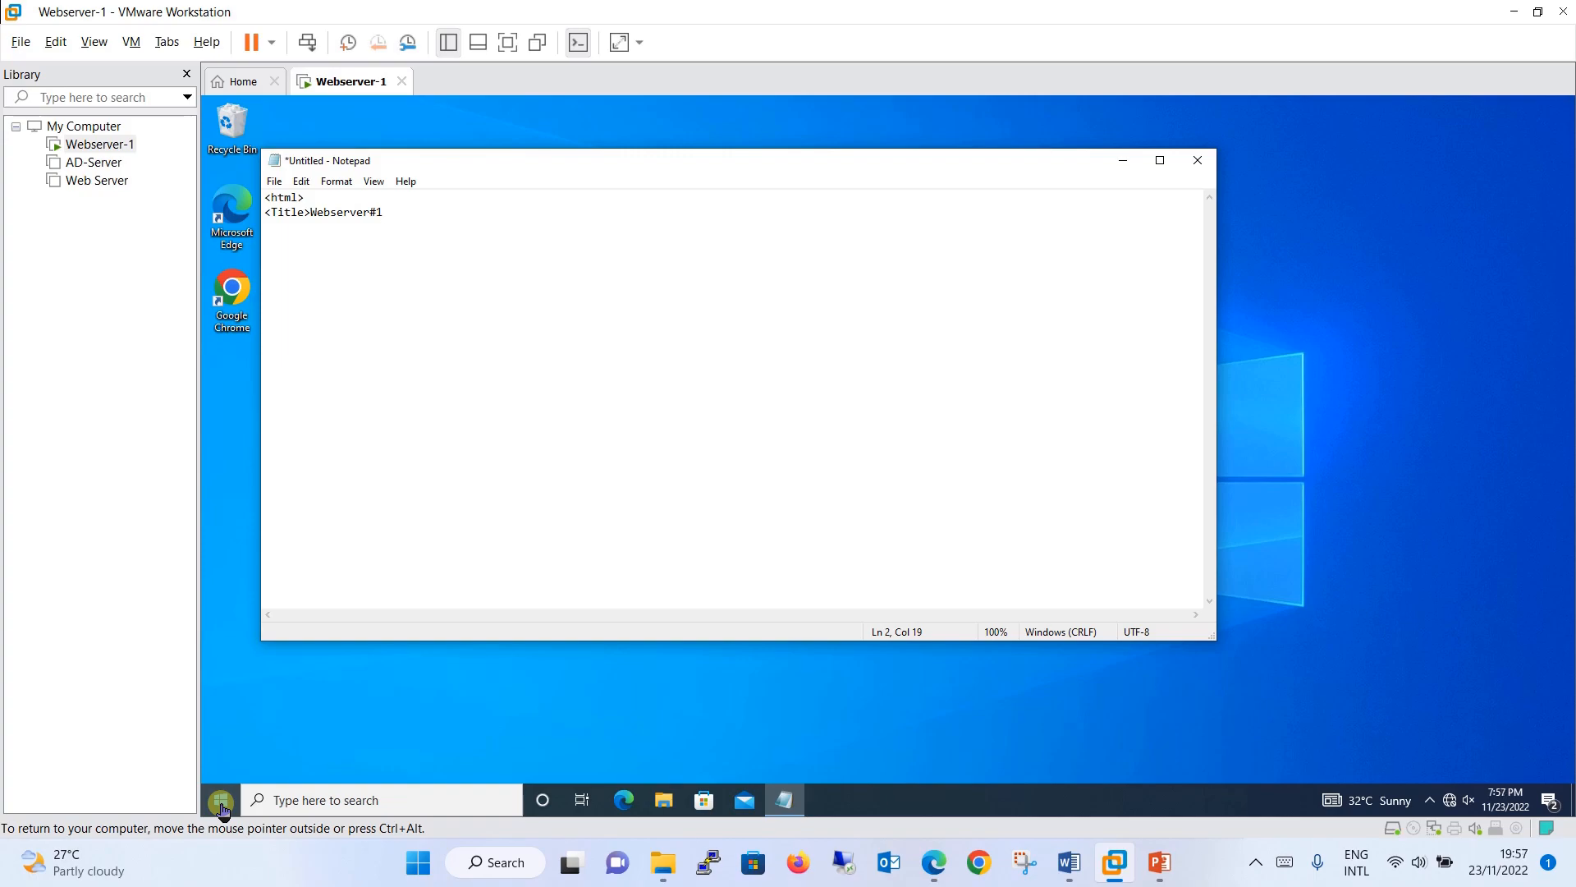
# - Close the title with </Title> after Webserver#1 and move to a new line
pyautogui.click(382, 212)
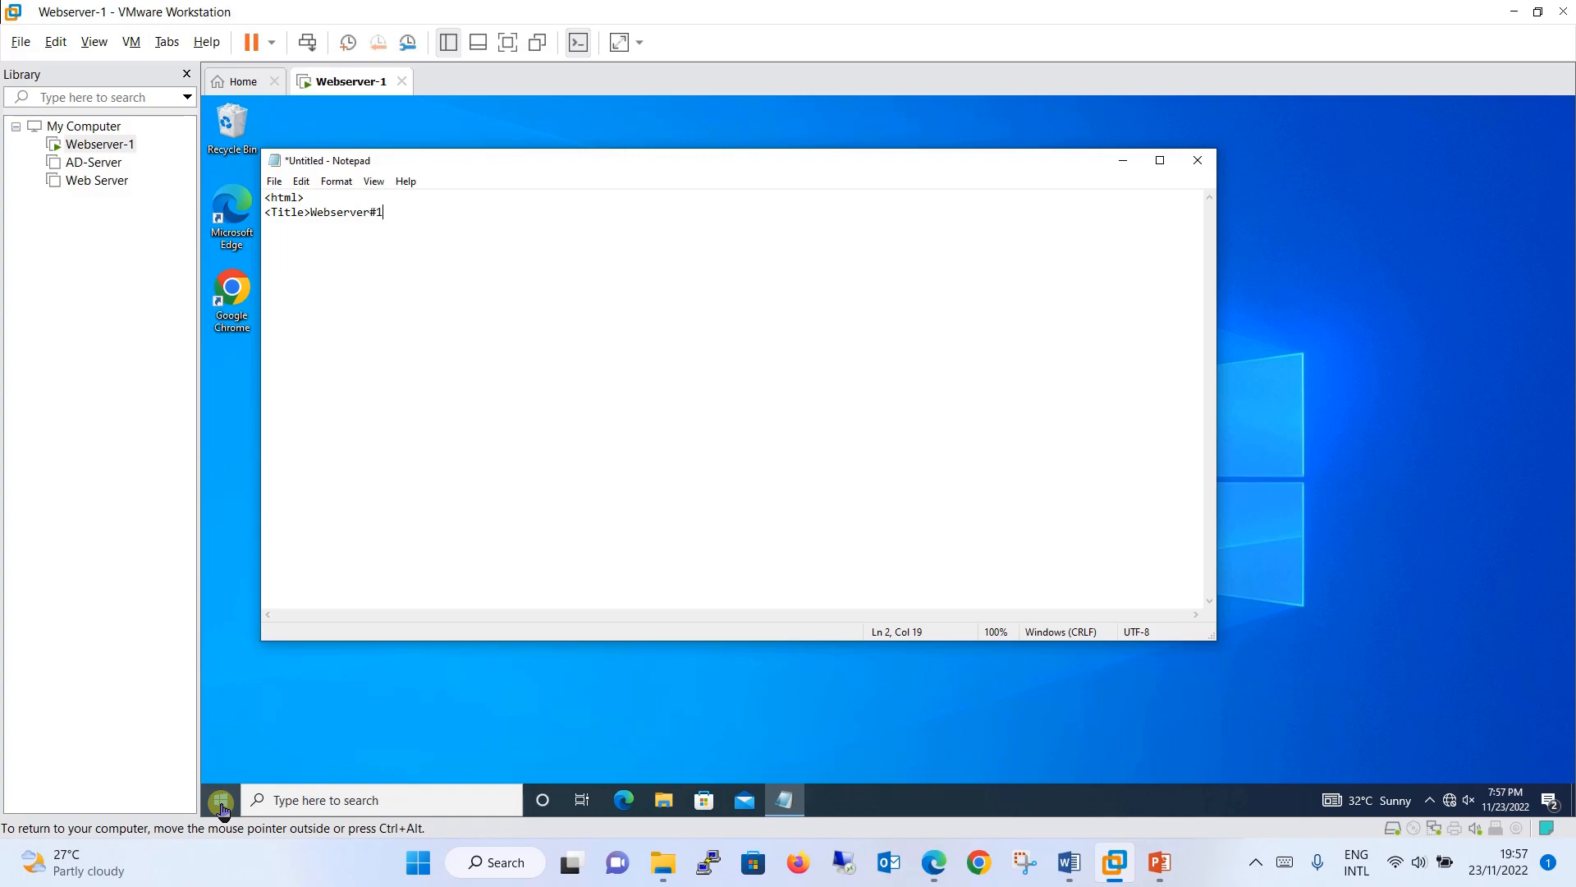
pyautogui.moveTo(387, 304)
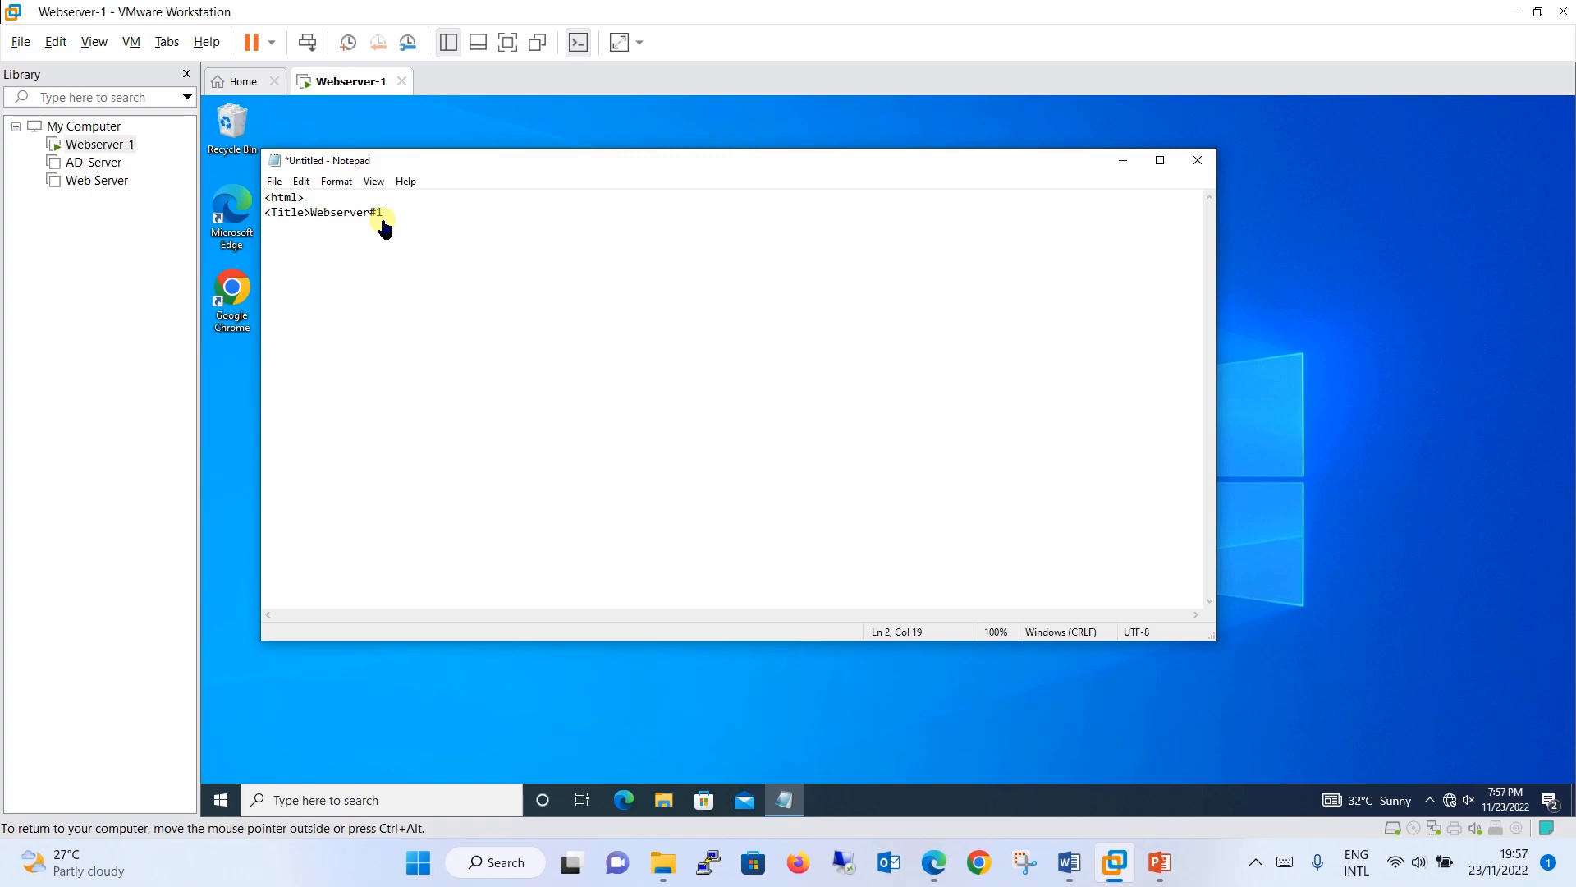
pyautogui.moveTo(473, 217)
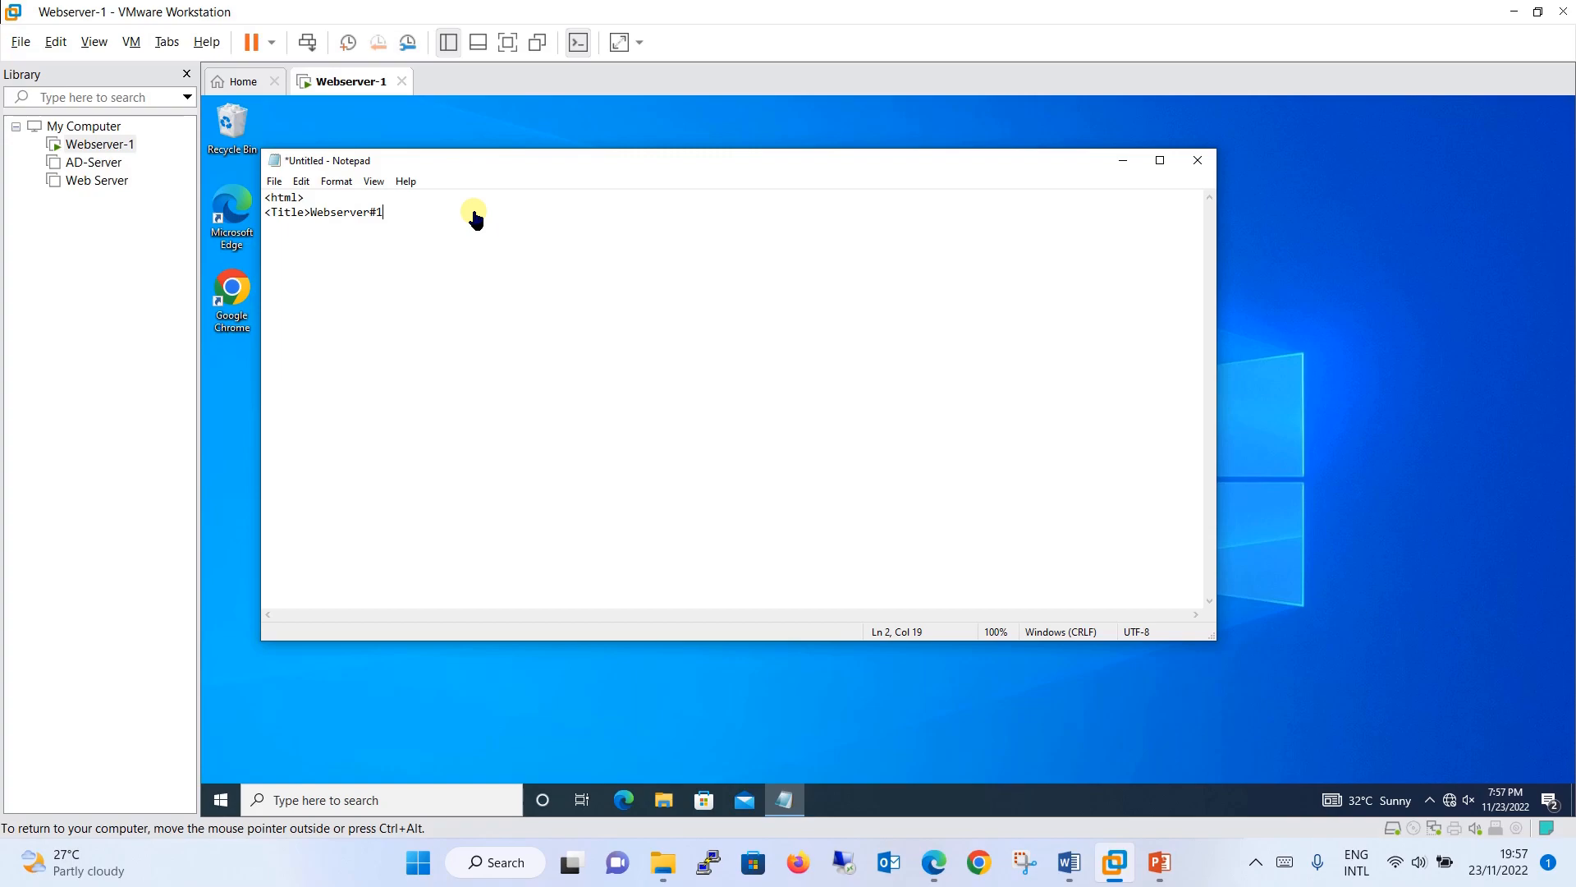
pyautogui.write('<')
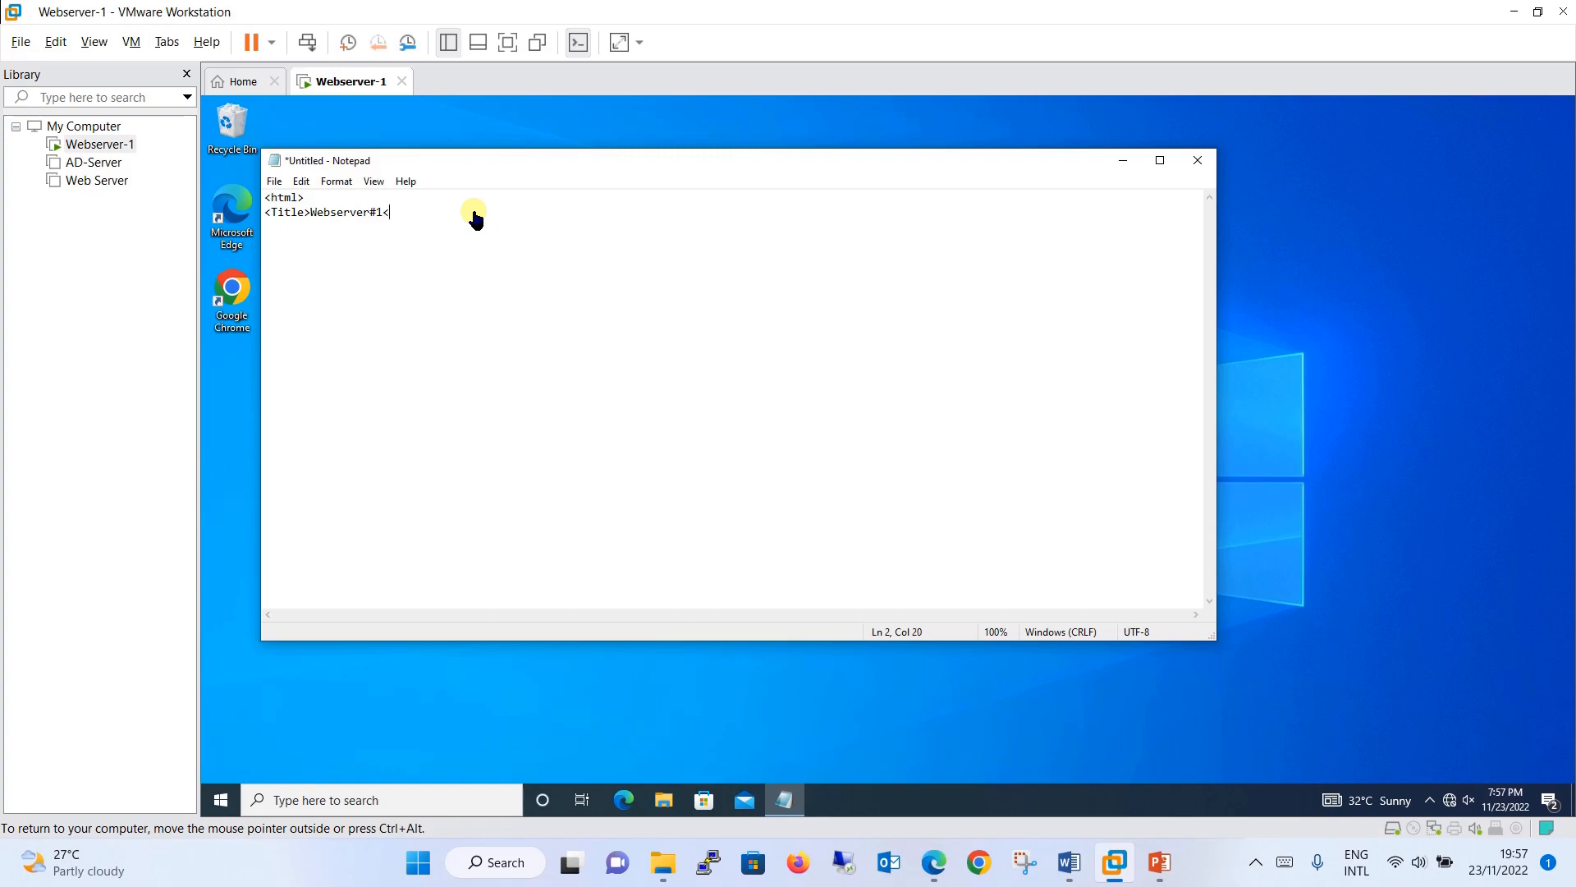
pyautogui.write('/')
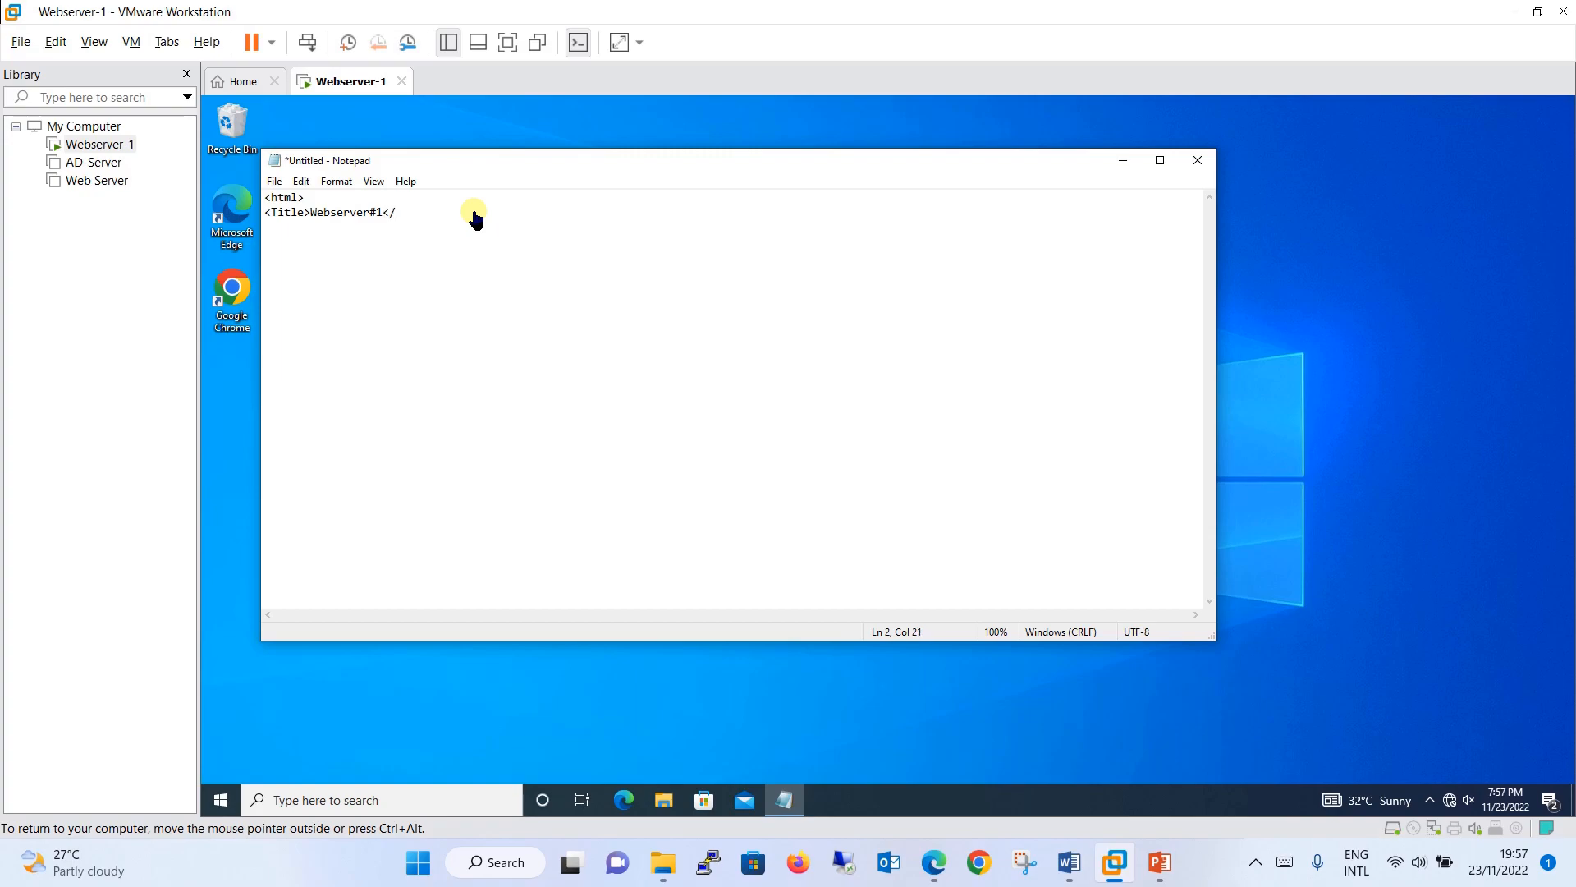
pyautogui.write('Ti')
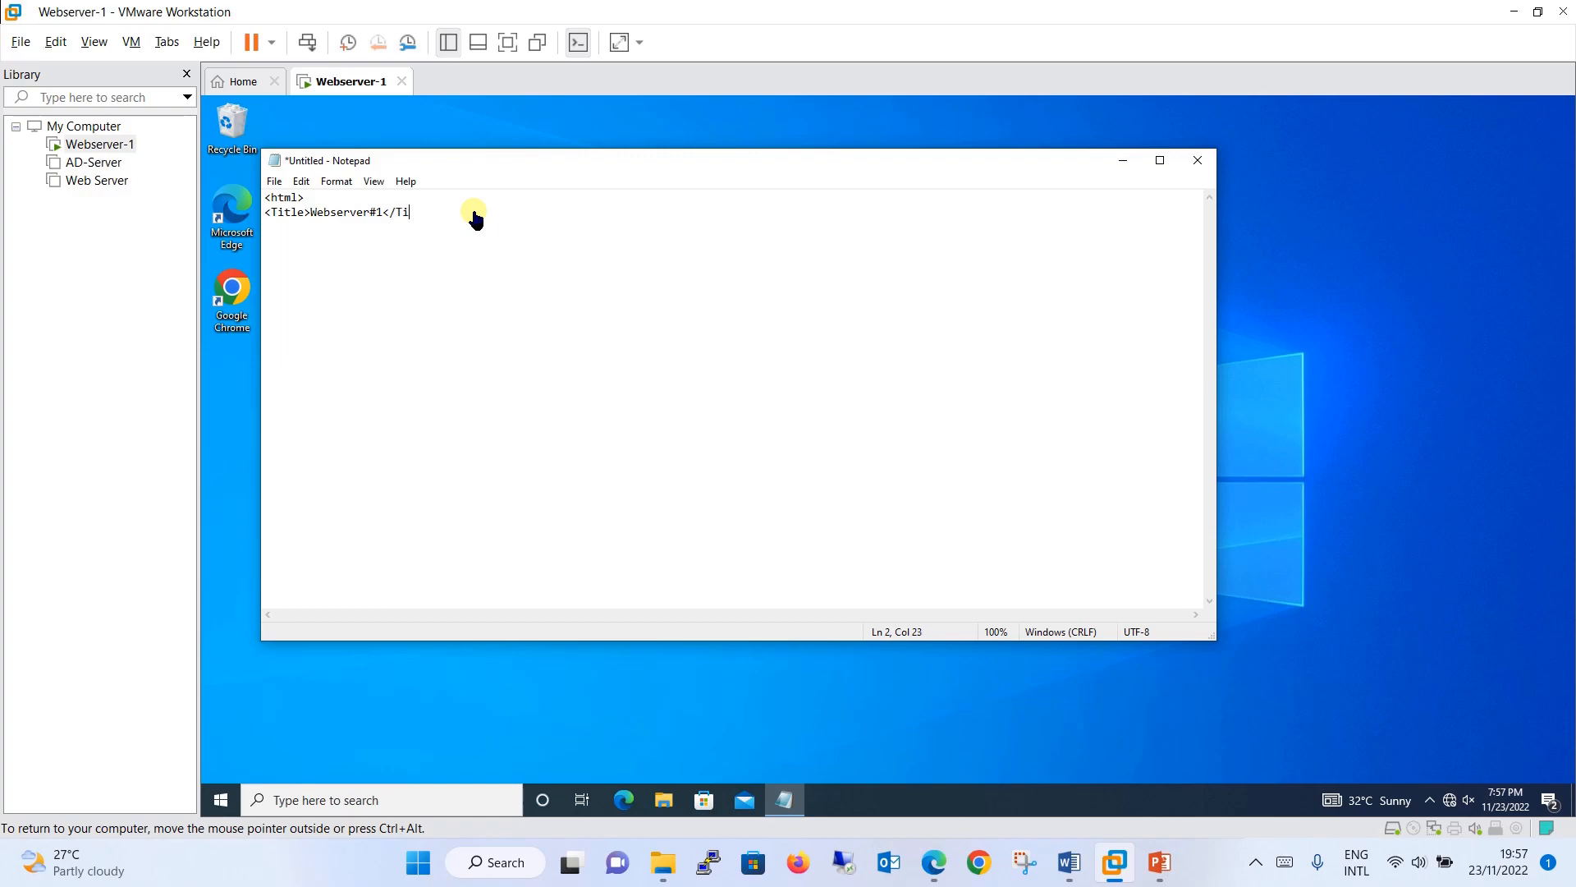
pyautogui.write('tle')
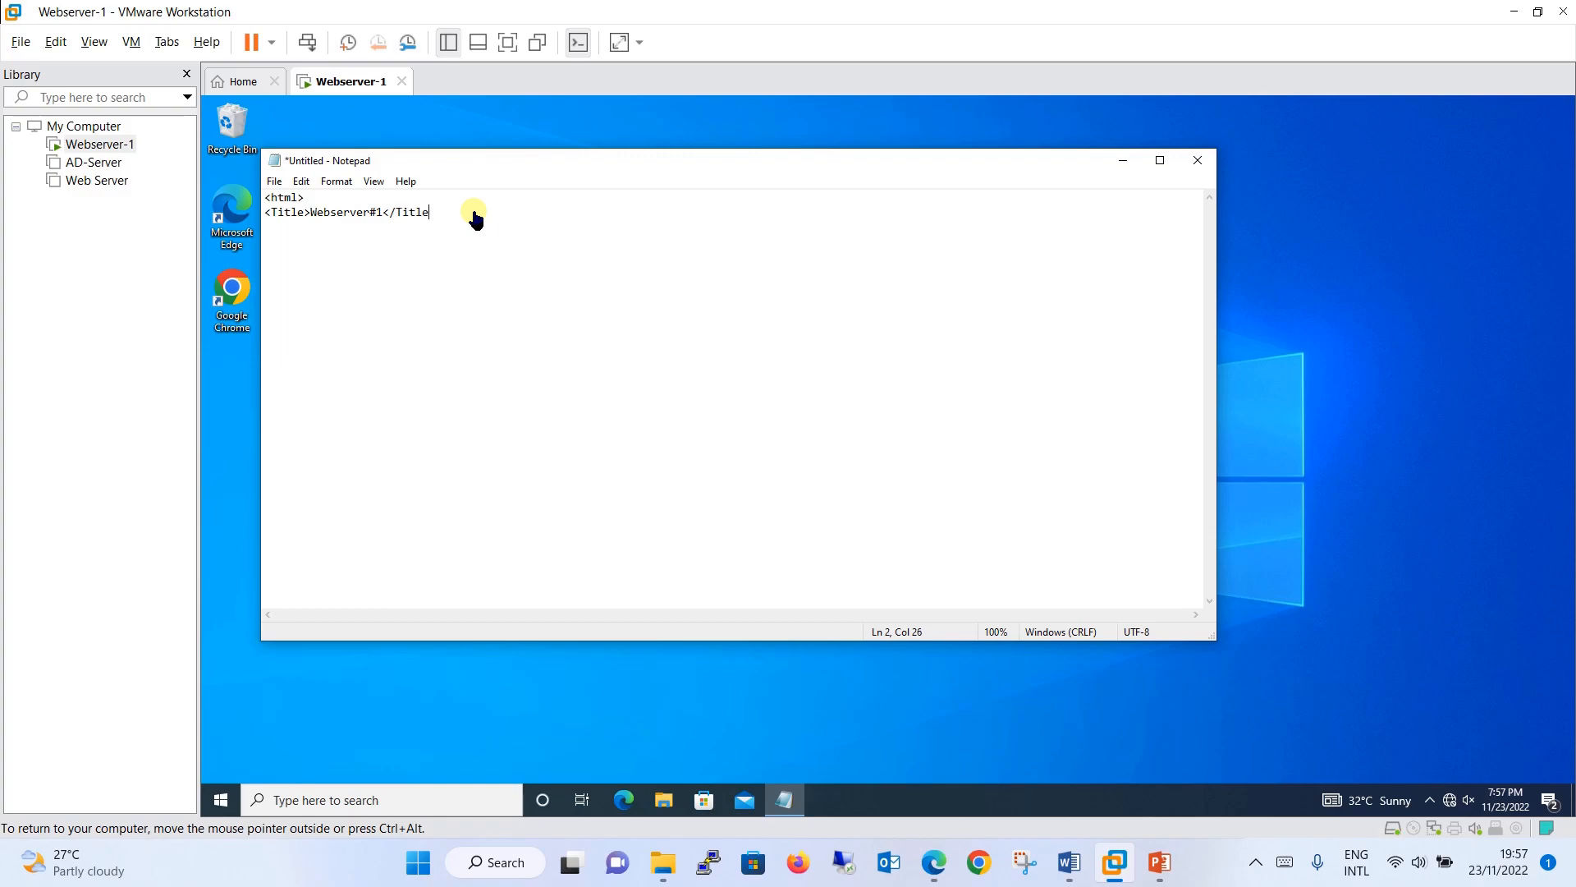
pyautogui.write('>')
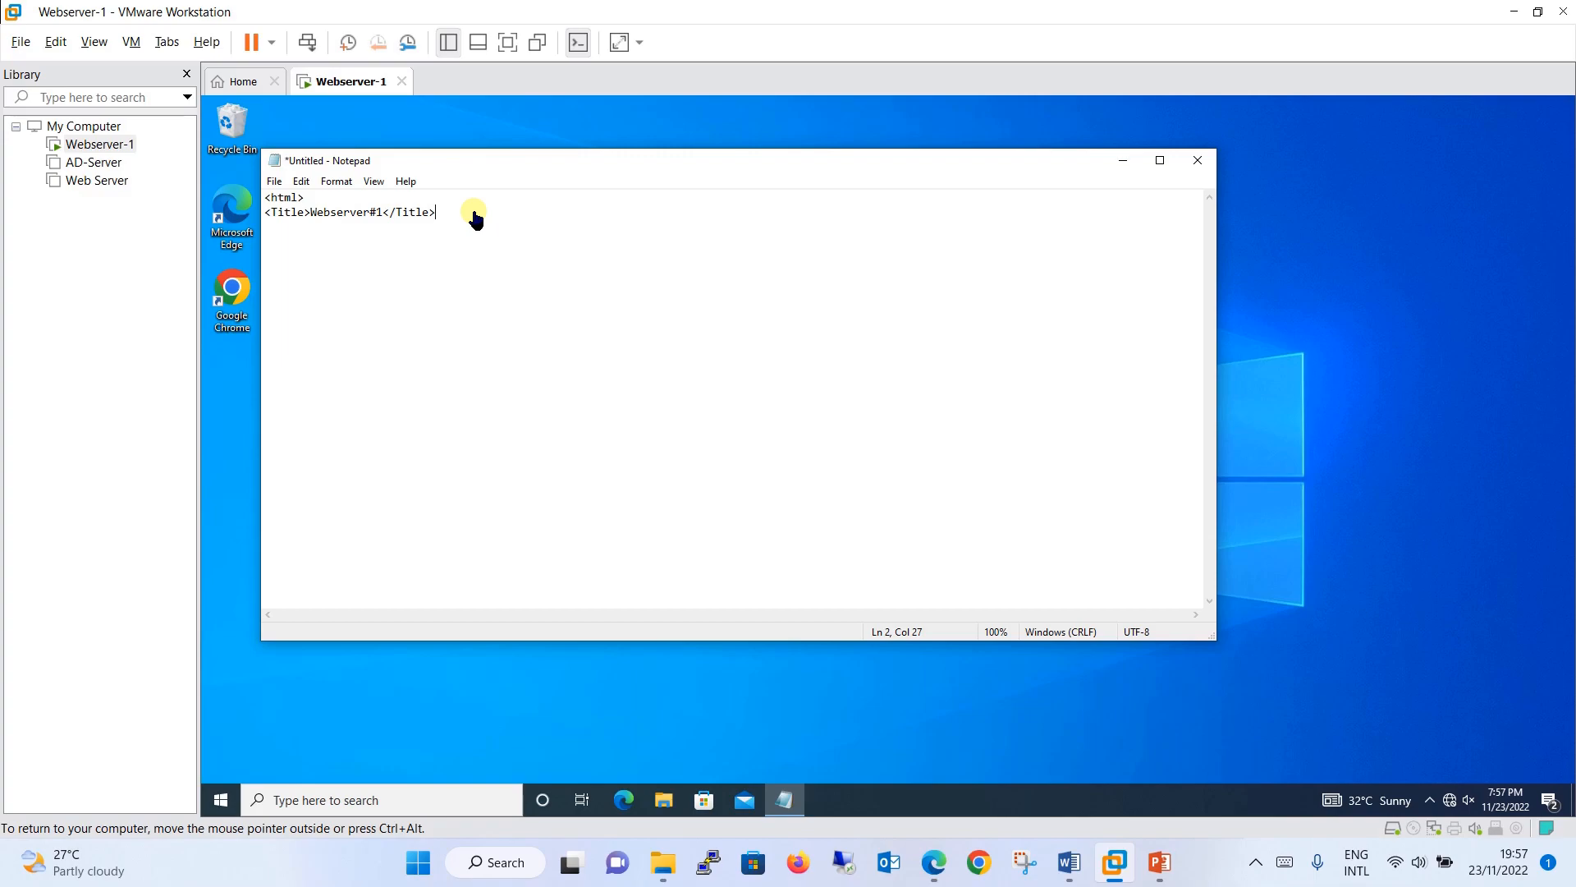
pyautogui.press('enter')
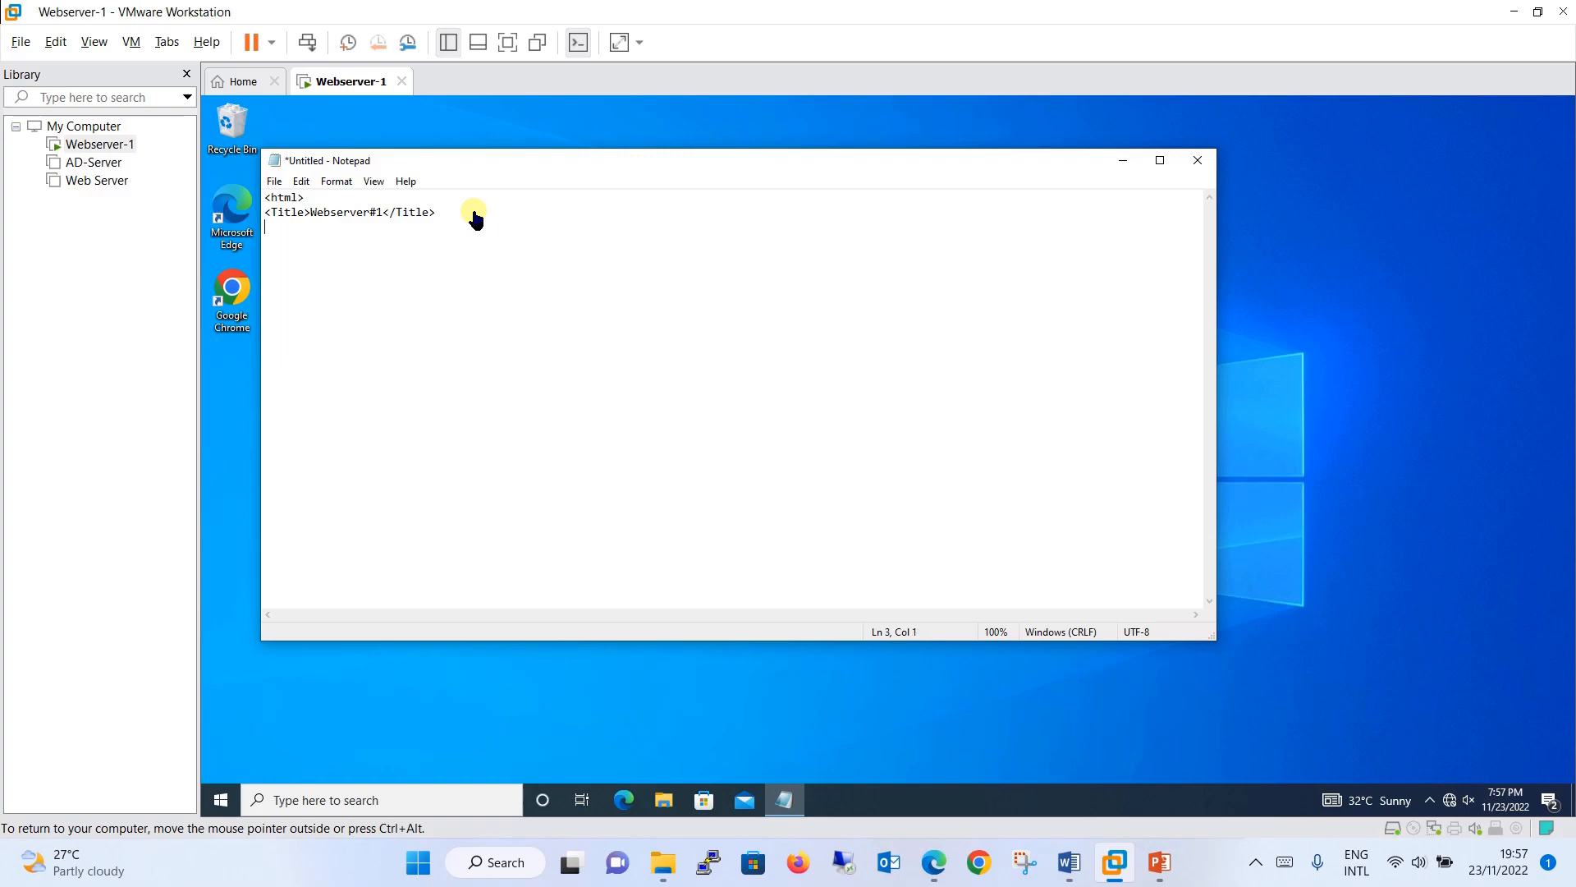
# - Add a <Body> line followed by a <Center>Server#1 line
pyautogui.write('<Body')
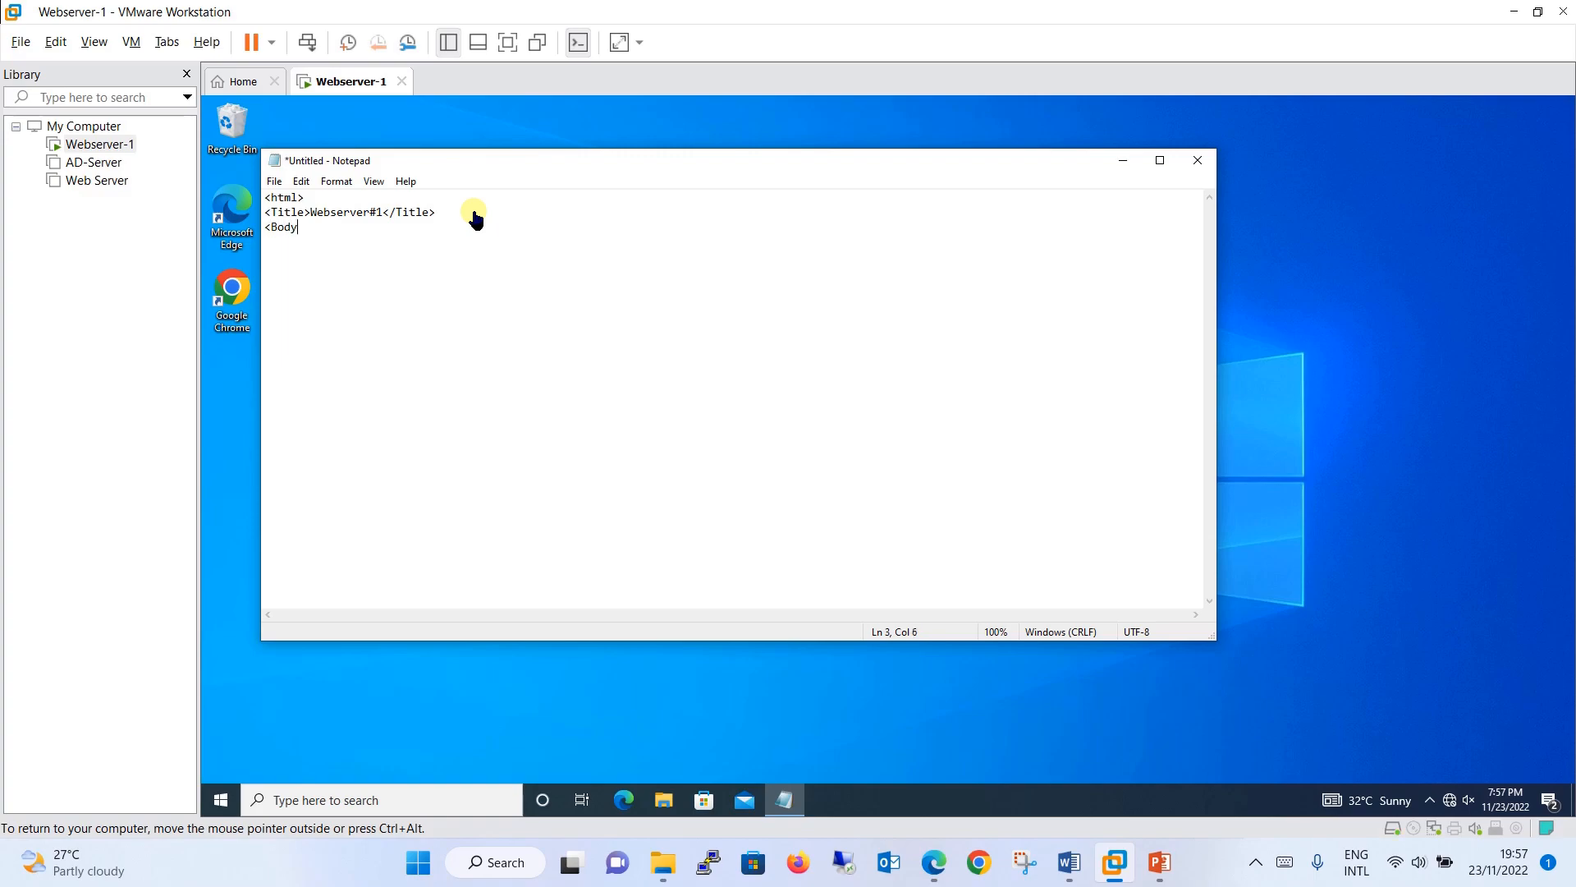
pyautogui.write('>')
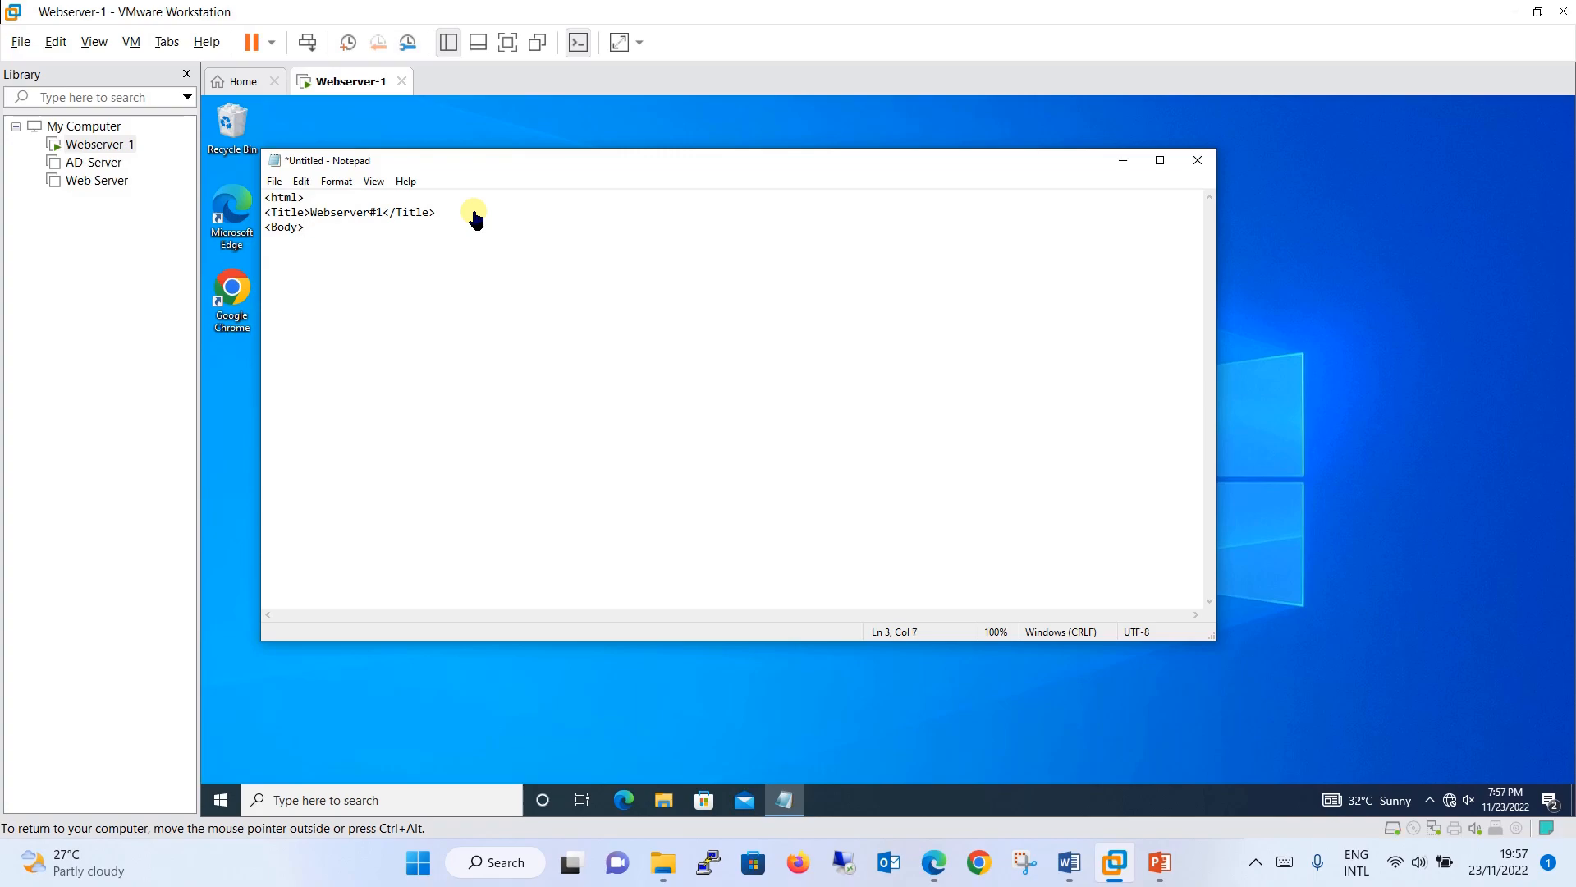
pyautogui.press('enter')
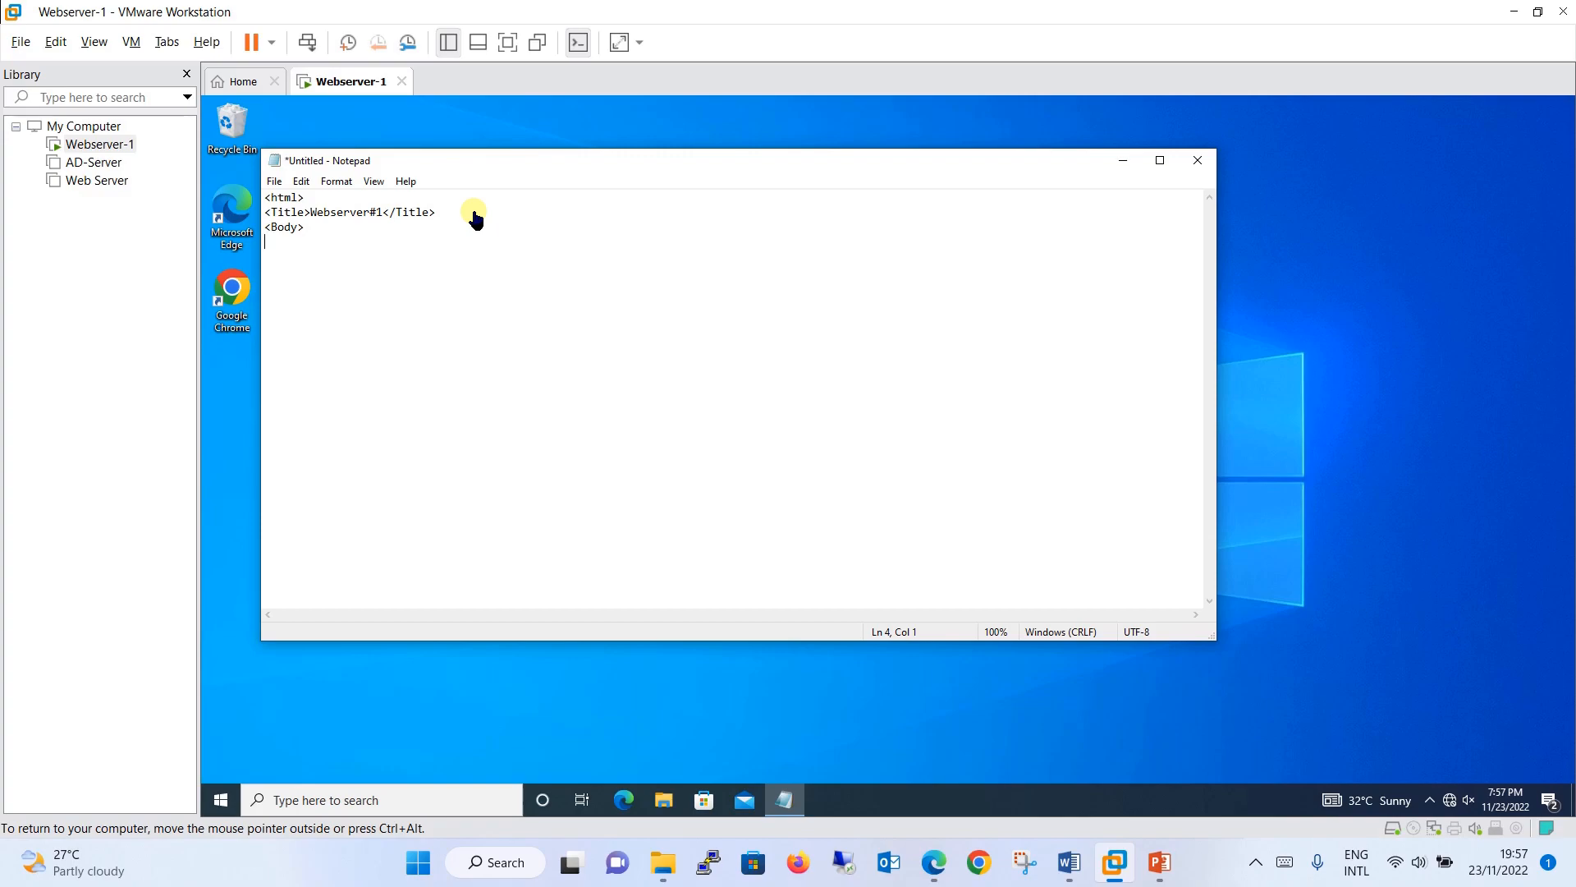
pyautogui.write('<Center')
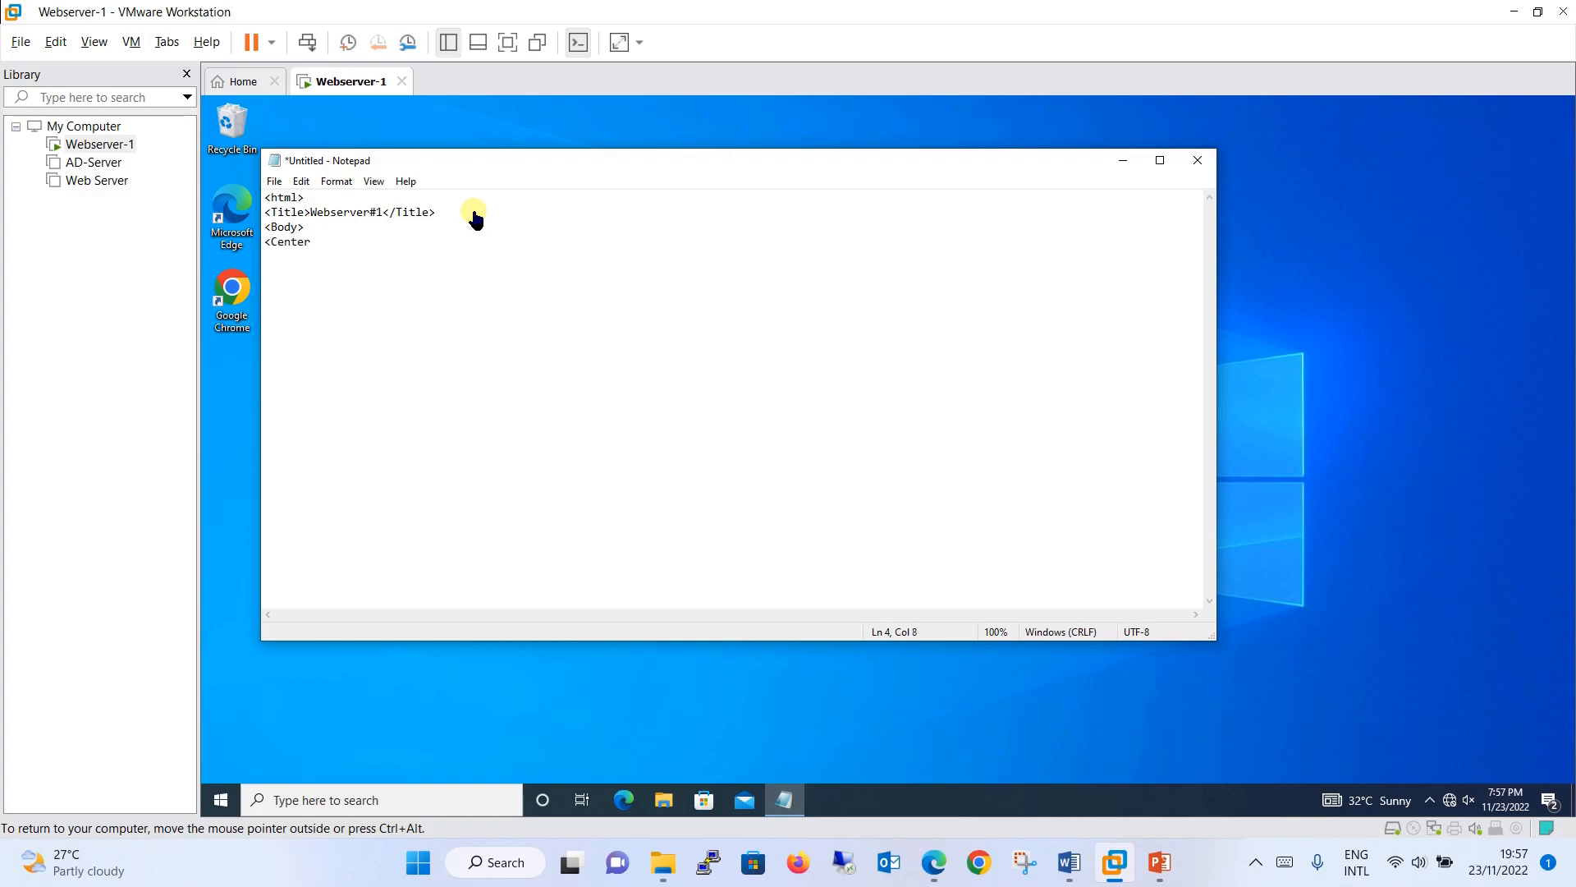
pyautogui.write('>')
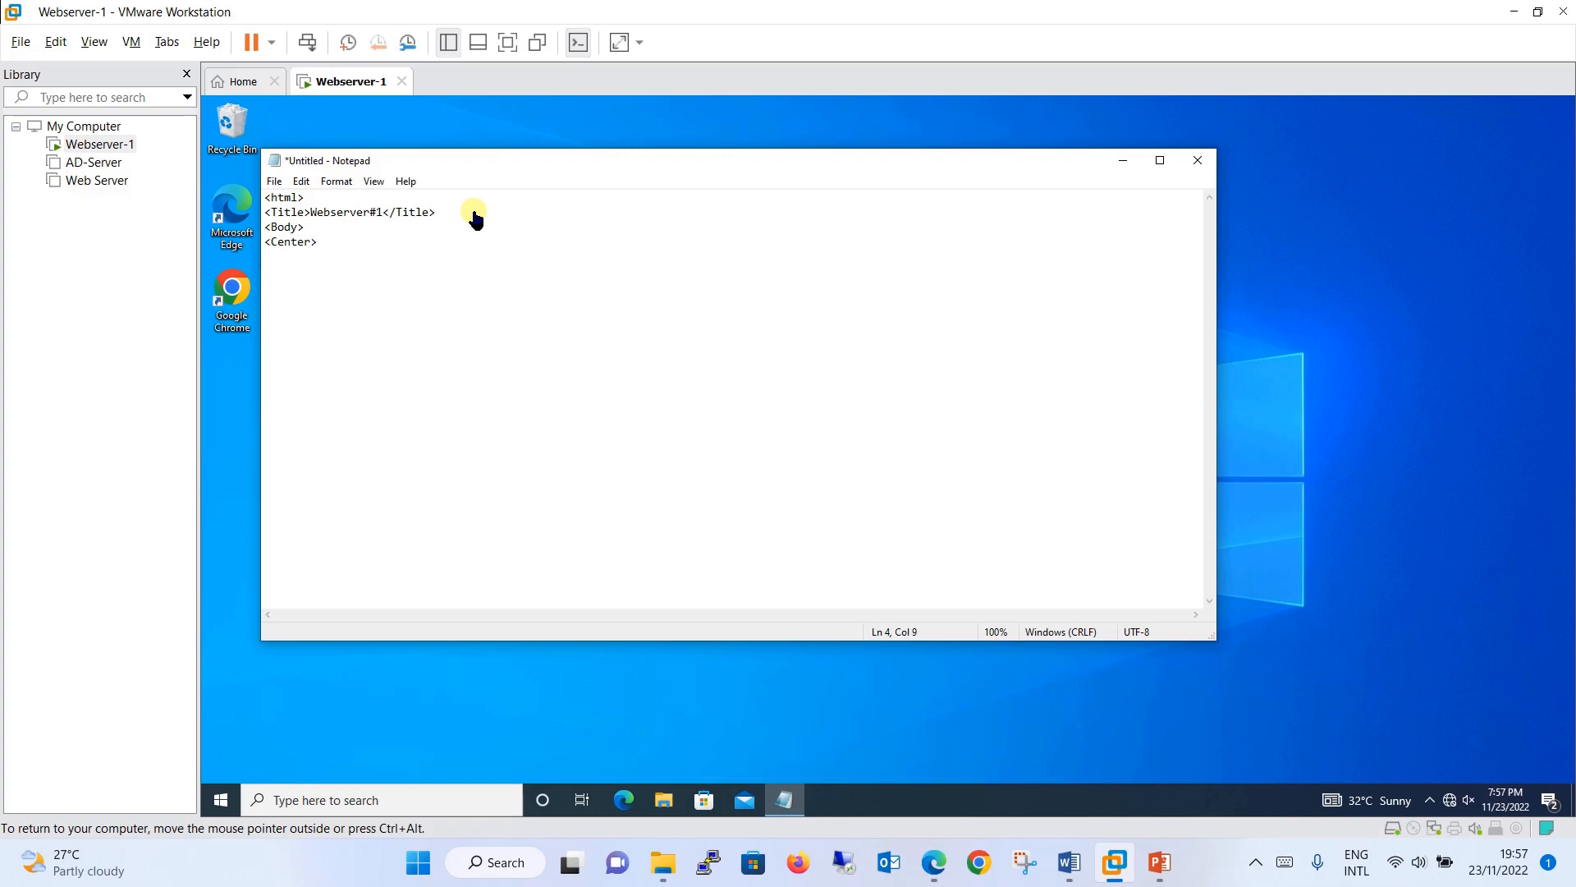
pyautogui.write('S')
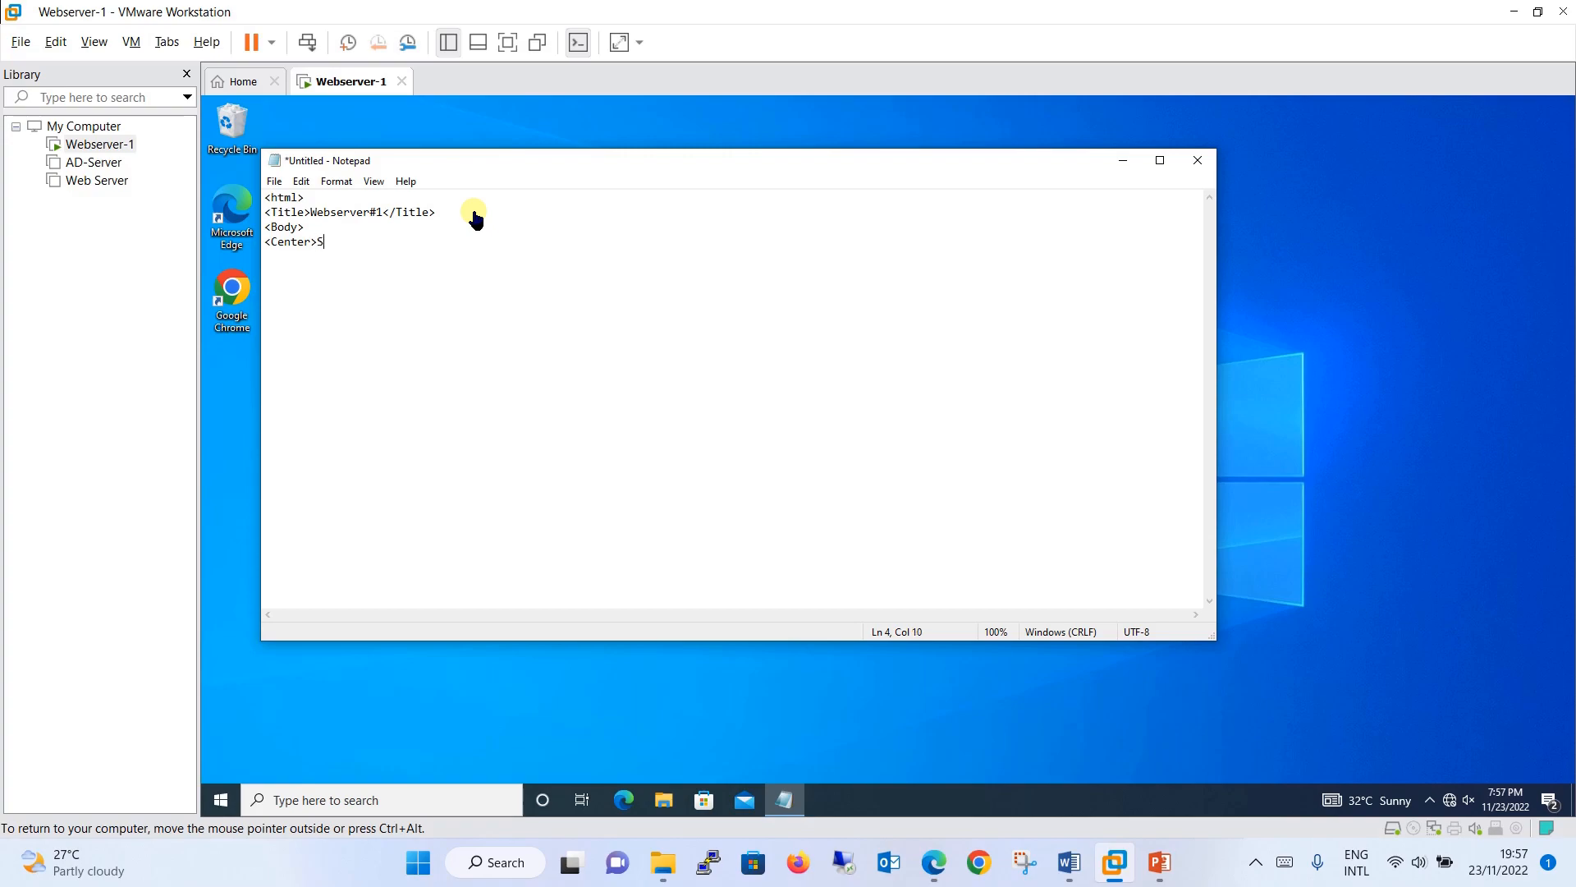
pyautogui.write('erver')
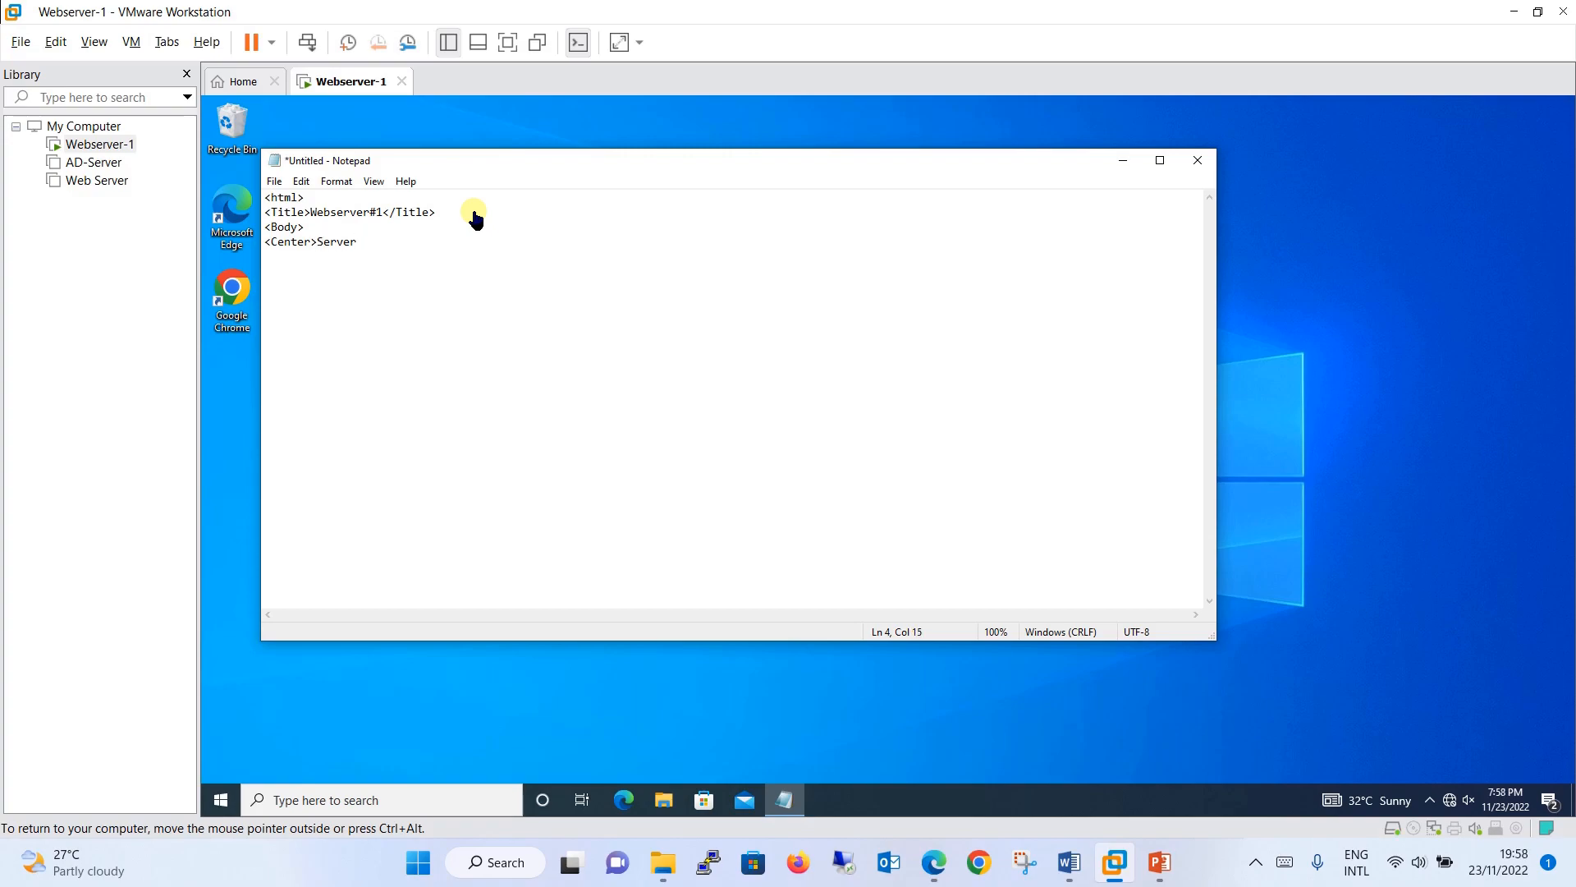
pyautogui.write('#1')
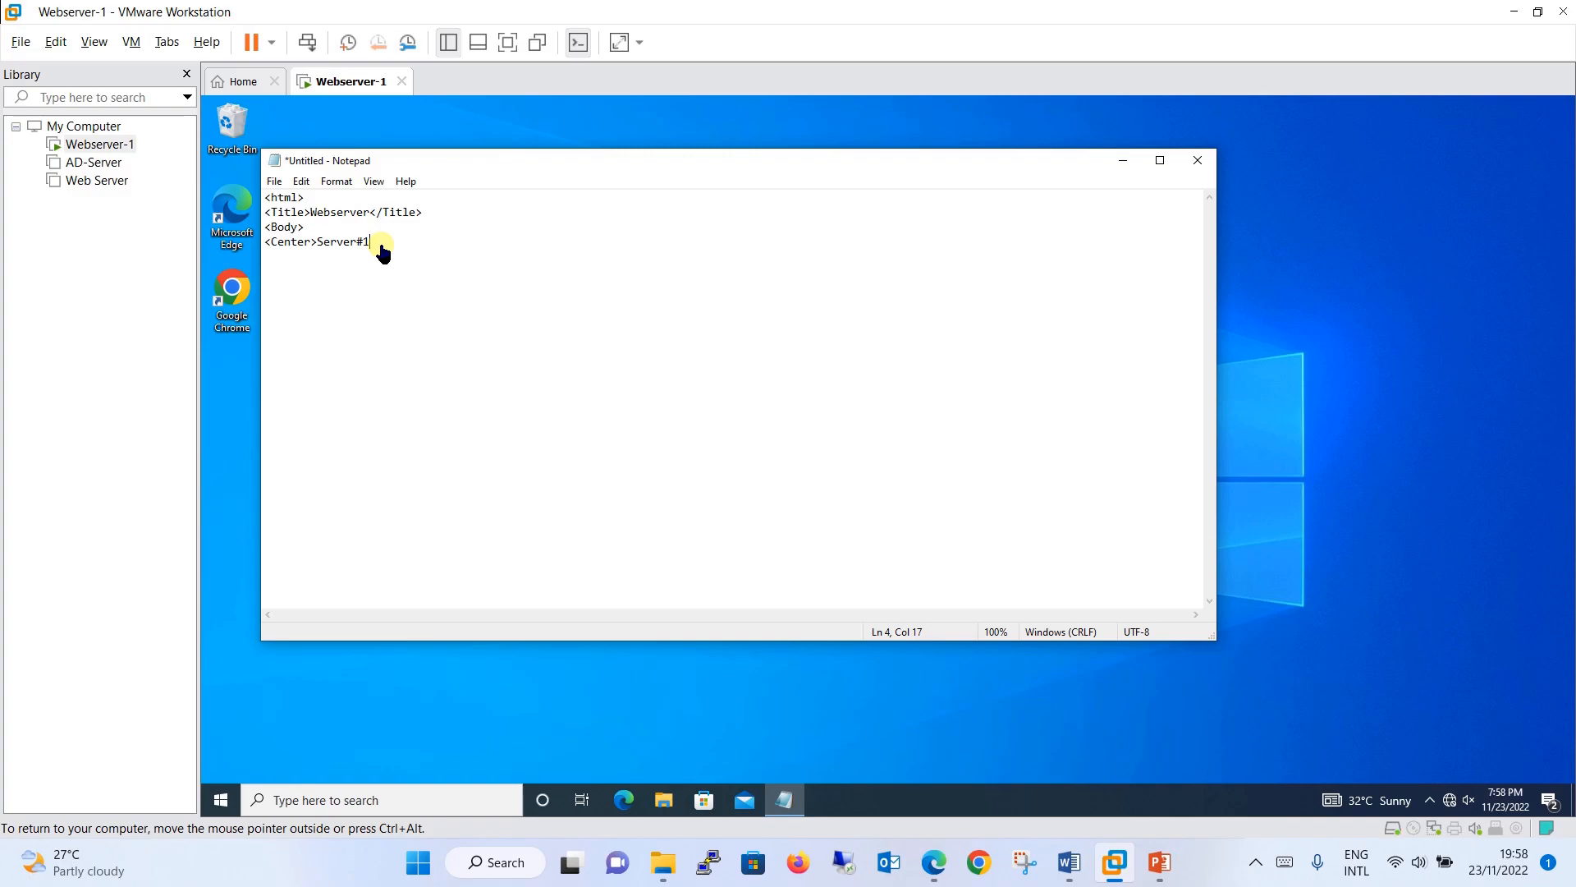
# - Add <BR> then the line 'Welcome to Web Application Server<BR>', fixing the Application typo
pyautogui.write('<BR')
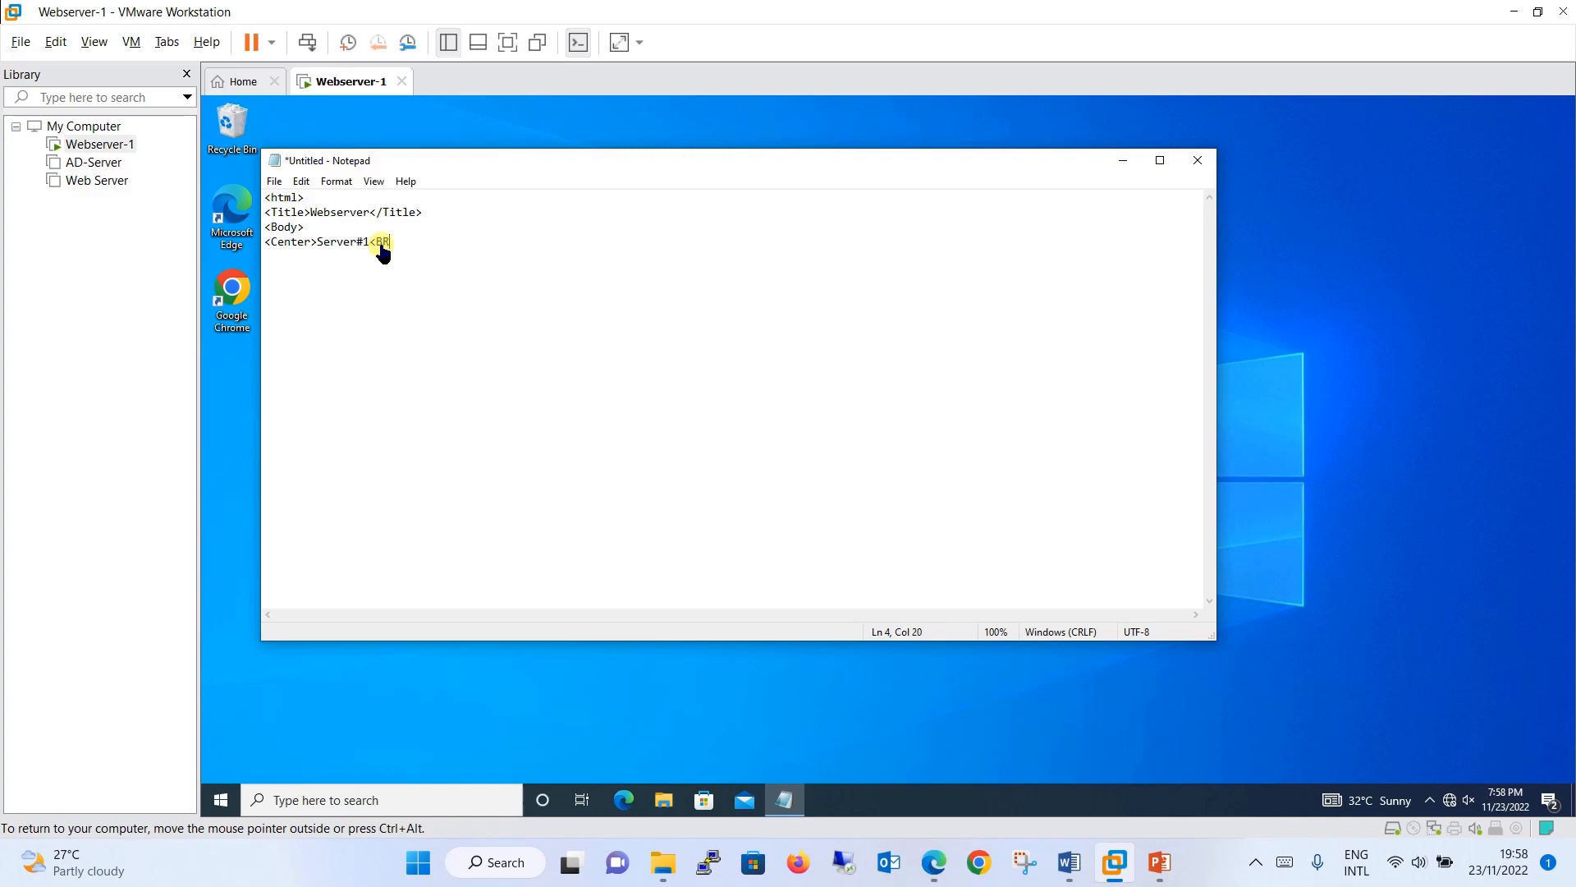
pyautogui.write('>')
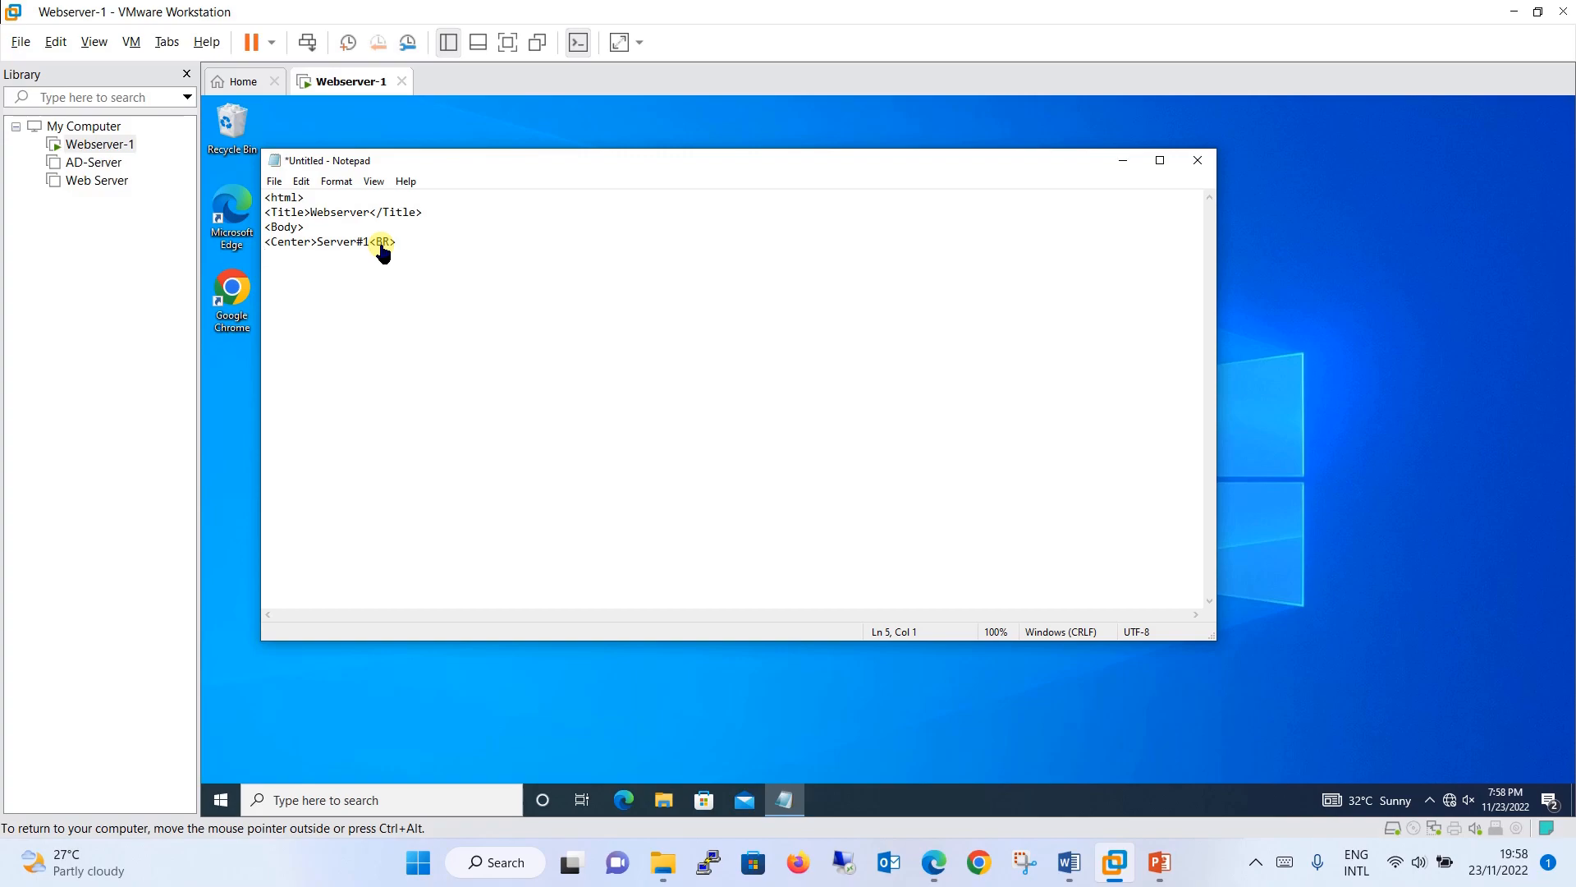
pyautogui.write('W')
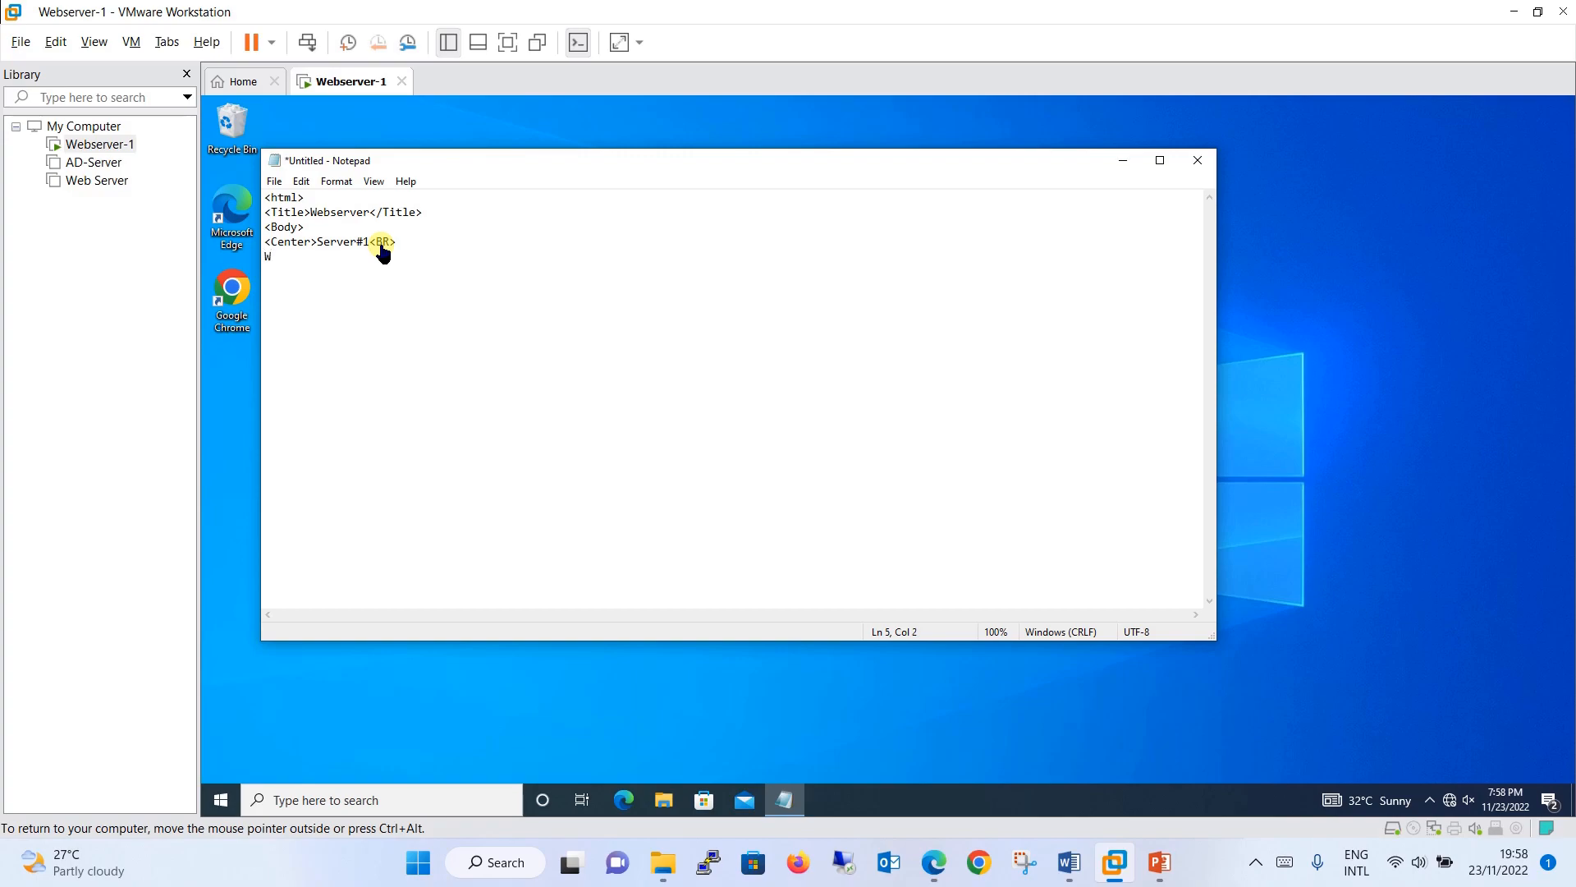
pyautogui.write('elcome')
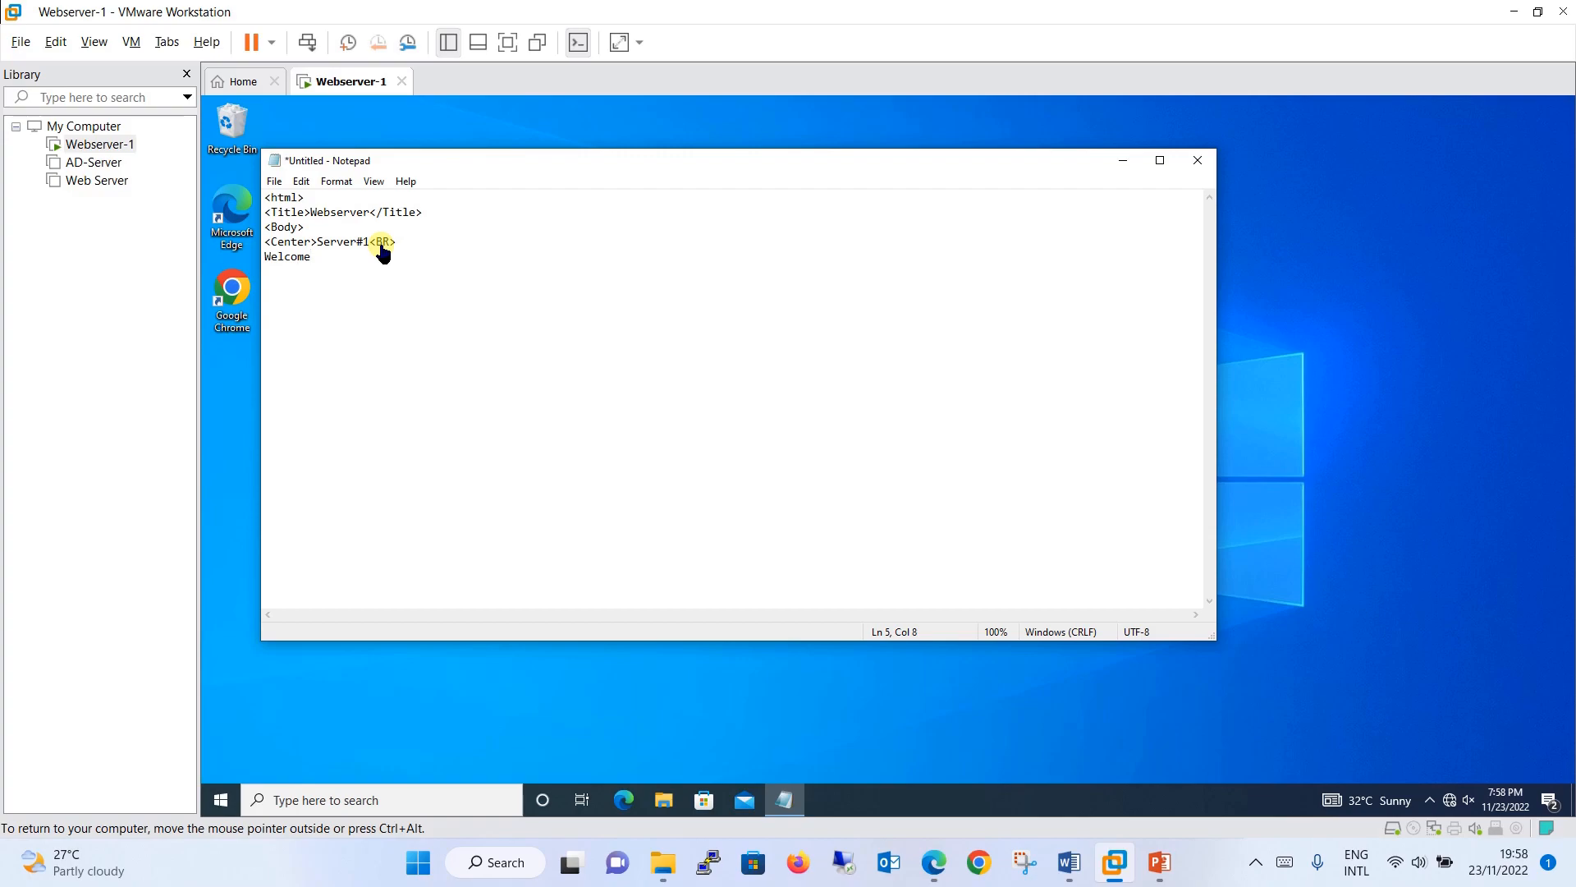
pyautogui.write('to')
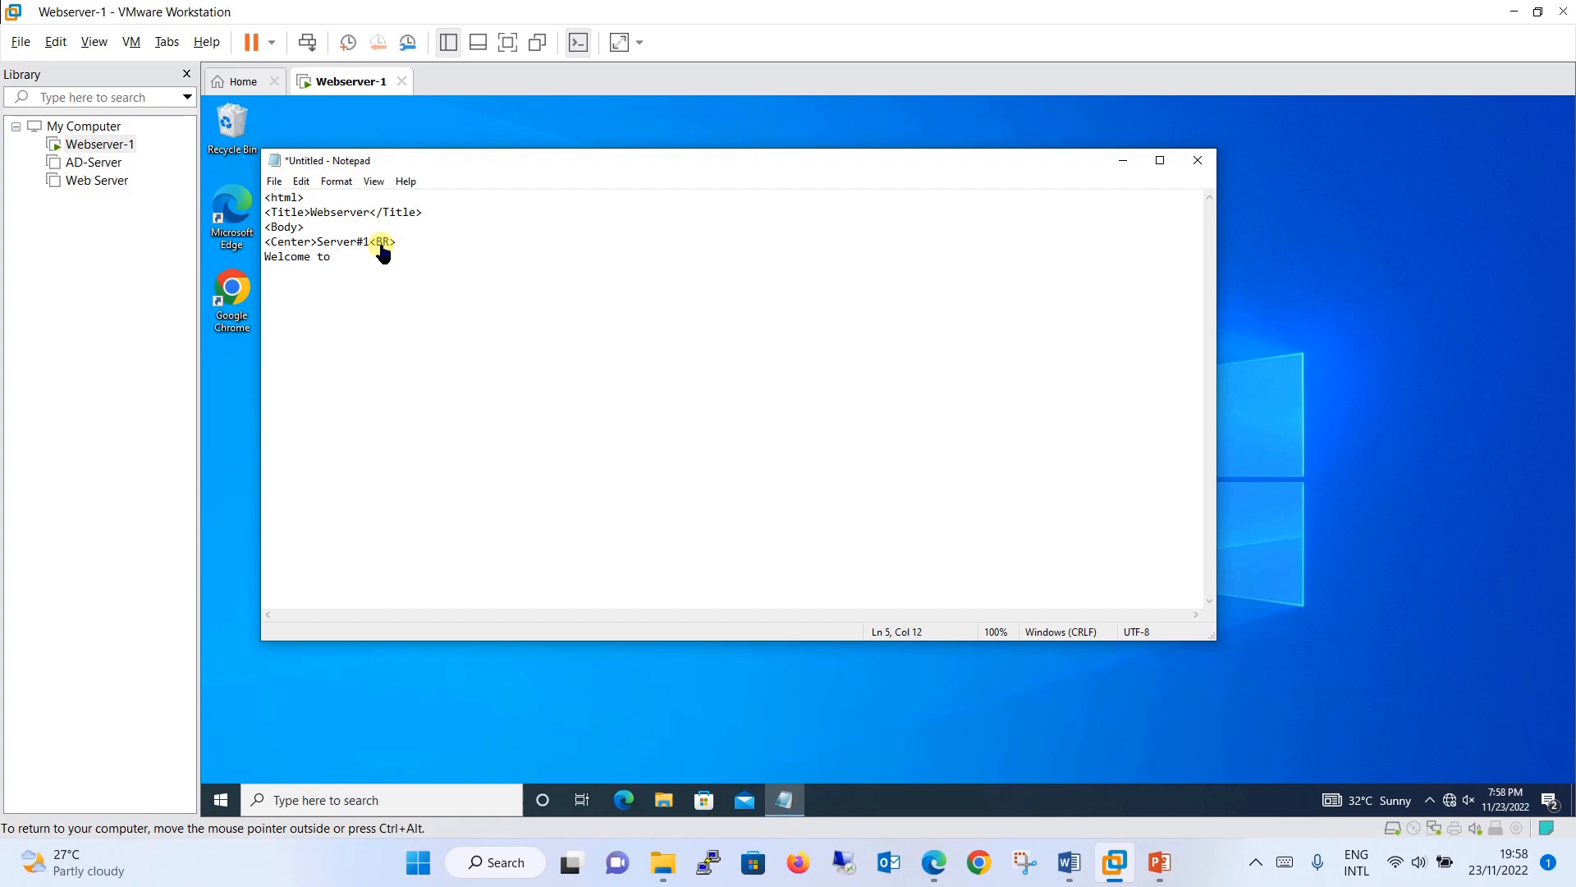
pyautogui.write('Web Appliocxa')
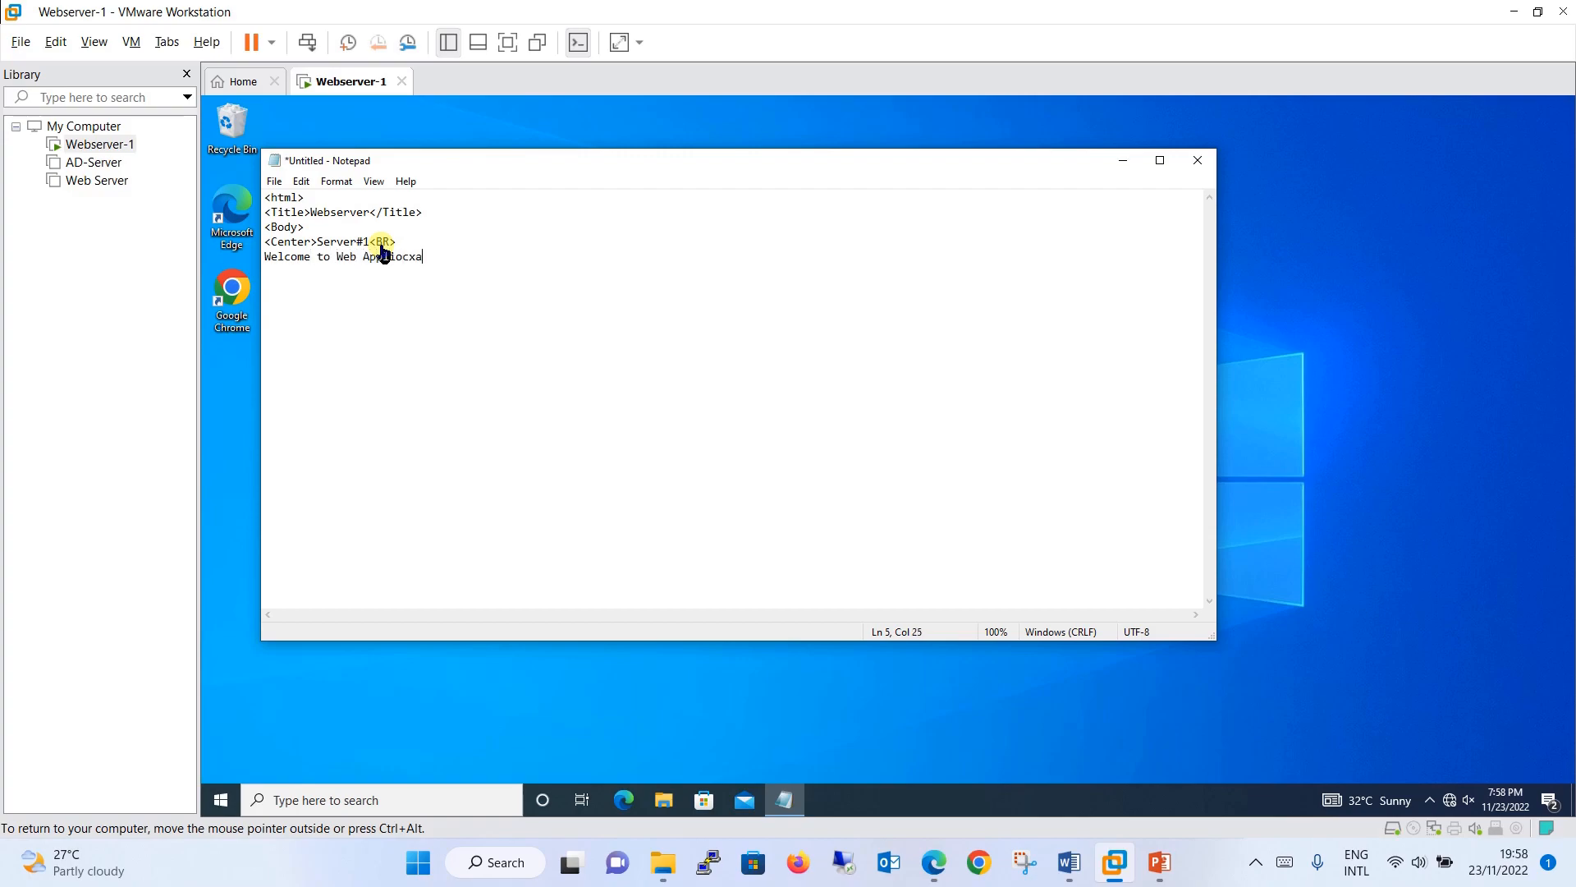
pyautogui.press('BackSpace')
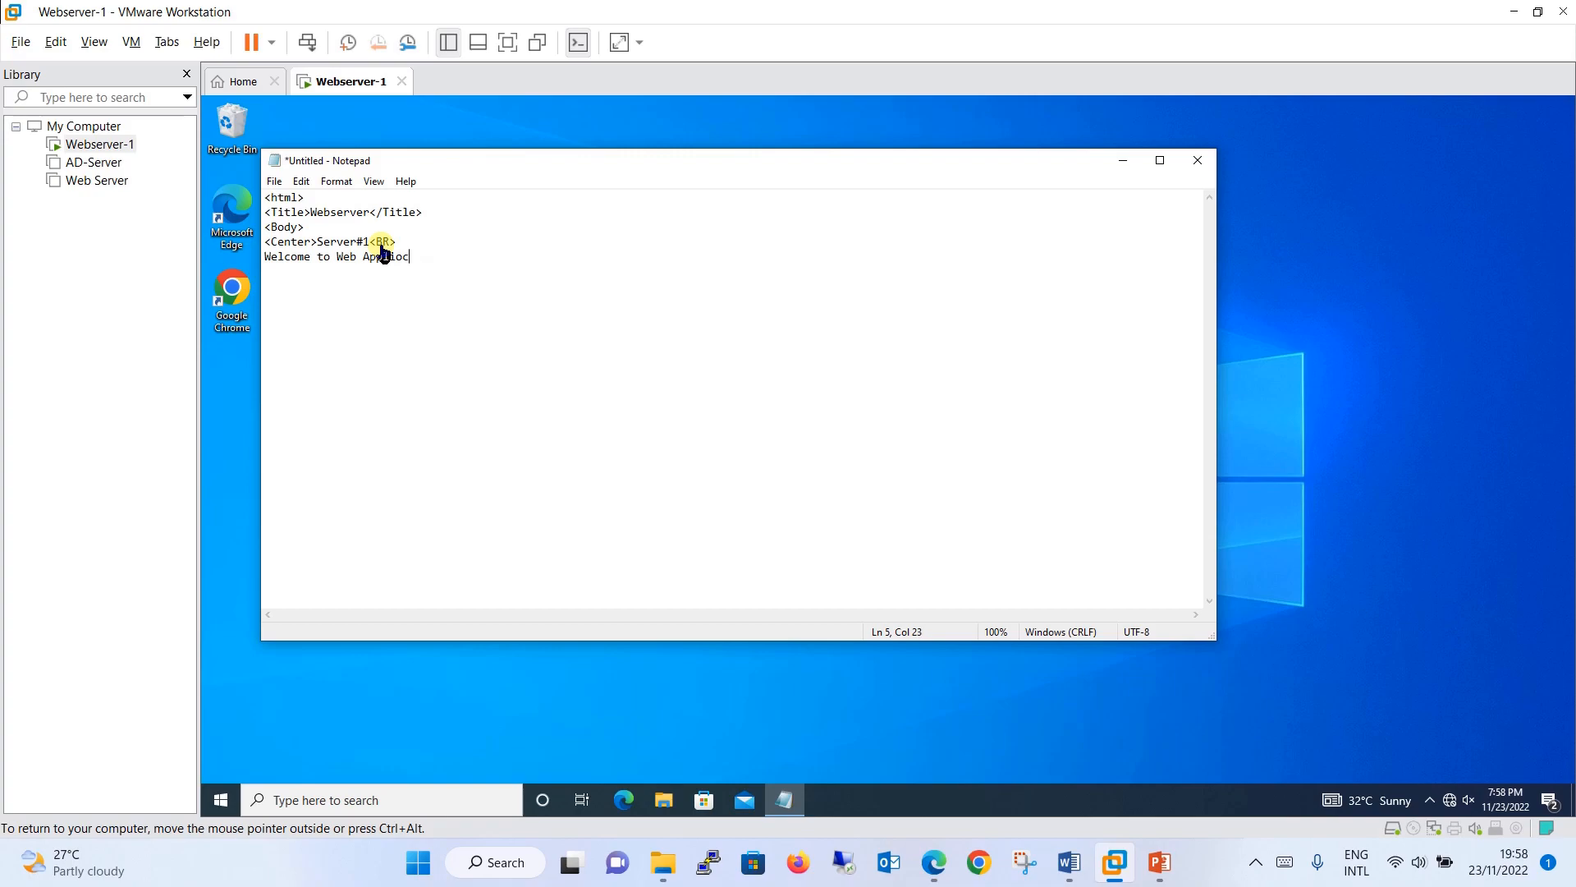
pyautogui.write('ation')
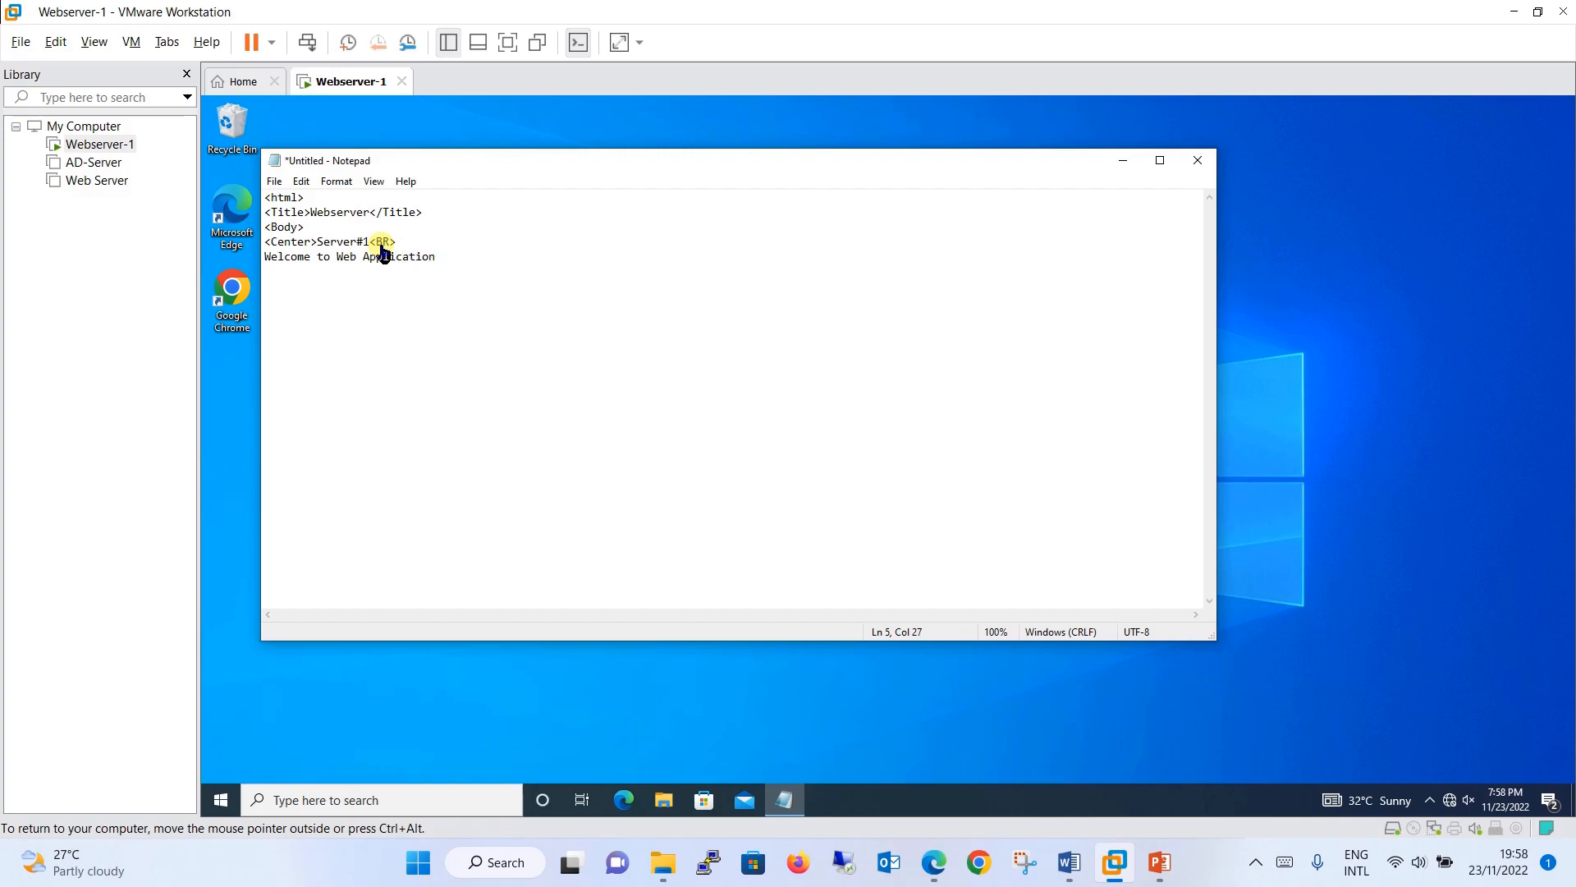
pyautogui.press('Right')
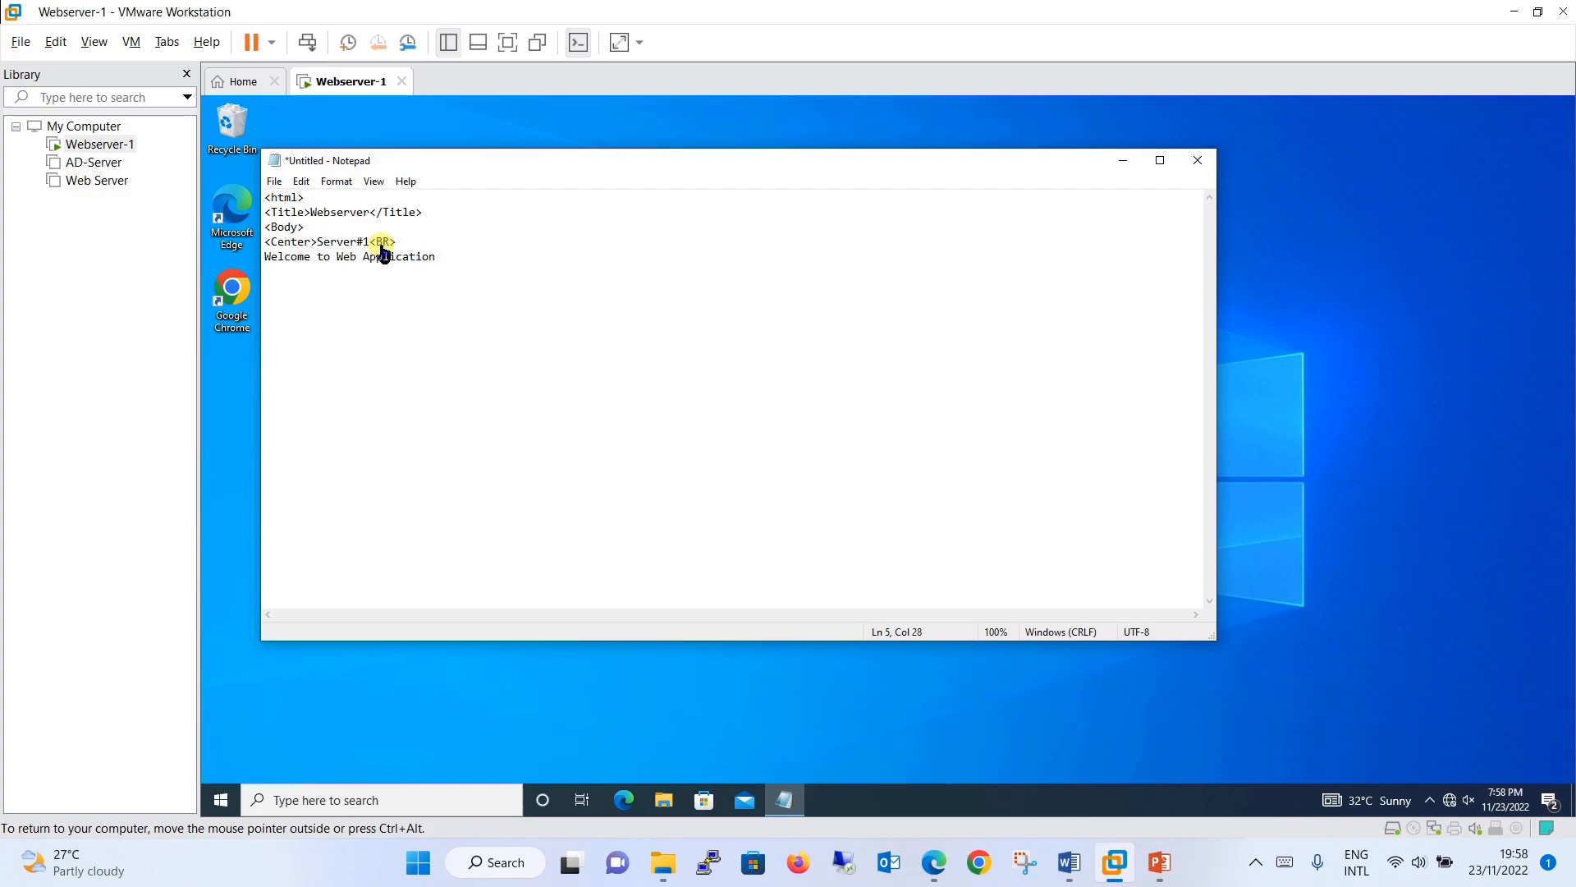
pyautogui.write('Server')
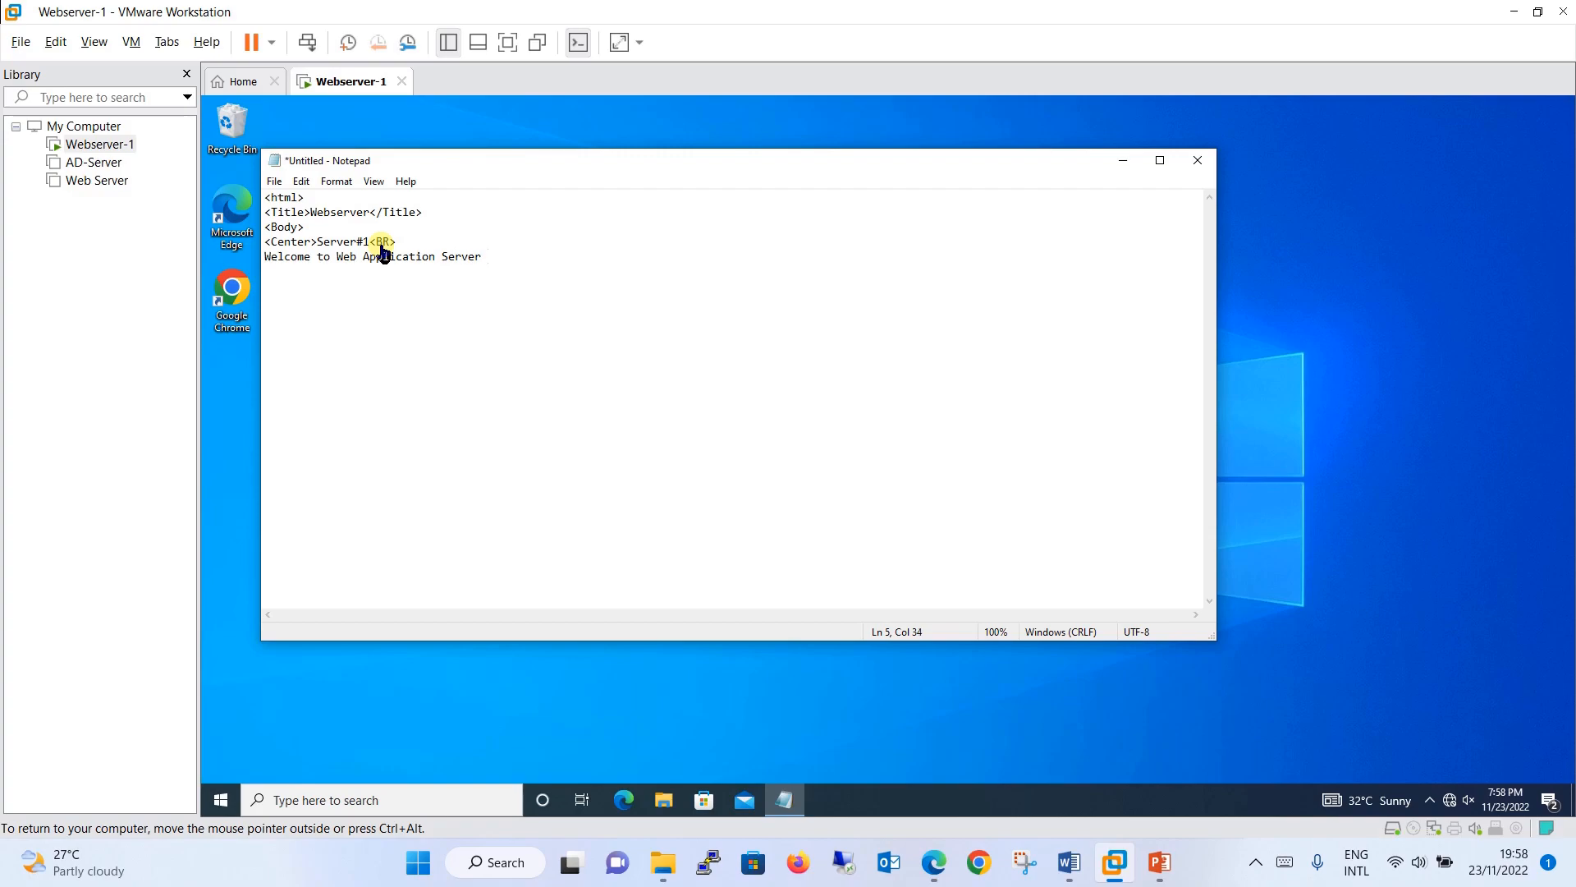
pyautogui.write('<BR')
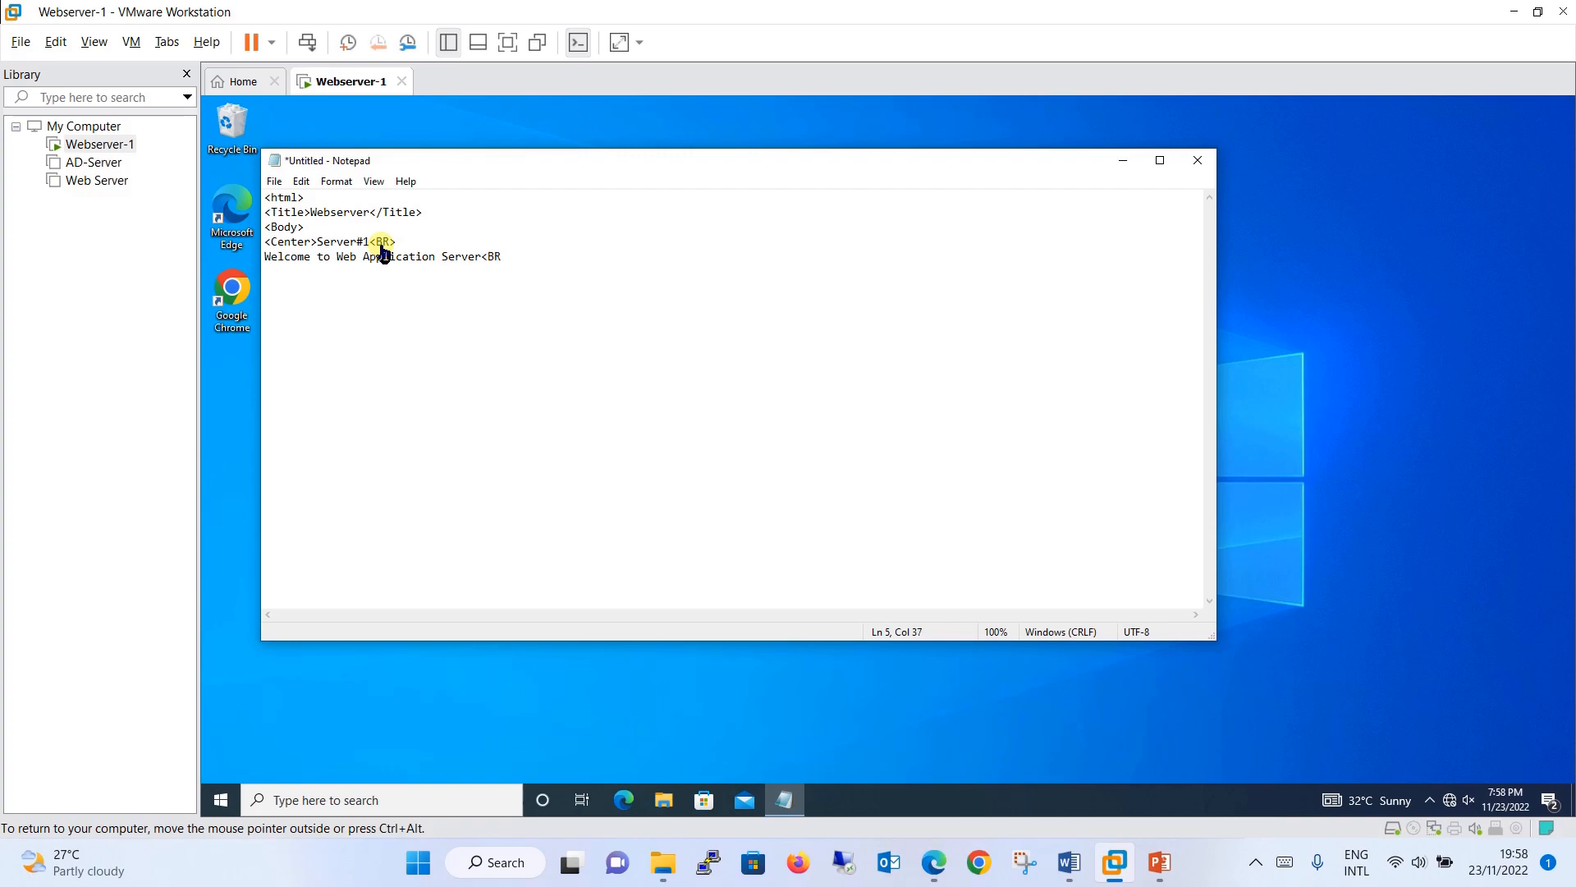
pyautogui.press('enter')
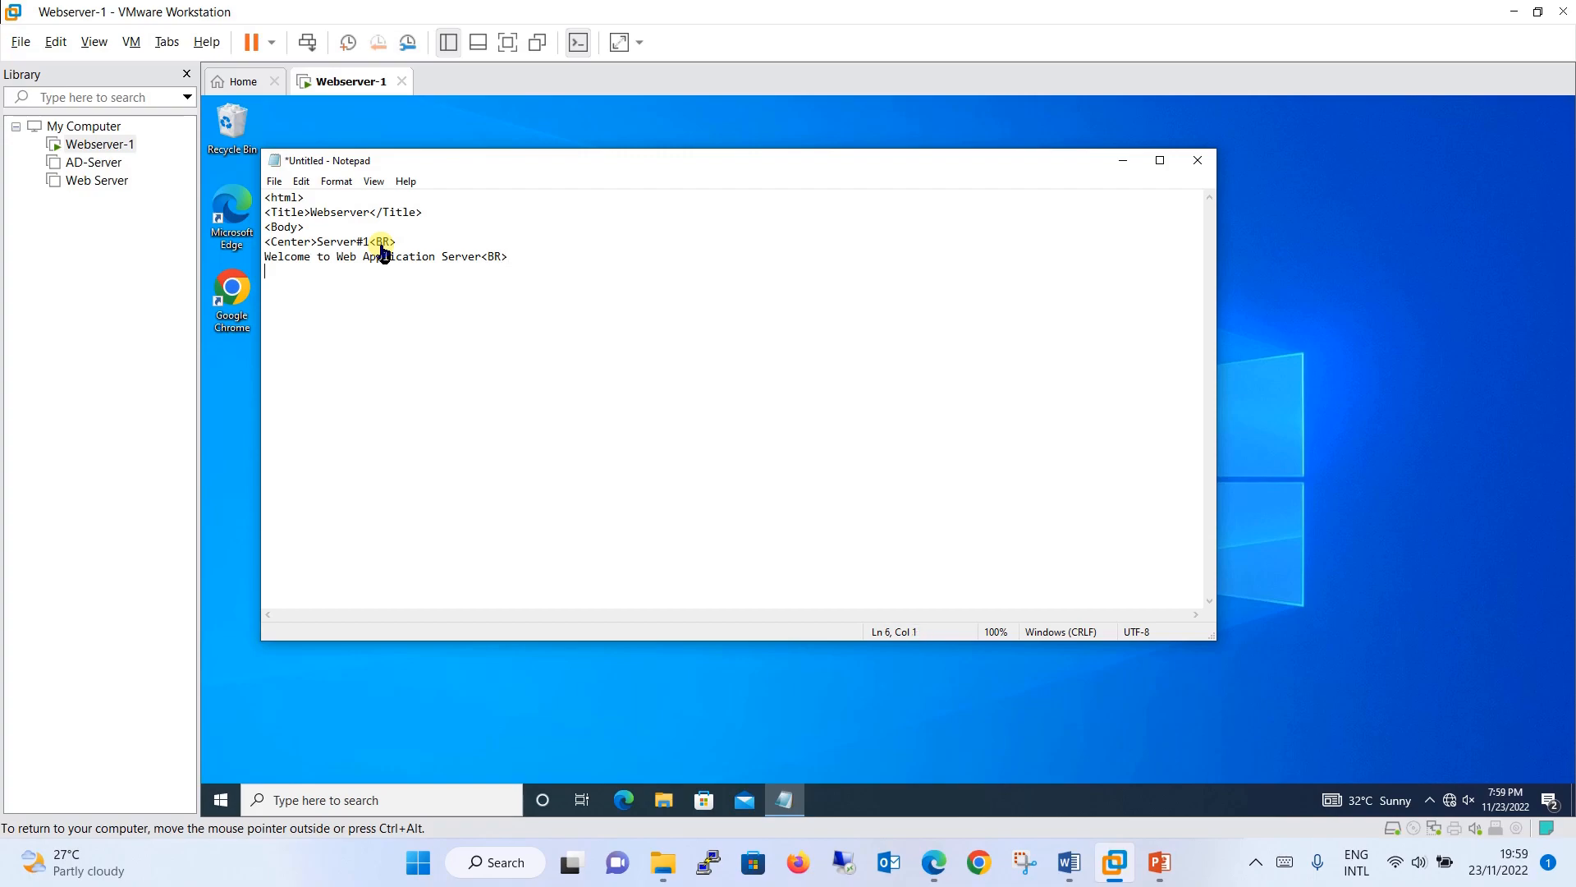
# - Add the line 'F5 Load Balancer {LAB Practice}' and move to a new line
pyautogui.write('F5 Loa')
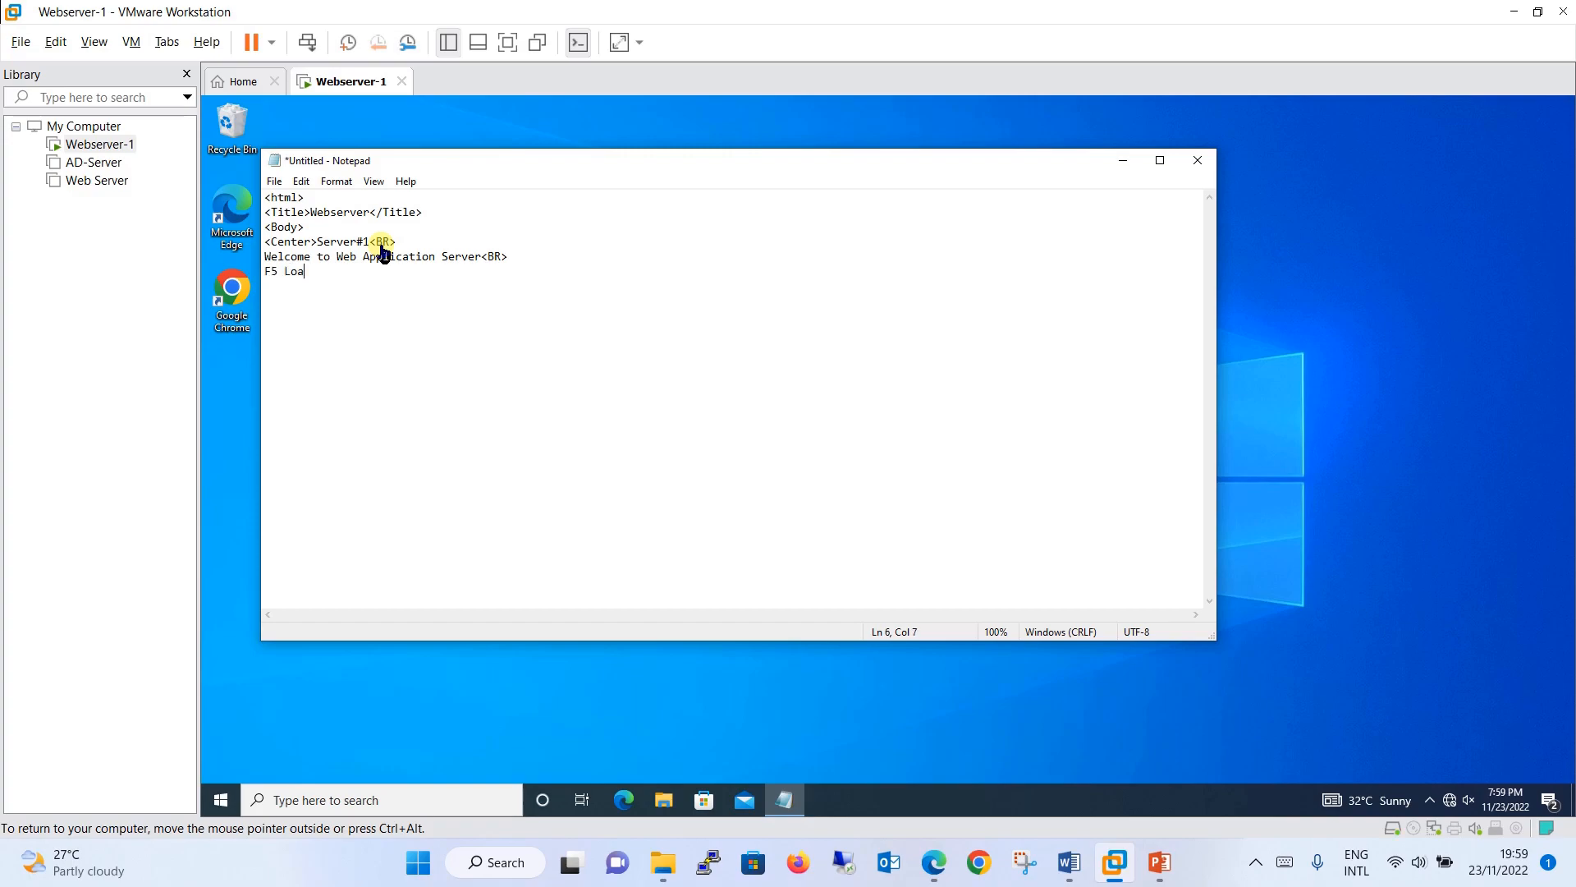
pyautogui.write('d Balancer')
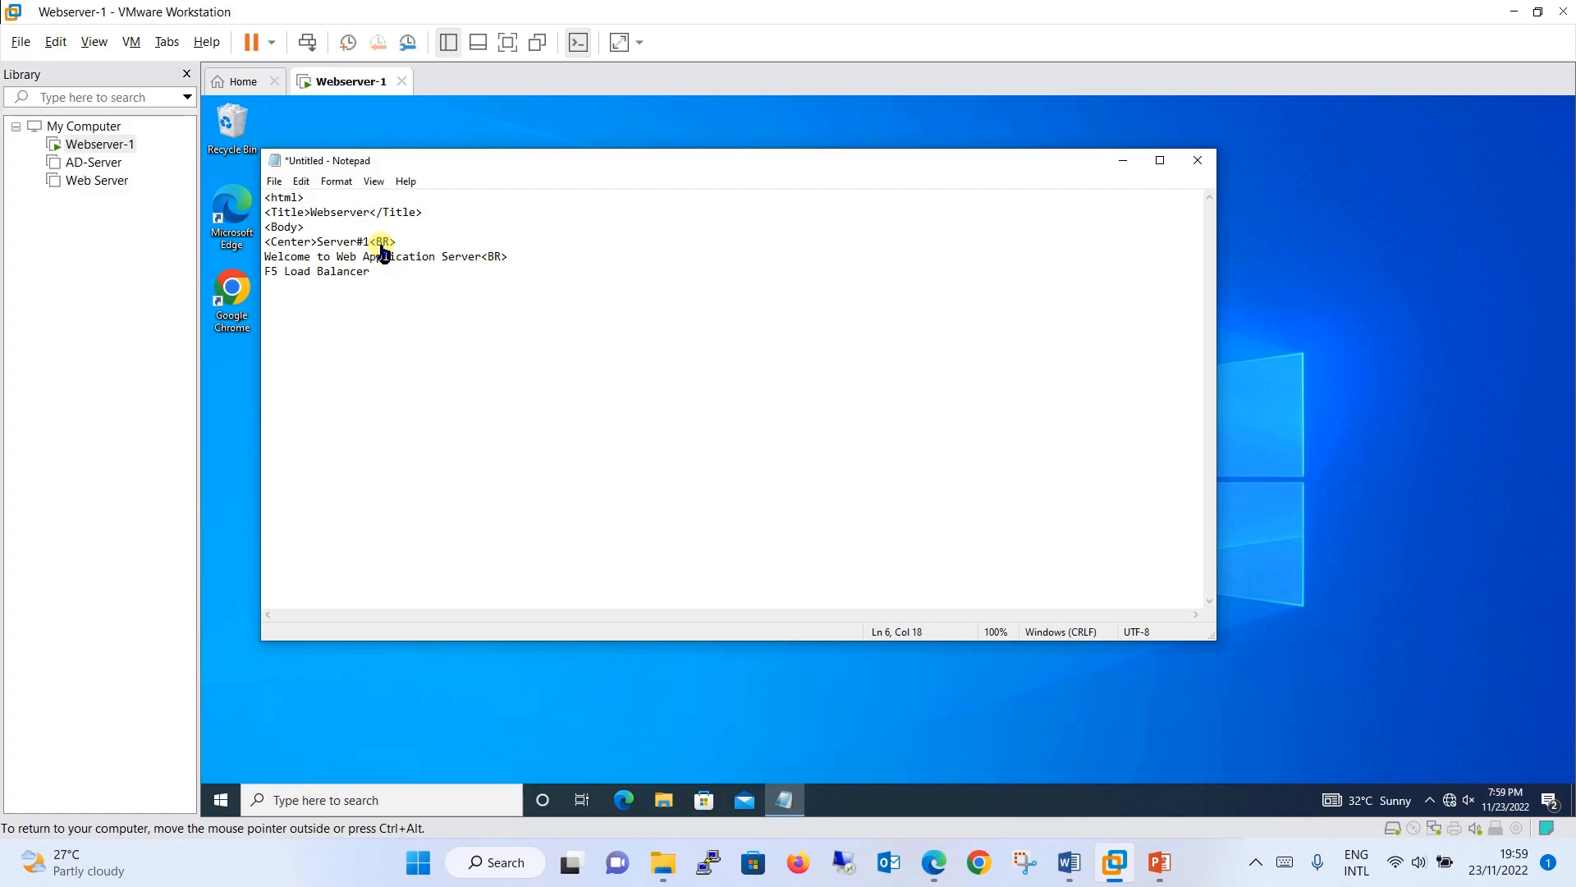
pyautogui.write('{LAB P')
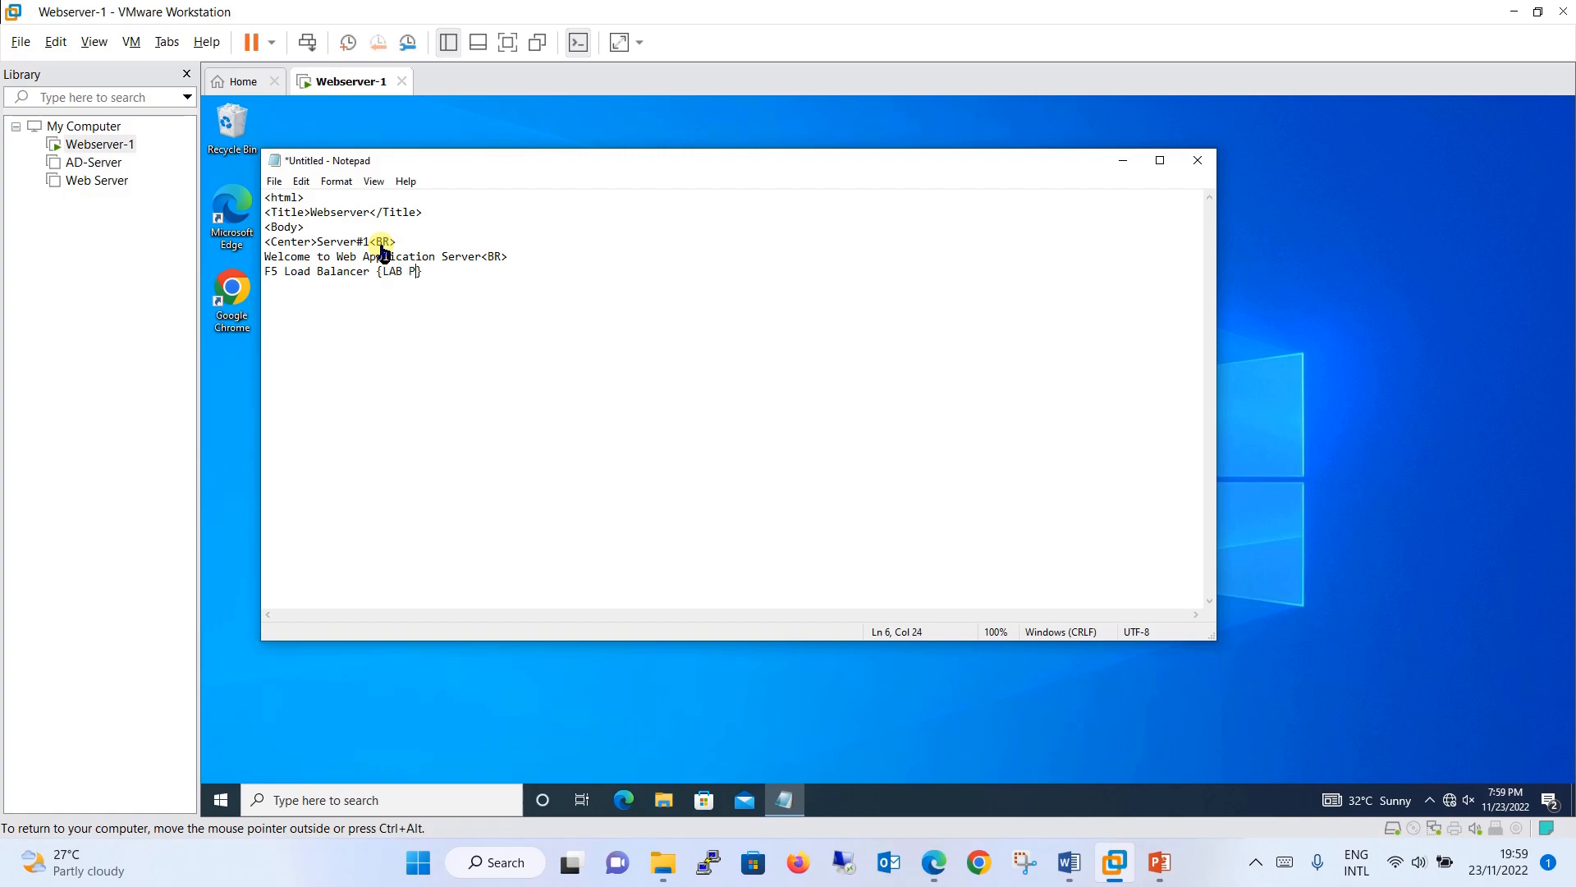
pyautogui.write('ractice')
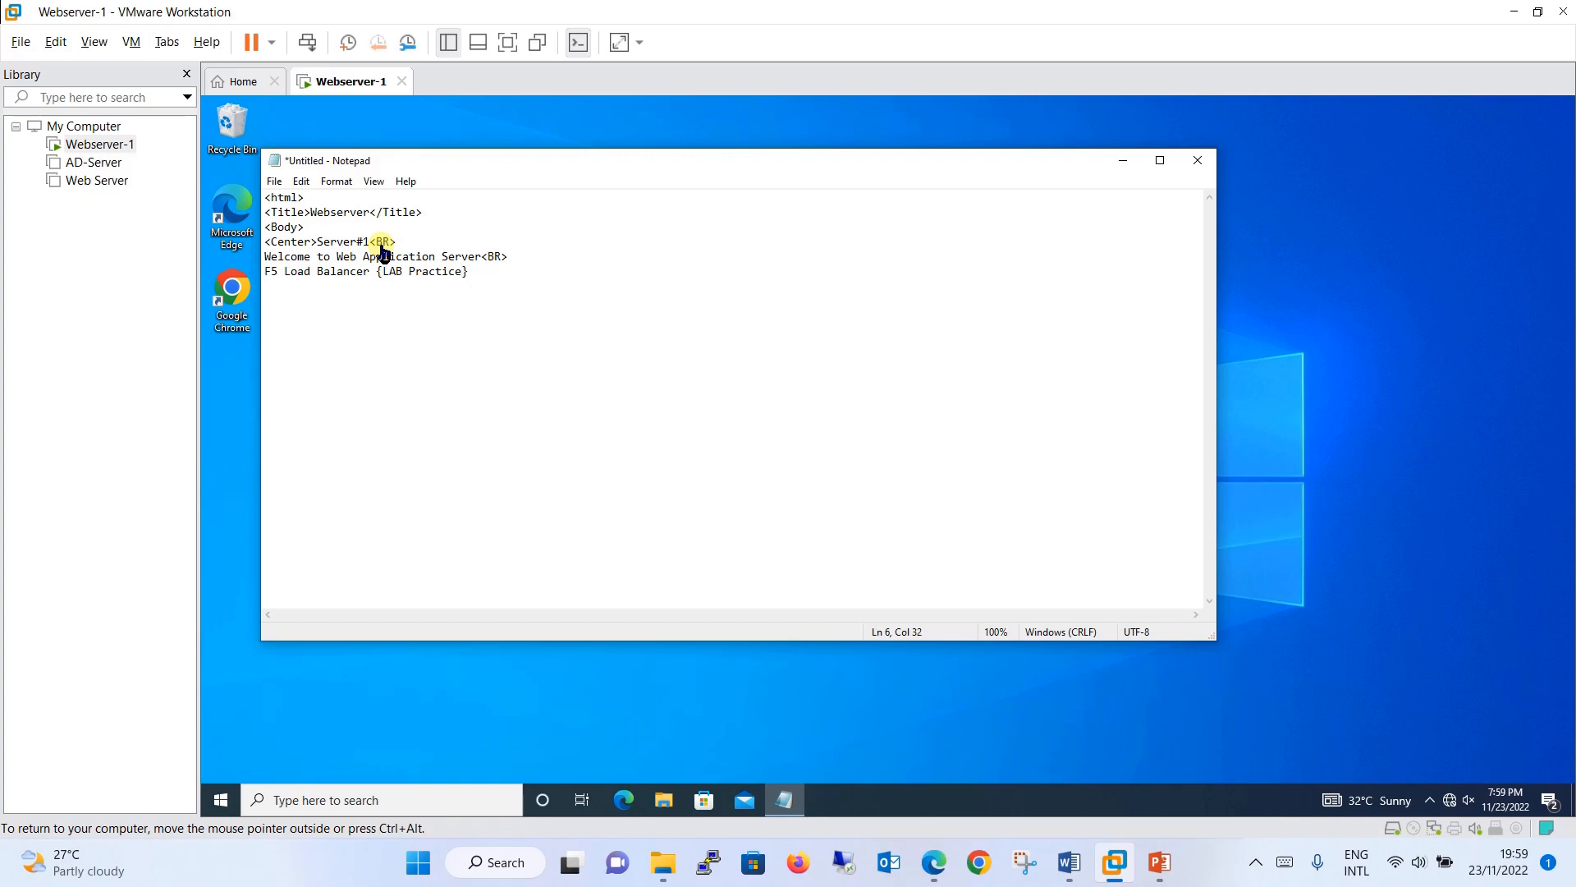
pyautogui.press('enter')
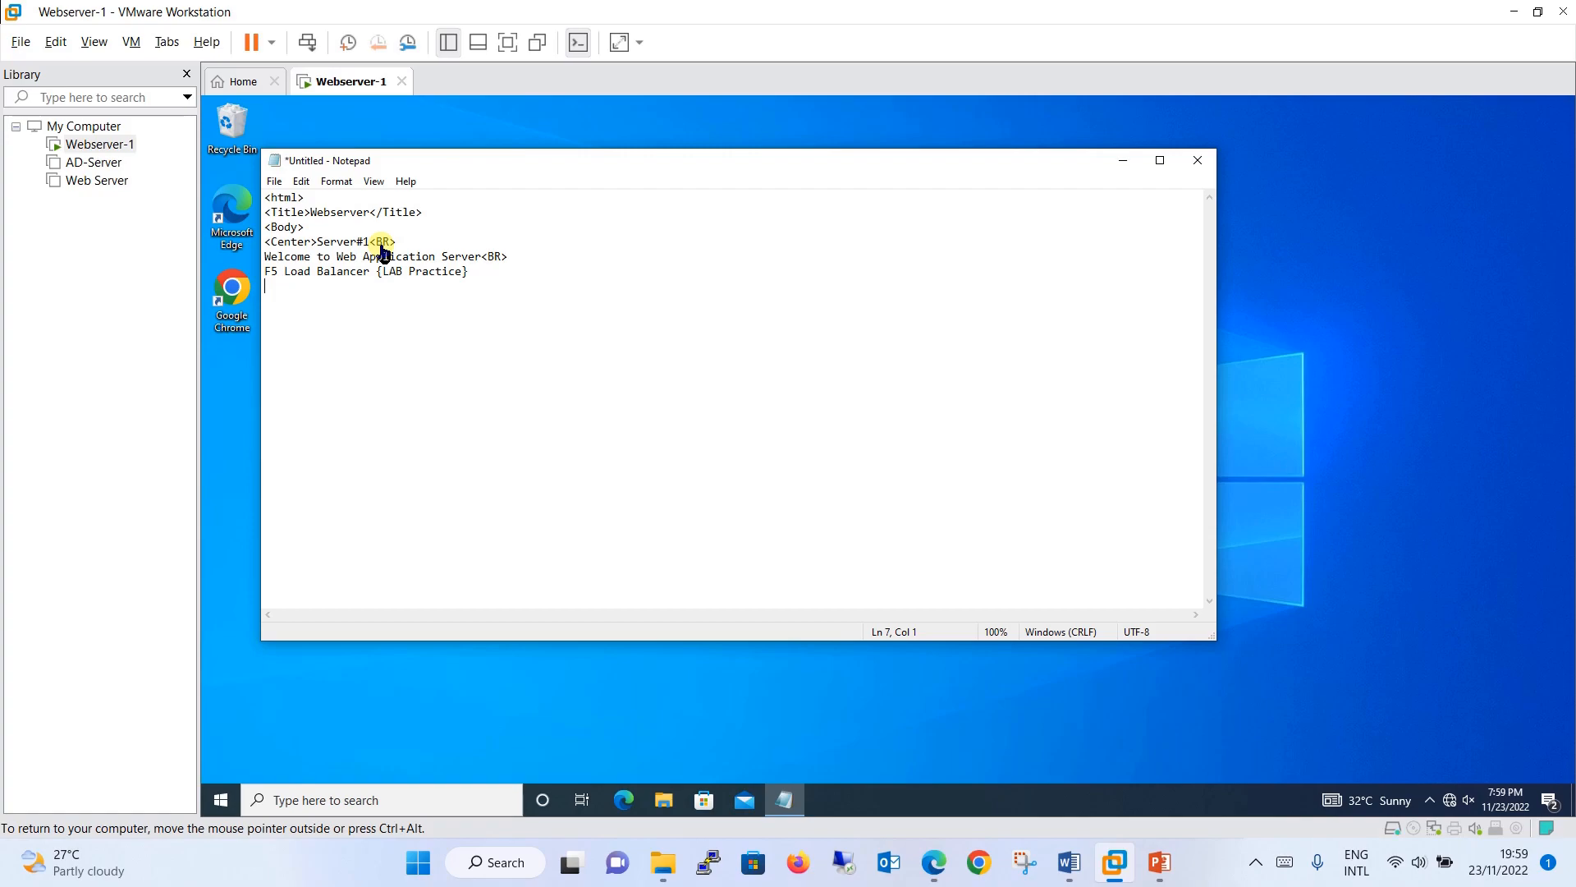
# - Finish the page with the closing tags </Center>, </Body> and </html>
pyautogui.write('<')
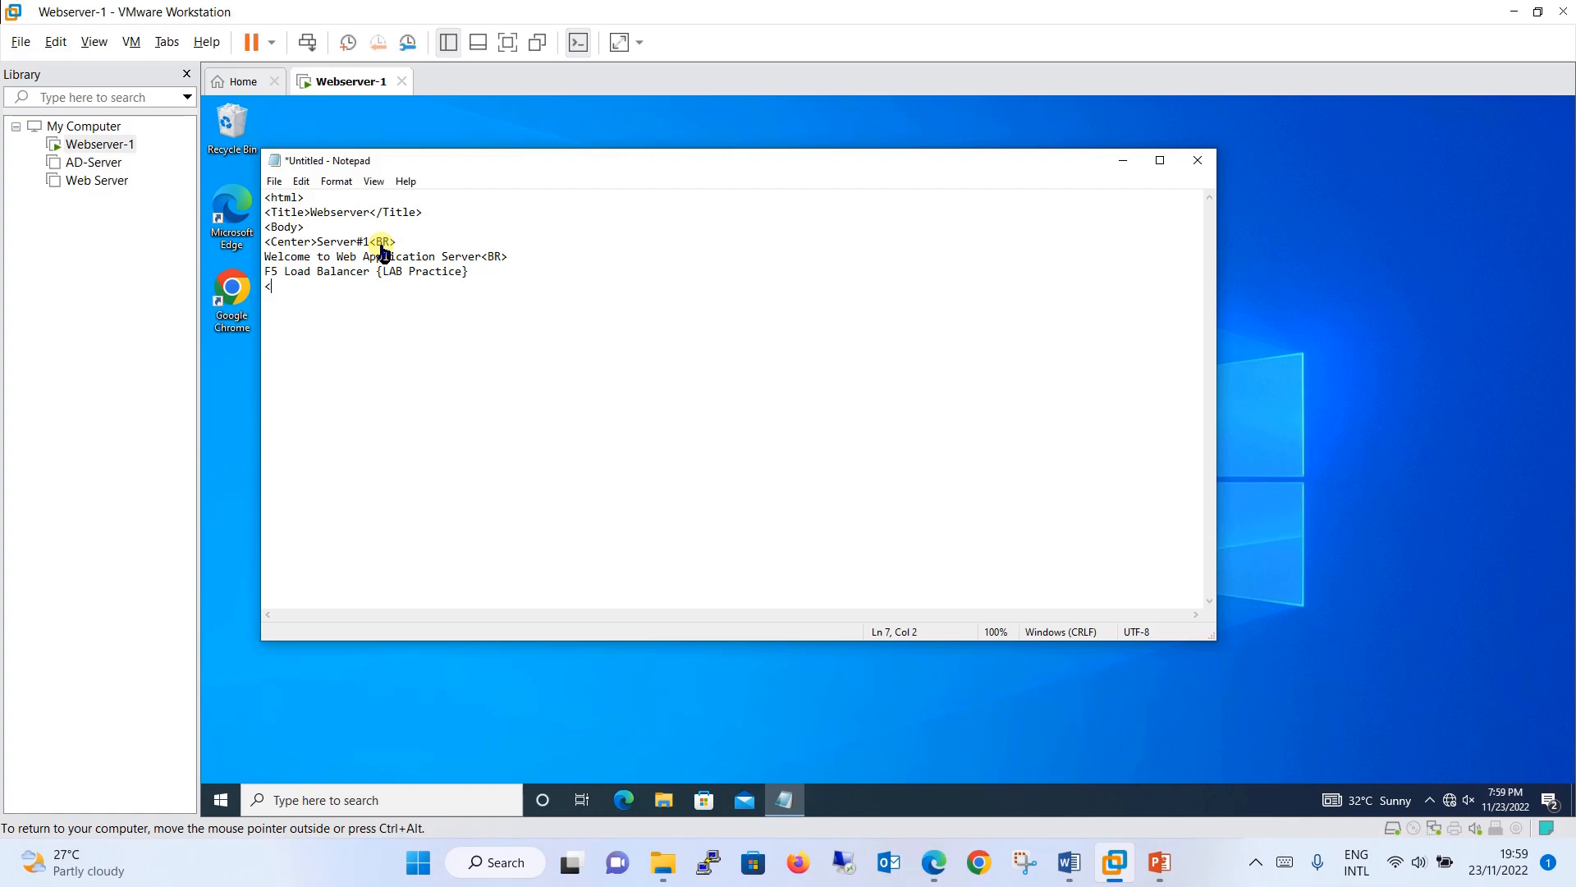
pyautogui.write('/Center>')
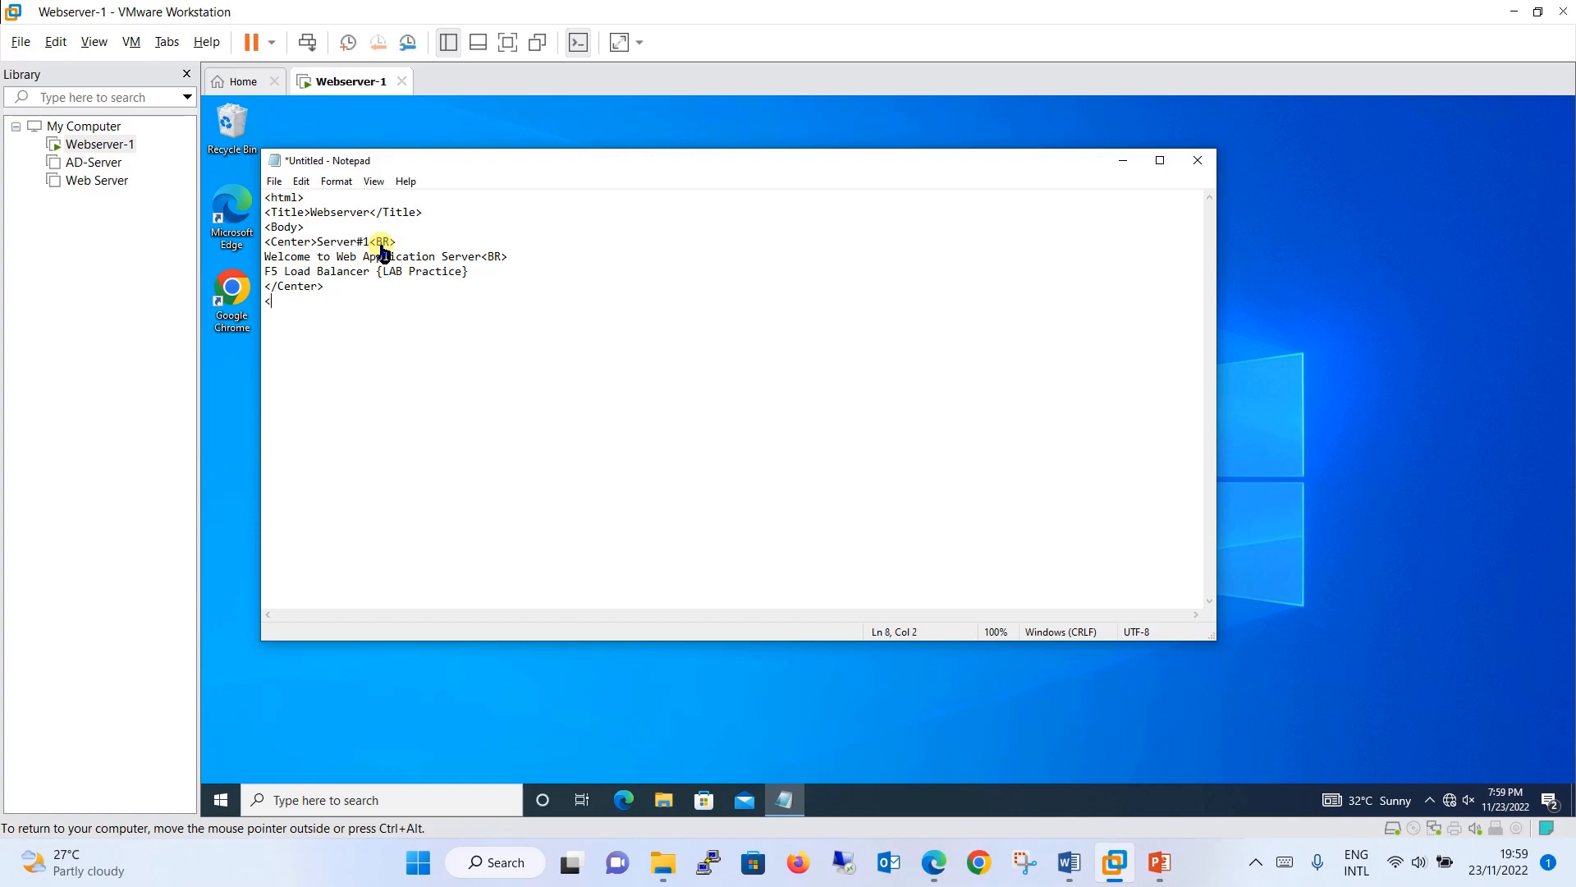
pyautogui.write('/')
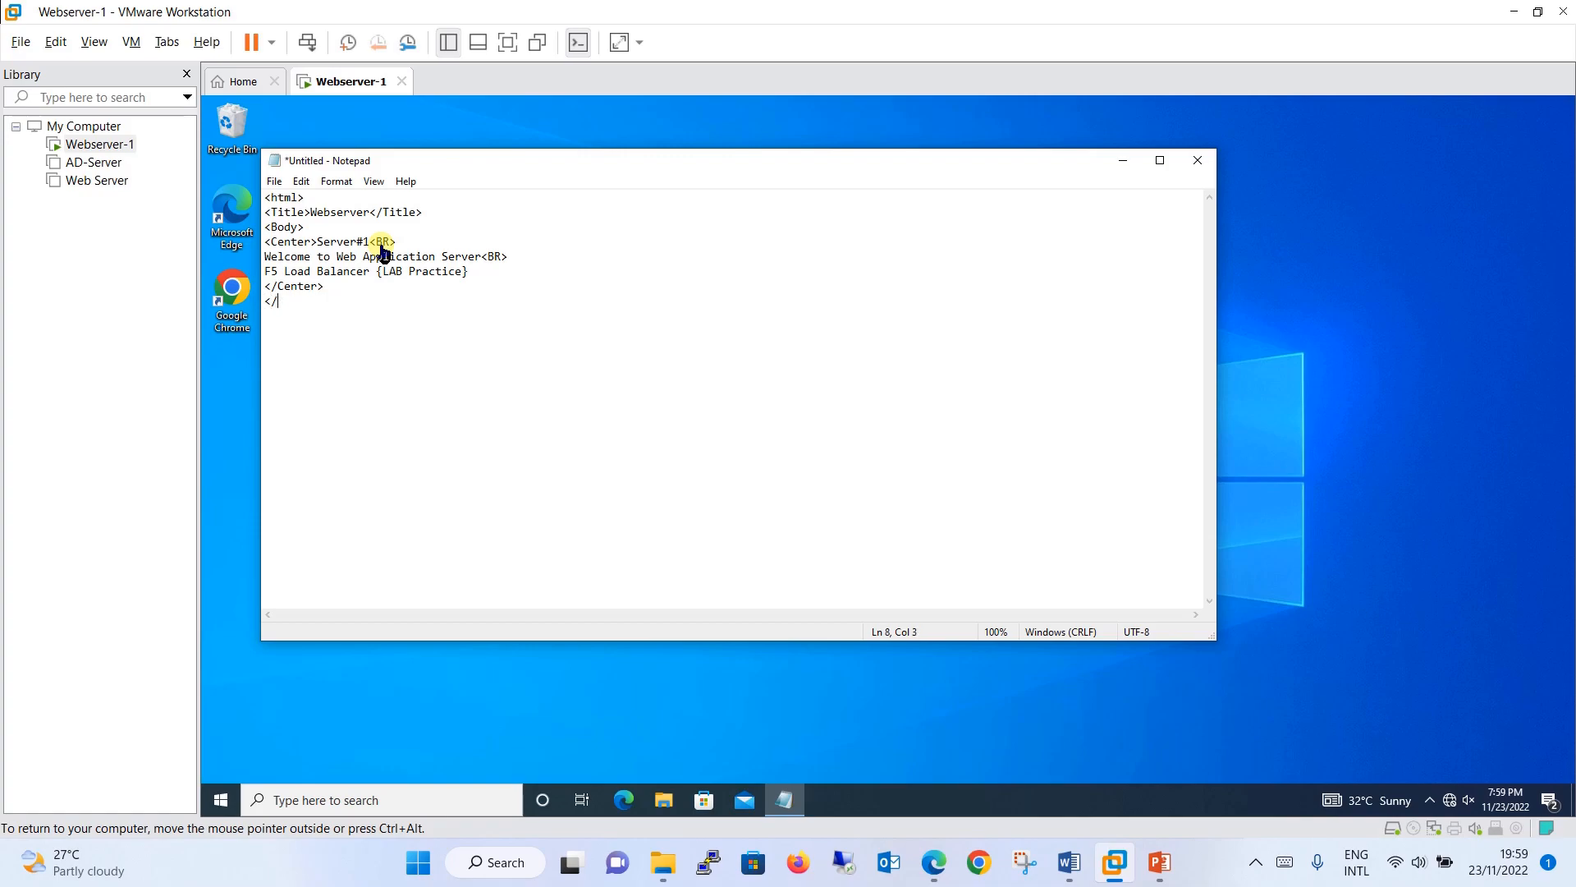
pyautogui.write('Body>')
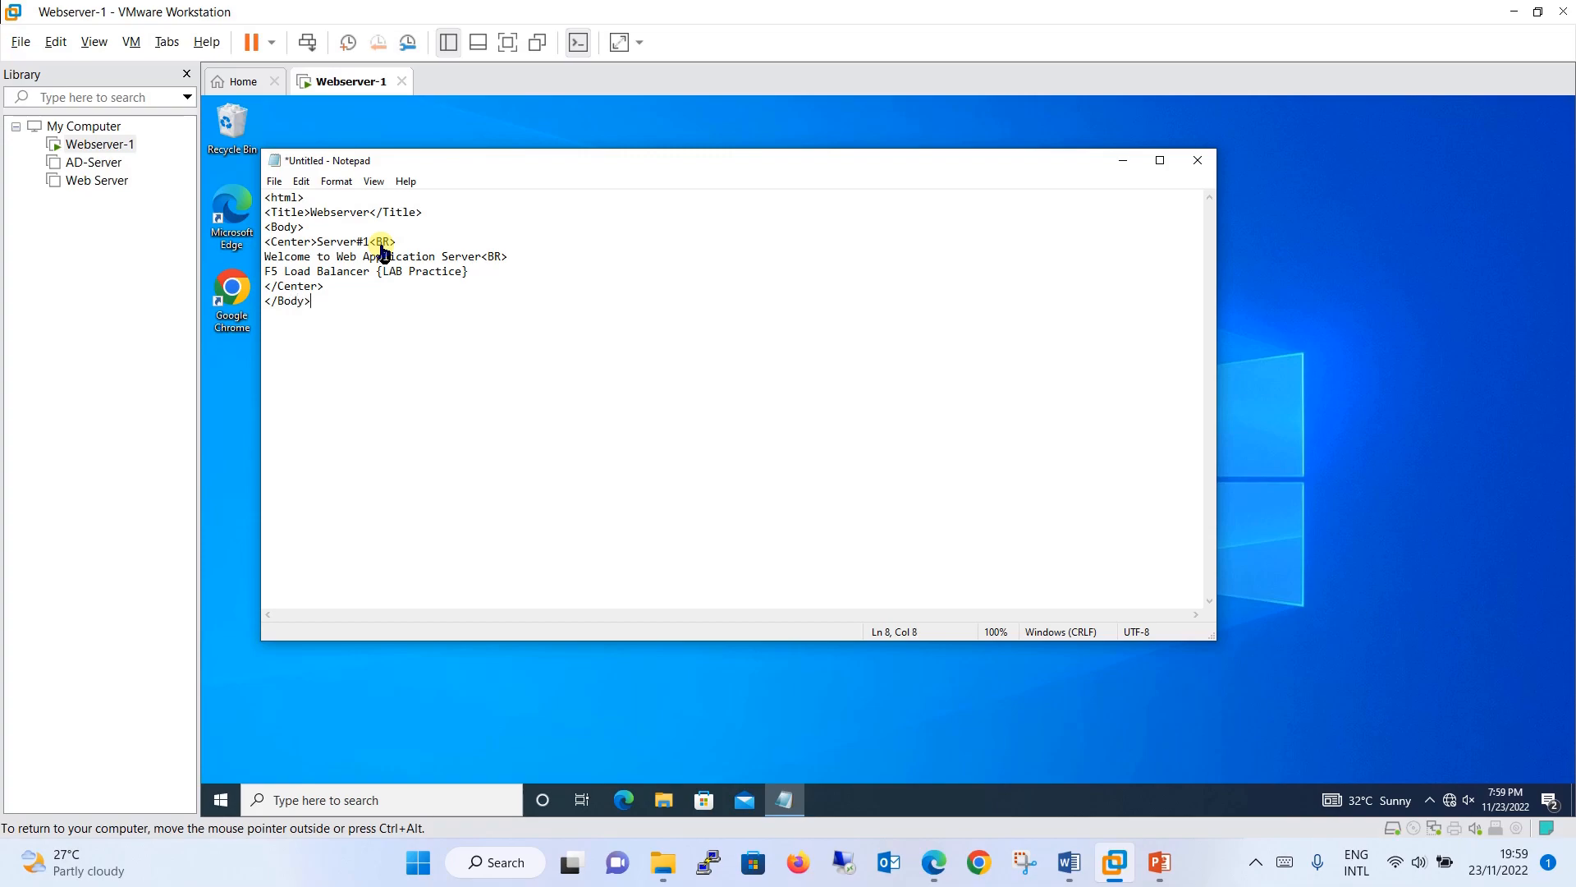
pyautogui.press('enter')
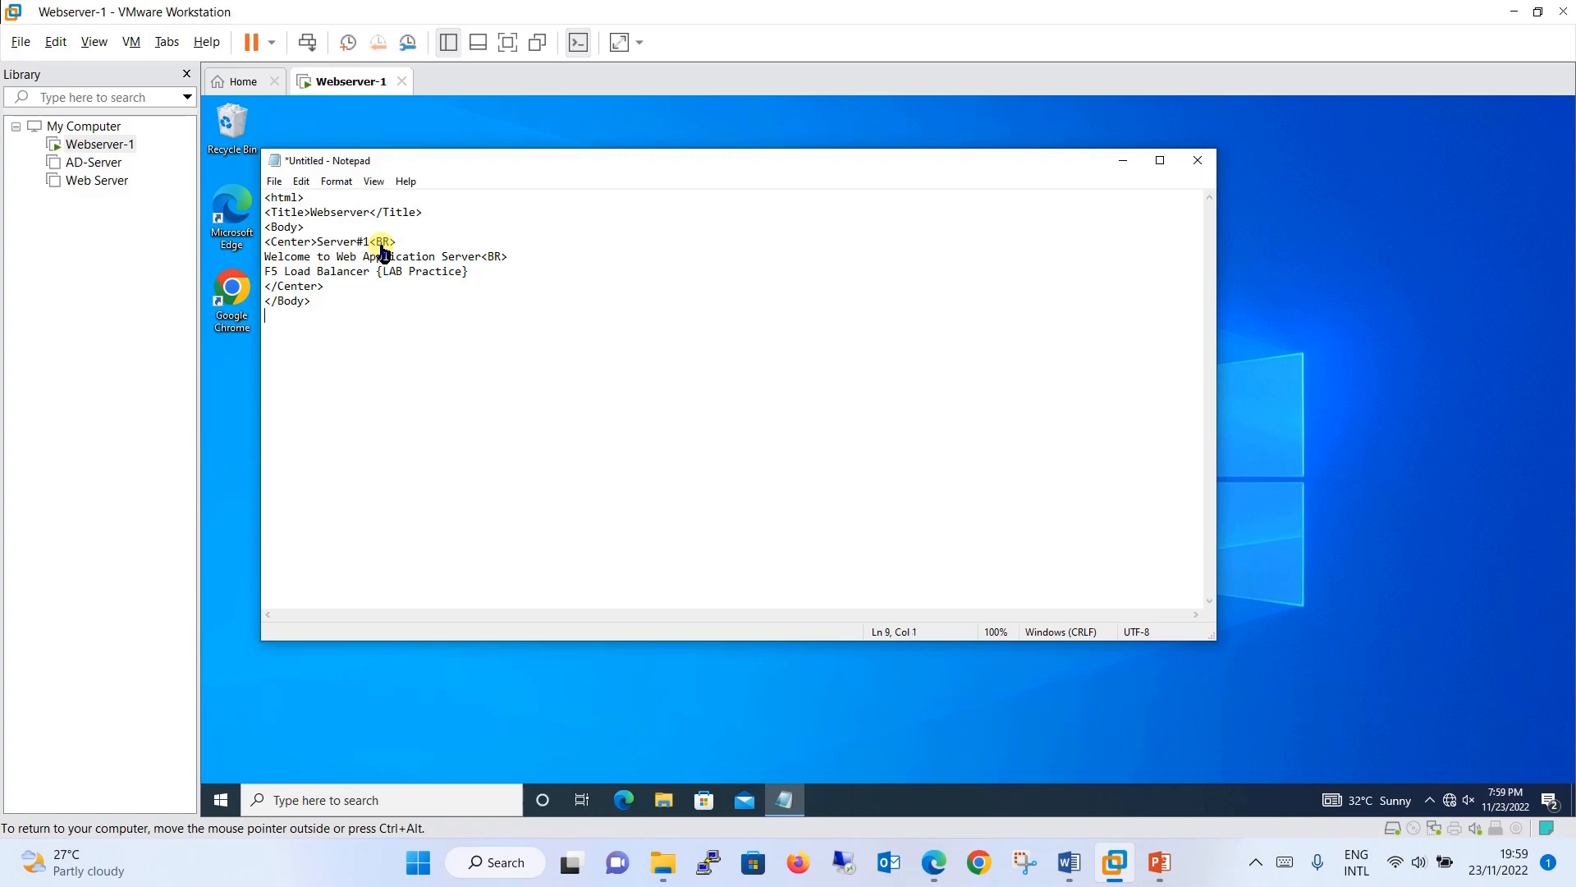
pyautogui.write('</')
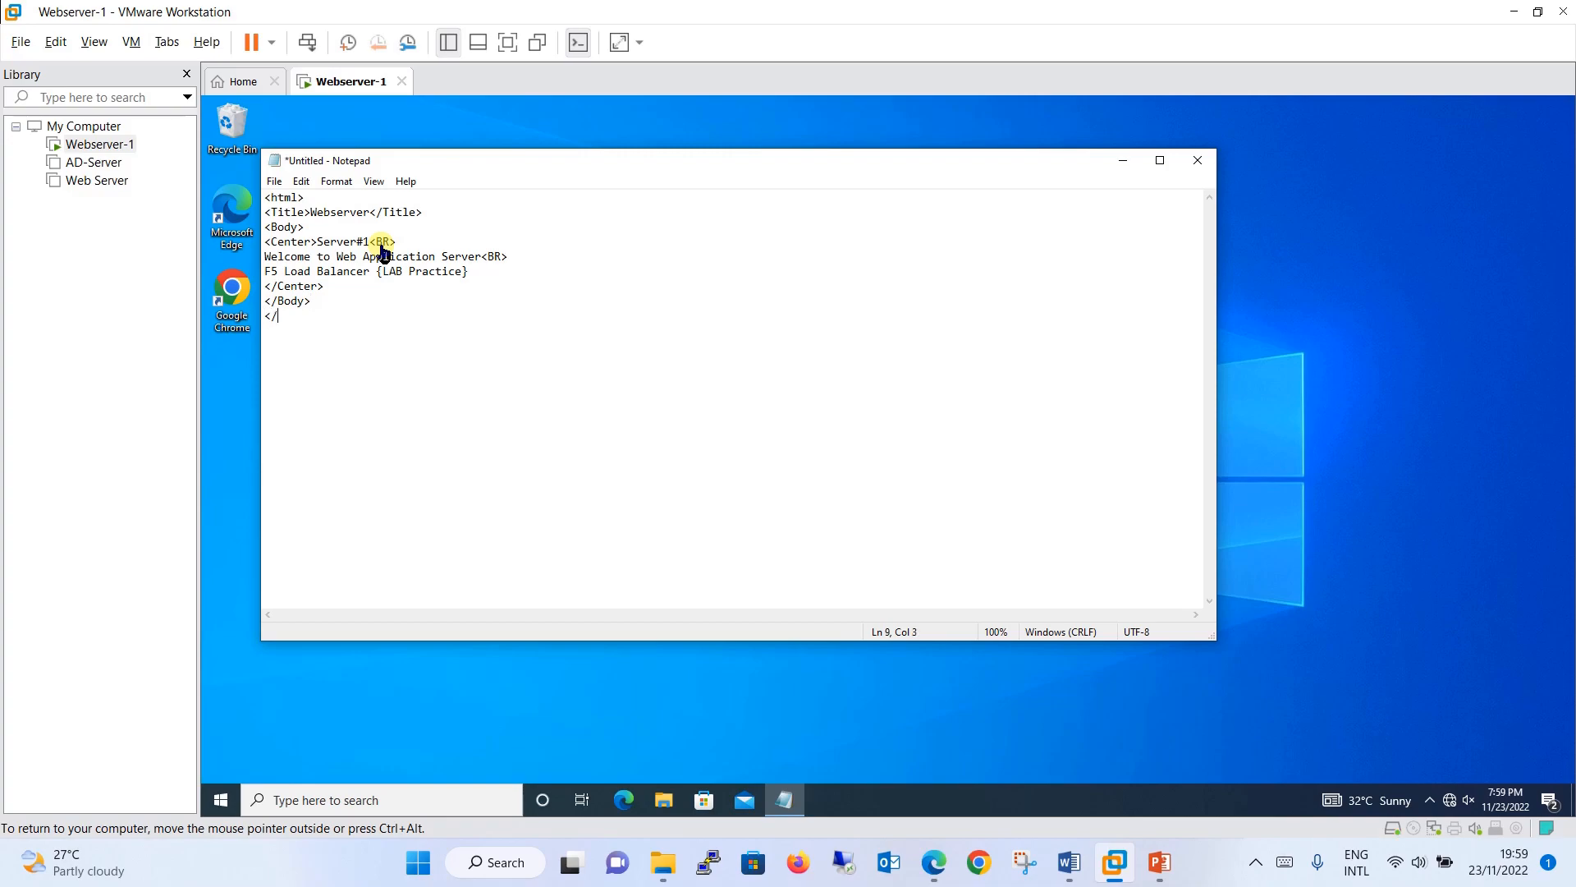
pyautogui.write('htm')
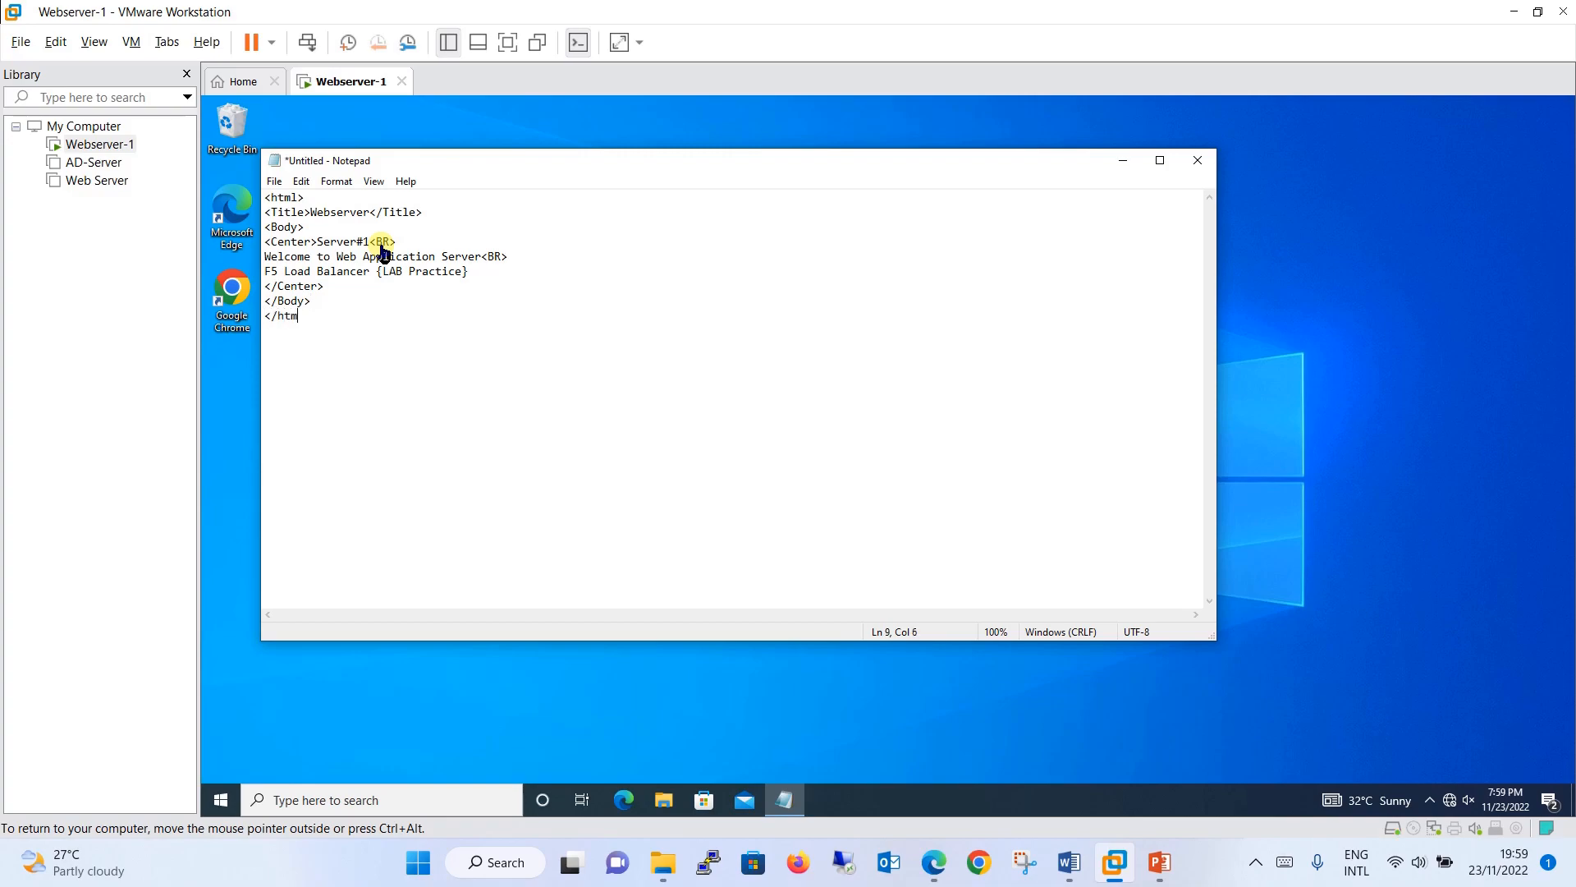
pyautogui.write('l>')
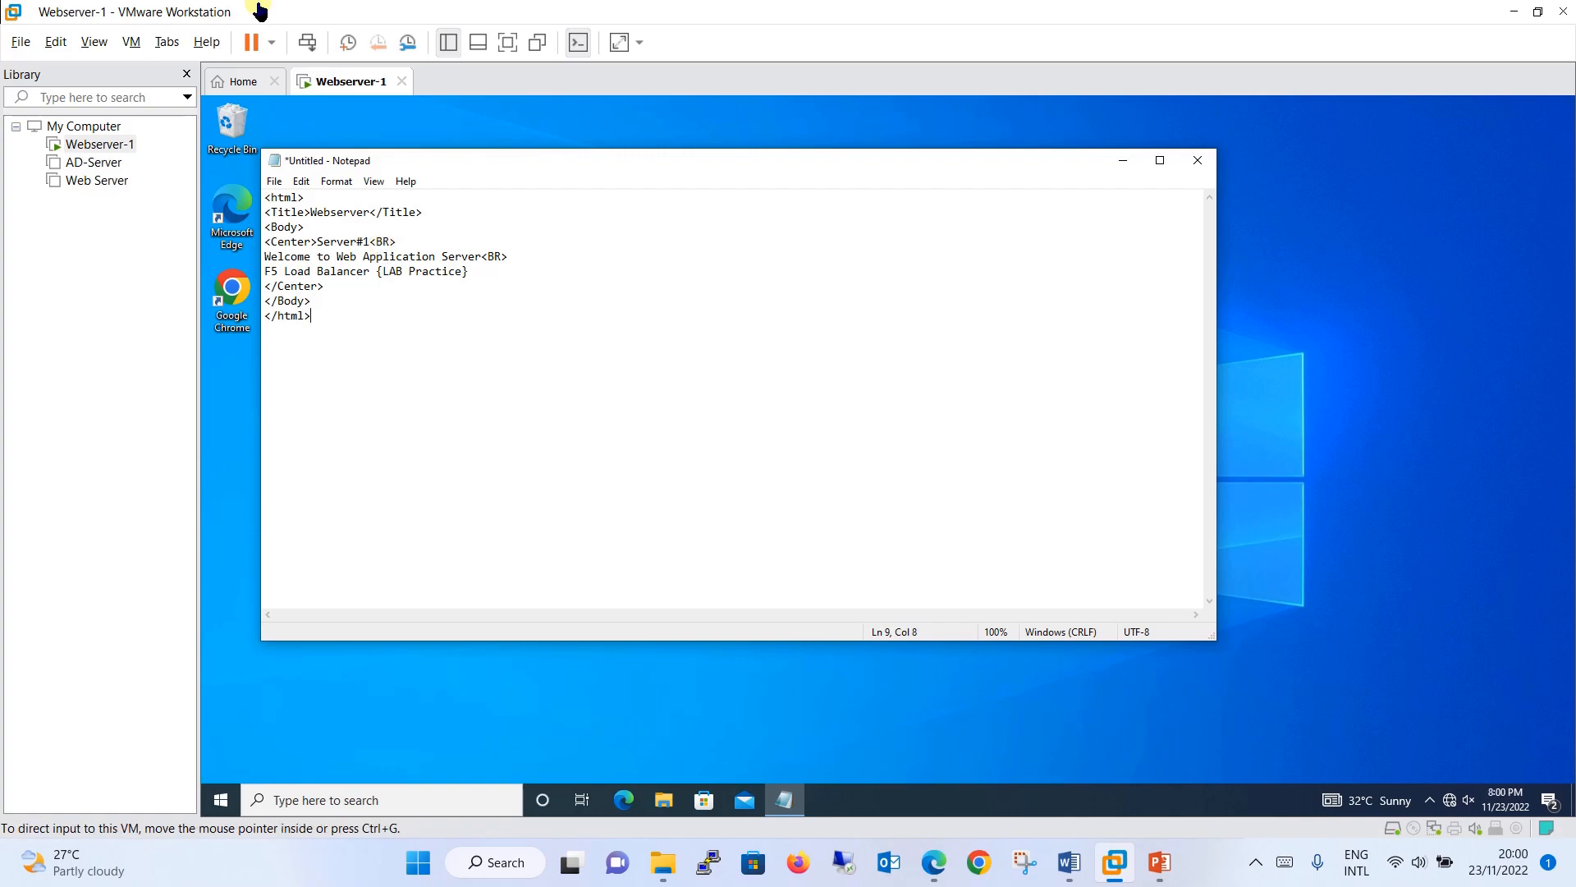
# - Start Save As in Notepad and name the file Webserver.html
pyautogui.click(273, 180)
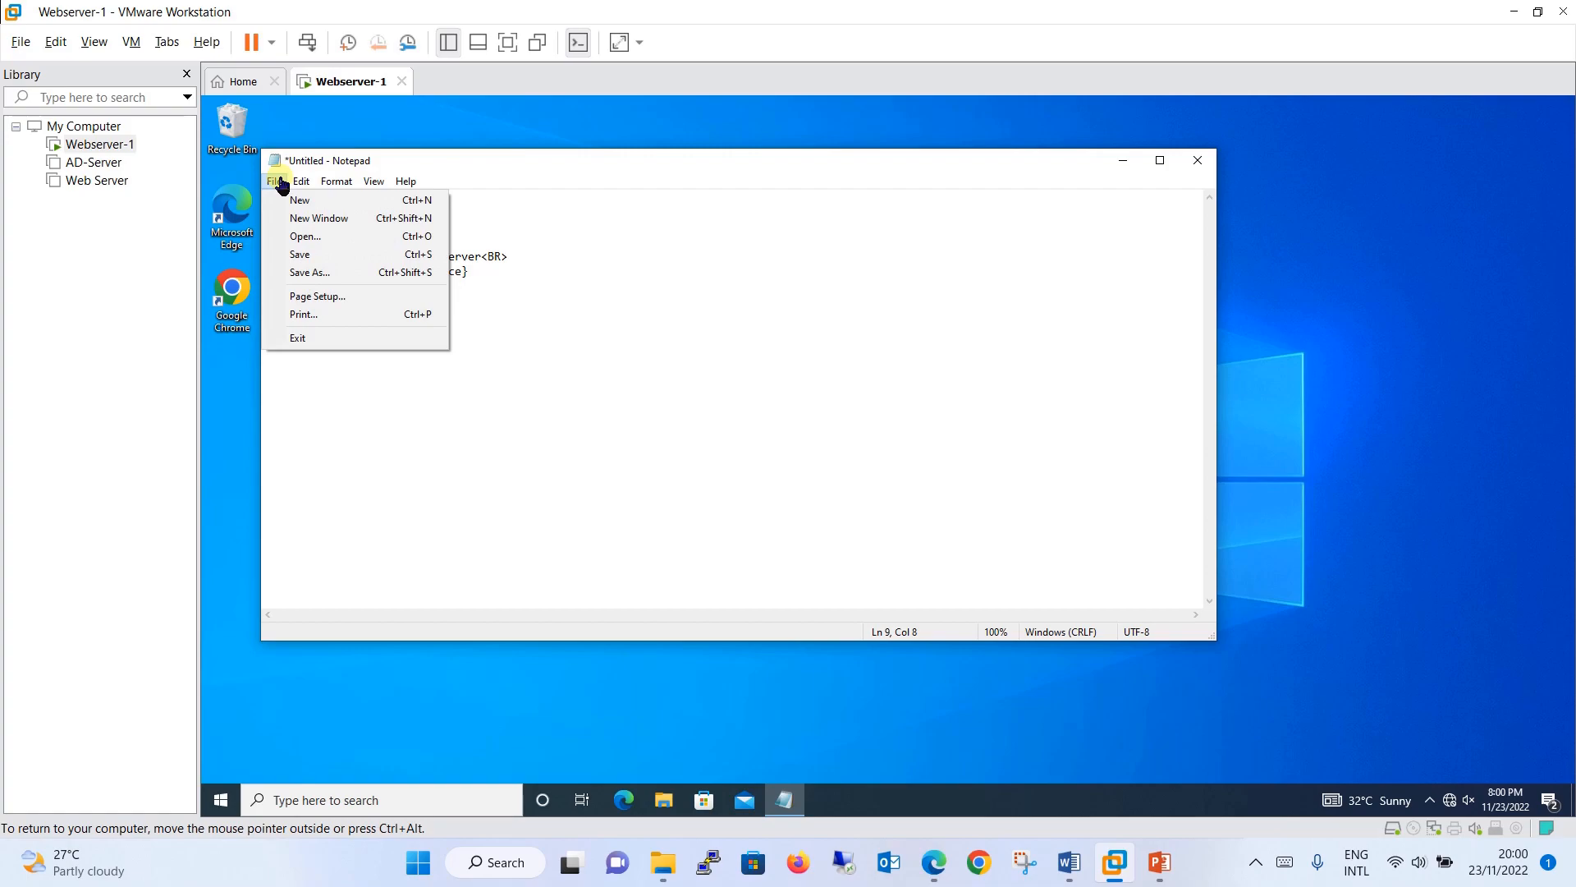
pyautogui.moveTo(309, 273)
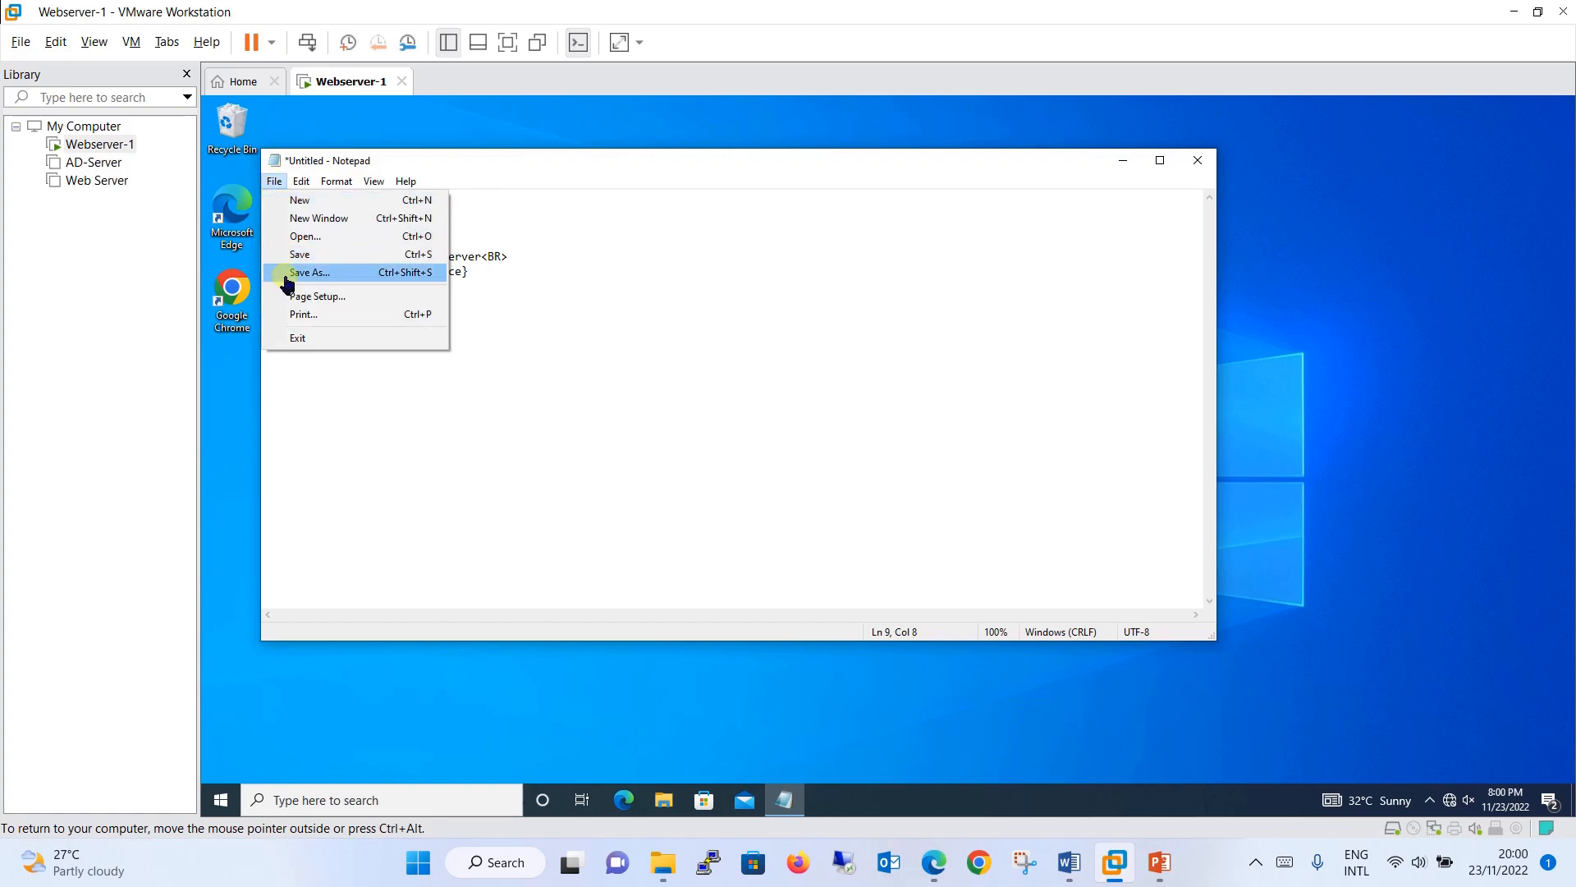
pyautogui.click(310, 272)
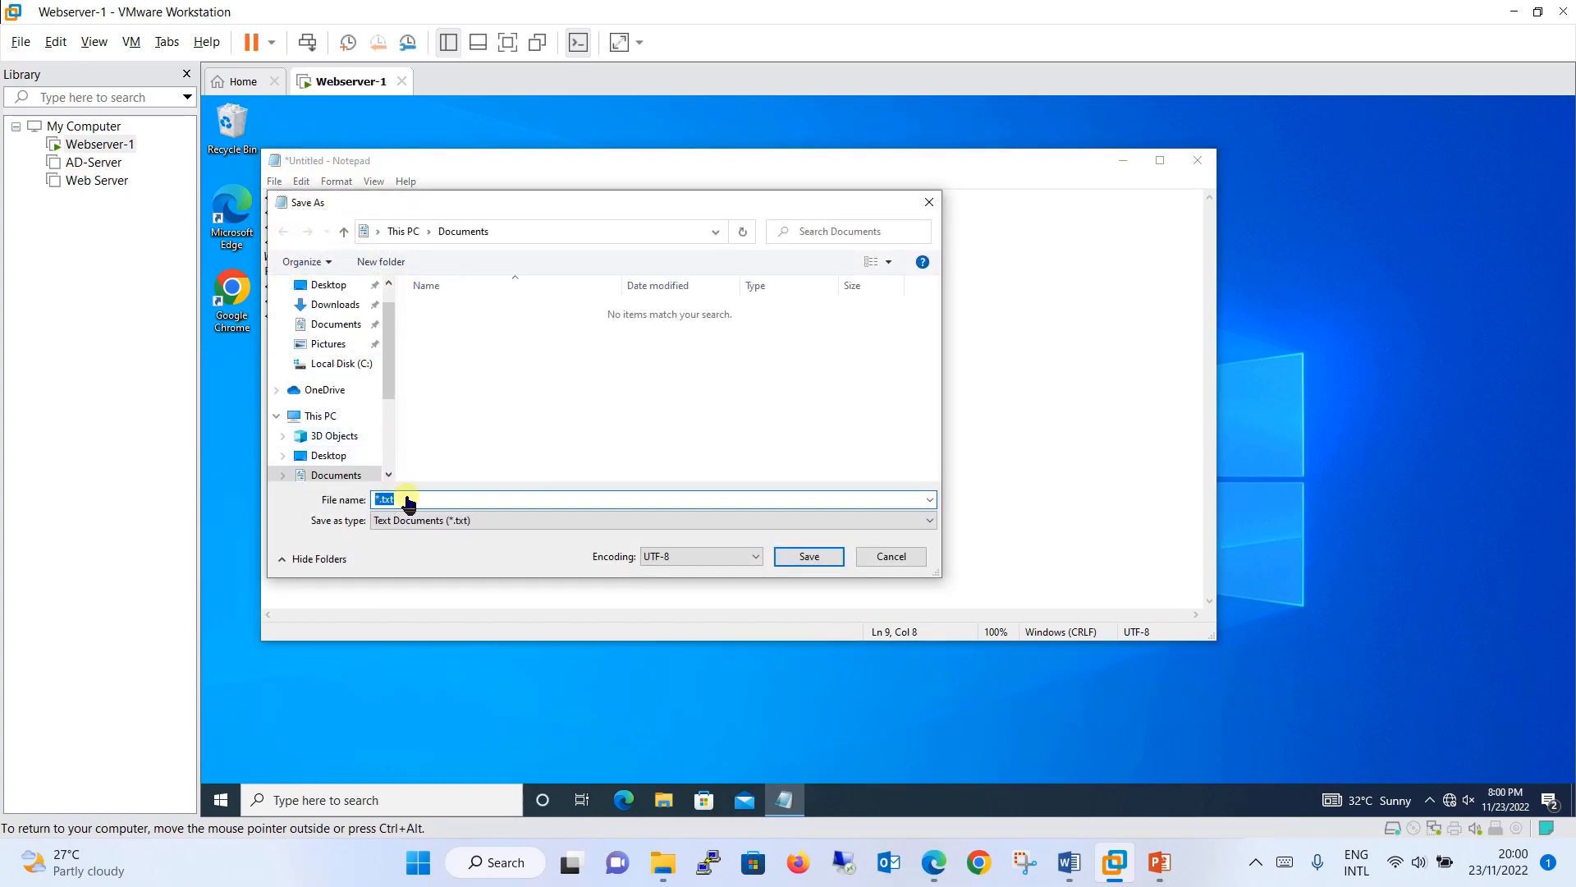
pyautogui.write('Webserver.')
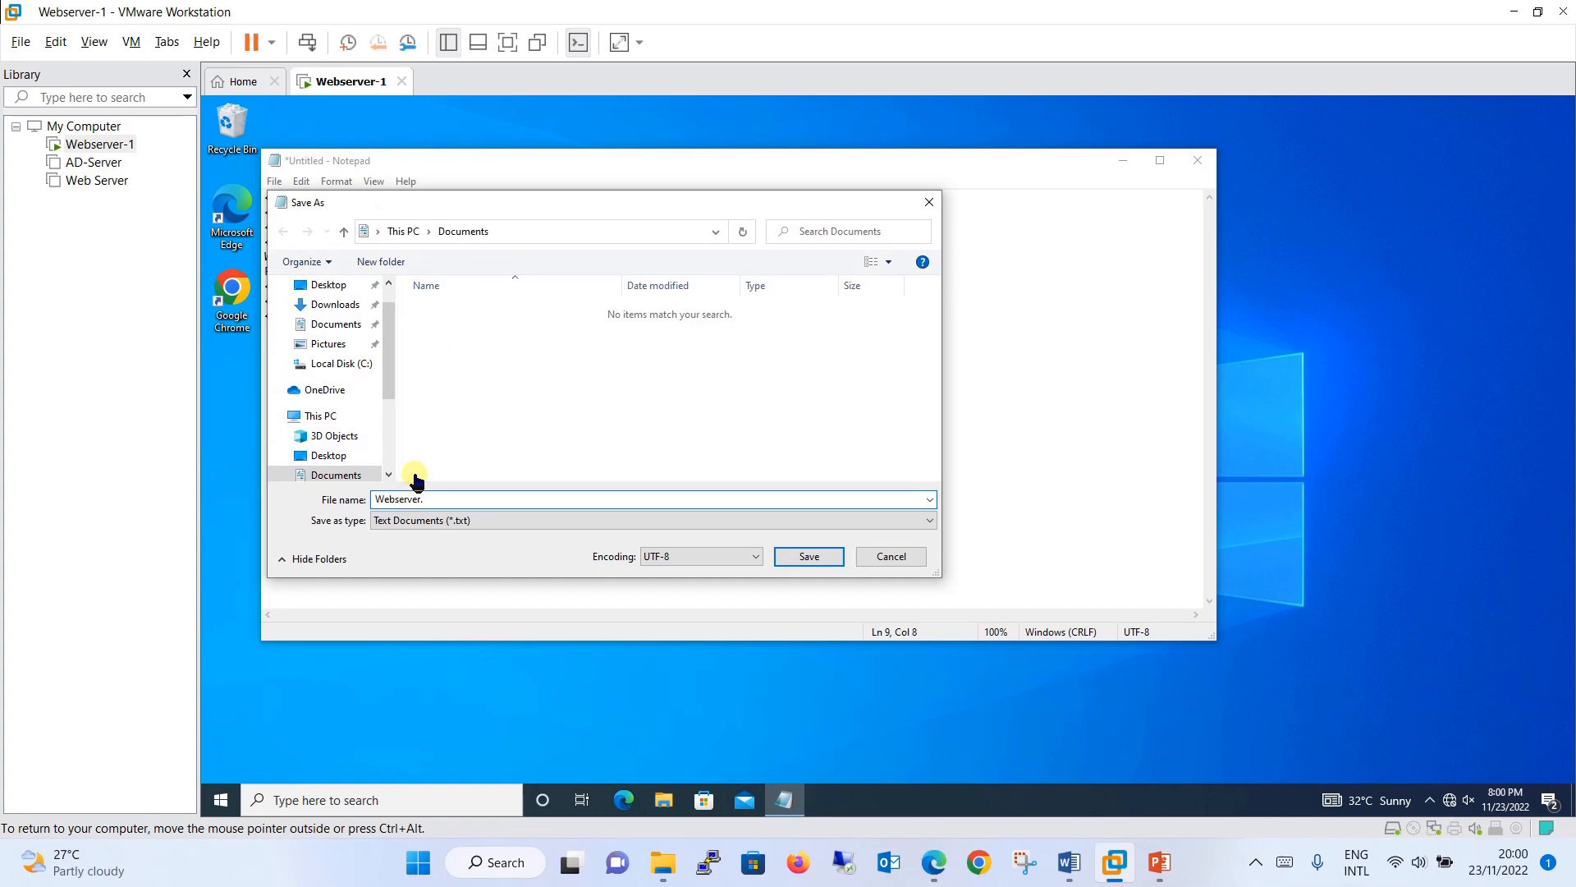
pyautogui.write('html')
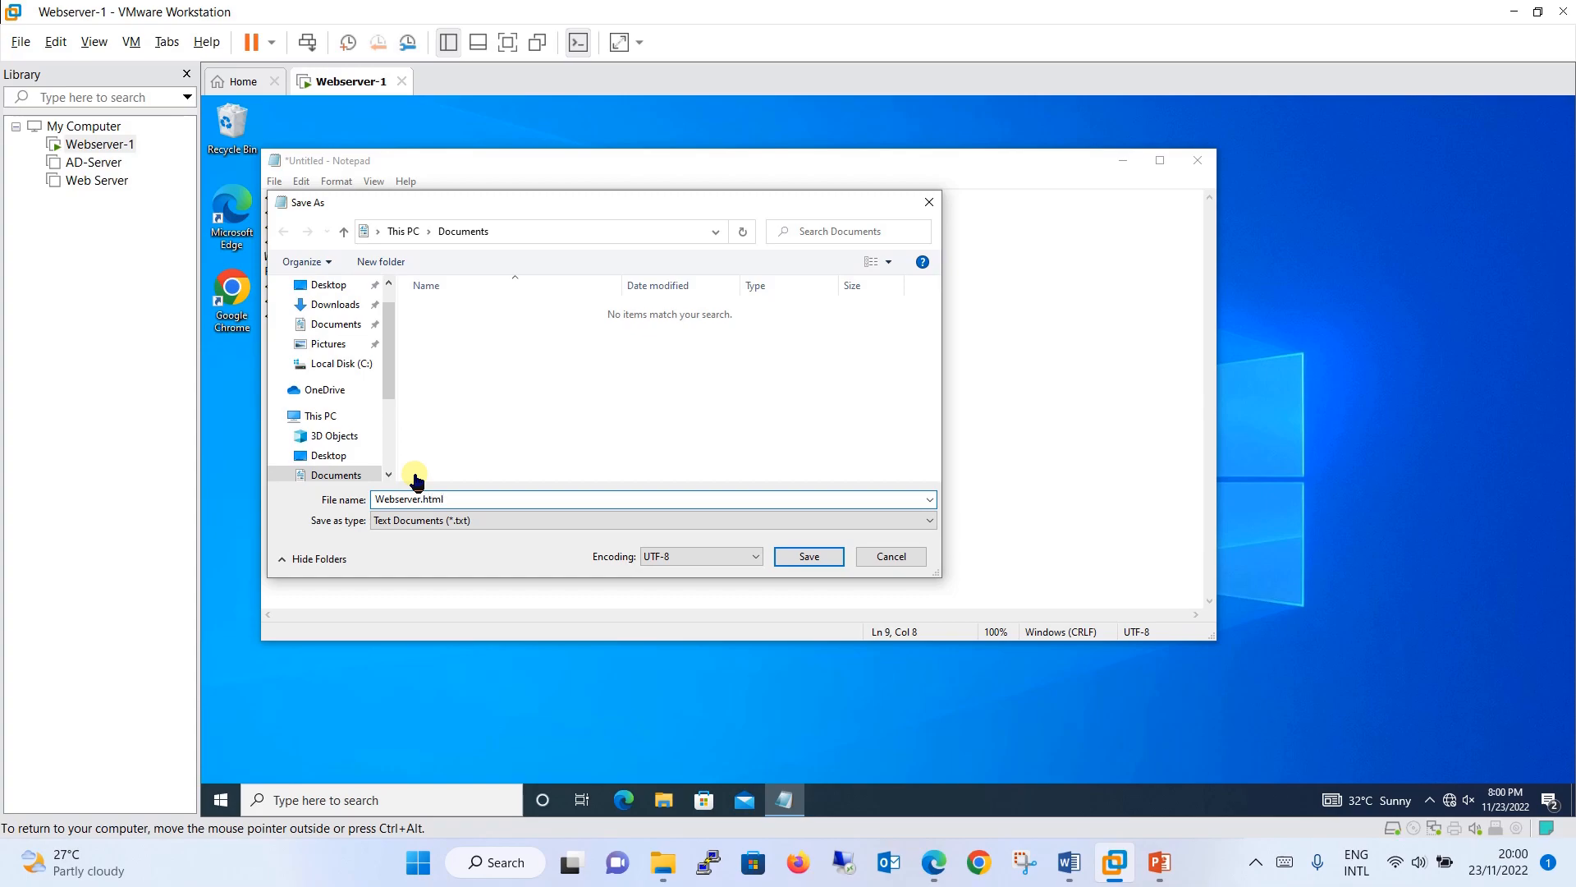
# - Save it to the Desktop with Save as type set to All Files
pyautogui.click(925, 521)
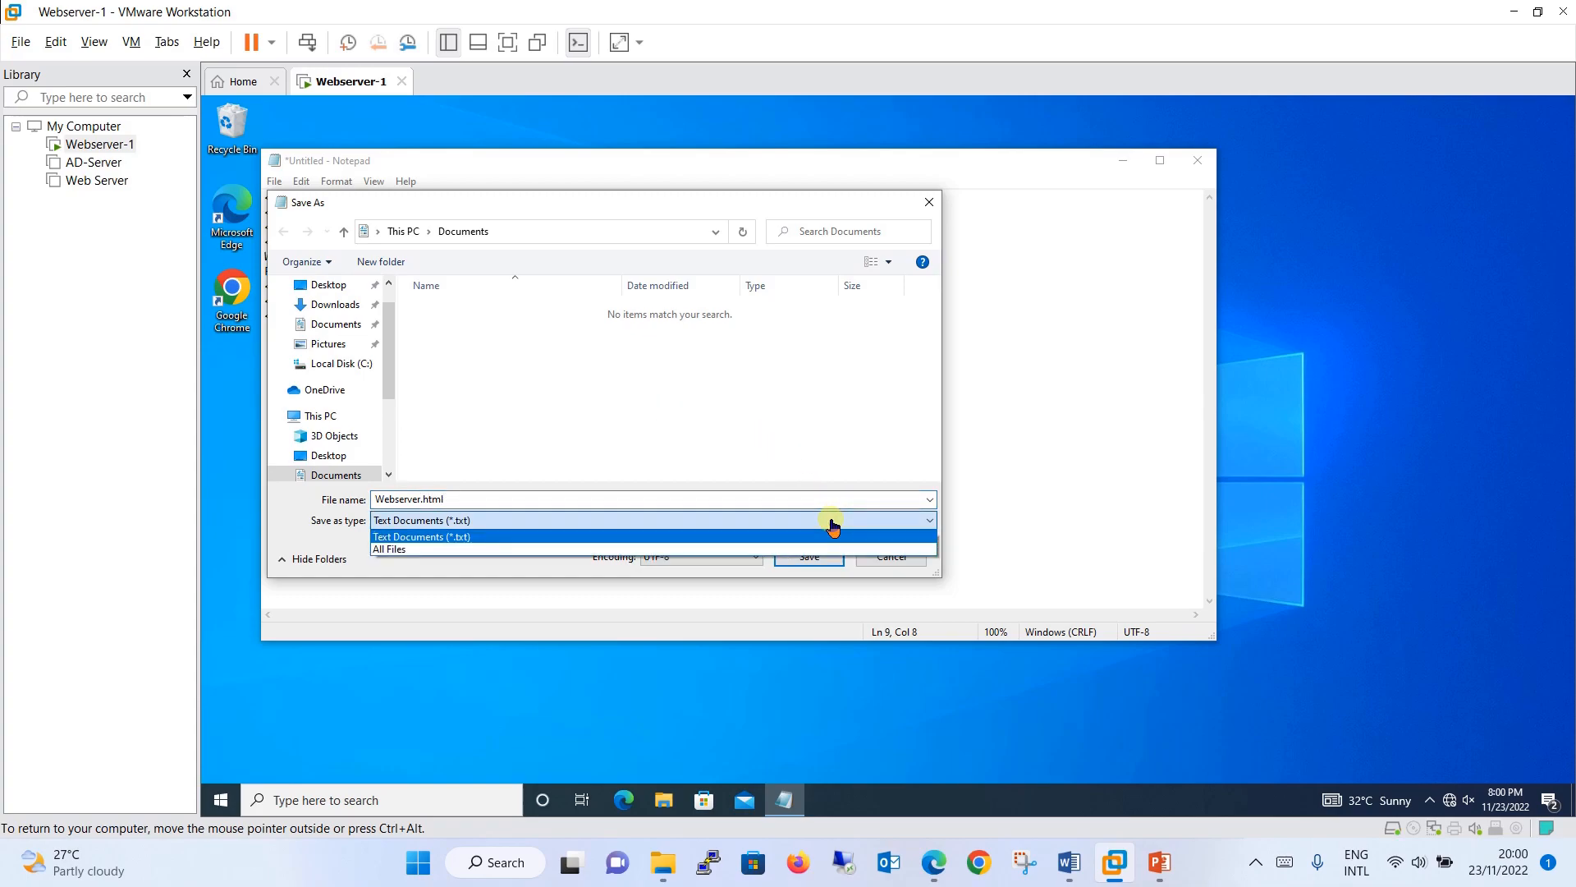
pyautogui.click(389, 550)
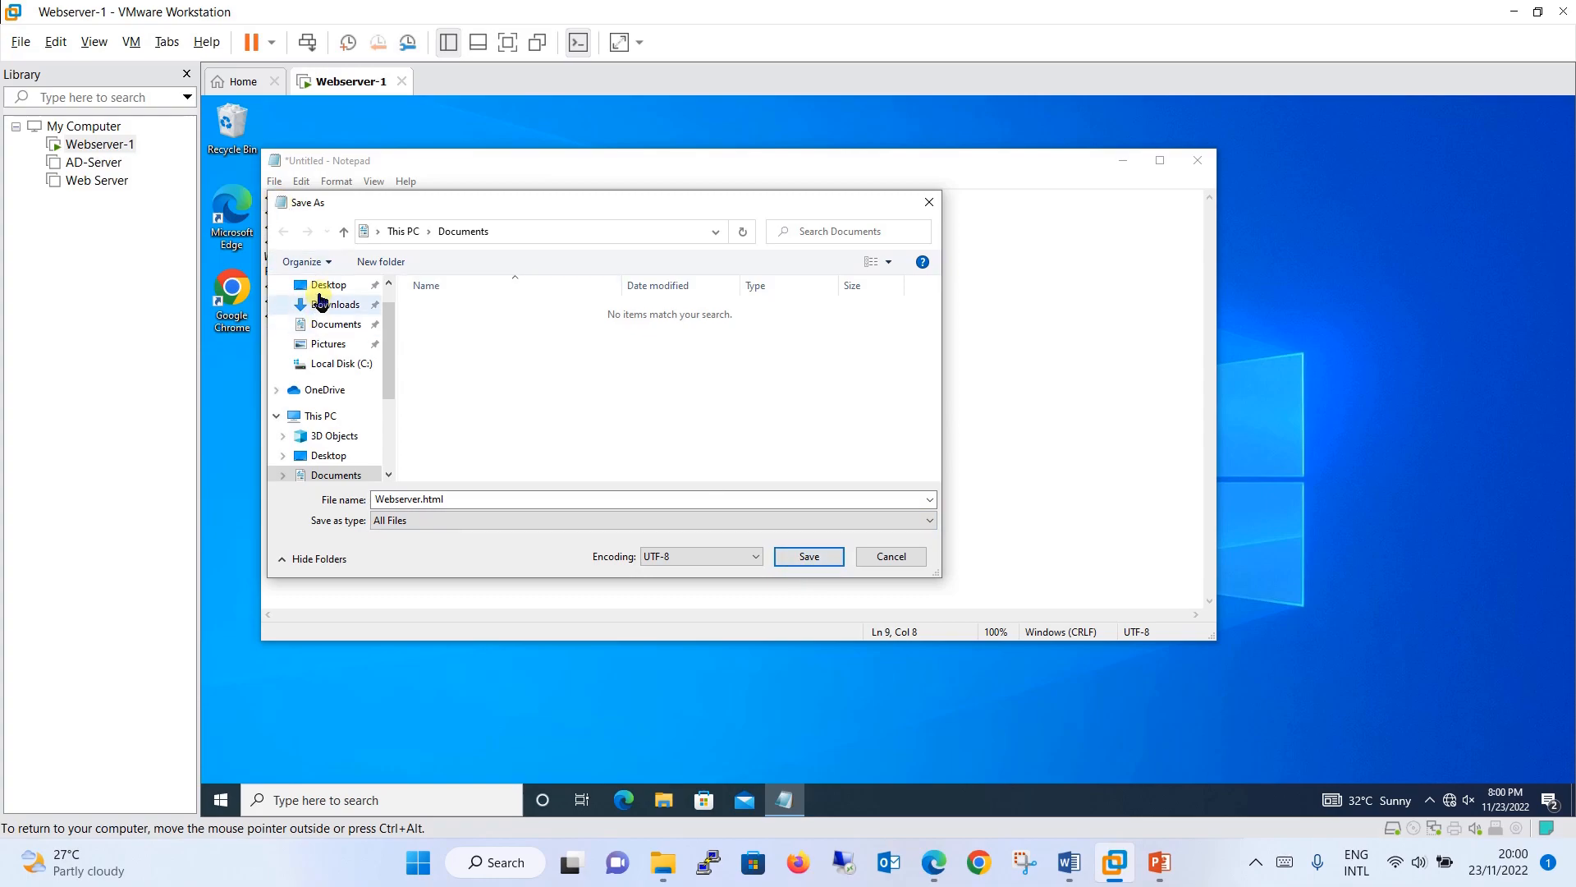
pyautogui.click(328, 284)
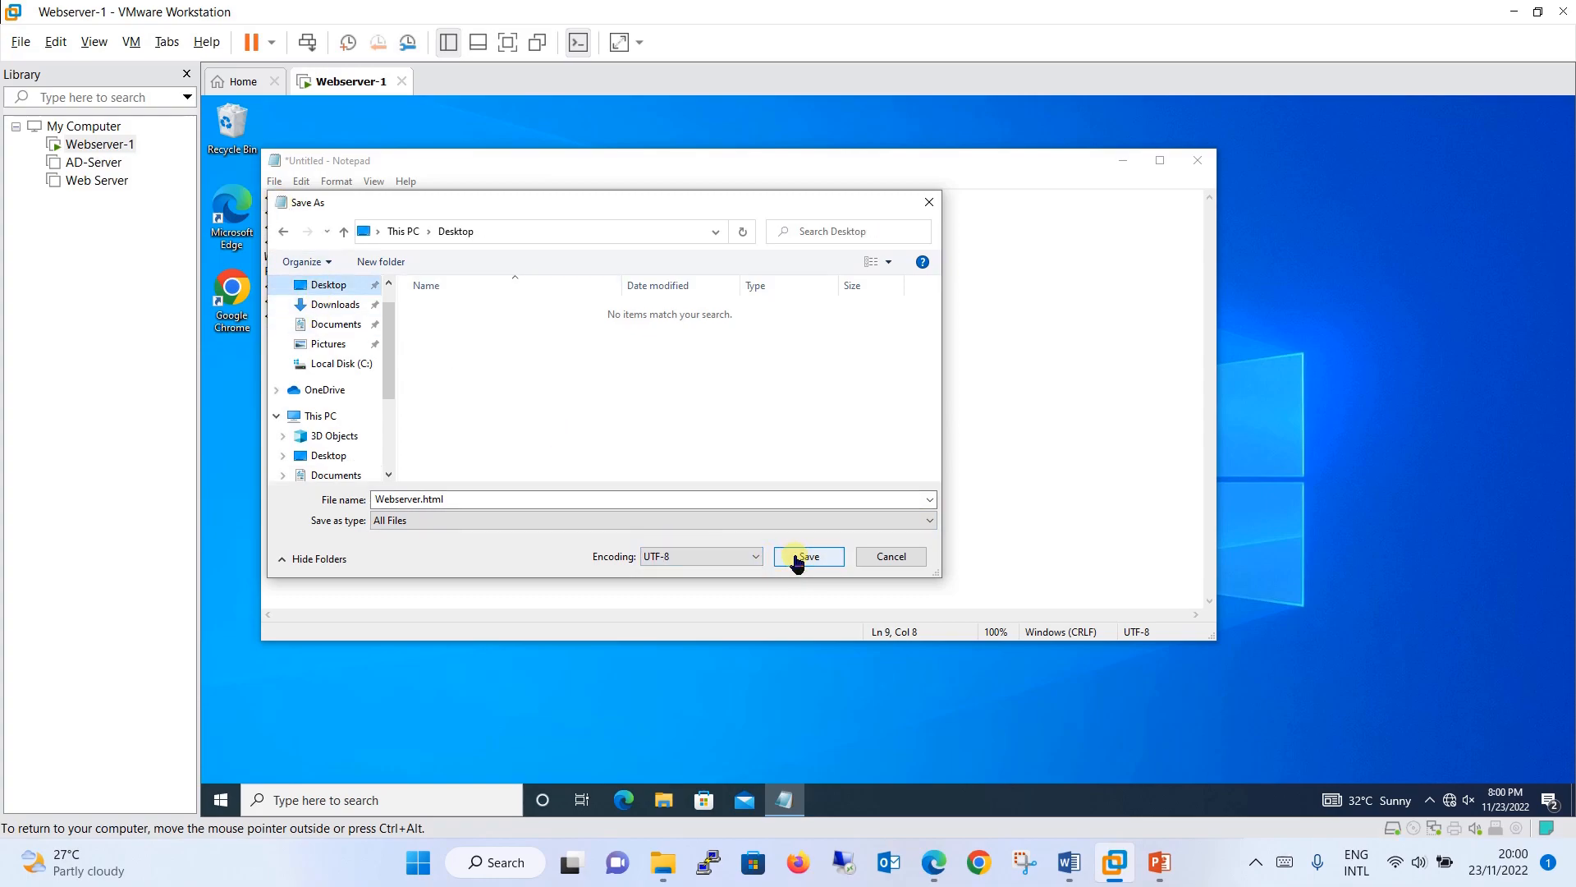
pyautogui.click(808, 556)
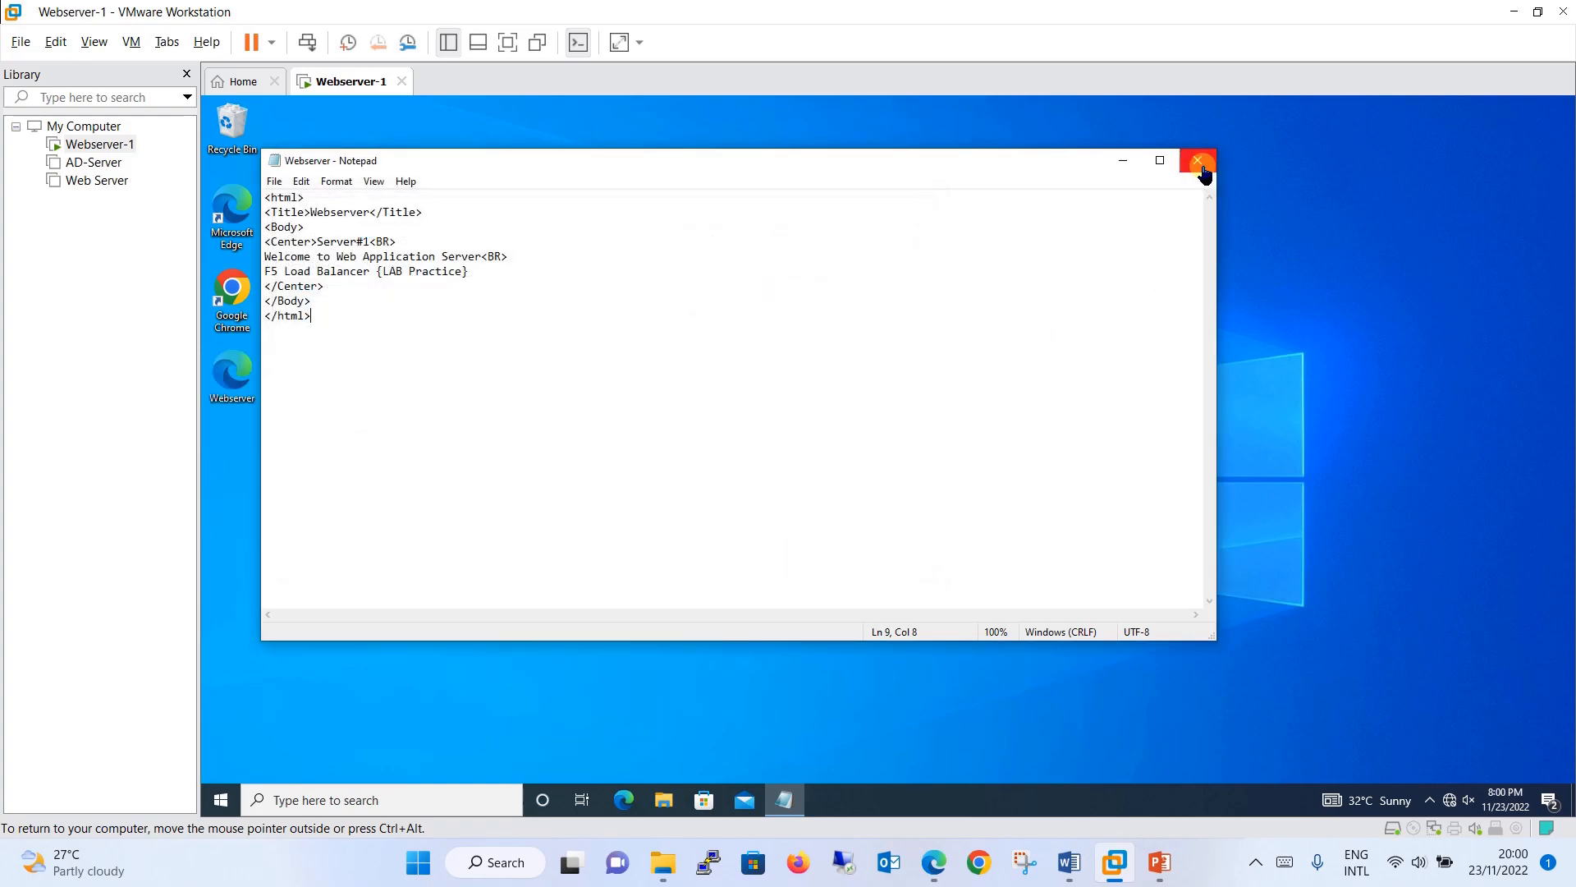
# - Close Notepad, leaving the desktop with the saved Webserver file
pyautogui.click(1198, 161)
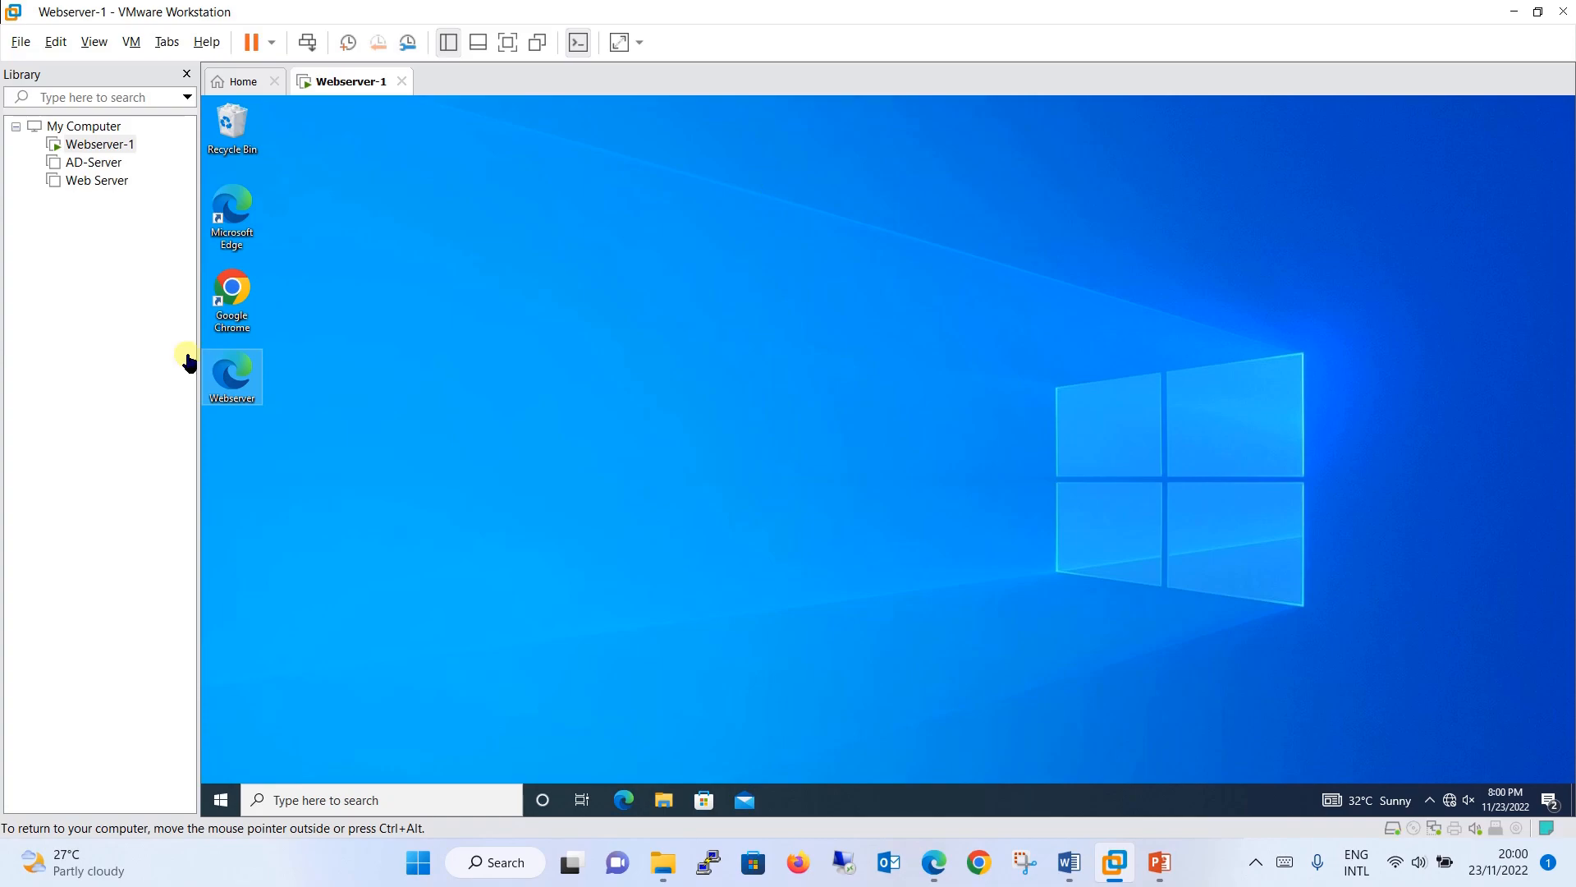
pyautogui.moveTo(231, 378)
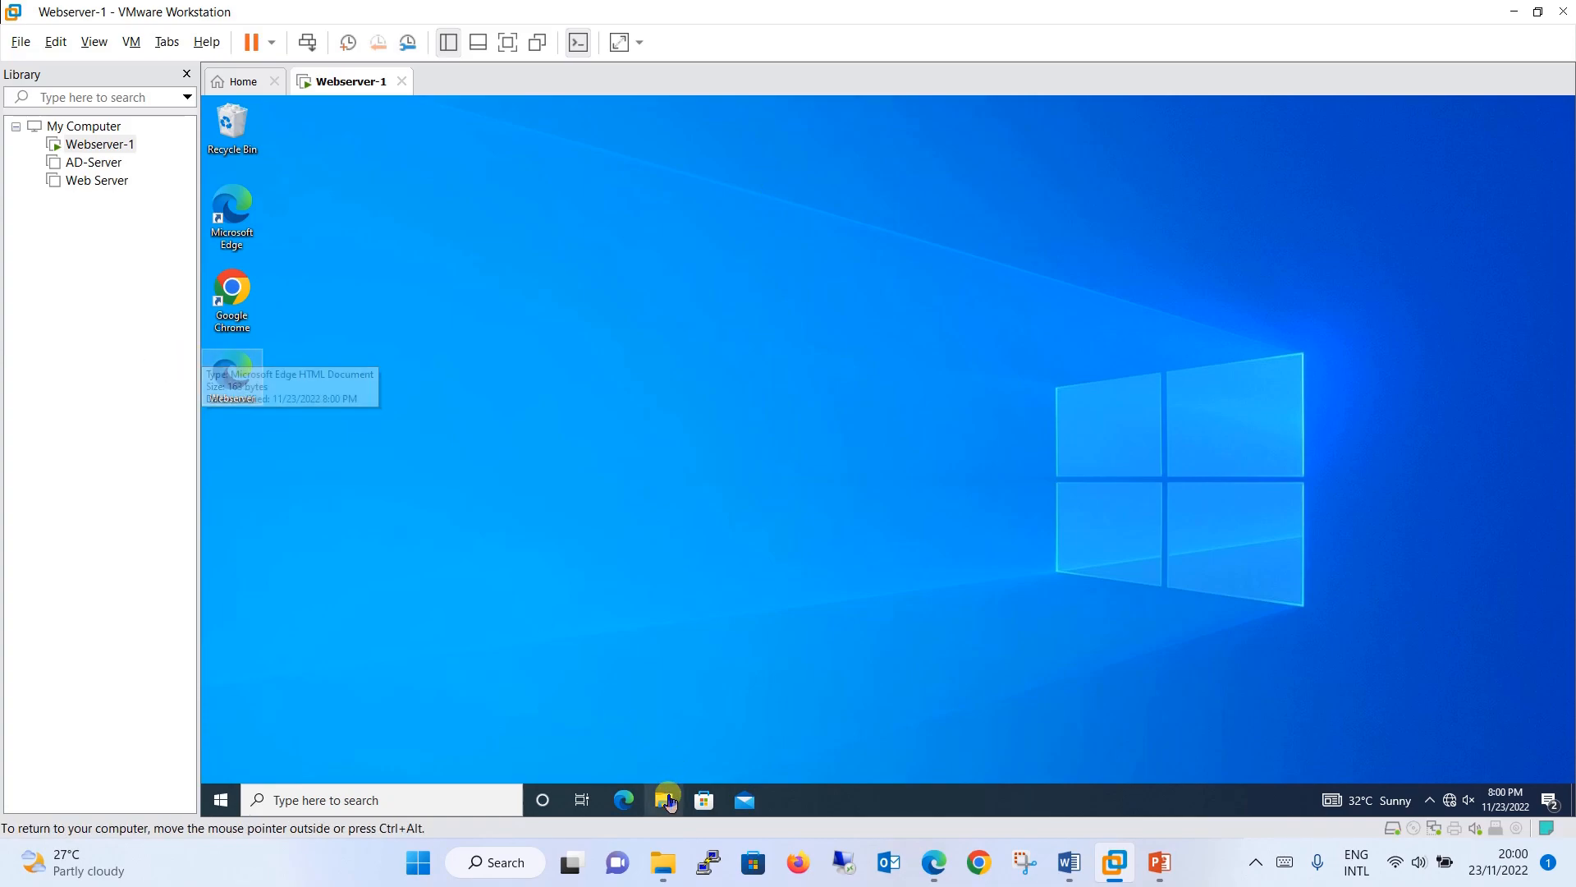
# - Browse File Explorer to C:\inetpub\wwwroot via Local Disk (C:) and inetpub
pyautogui.click(667, 800)
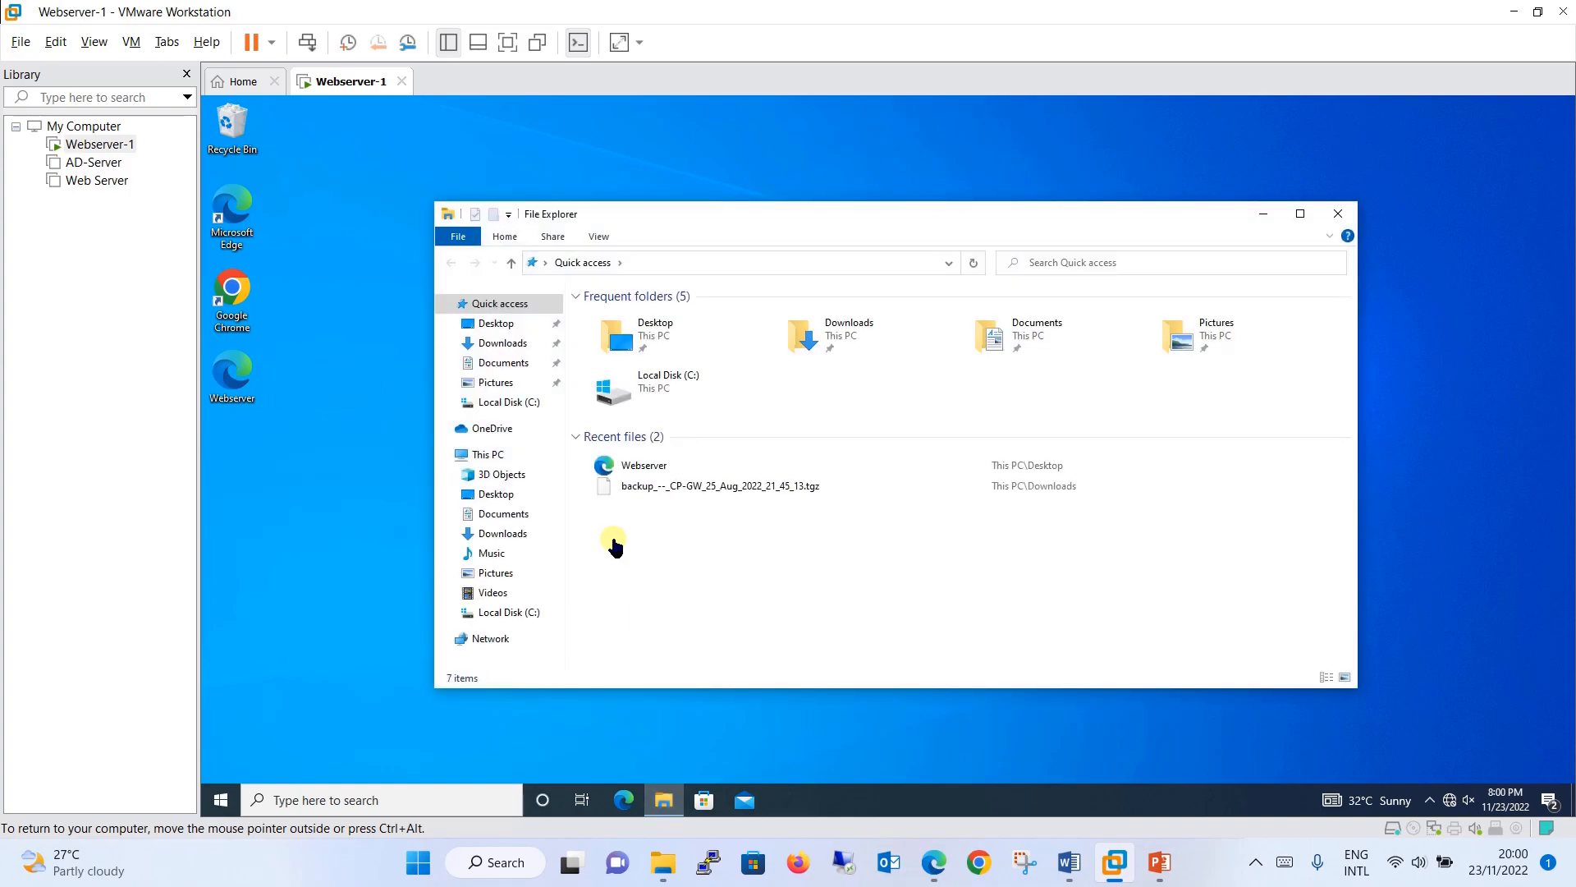
pyautogui.click(506, 400)
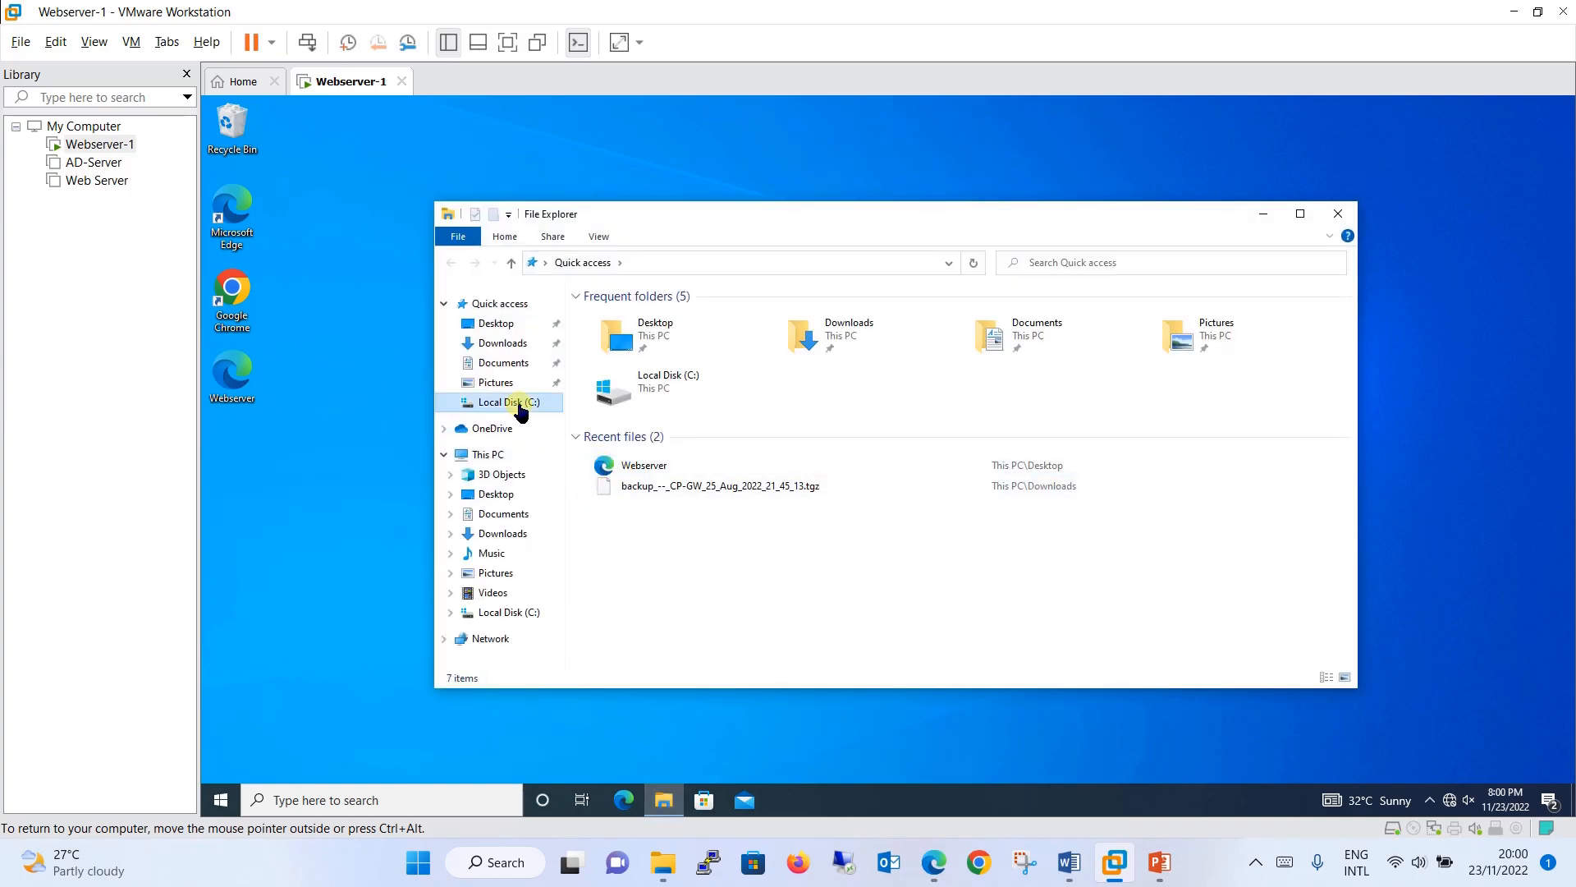
pyautogui.click(509, 402)
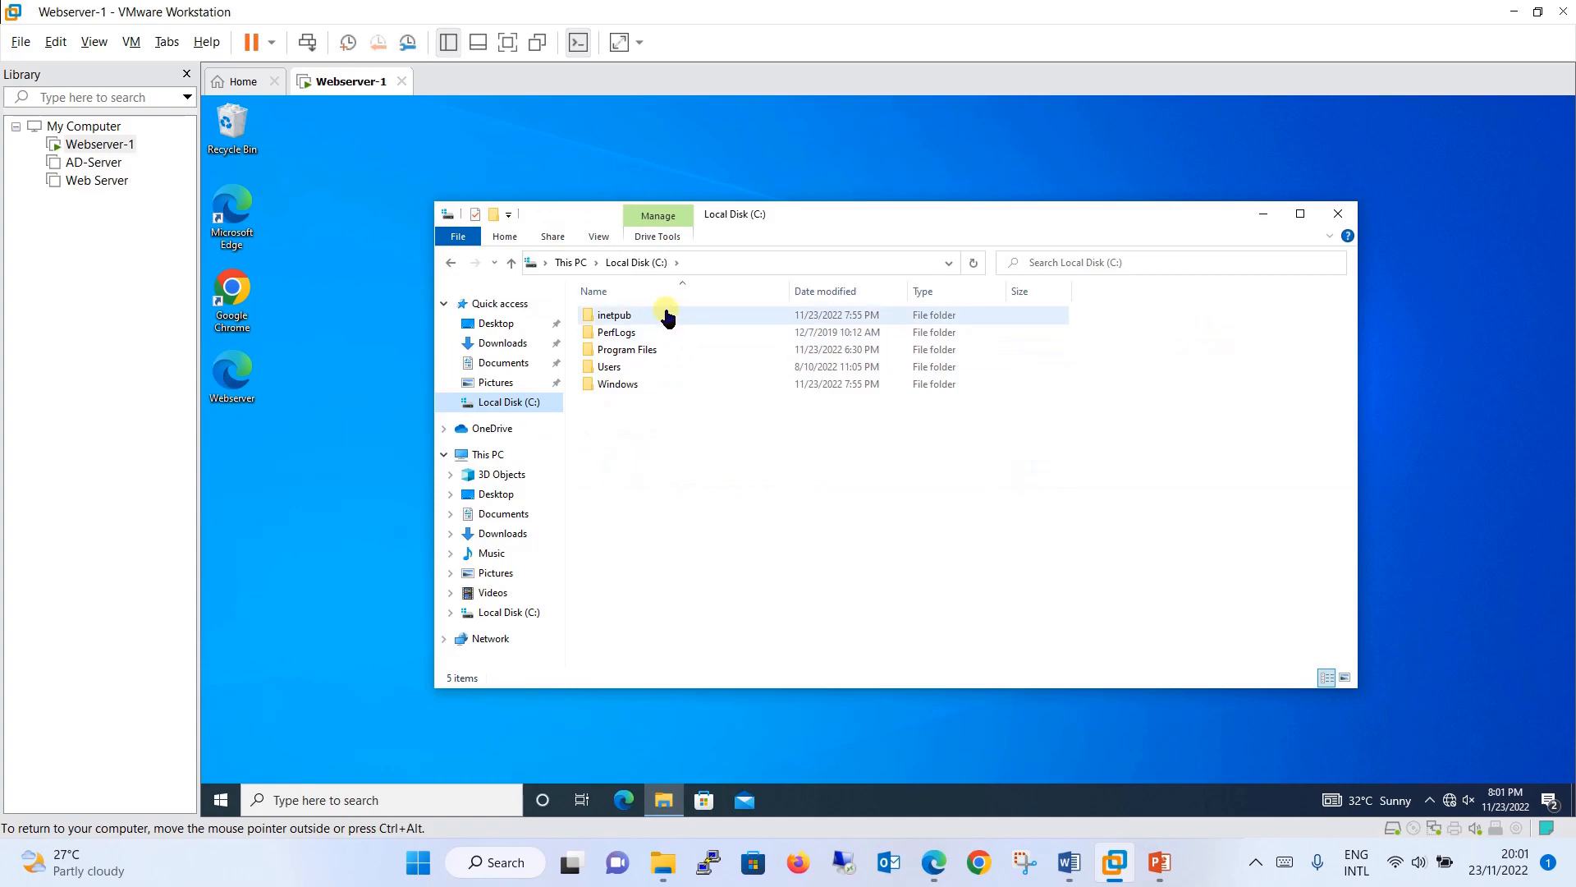
pyautogui.doubleClick(614, 315)
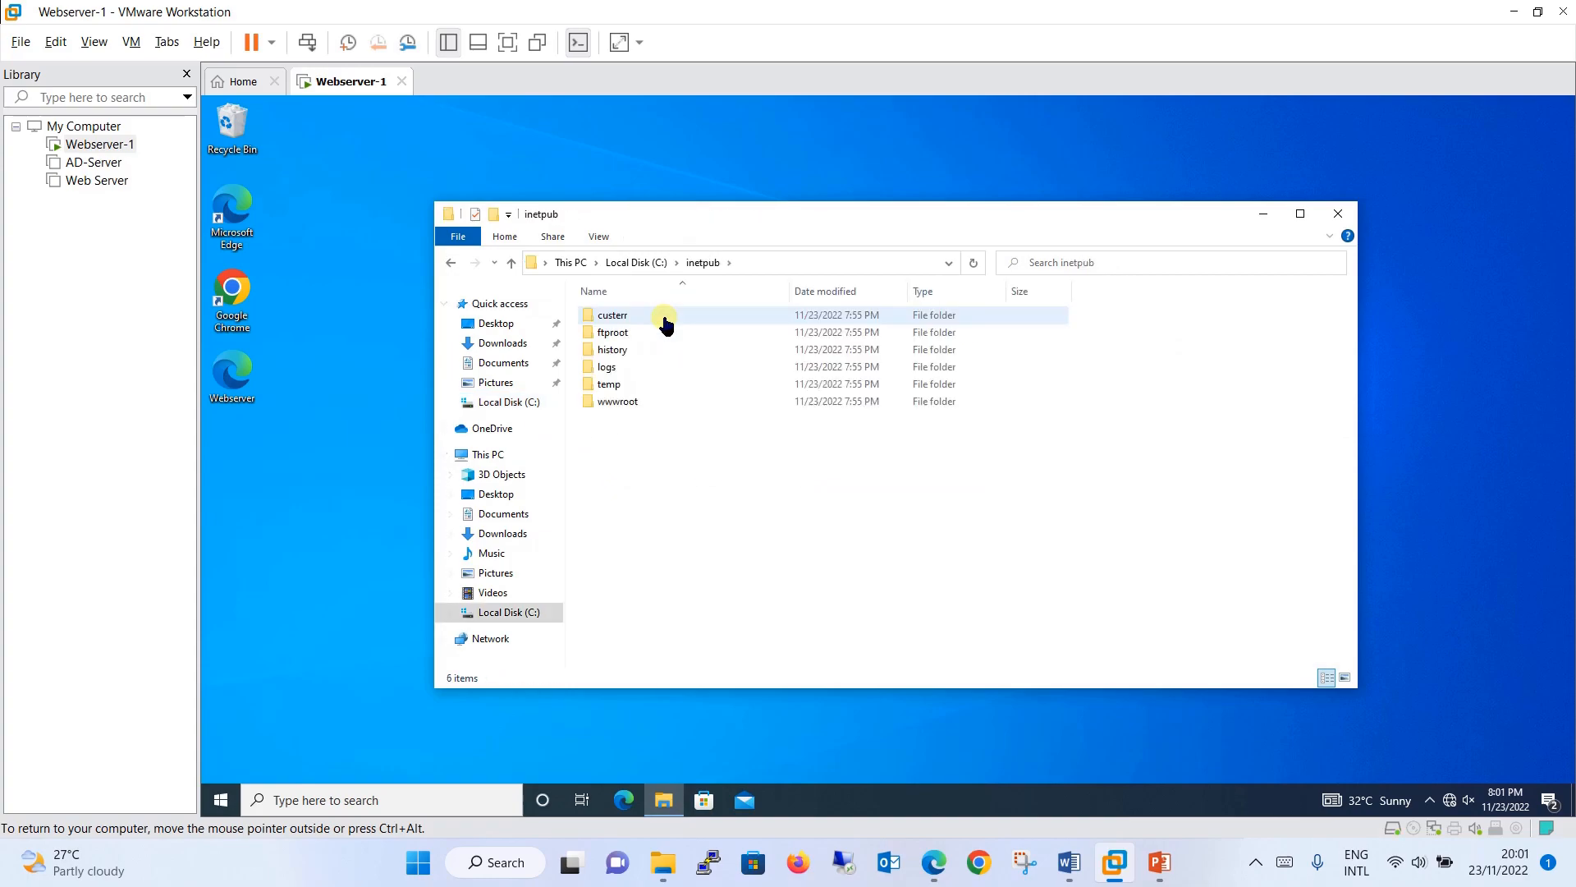
pyautogui.click(618, 400)
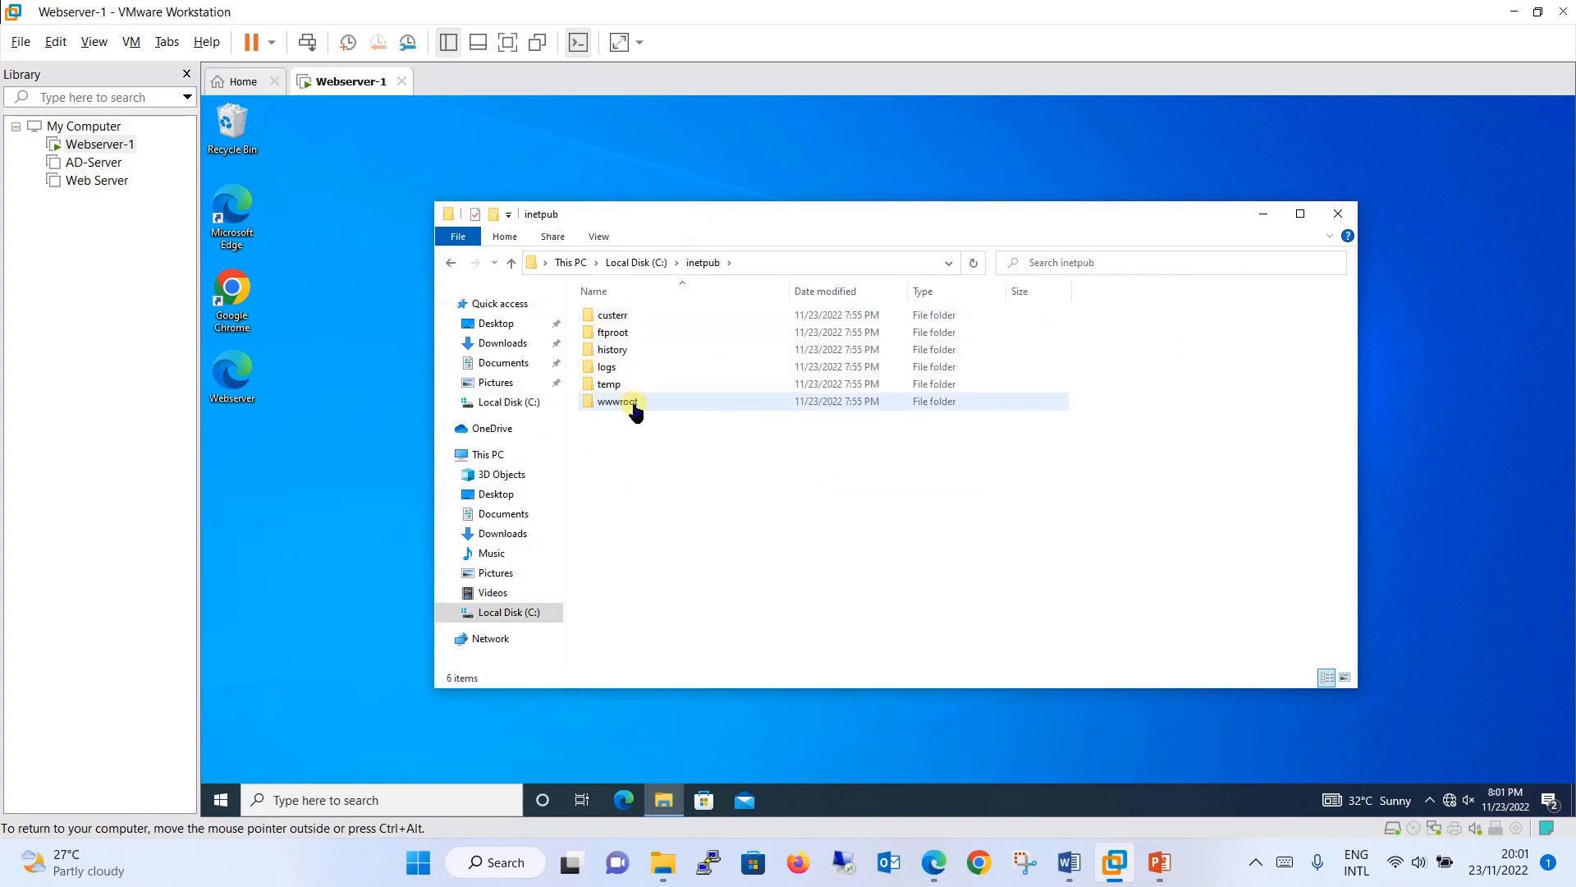
pyautogui.doubleClick(617, 400)
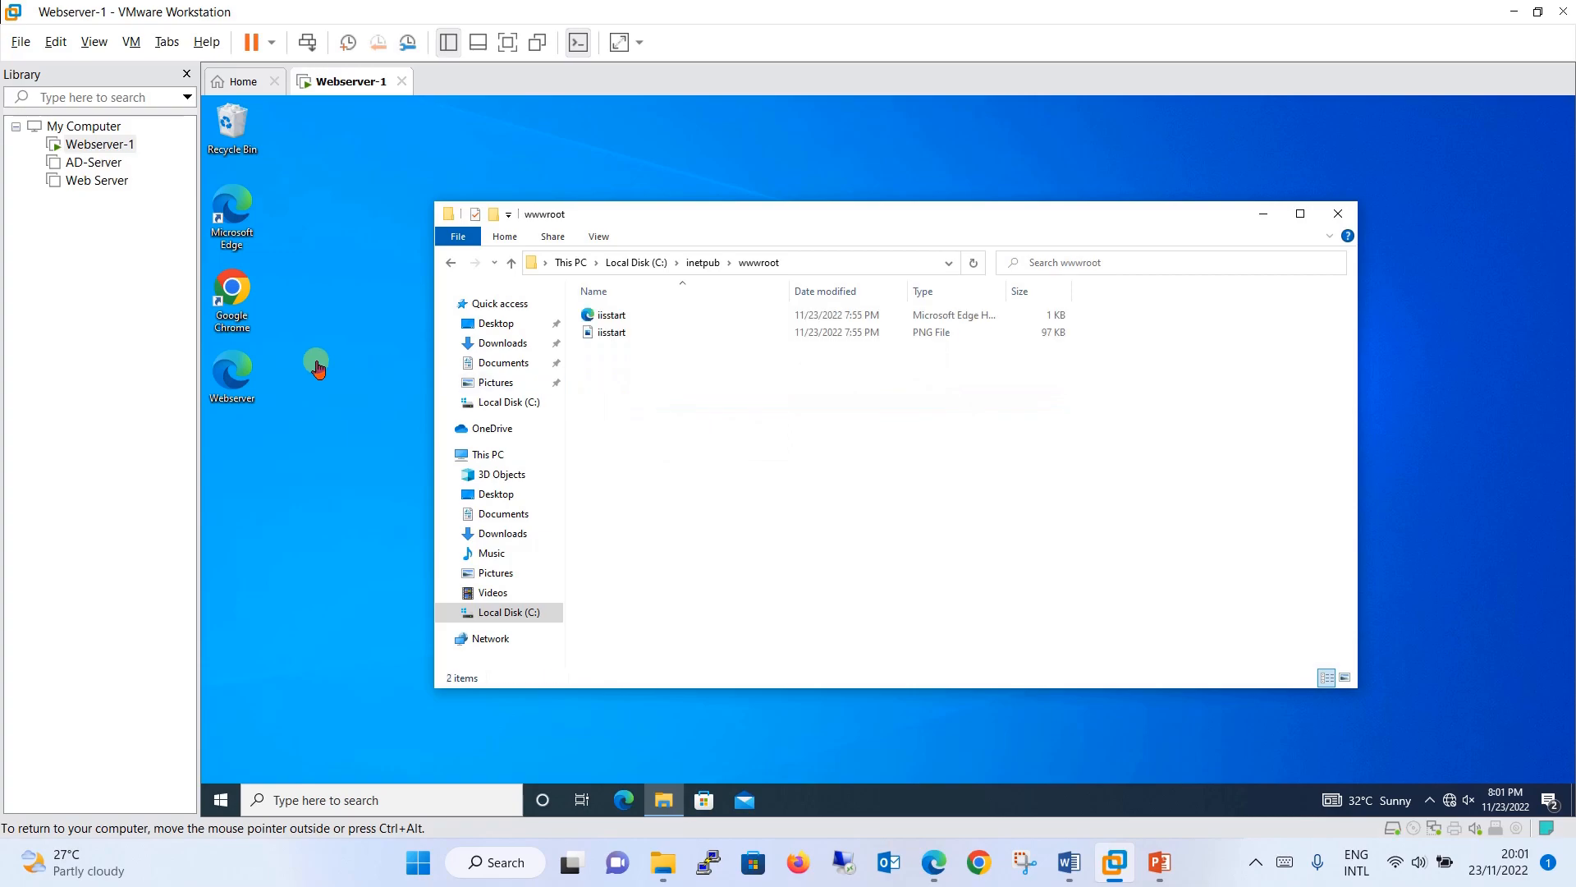
pyautogui.moveTo(668, 446)
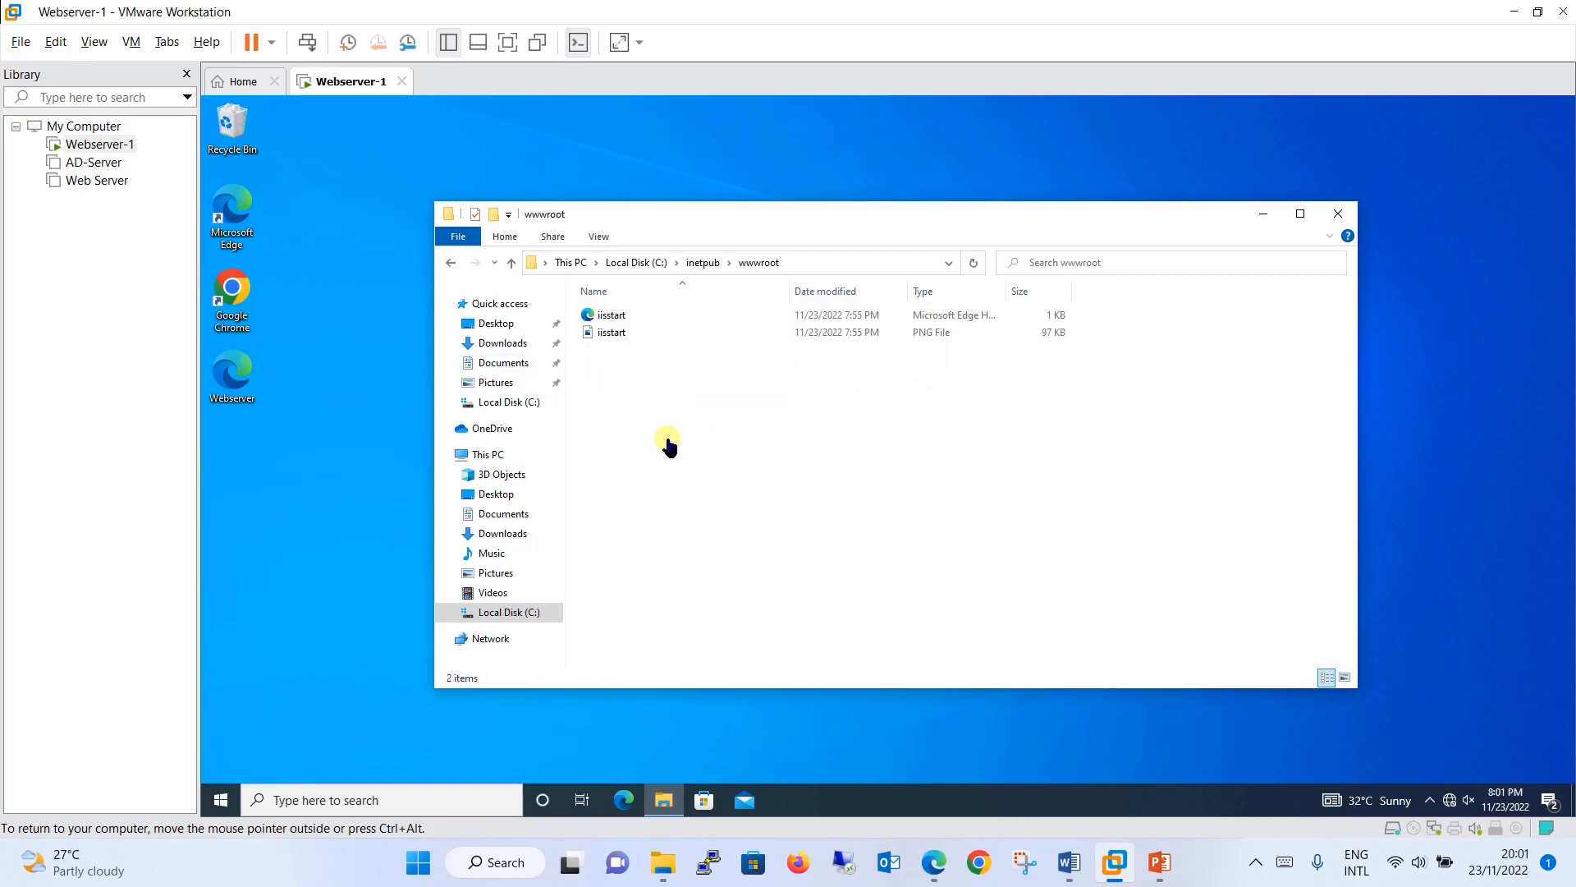
# - Create a new folder named Webserver inside wwwroot
pyautogui.rightClick(669, 445)
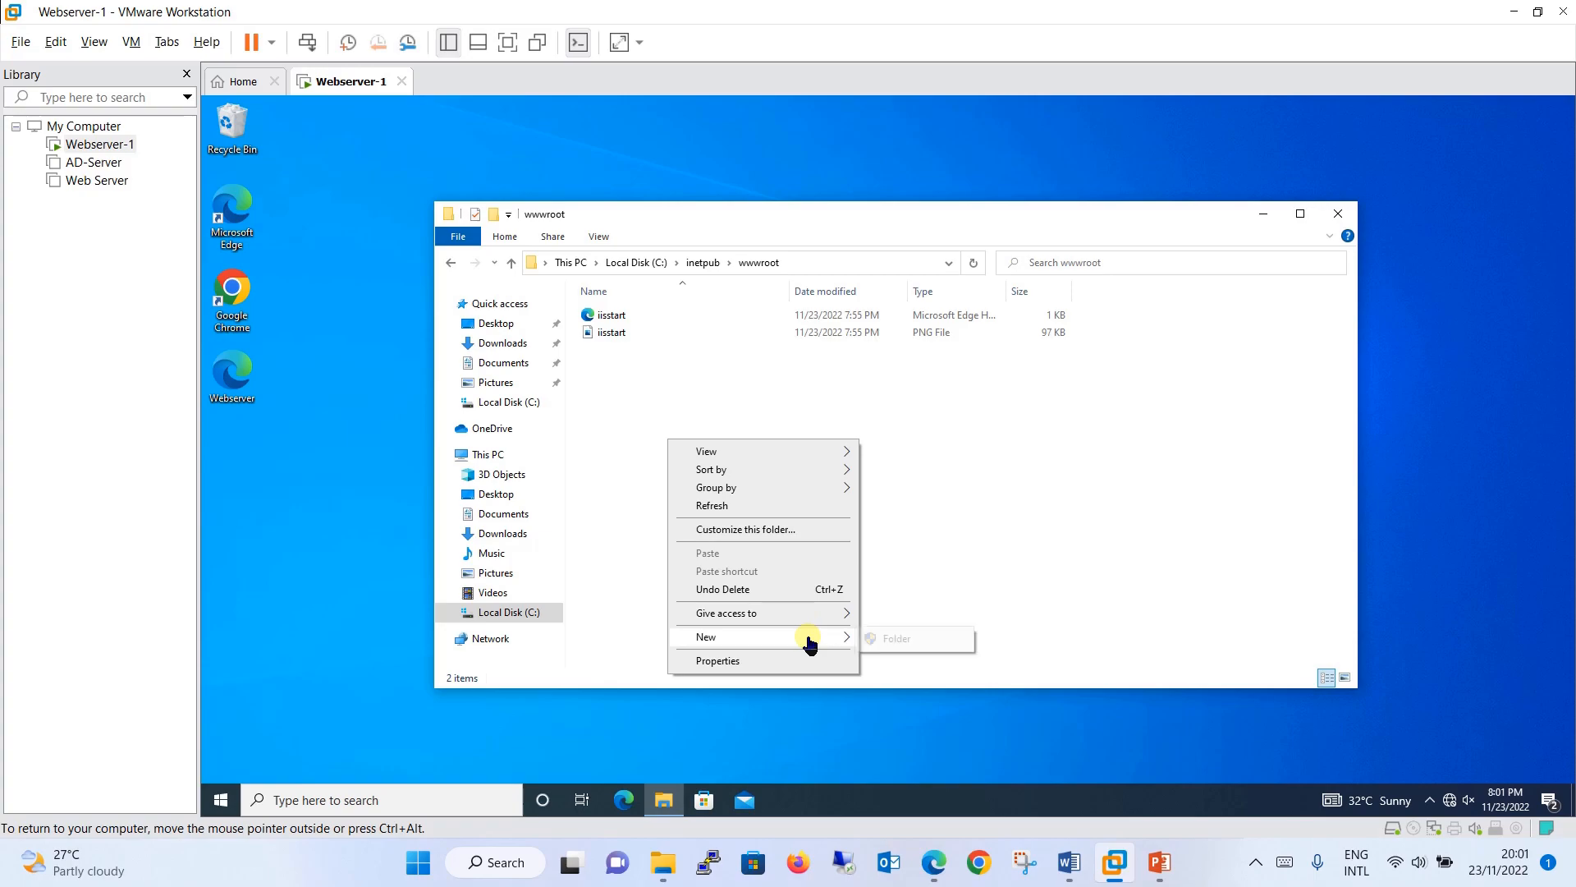
pyautogui.click(893, 639)
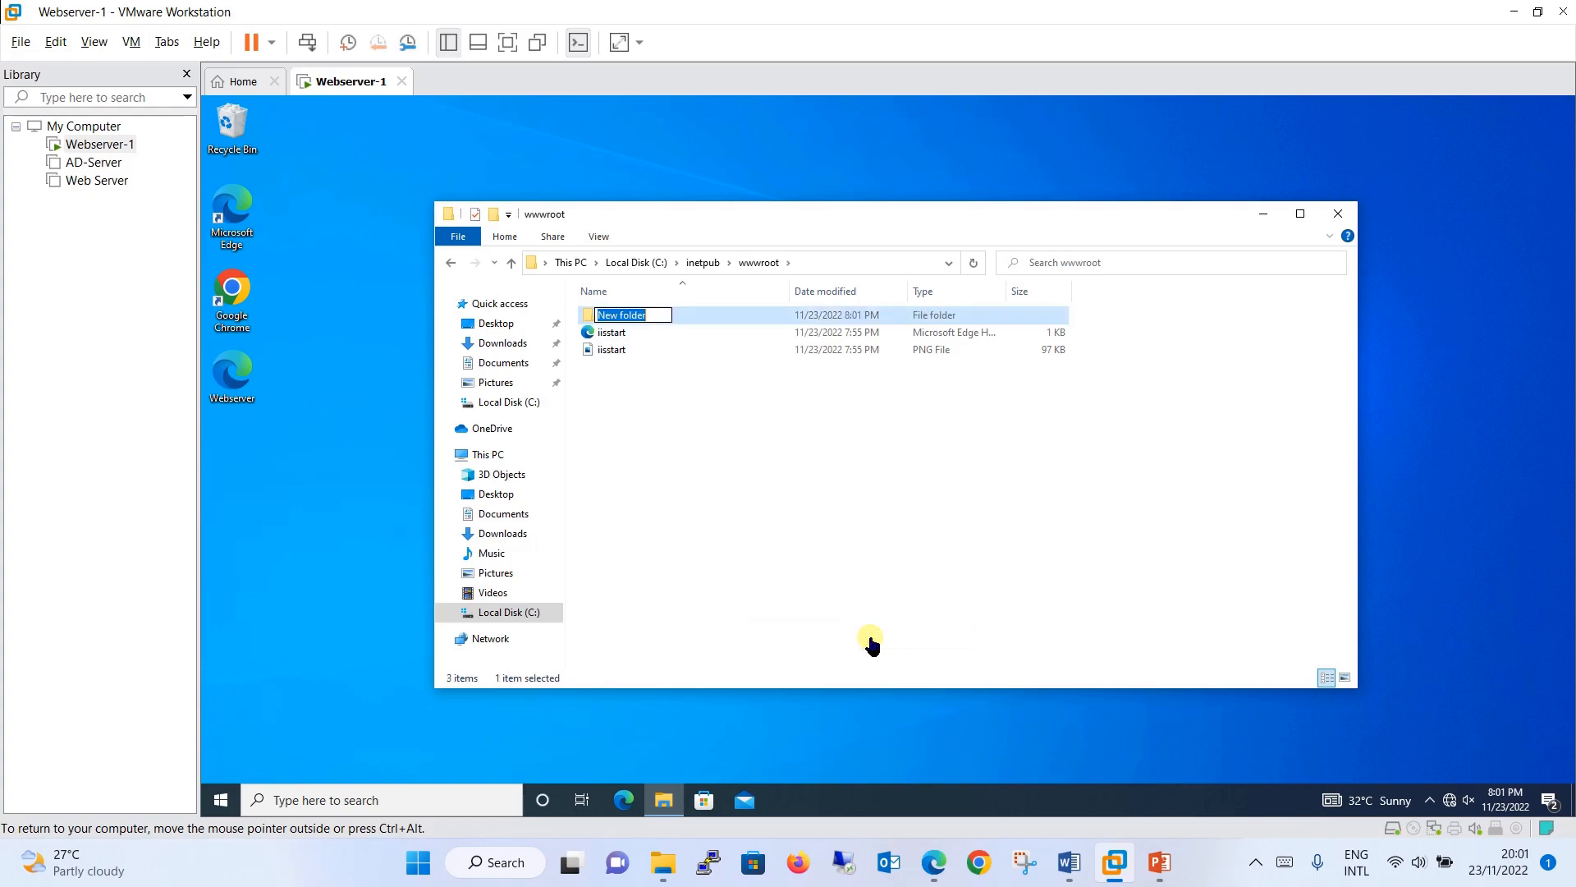
pyautogui.write('Webserver')
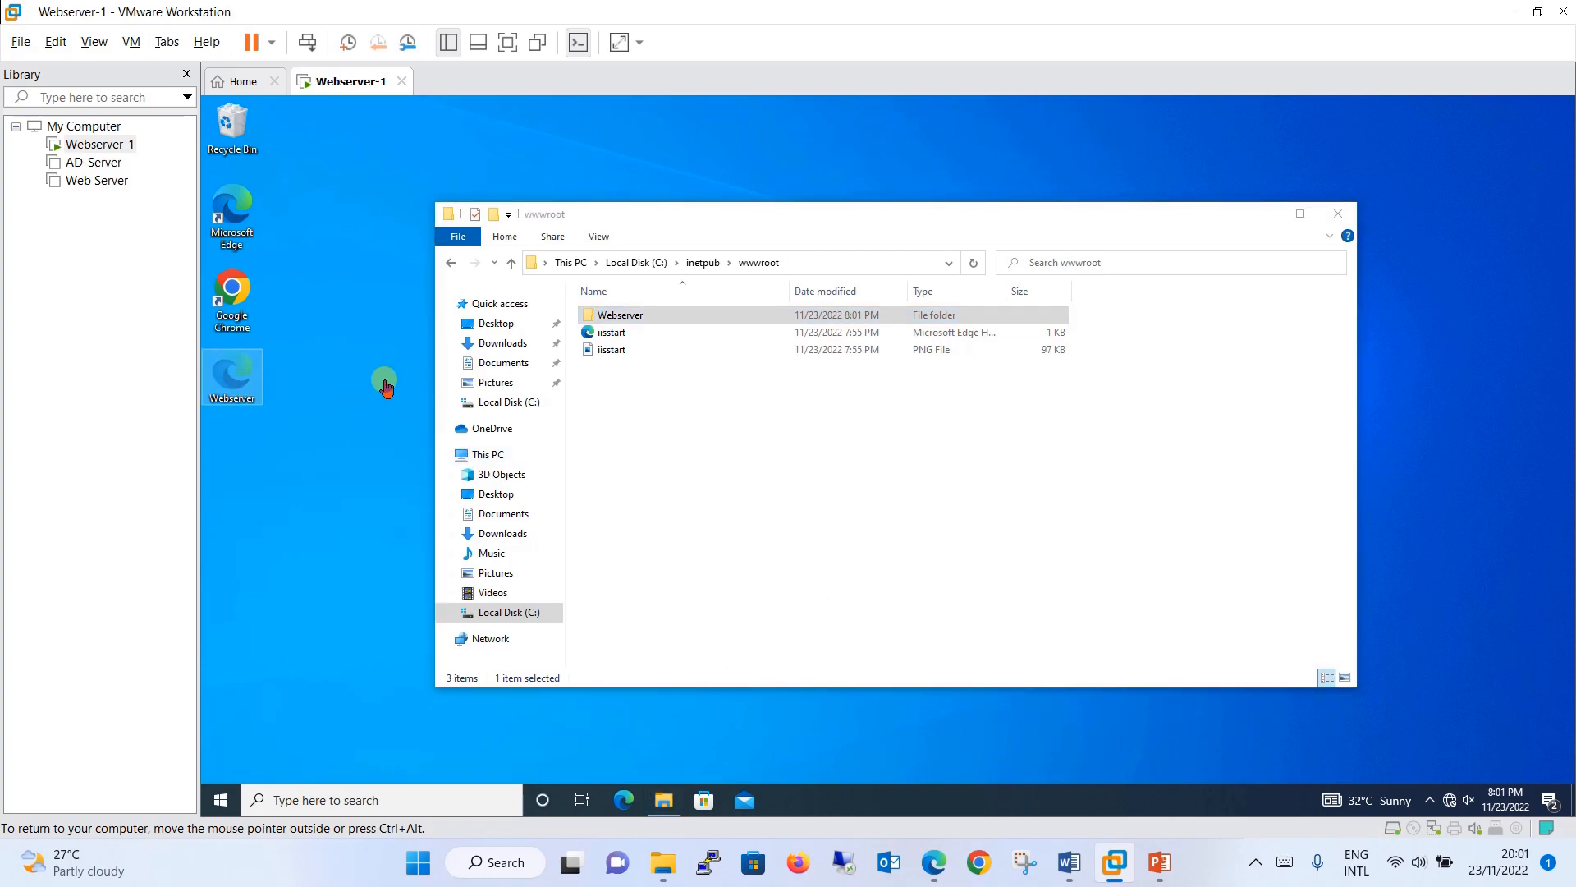
# - Move the desktop Webserver file into the new folder with admin permission, then close Explorer
pyautogui.doubleClick(619, 315)
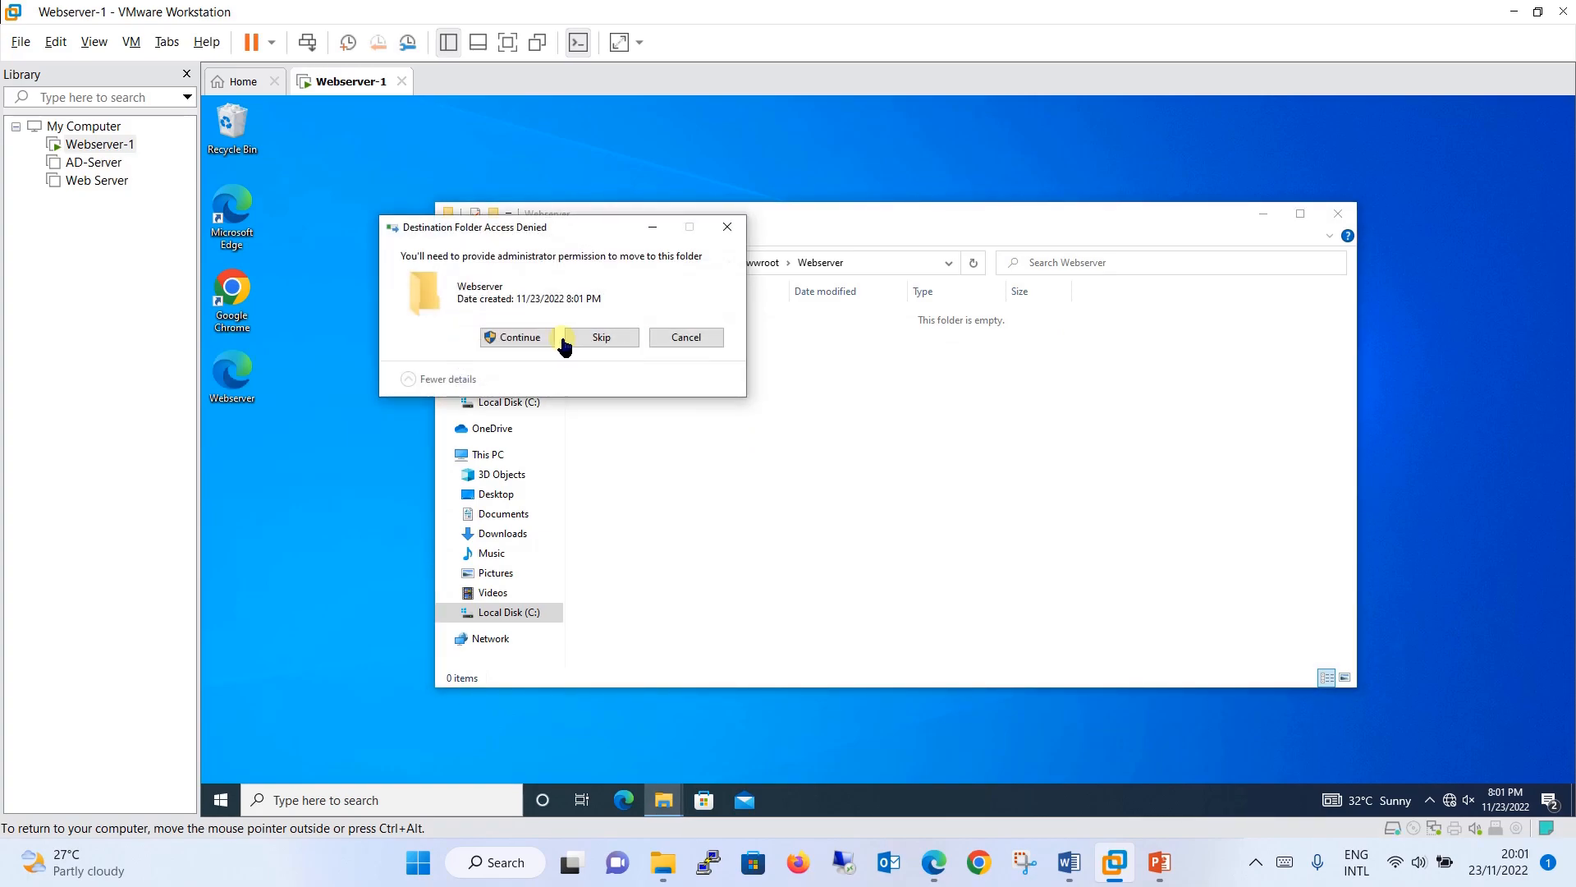
pyautogui.click(515, 337)
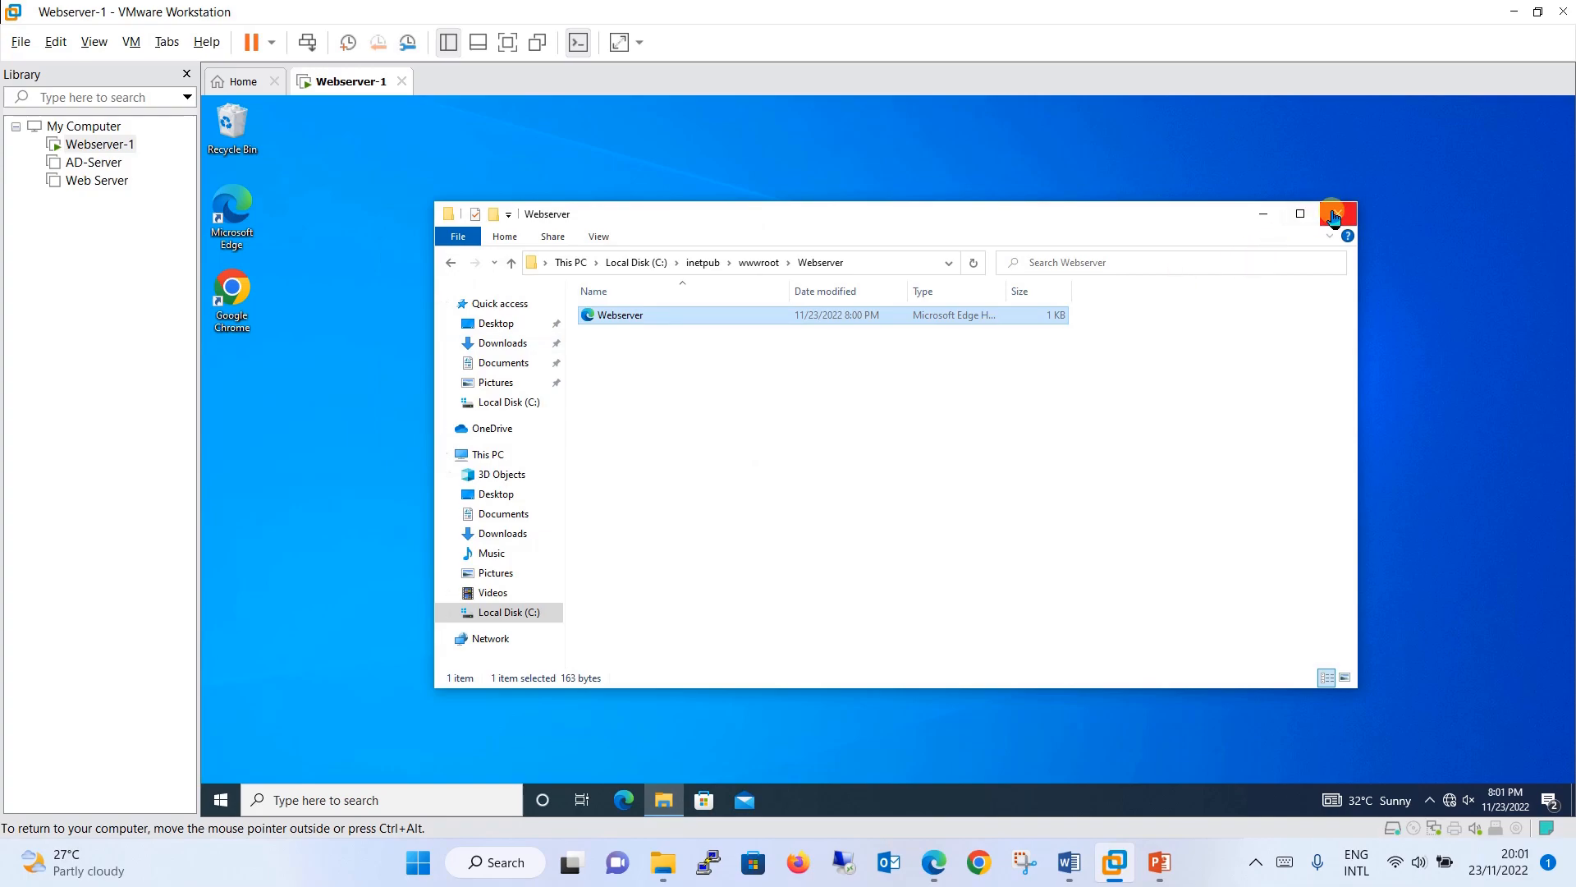
pyautogui.click(1336, 213)
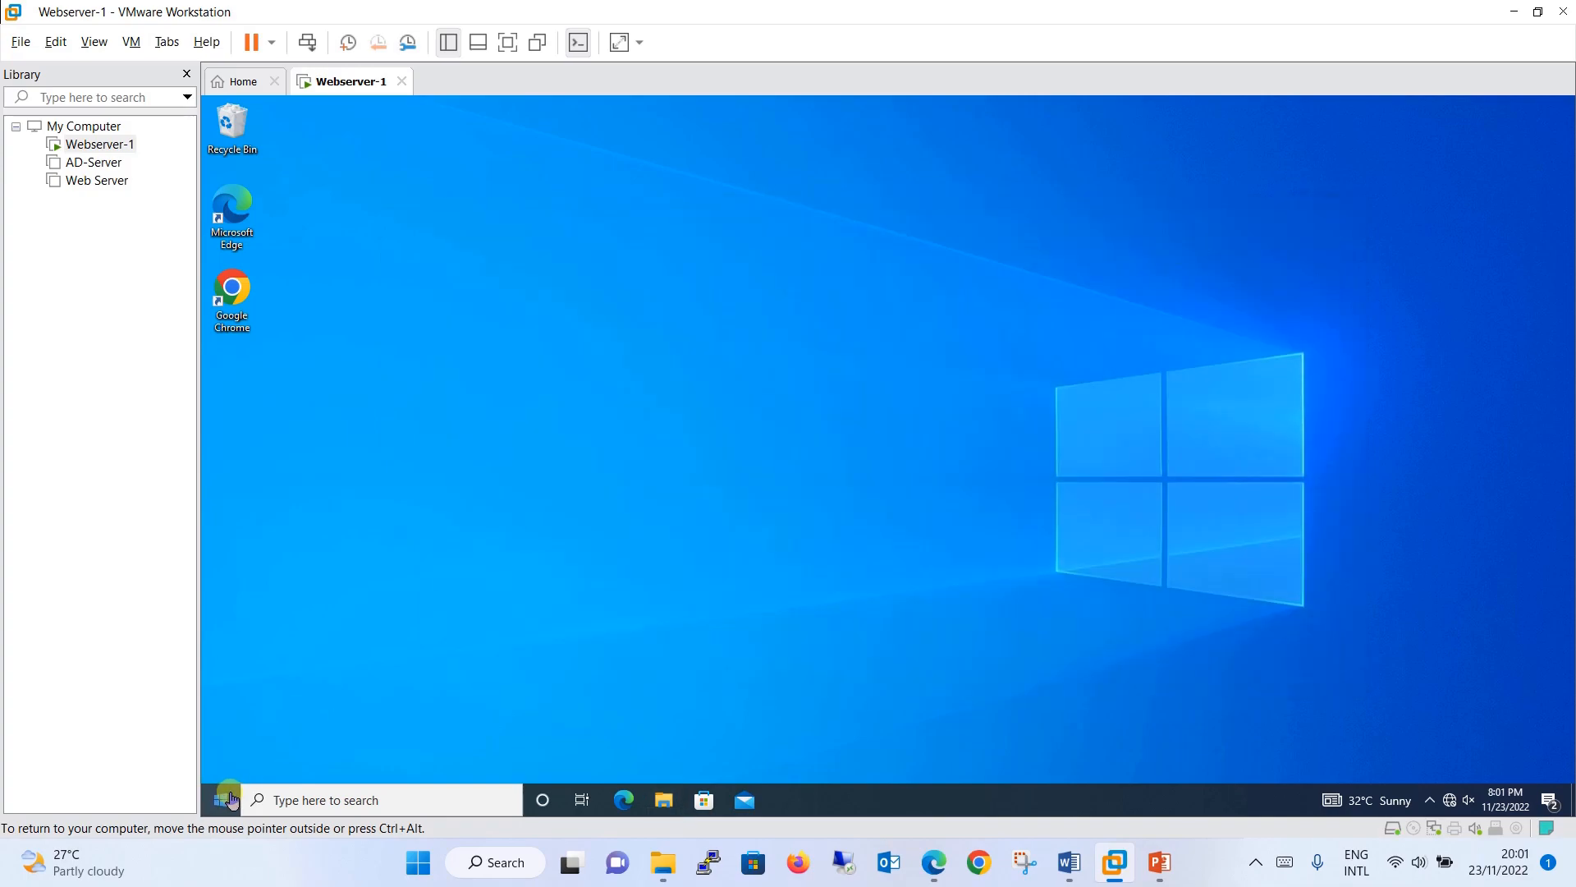
# - Launch IIS Manager, expand the server node and bring up options for Sites
pyautogui.write('iis')
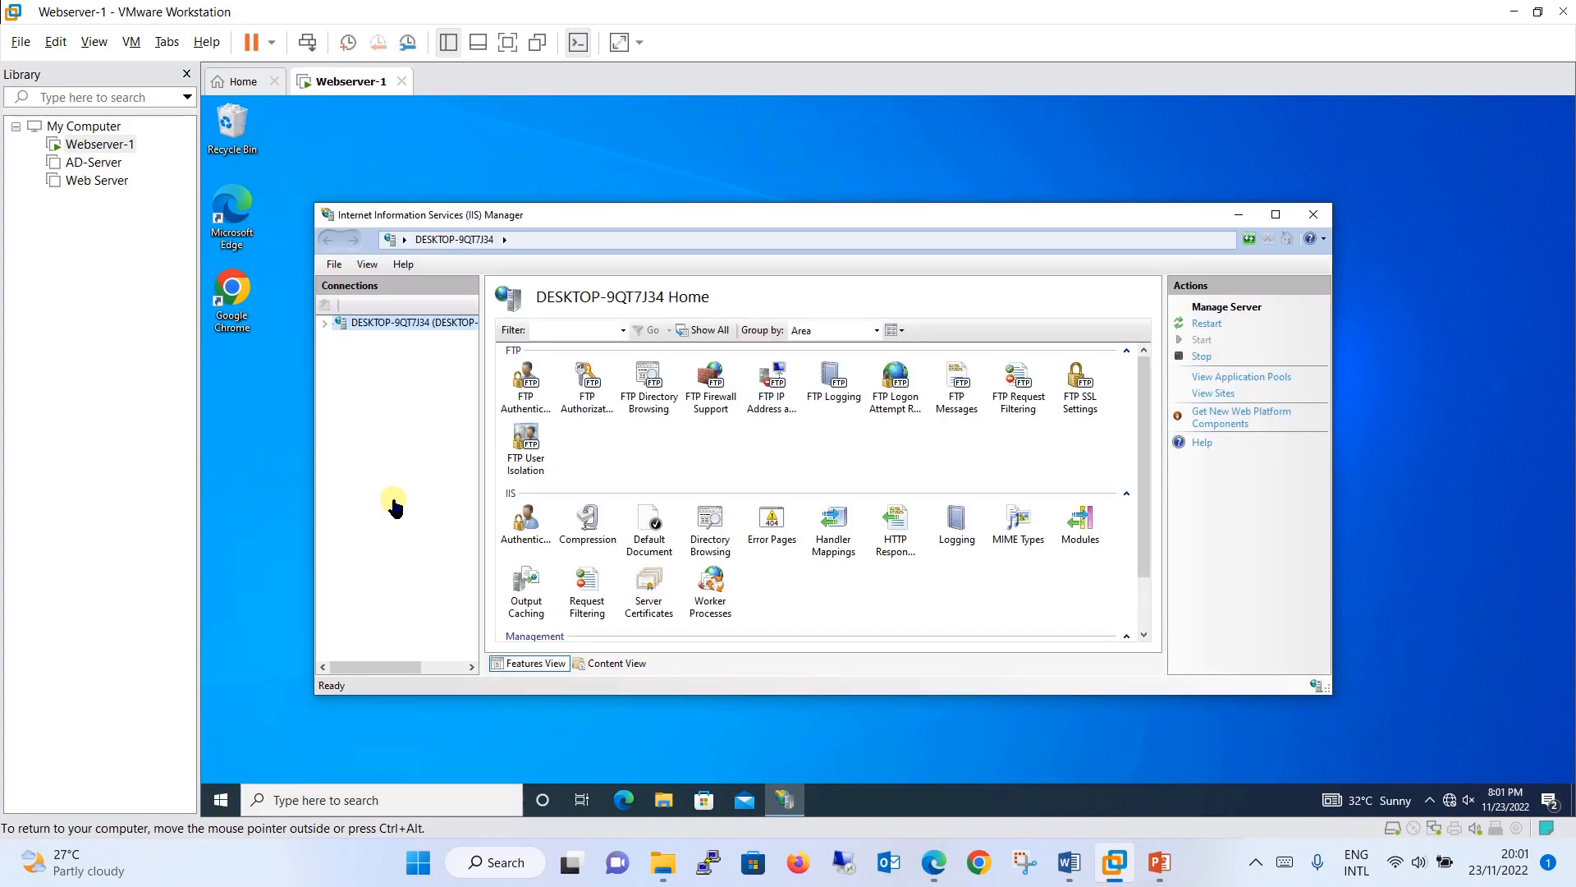
pyautogui.moveTo(332, 342)
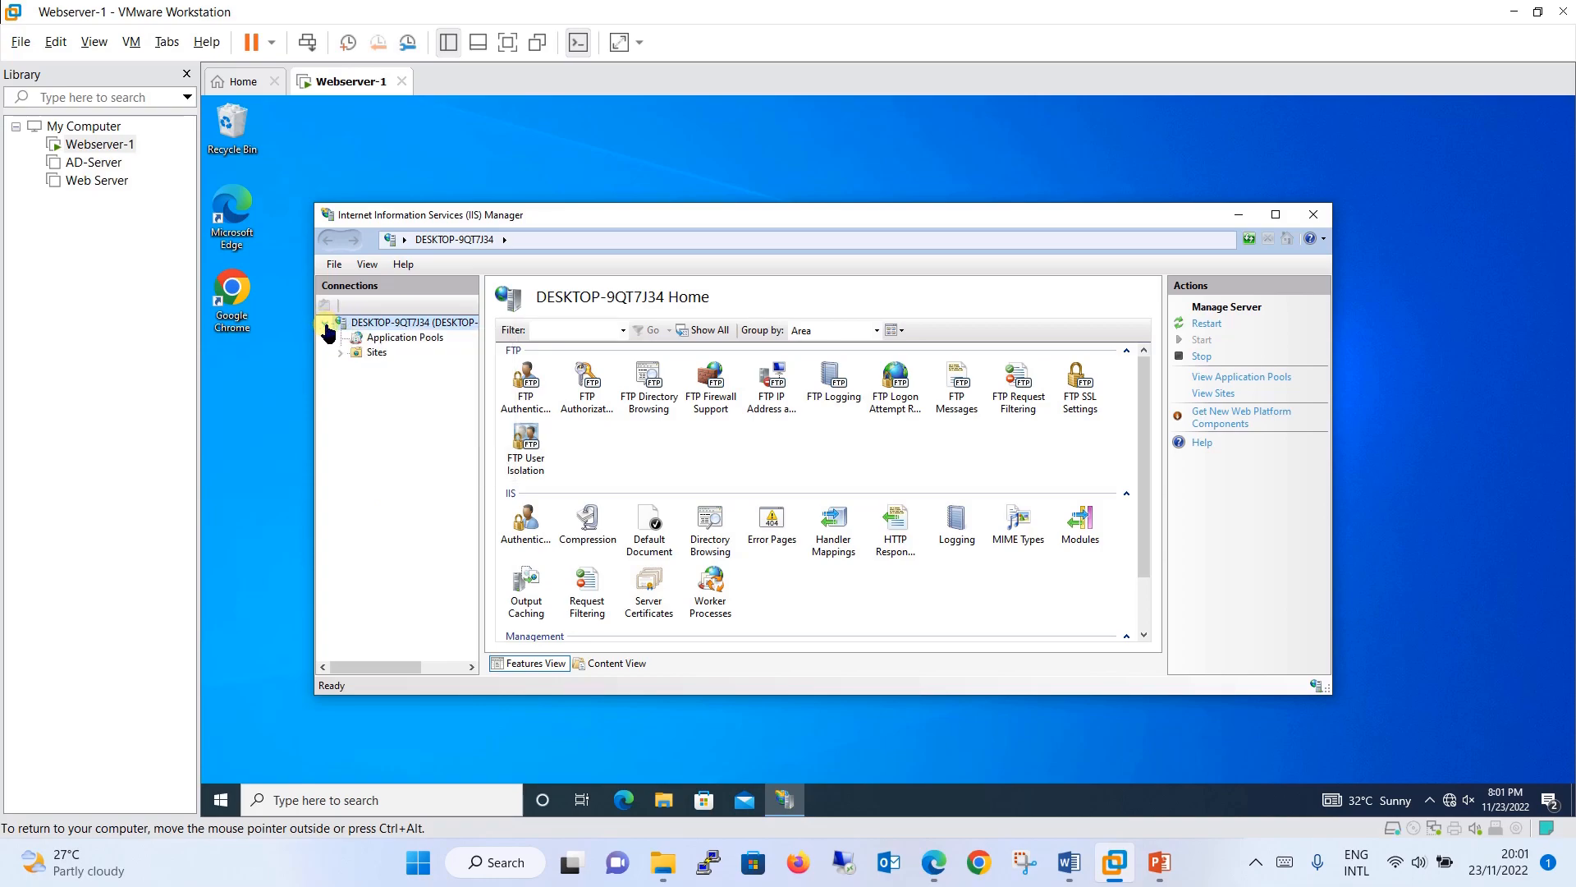
pyautogui.click(325, 323)
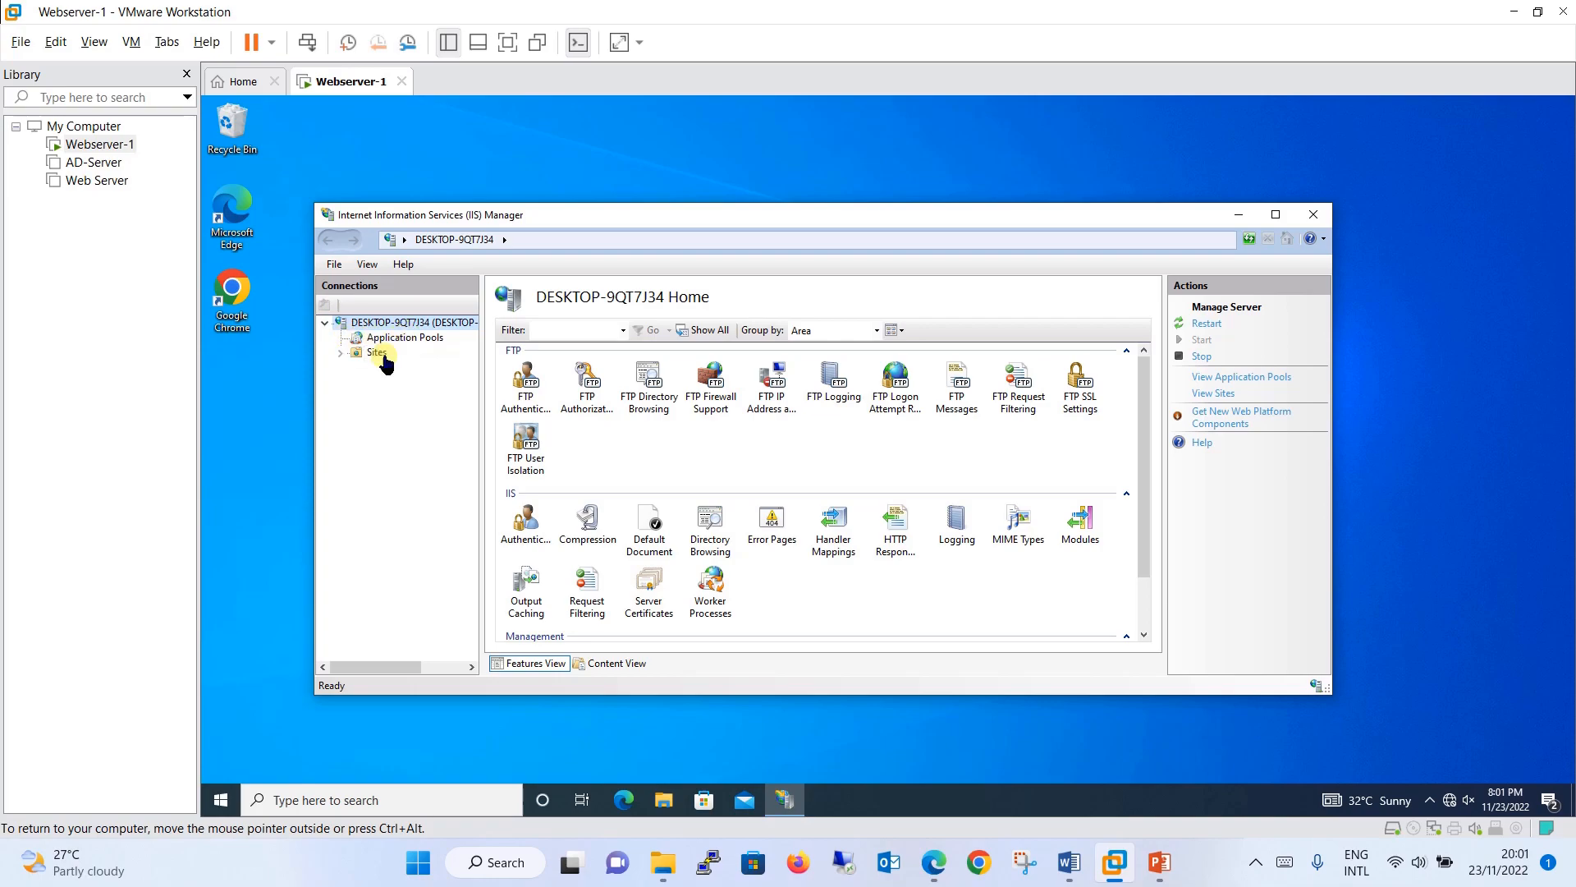
pyautogui.click(378, 351)
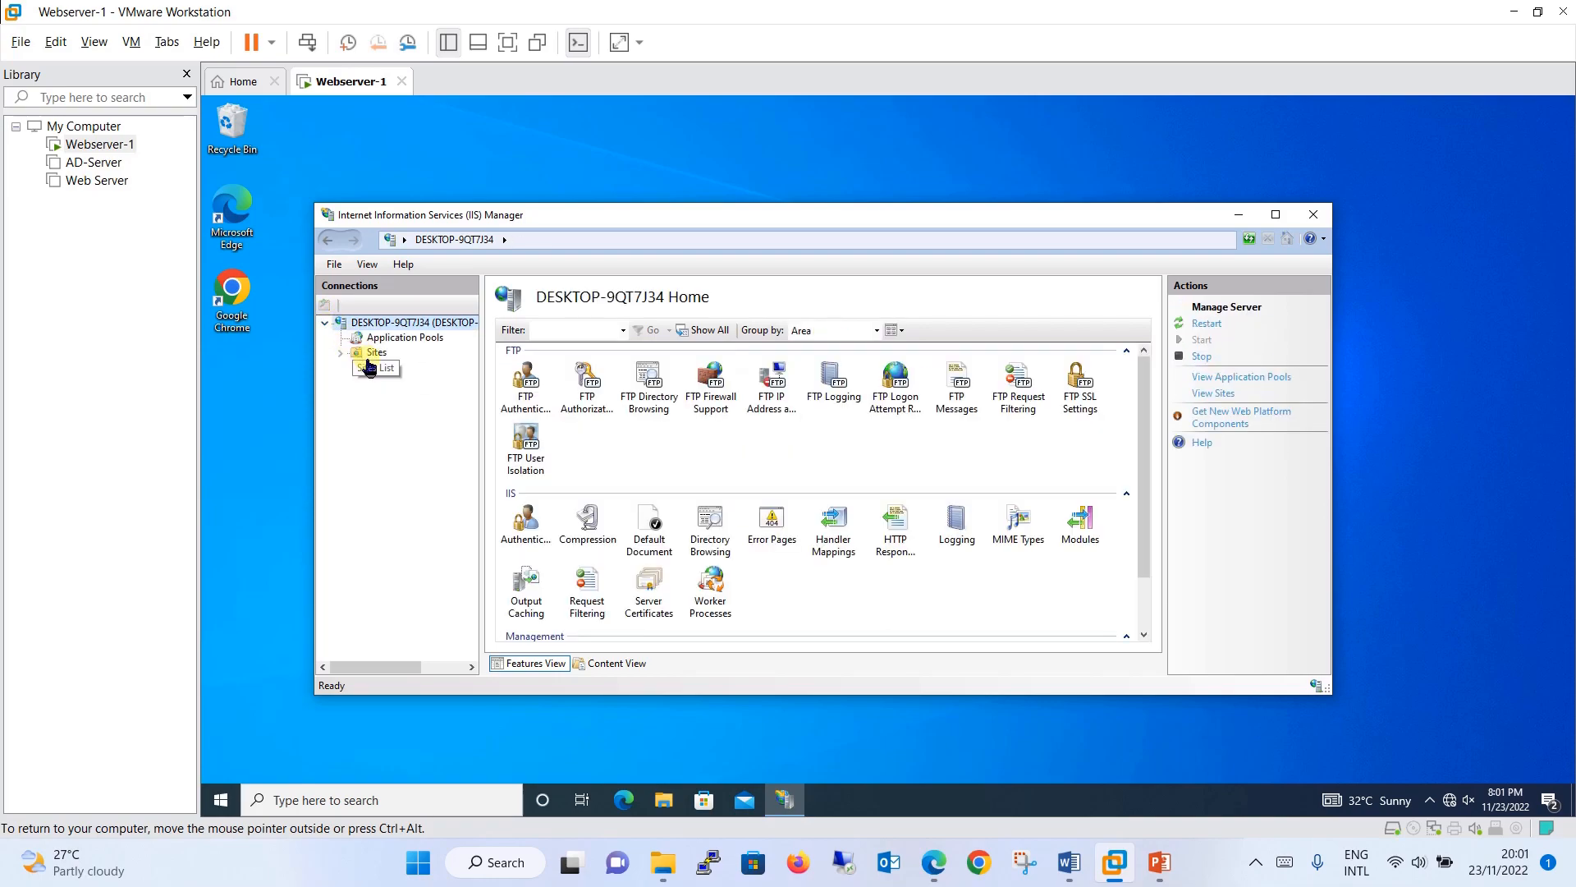
pyautogui.click(376, 352)
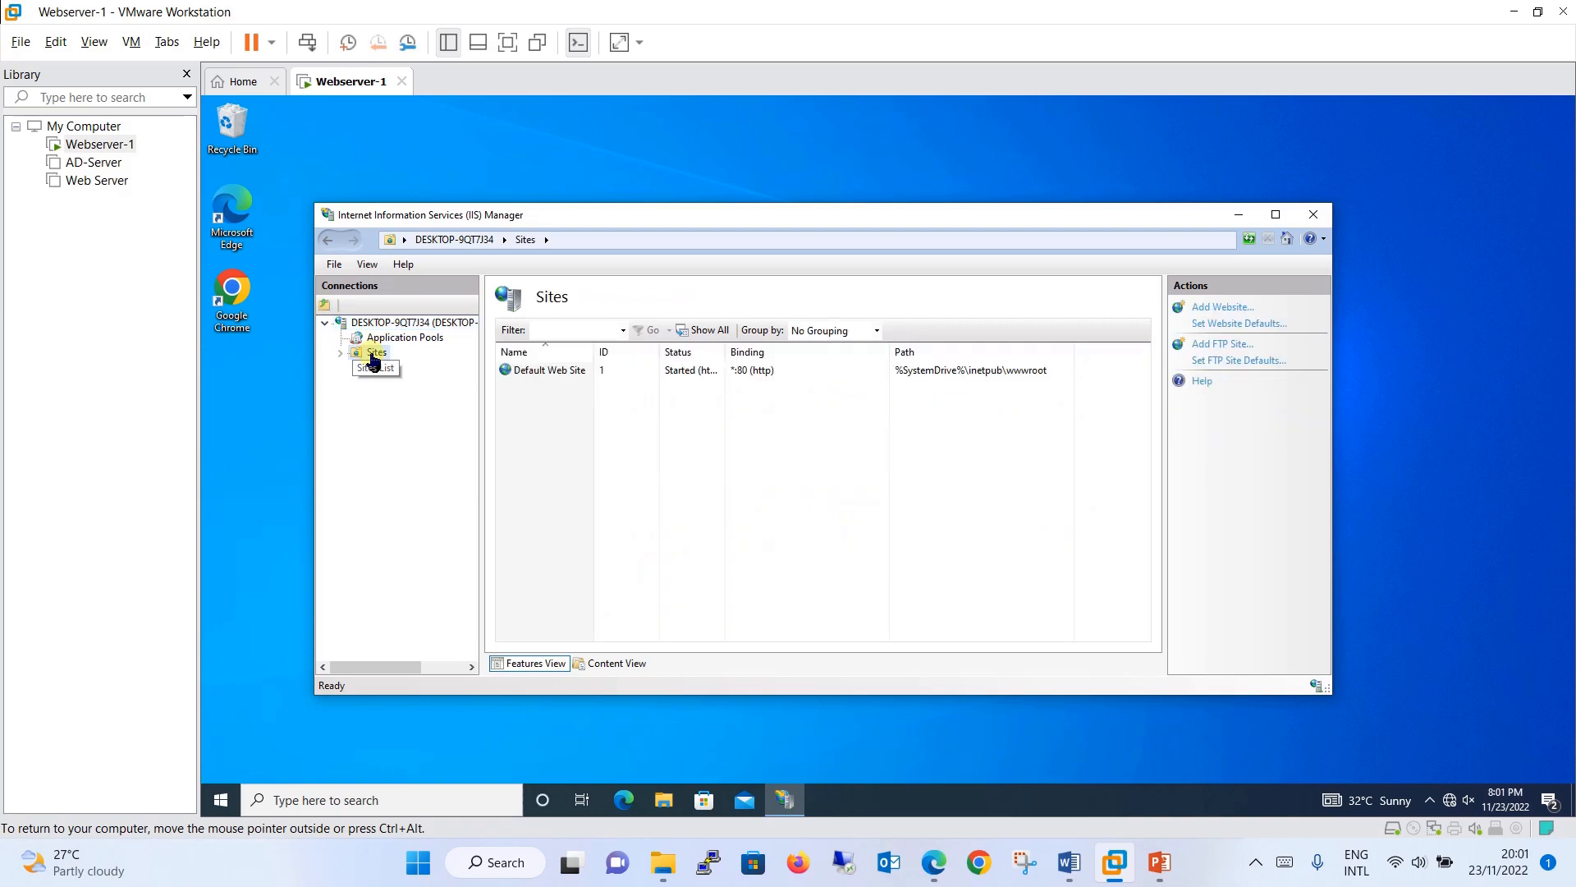
pyautogui.rightClick(374, 352)
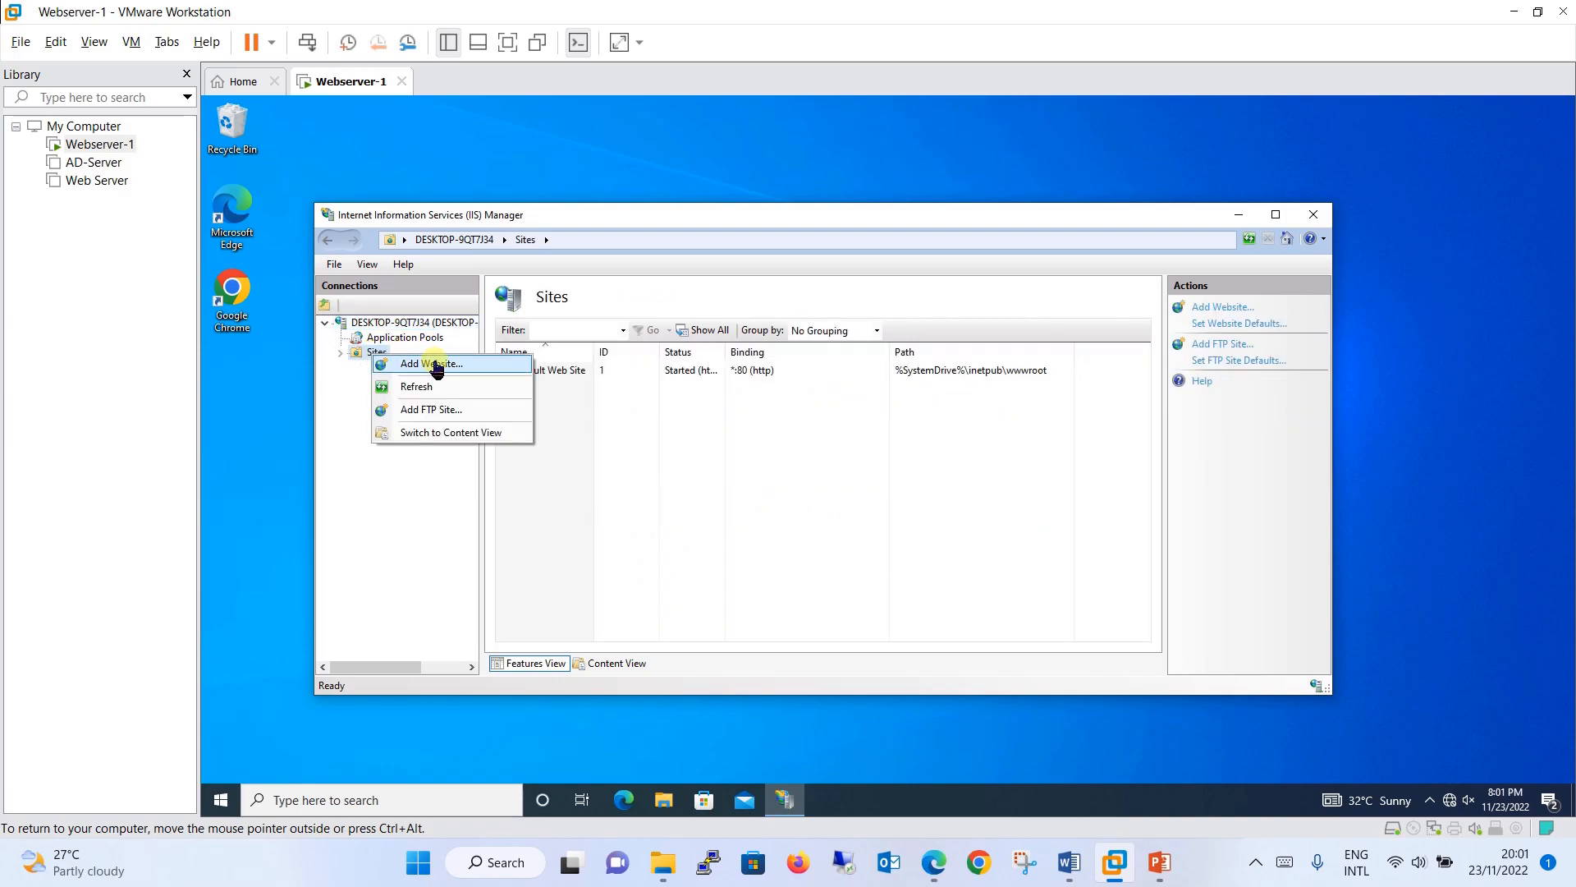
# - Add a website named Webserver with physical path C:\inetpub\wwwroot\Webserver
pyautogui.click(428, 363)
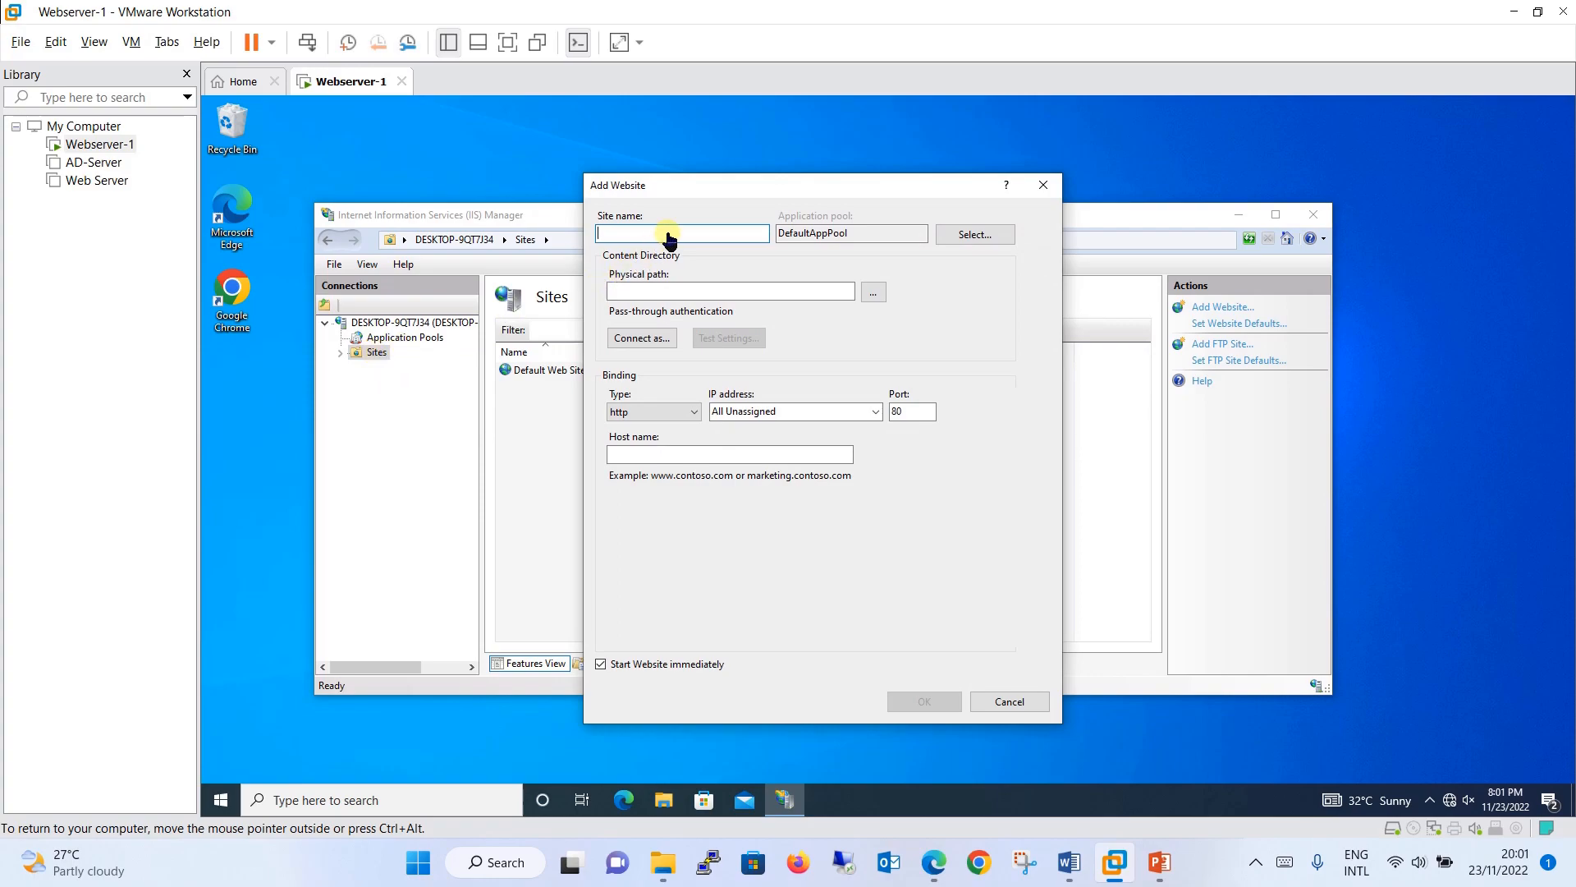
pyautogui.write('Webserver')
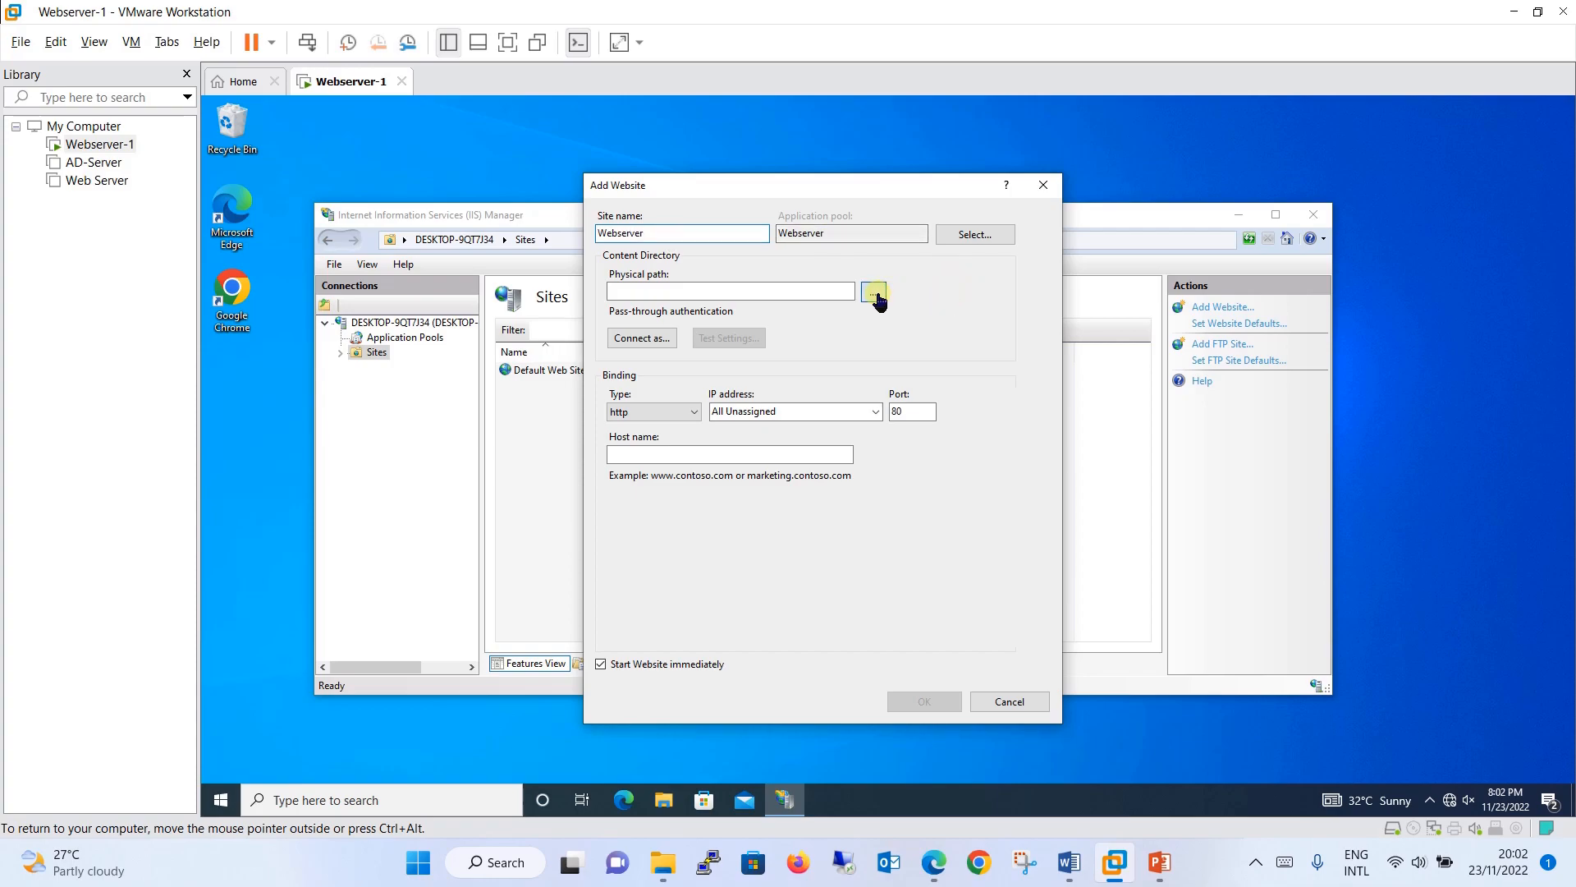
pyautogui.click(872, 293)
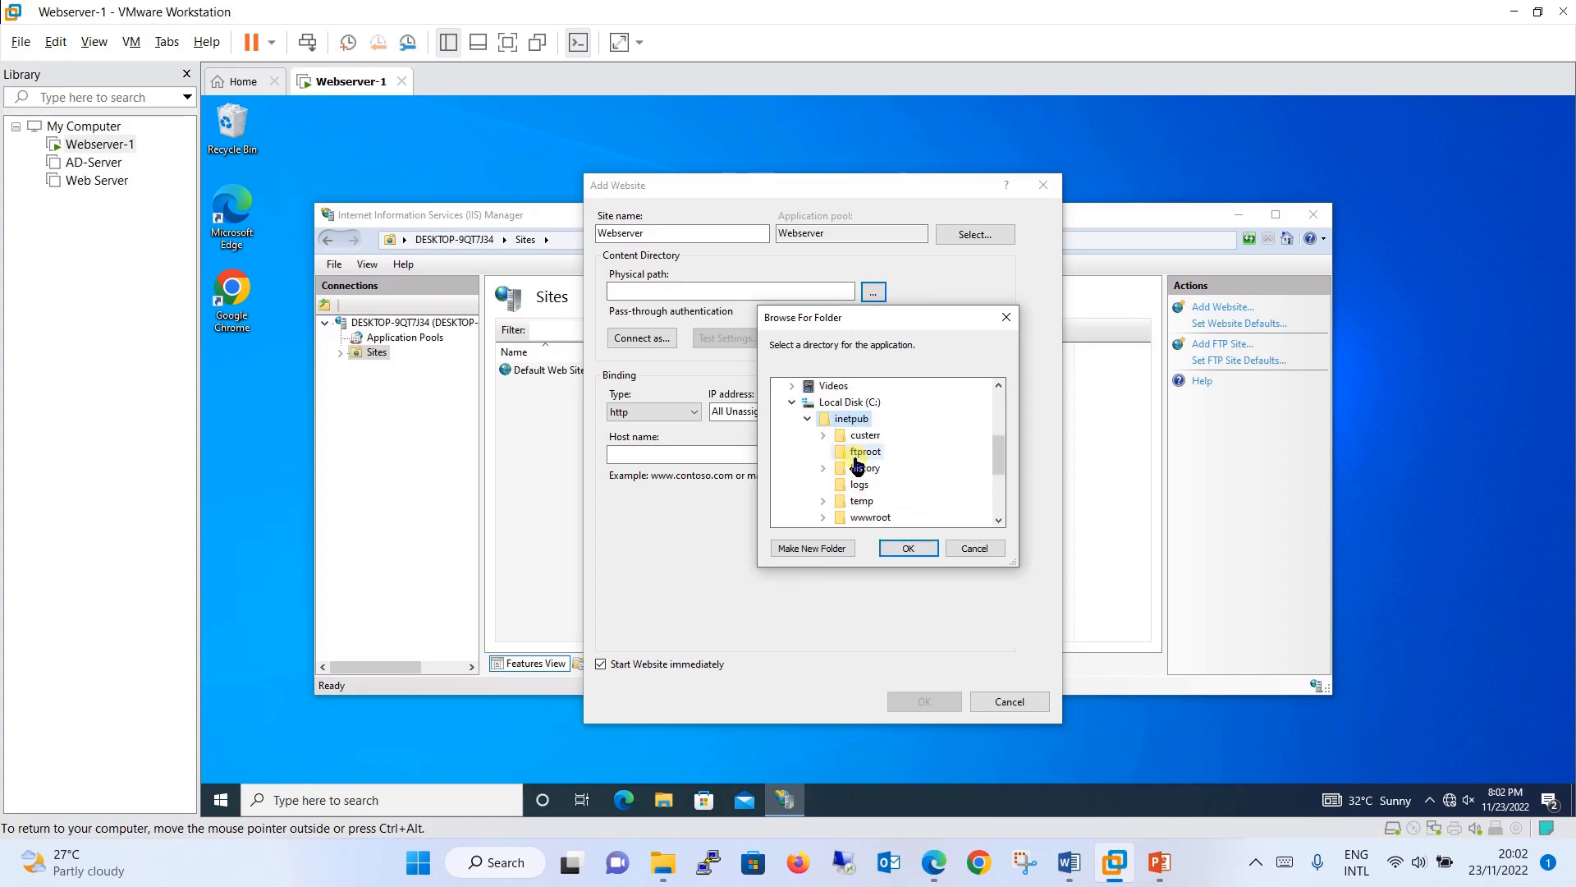
pyautogui.click(870, 517)
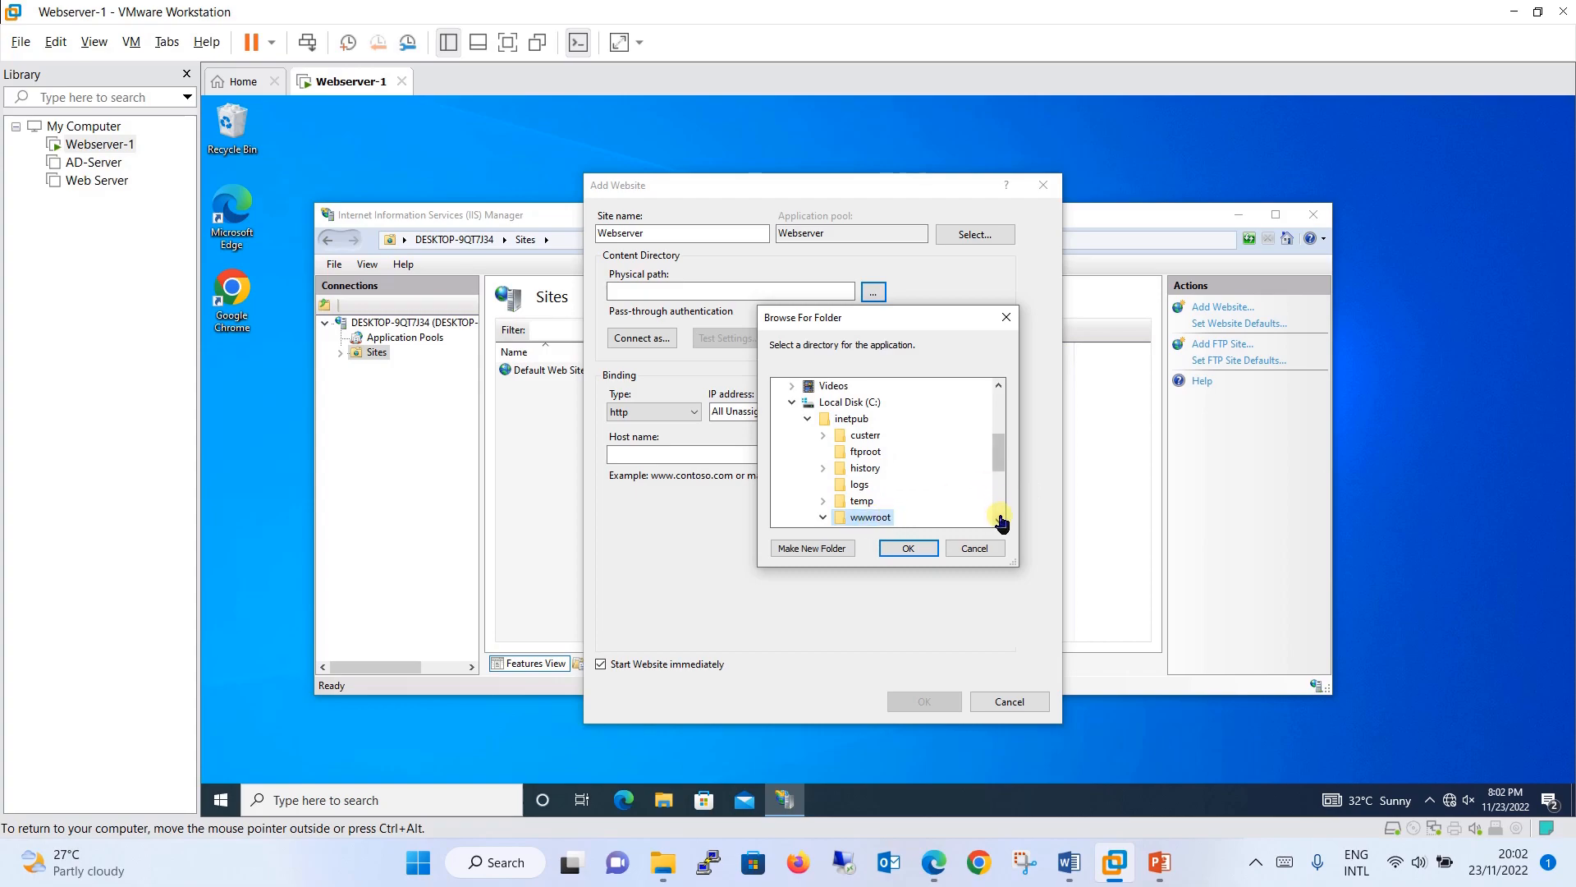
pyautogui.click(906, 548)
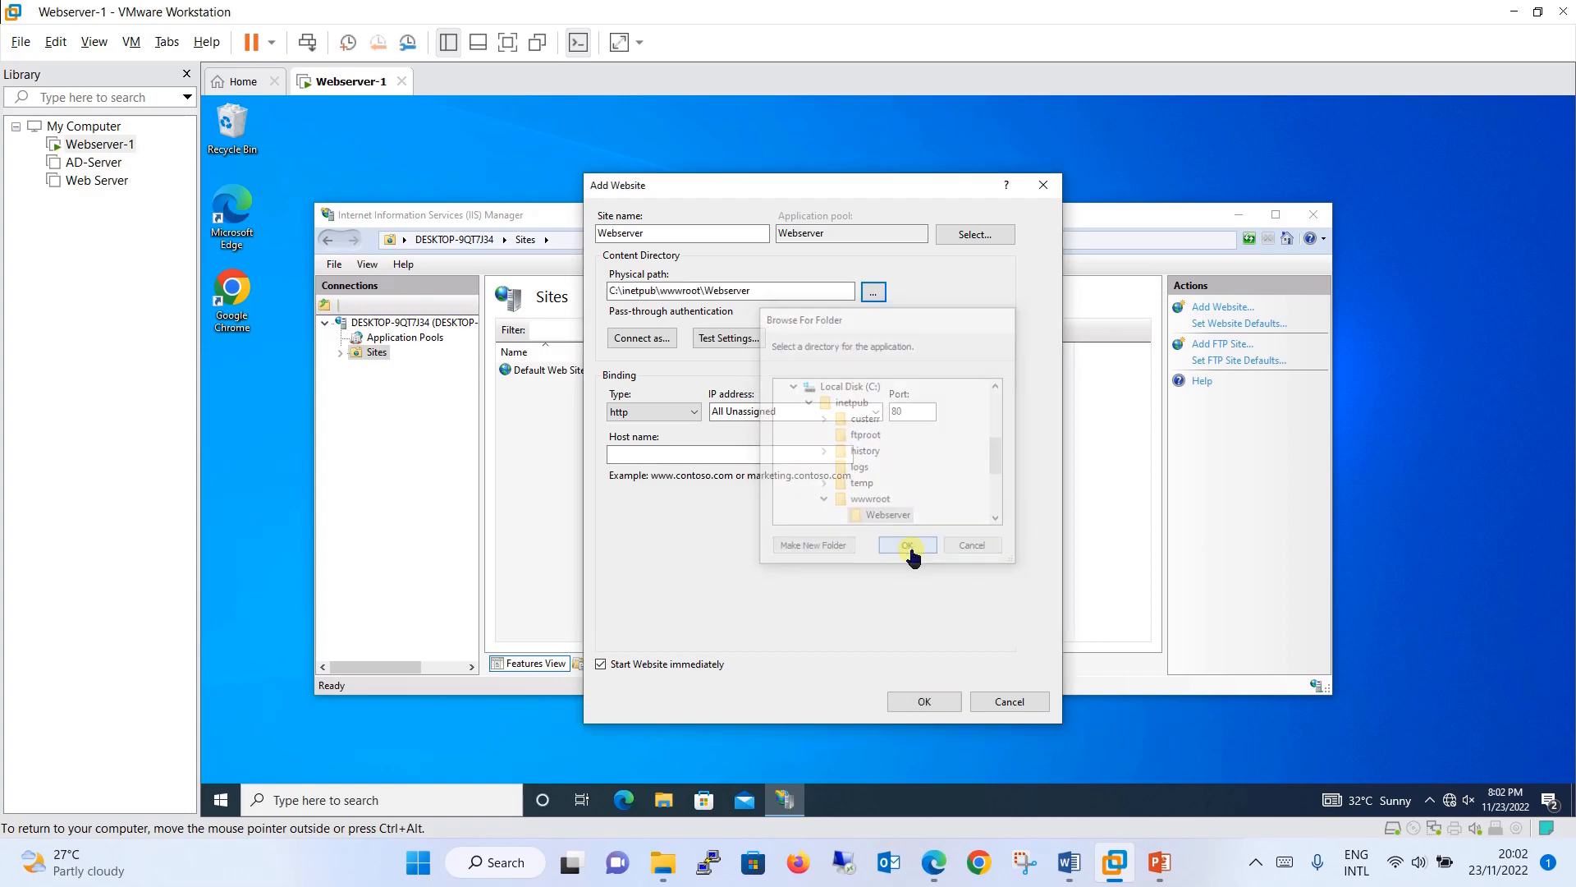
pyautogui.click(906, 545)
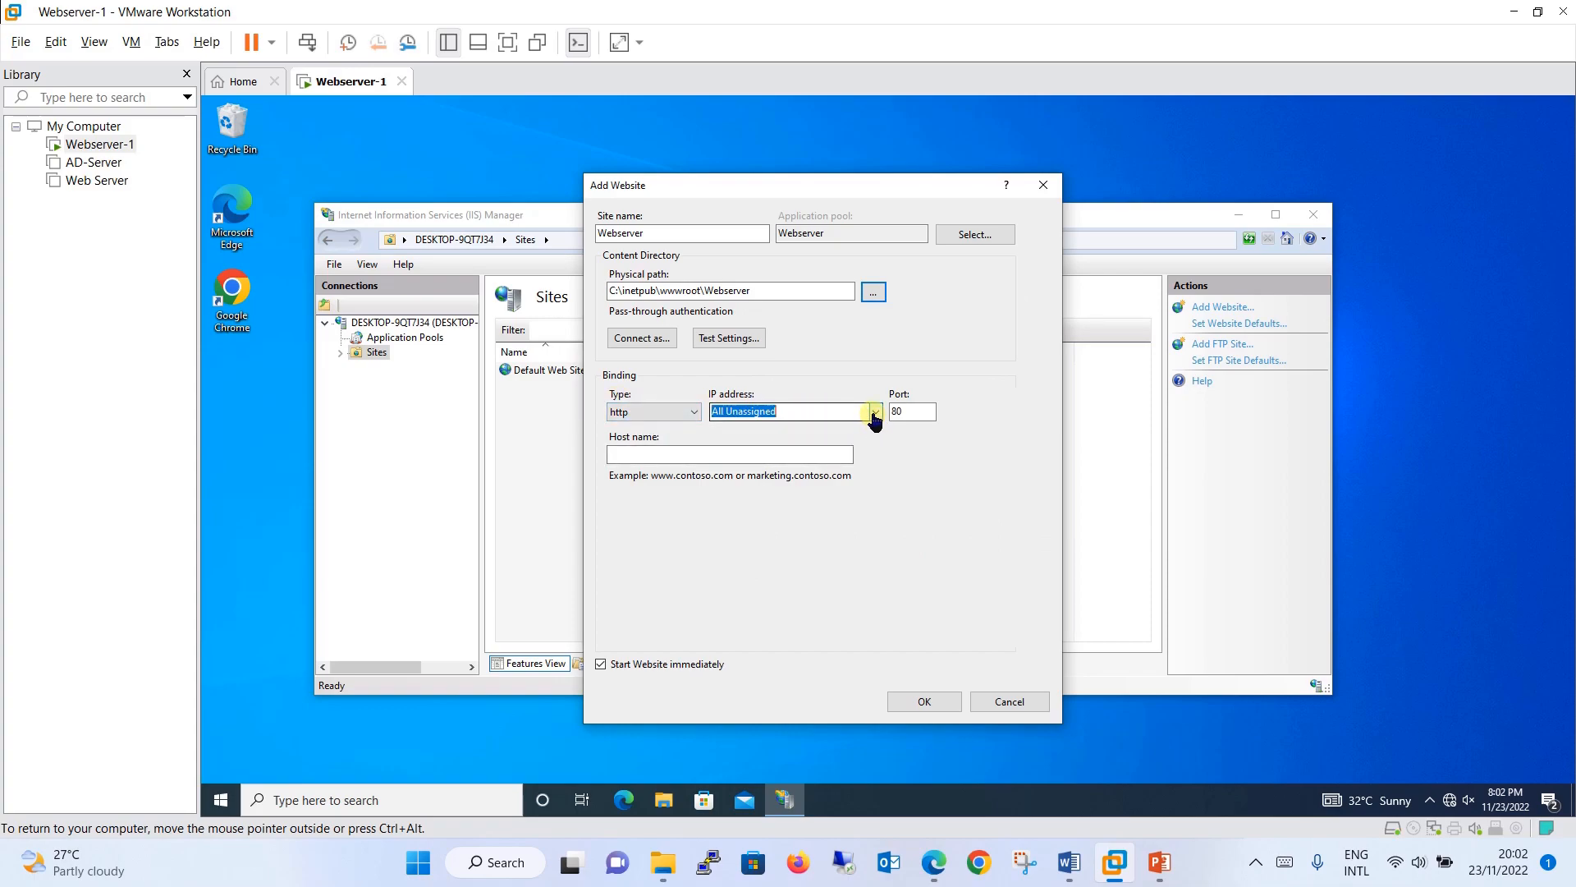
# - Bind the site to IP 10.1.1.10 on port 80 and create it
pyautogui.click(792, 410)
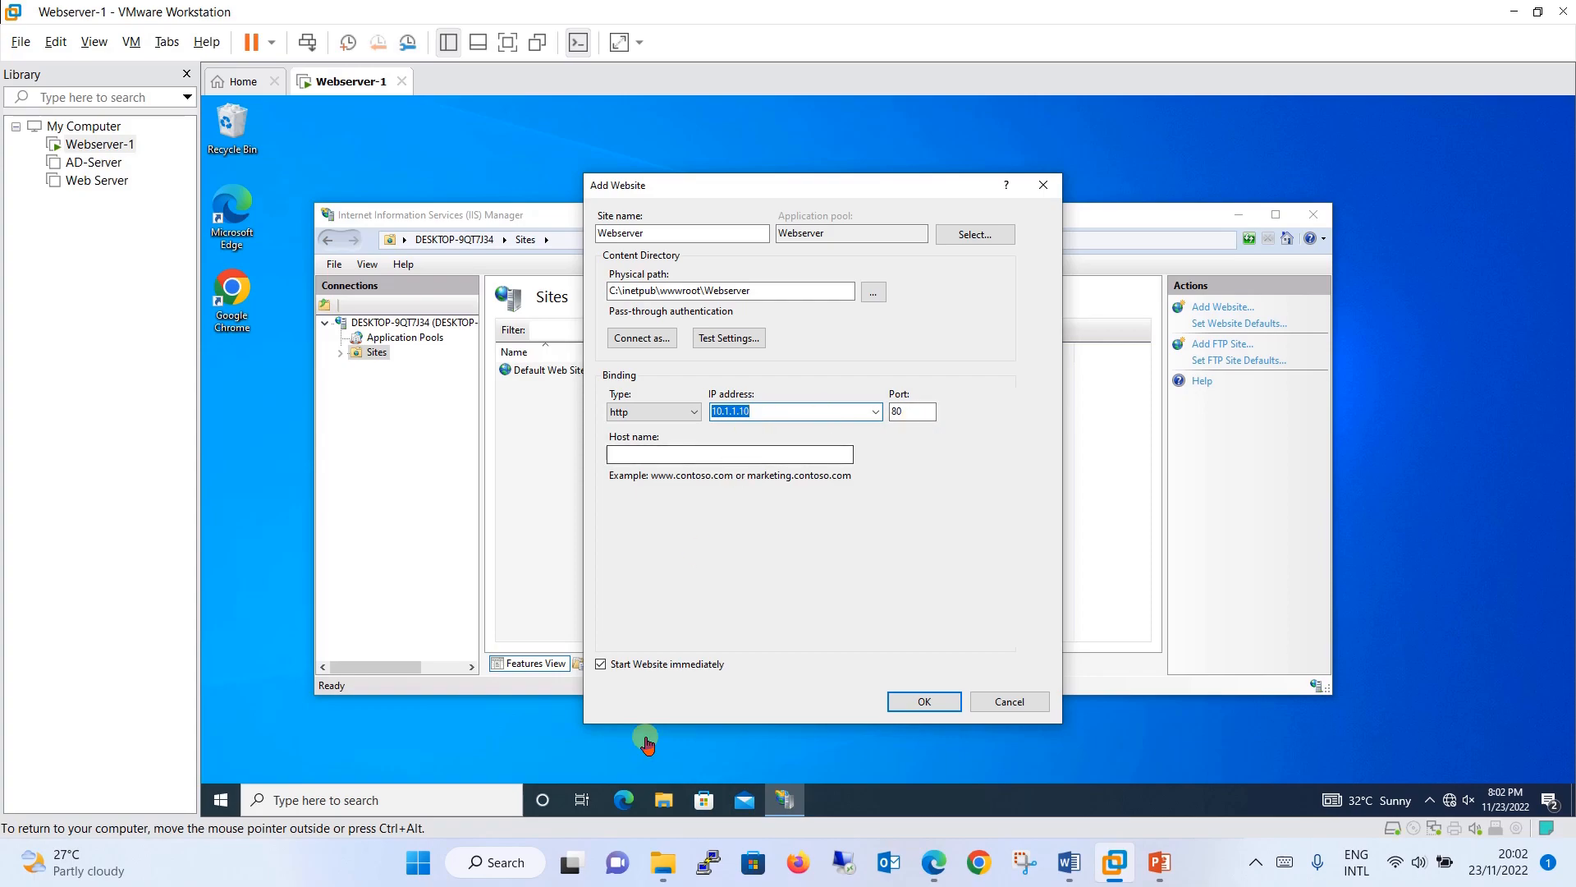
pyautogui.moveTo(934, 747)
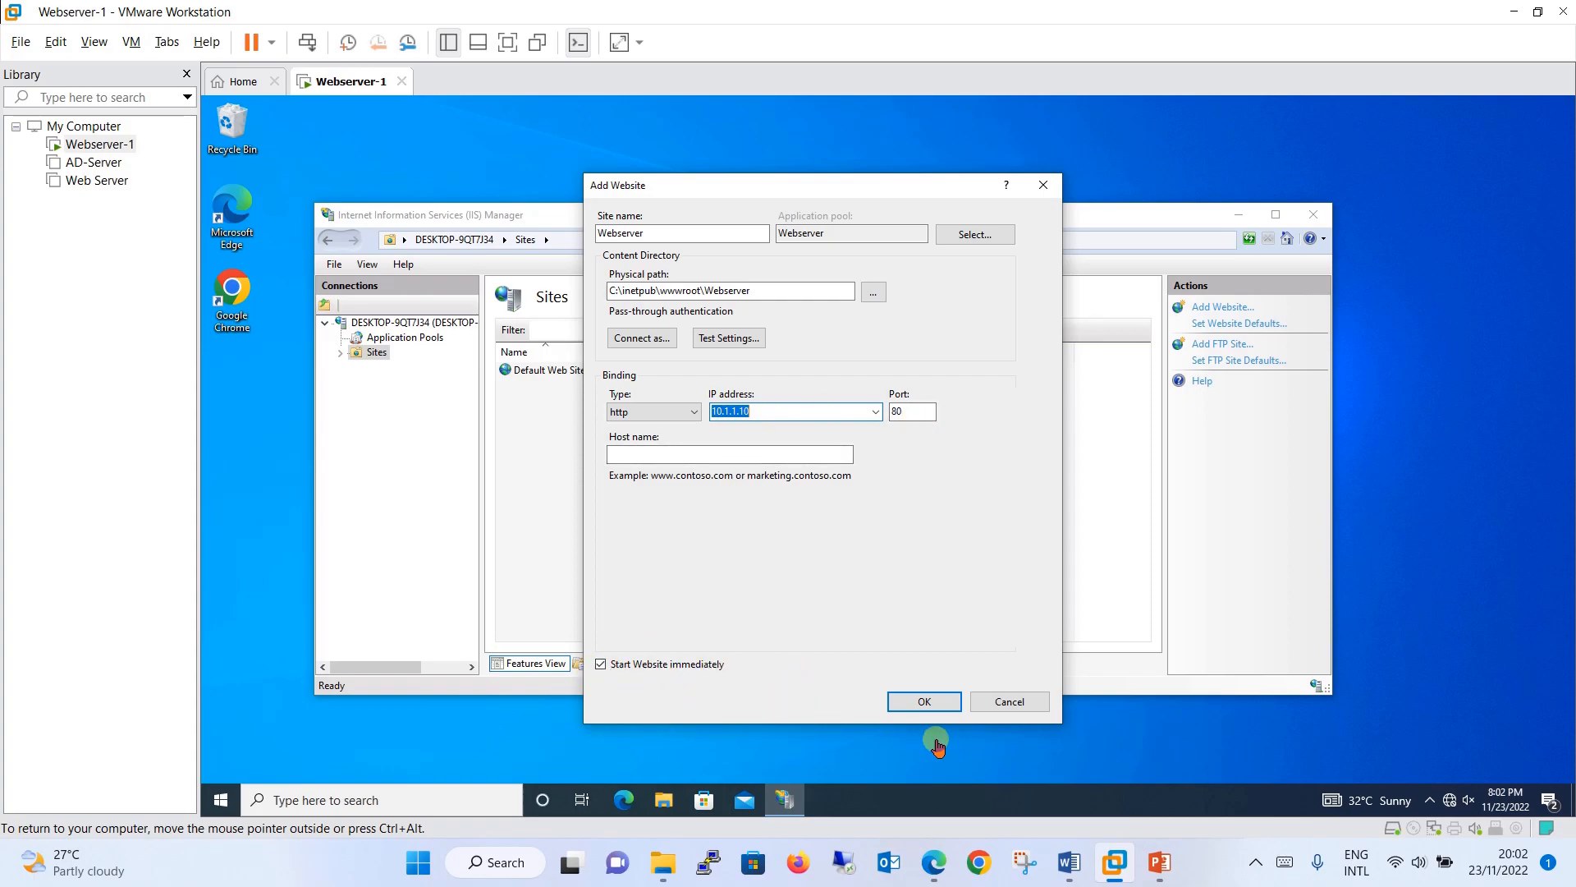
pyautogui.click(922, 701)
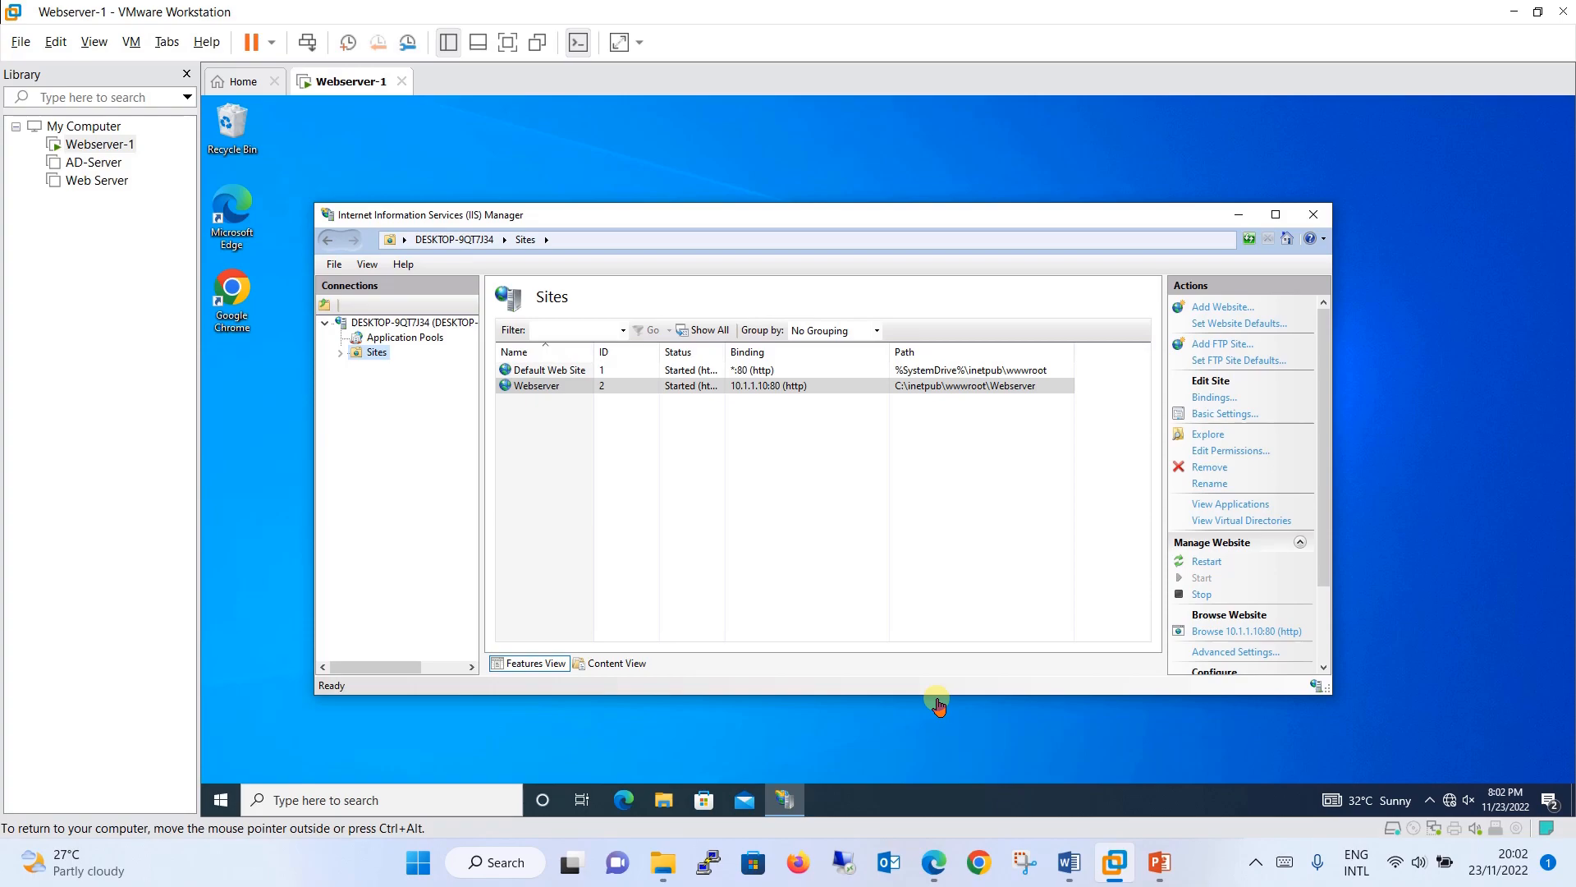
pyautogui.moveTo(375, 353)
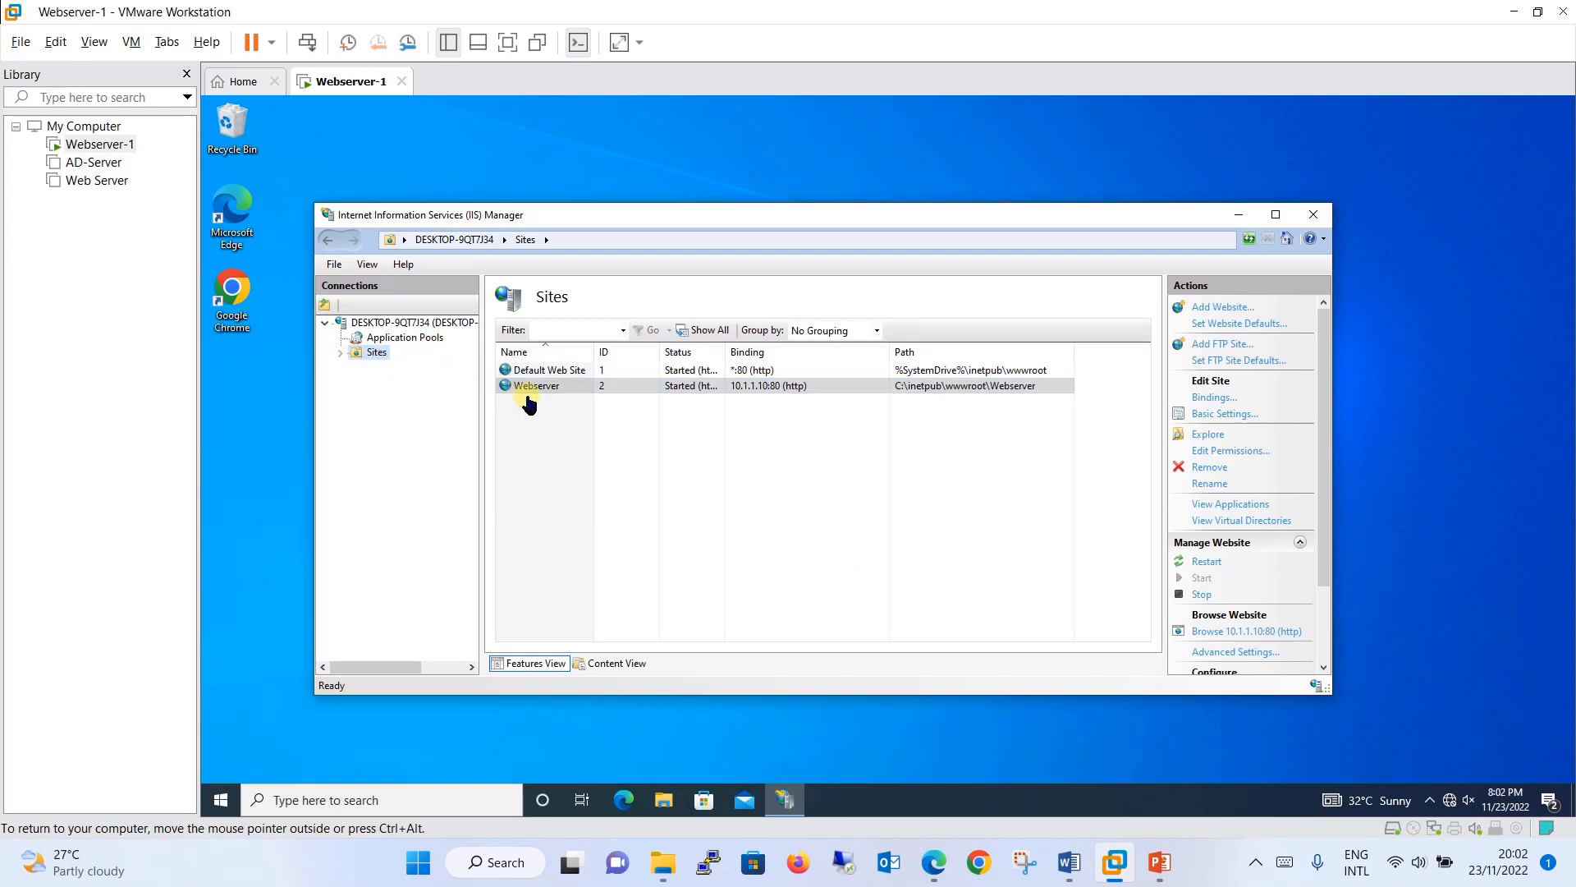
# - Select the Webserver site to show its feature home
pyautogui.click(340, 352)
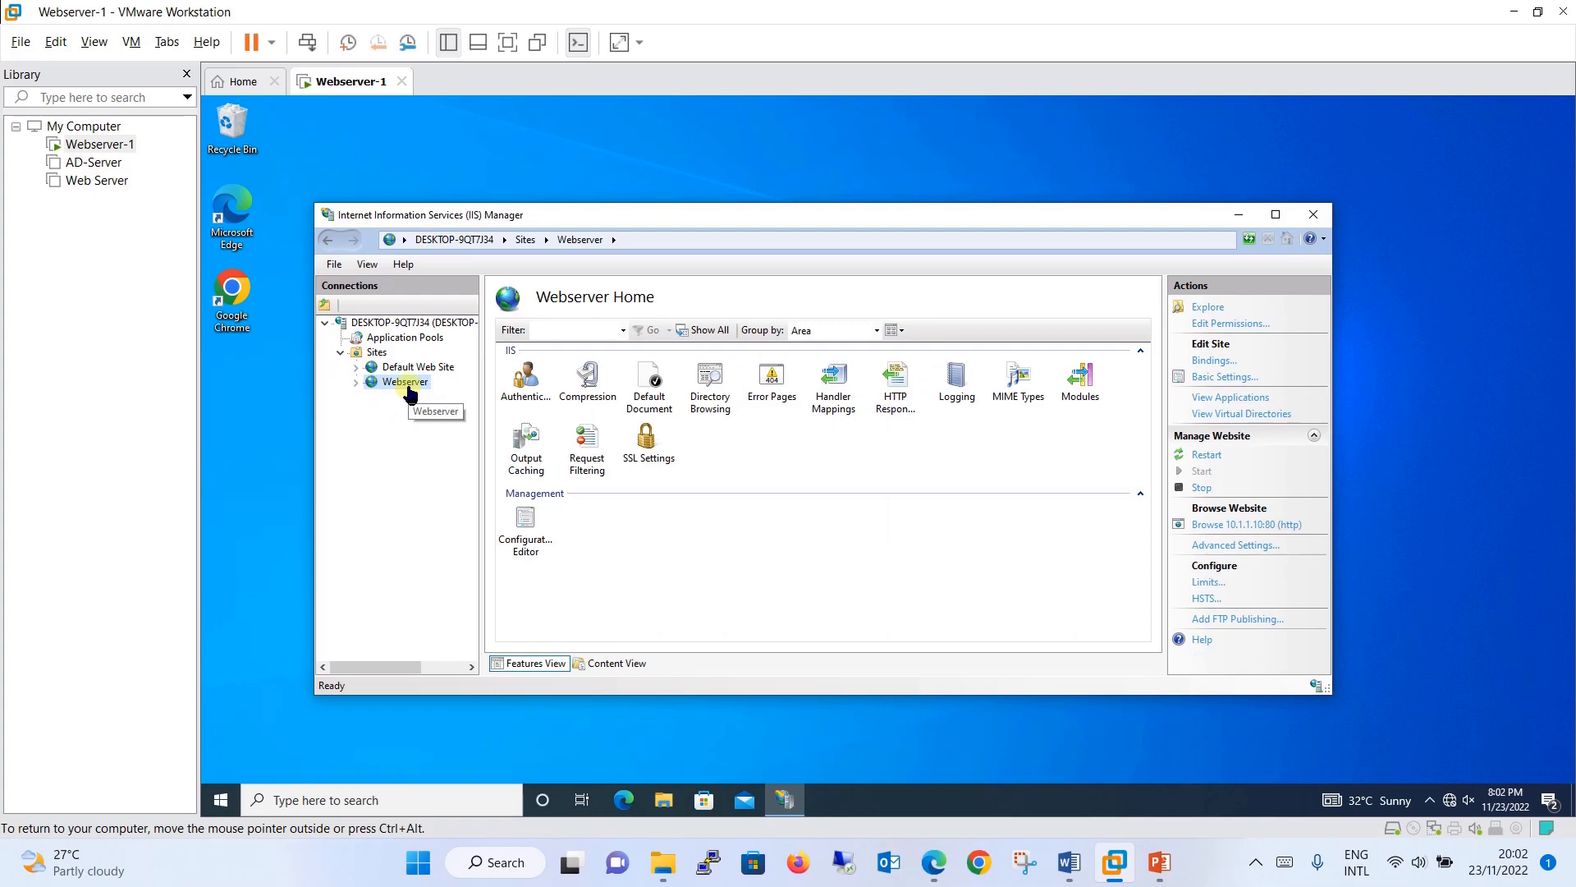
pyautogui.moveTo(651, 379)
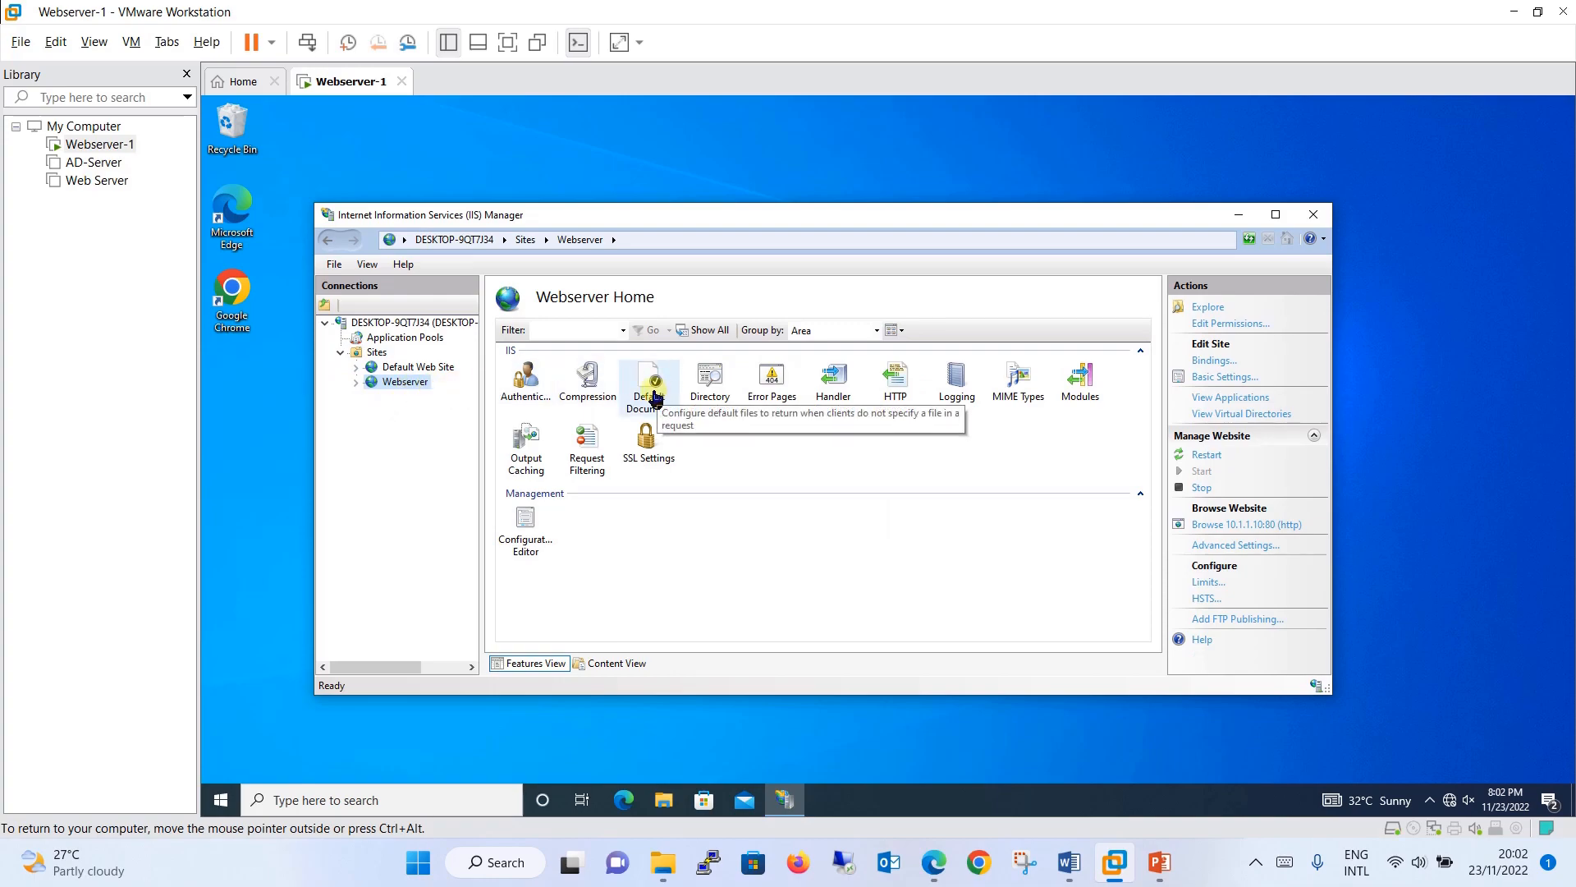
# - Add Webserver.html as a default document for the site and return to its feature home
pyautogui.doubleClick(652, 379)
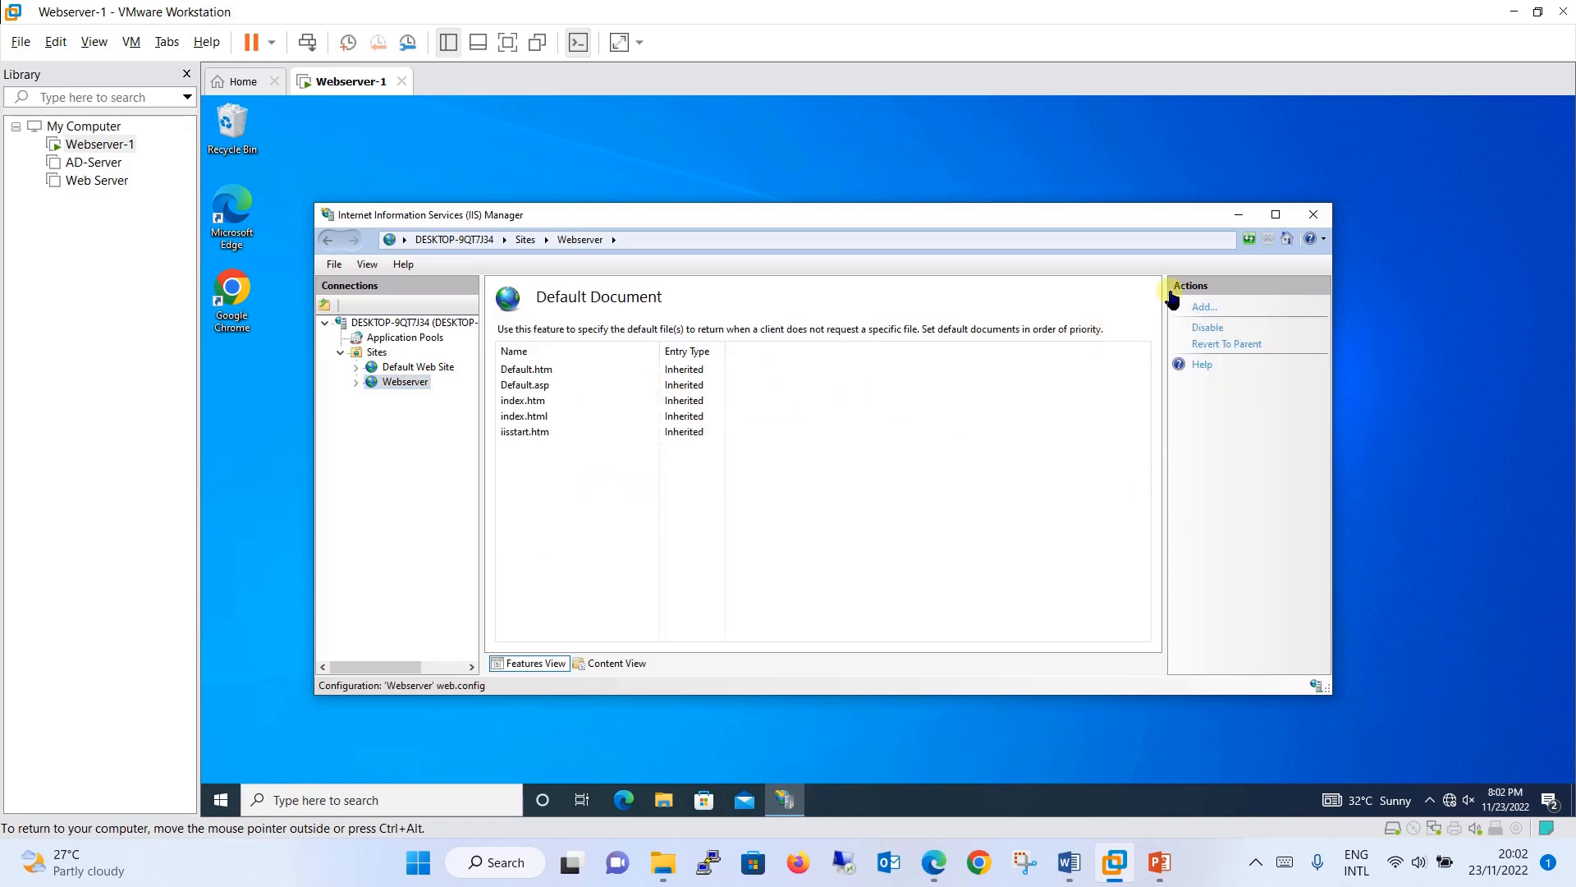
pyautogui.click(1204, 307)
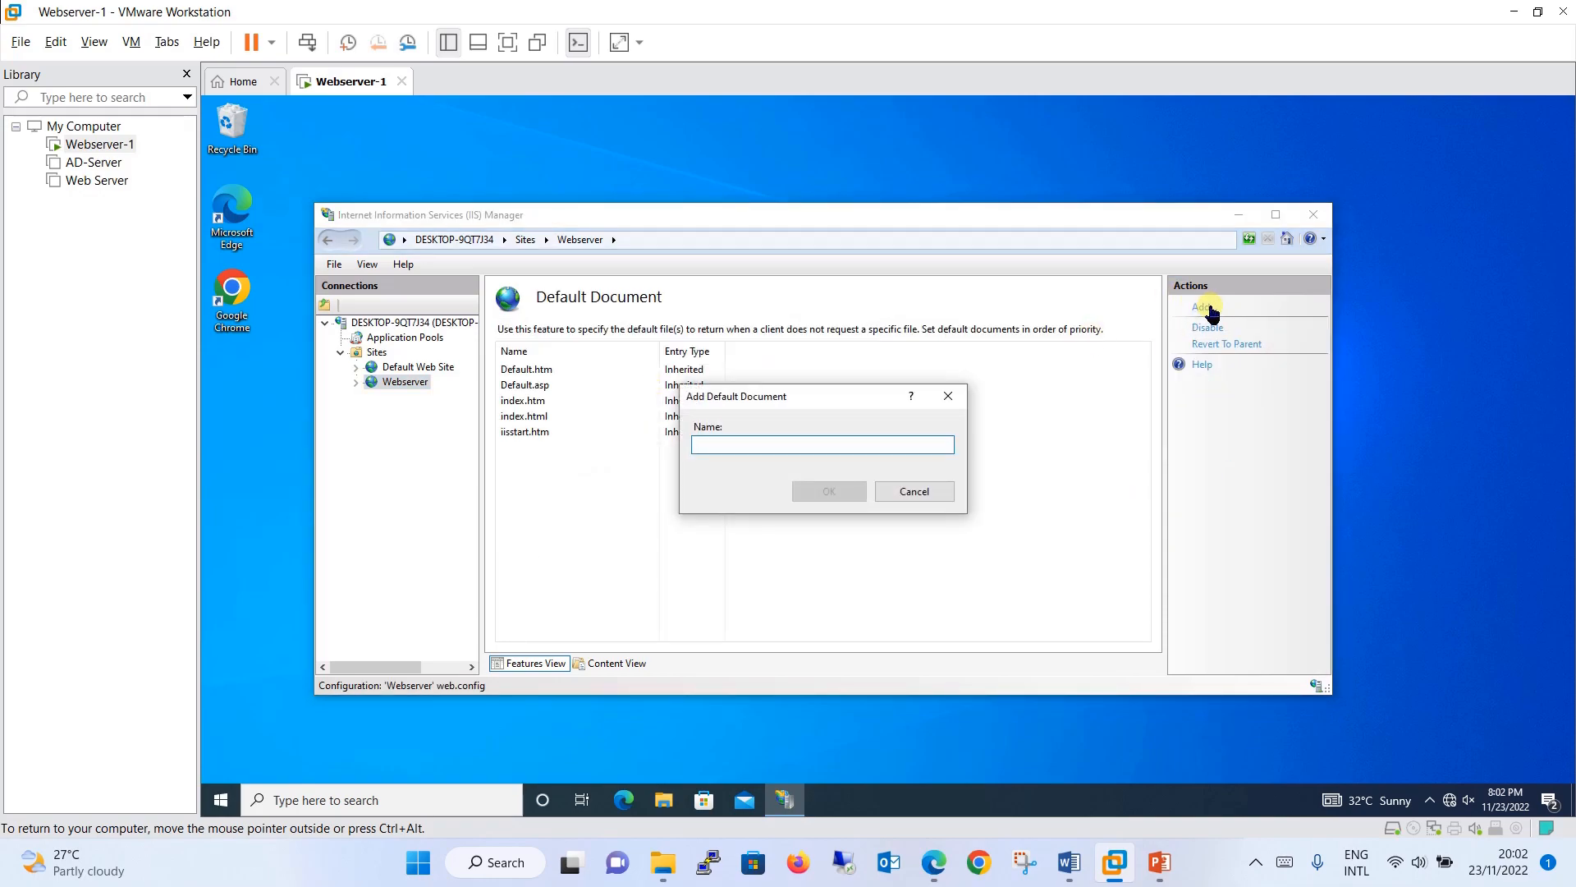
pyautogui.write('Webserver.')
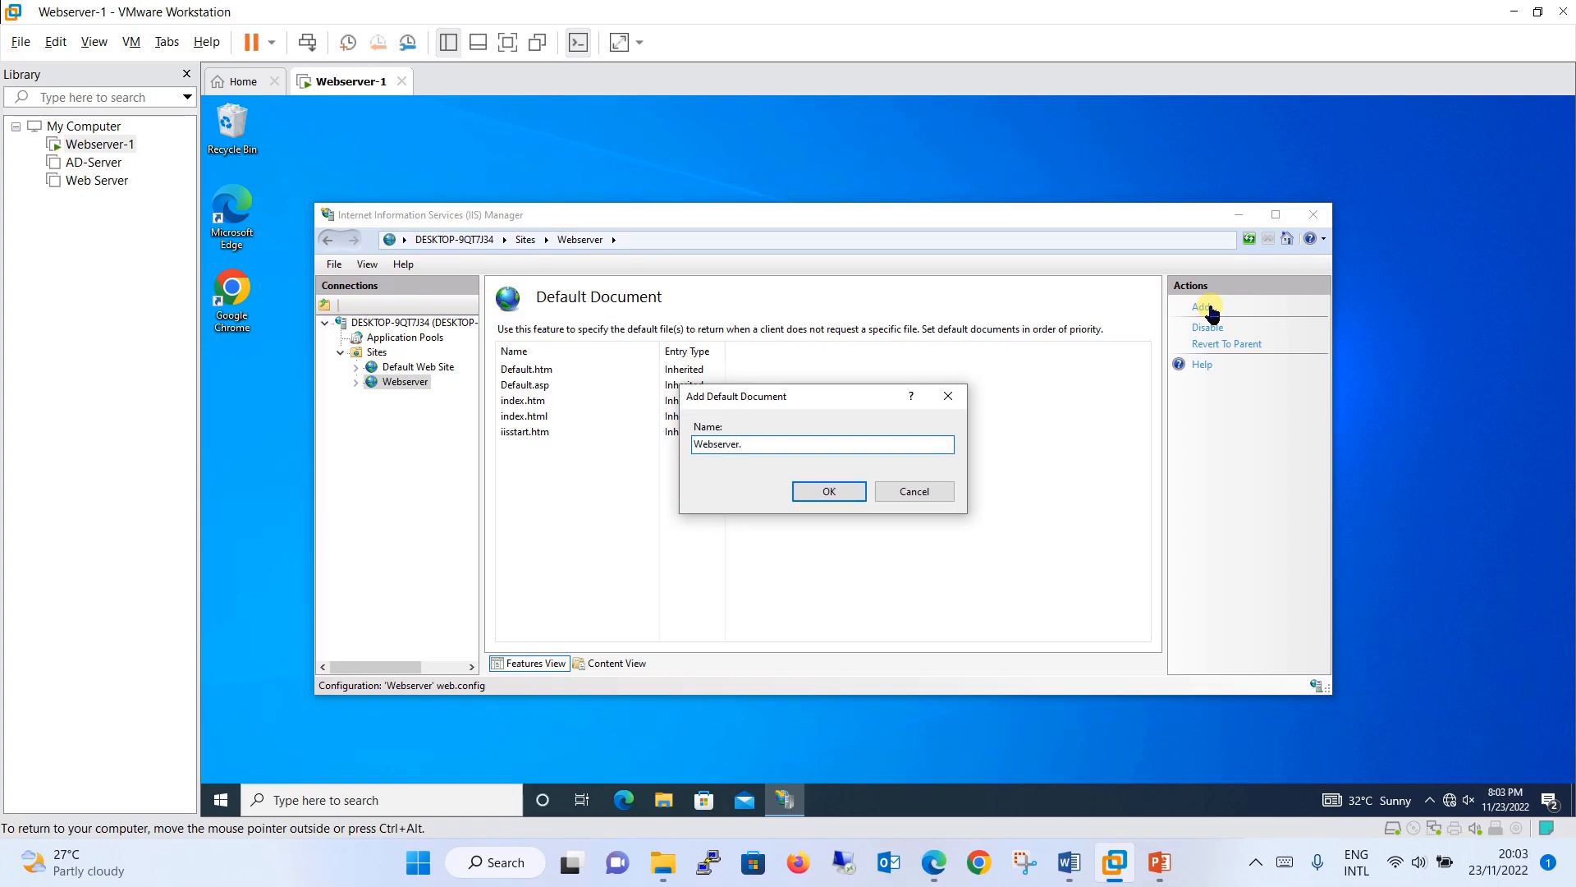
pyautogui.write('html')
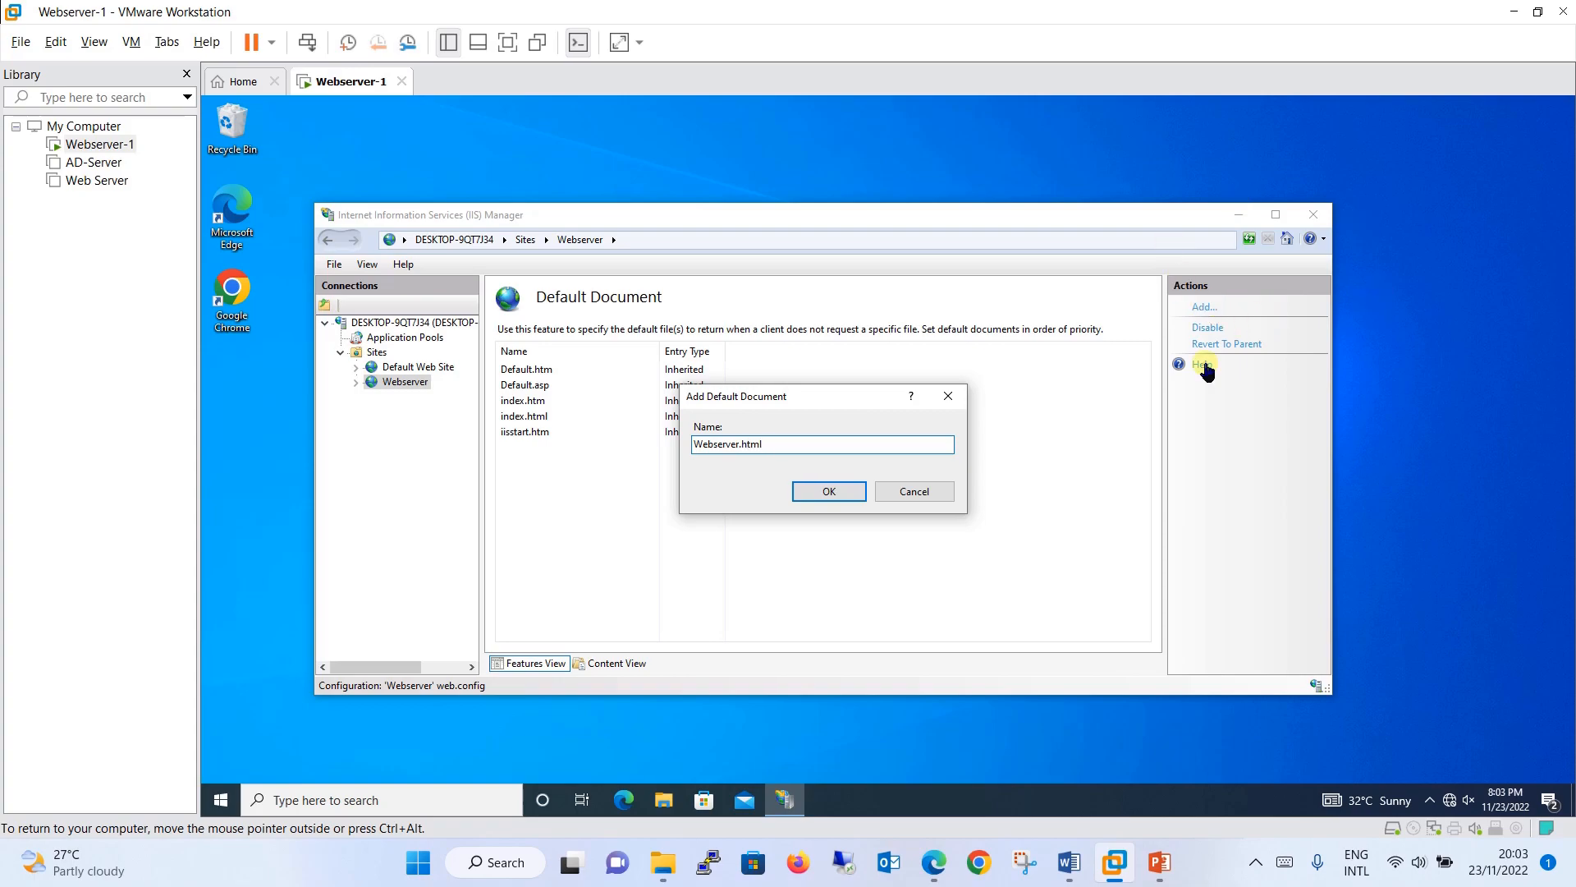
pyautogui.click(828, 491)
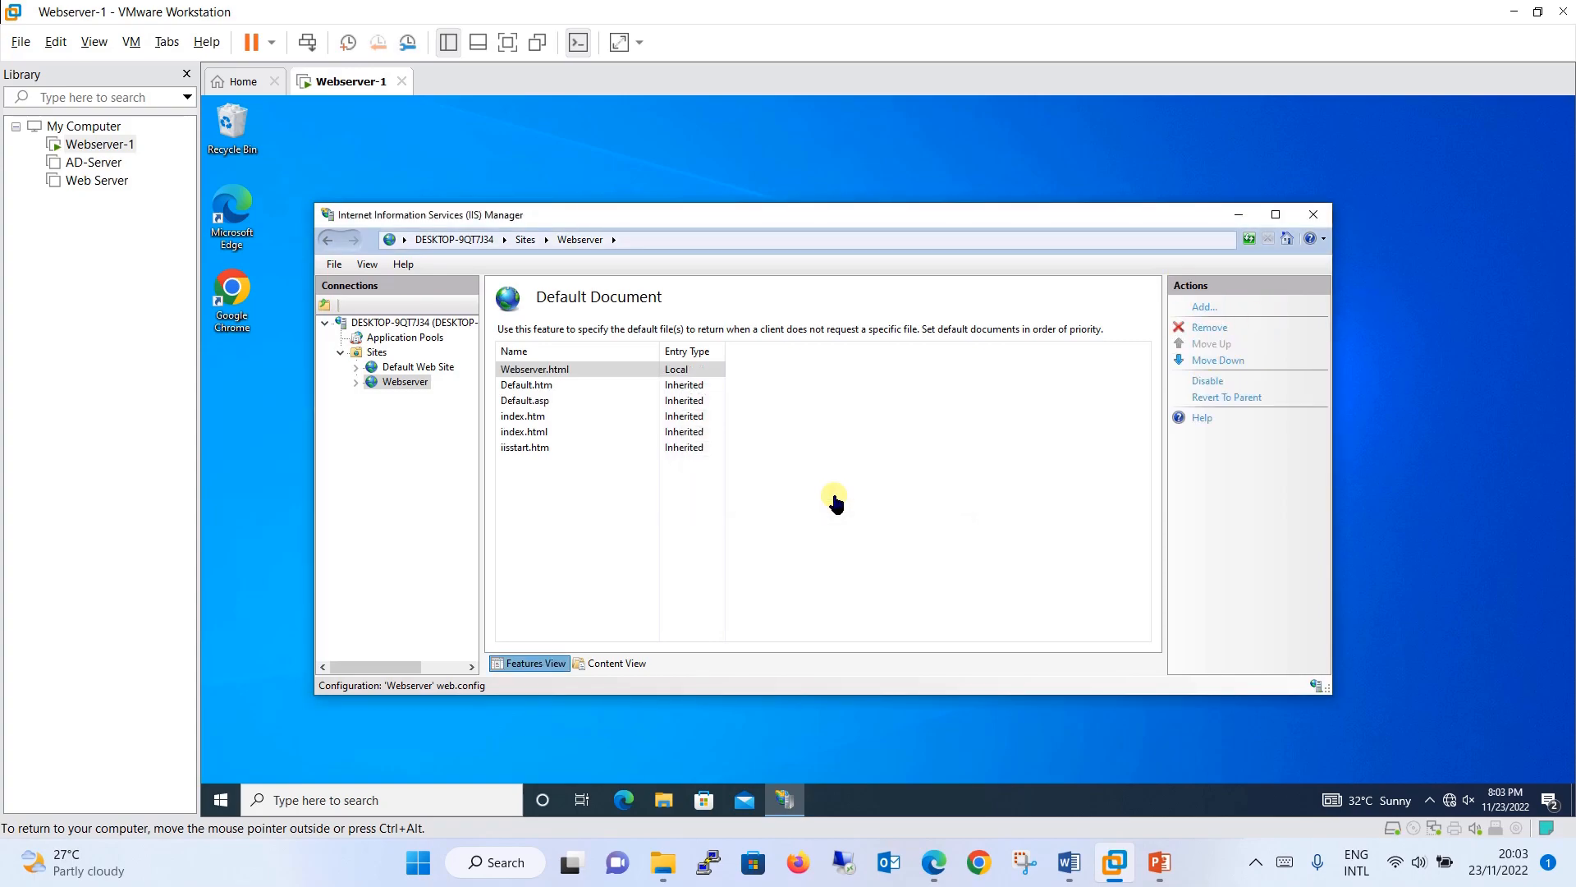
pyautogui.moveTo(425, 459)
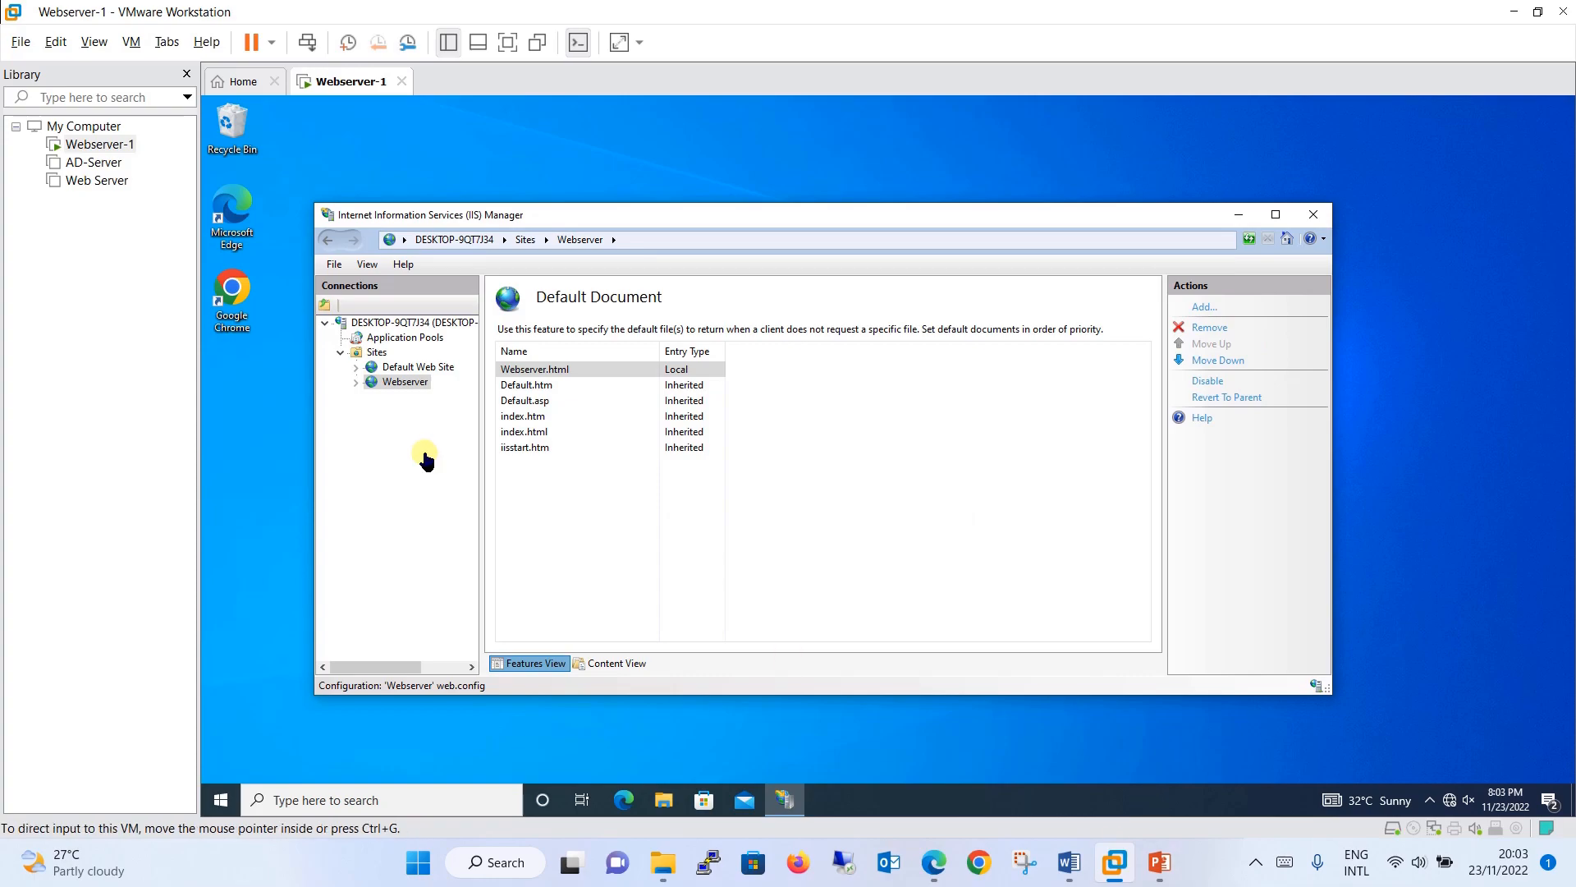
pyautogui.click(404, 383)
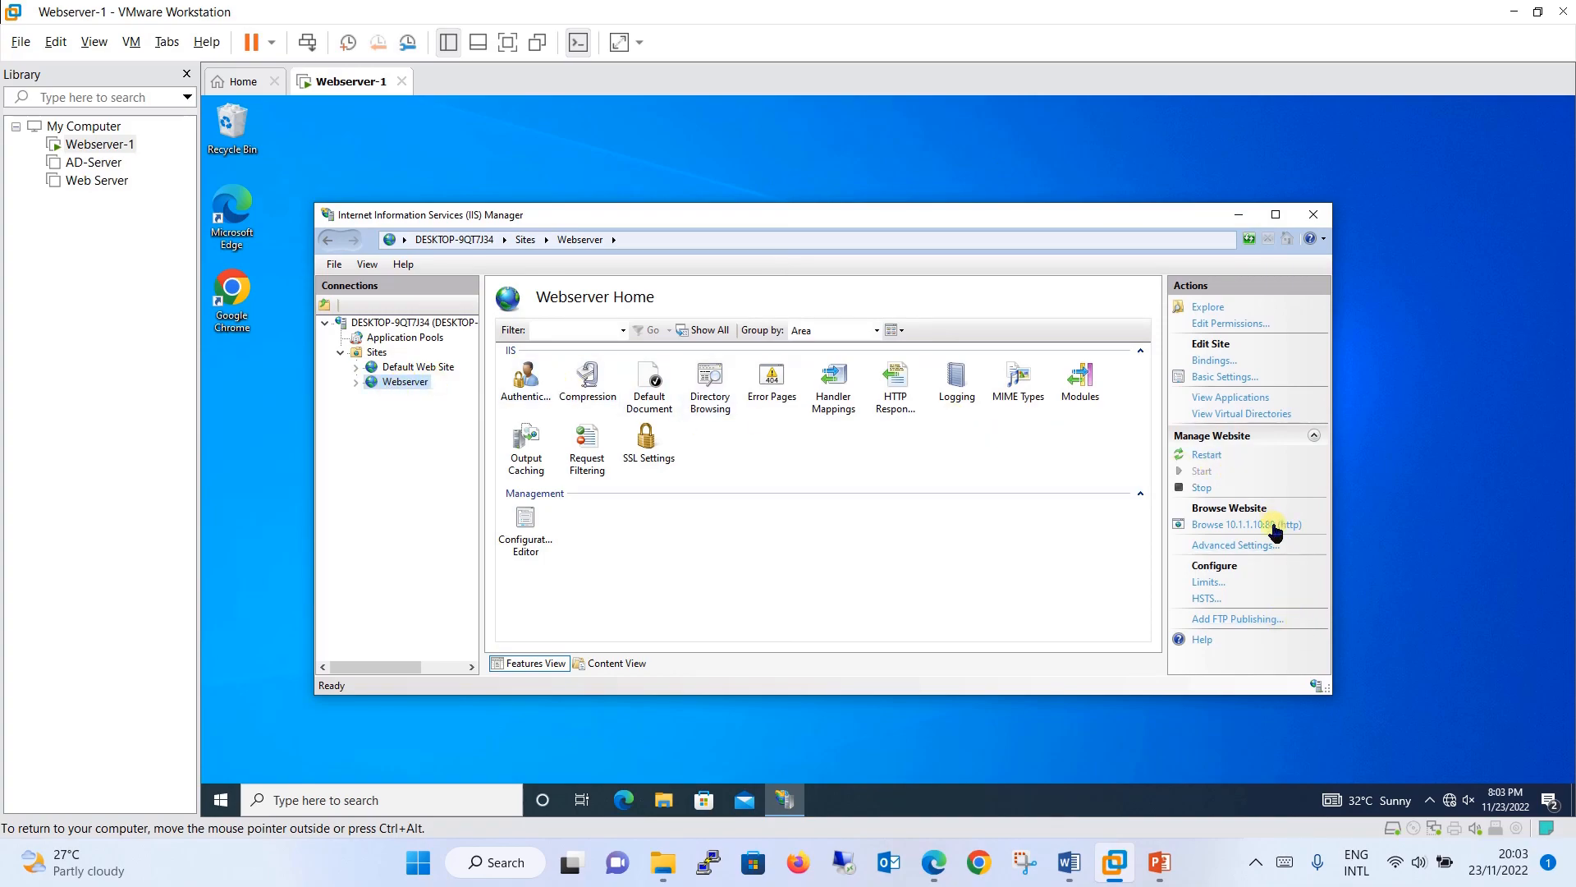
# - Browse the Webserver site at 10.1.1.10:80 (http) from the Actions pane
pyautogui.click(1246, 524)
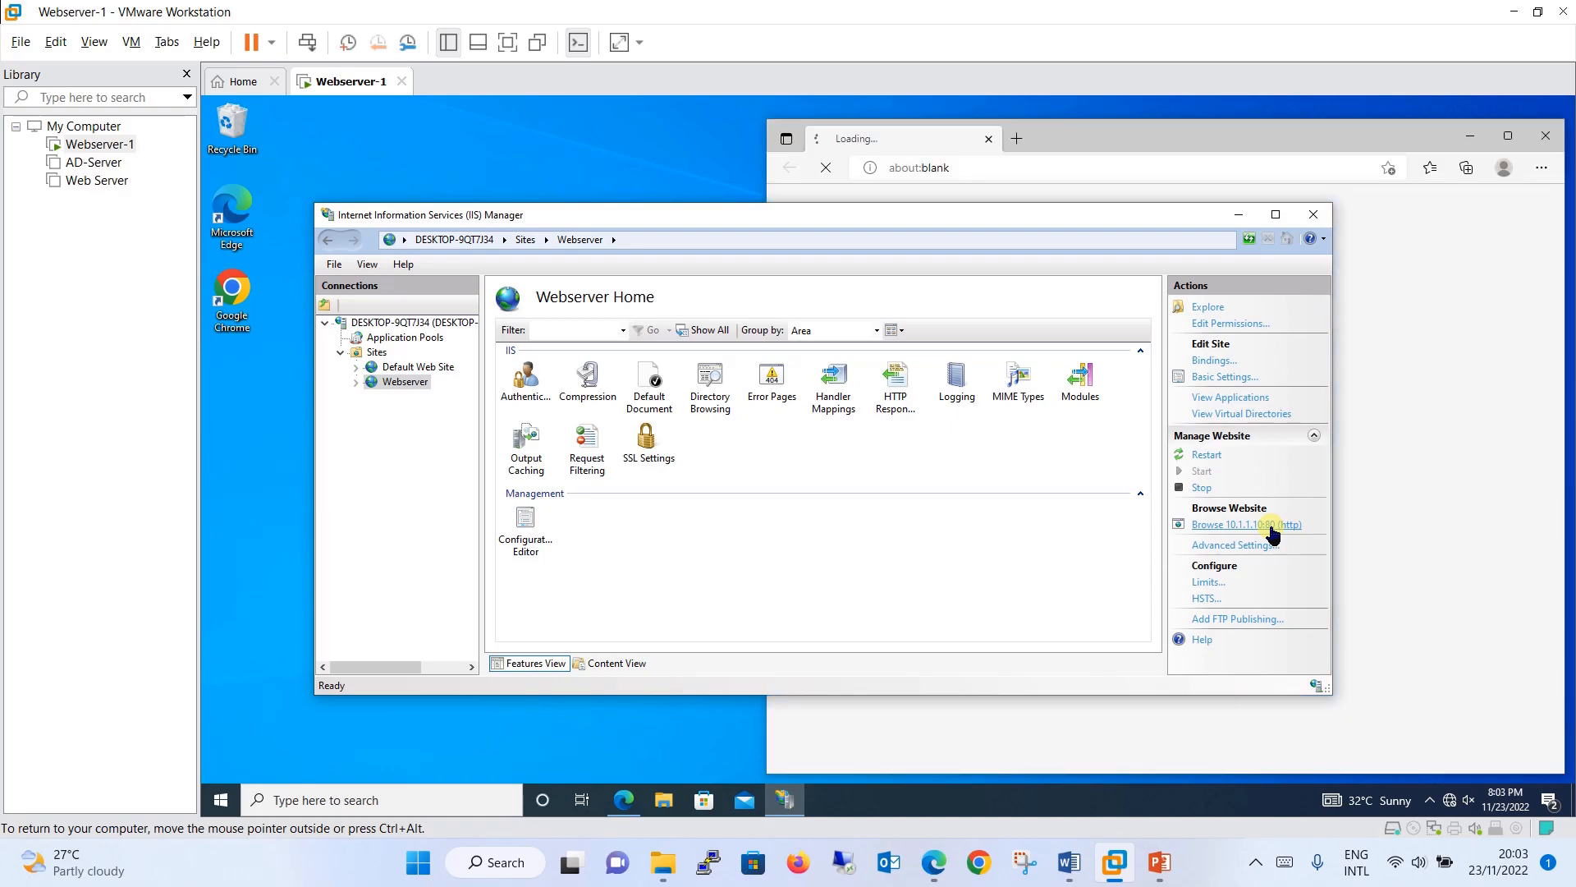
pyautogui.click(1246, 524)
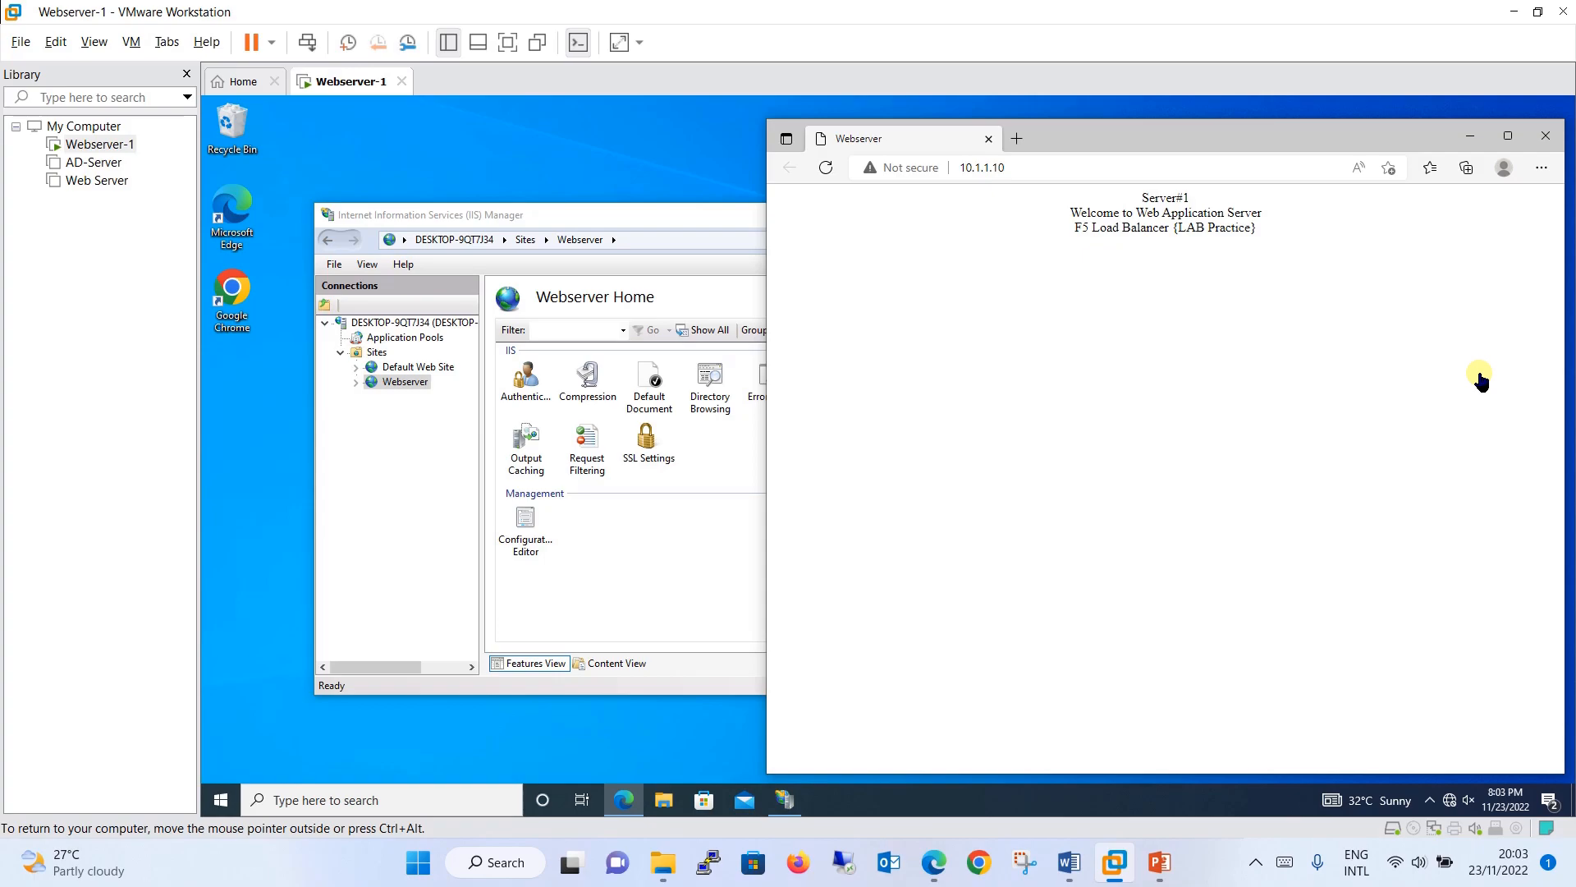
pyautogui.moveTo(99, 144)
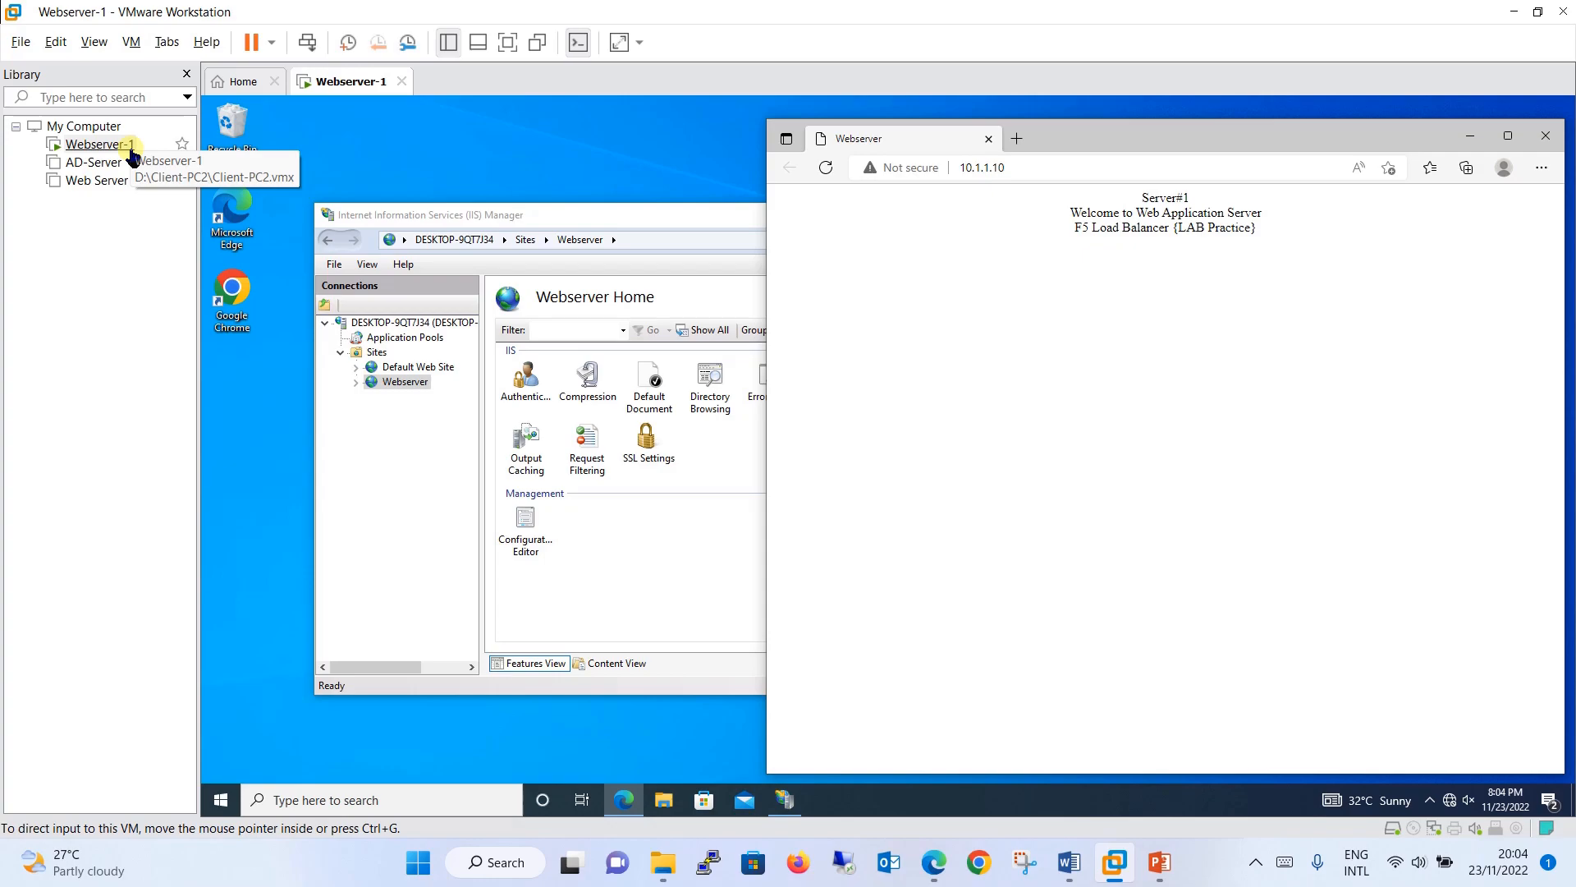
pyautogui.moveTo(1090, 88)
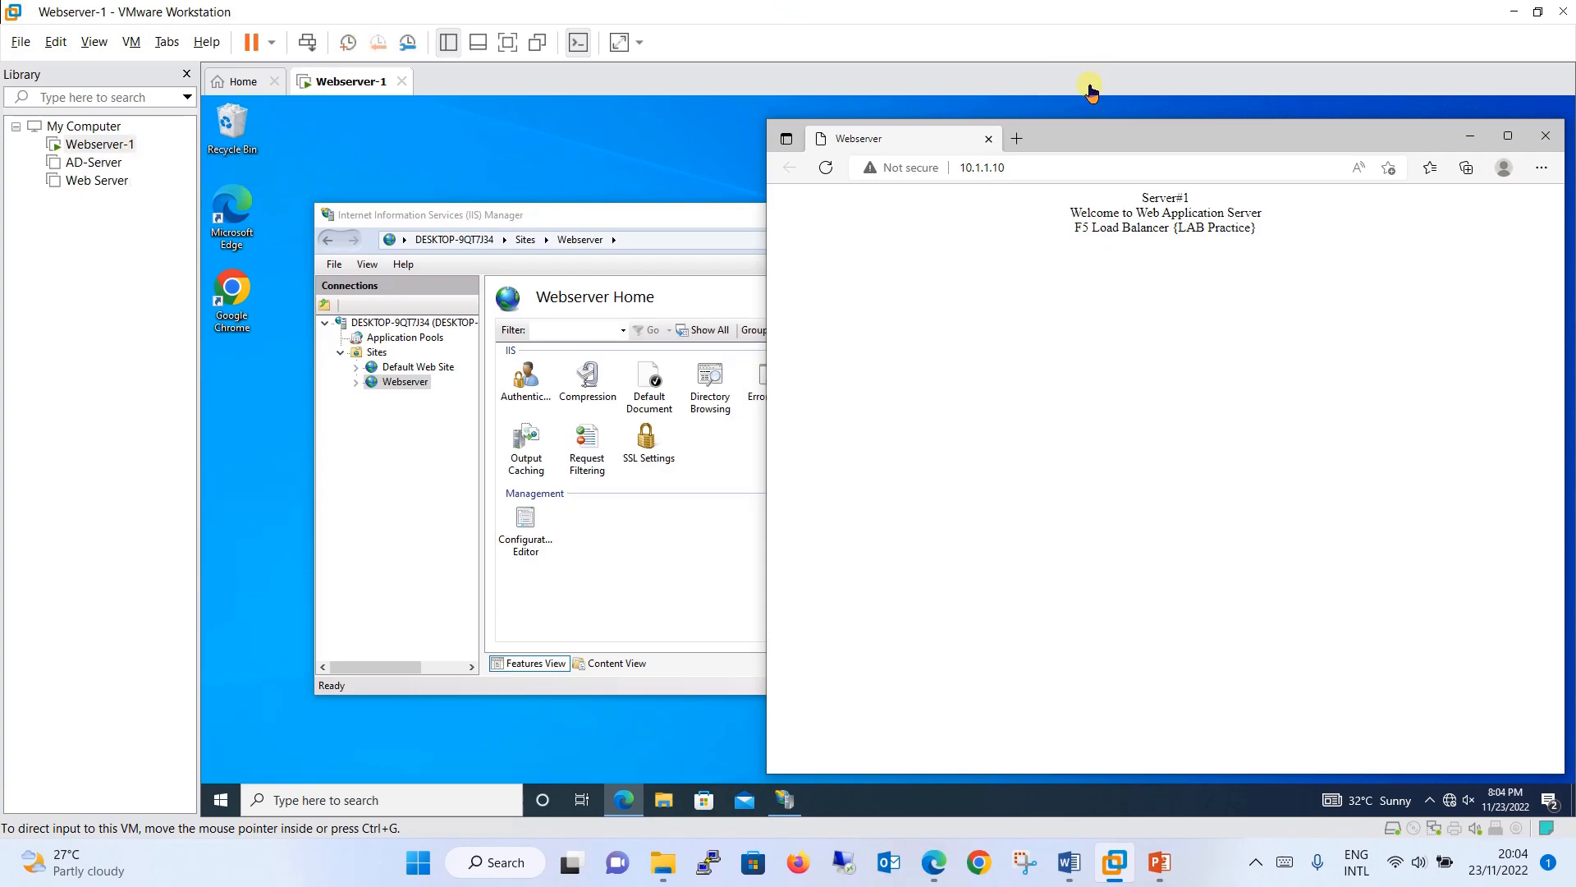
pyautogui.moveTo(1134, 209)
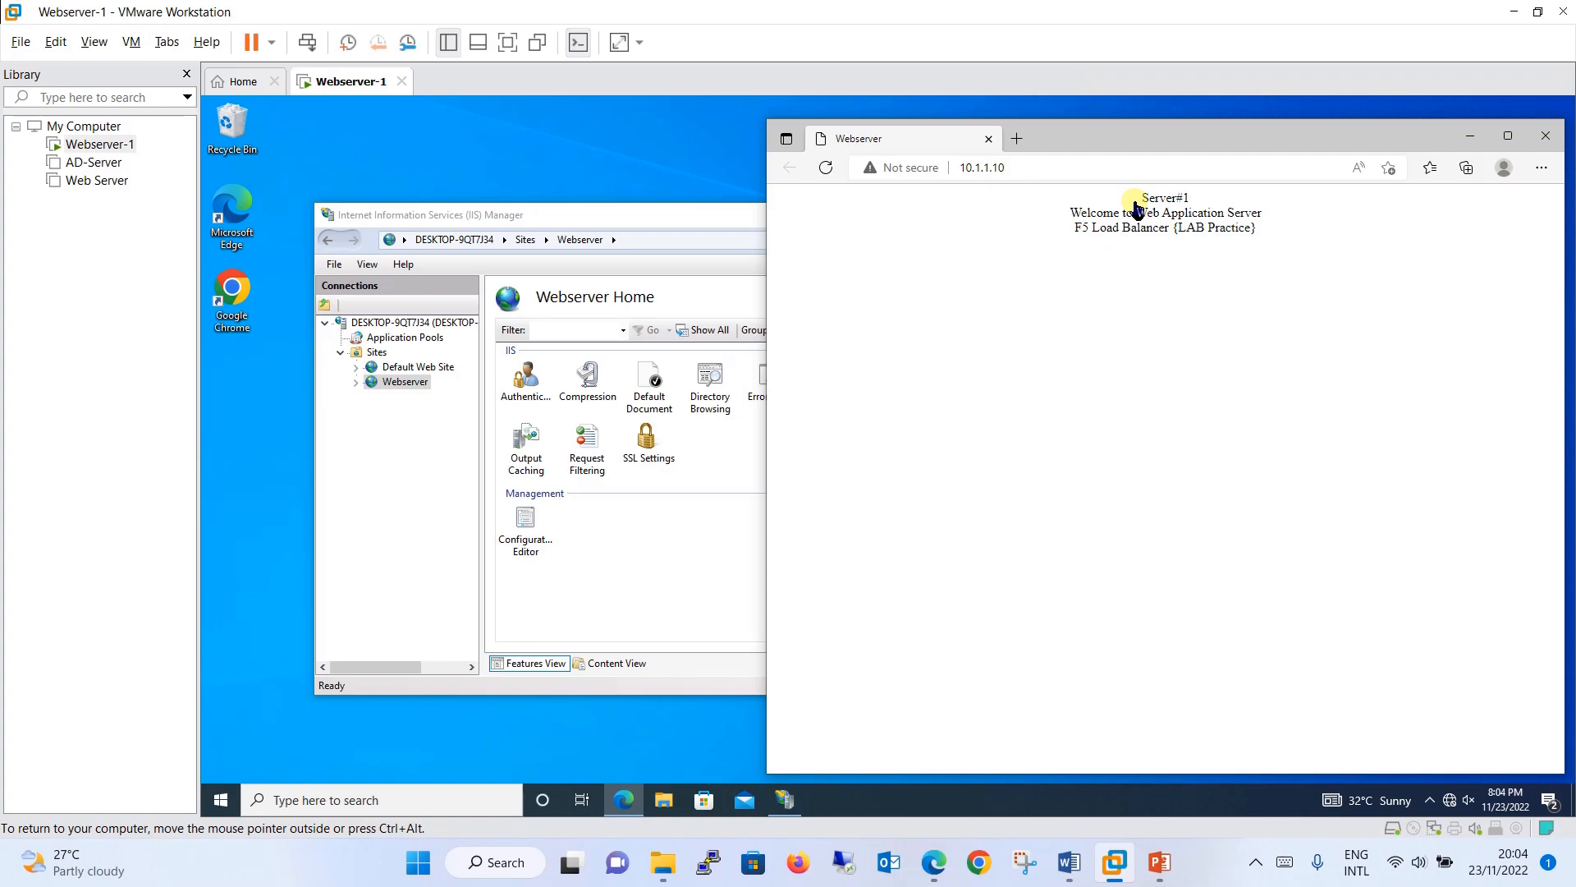
pyautogui.moveTo(1066, 302)
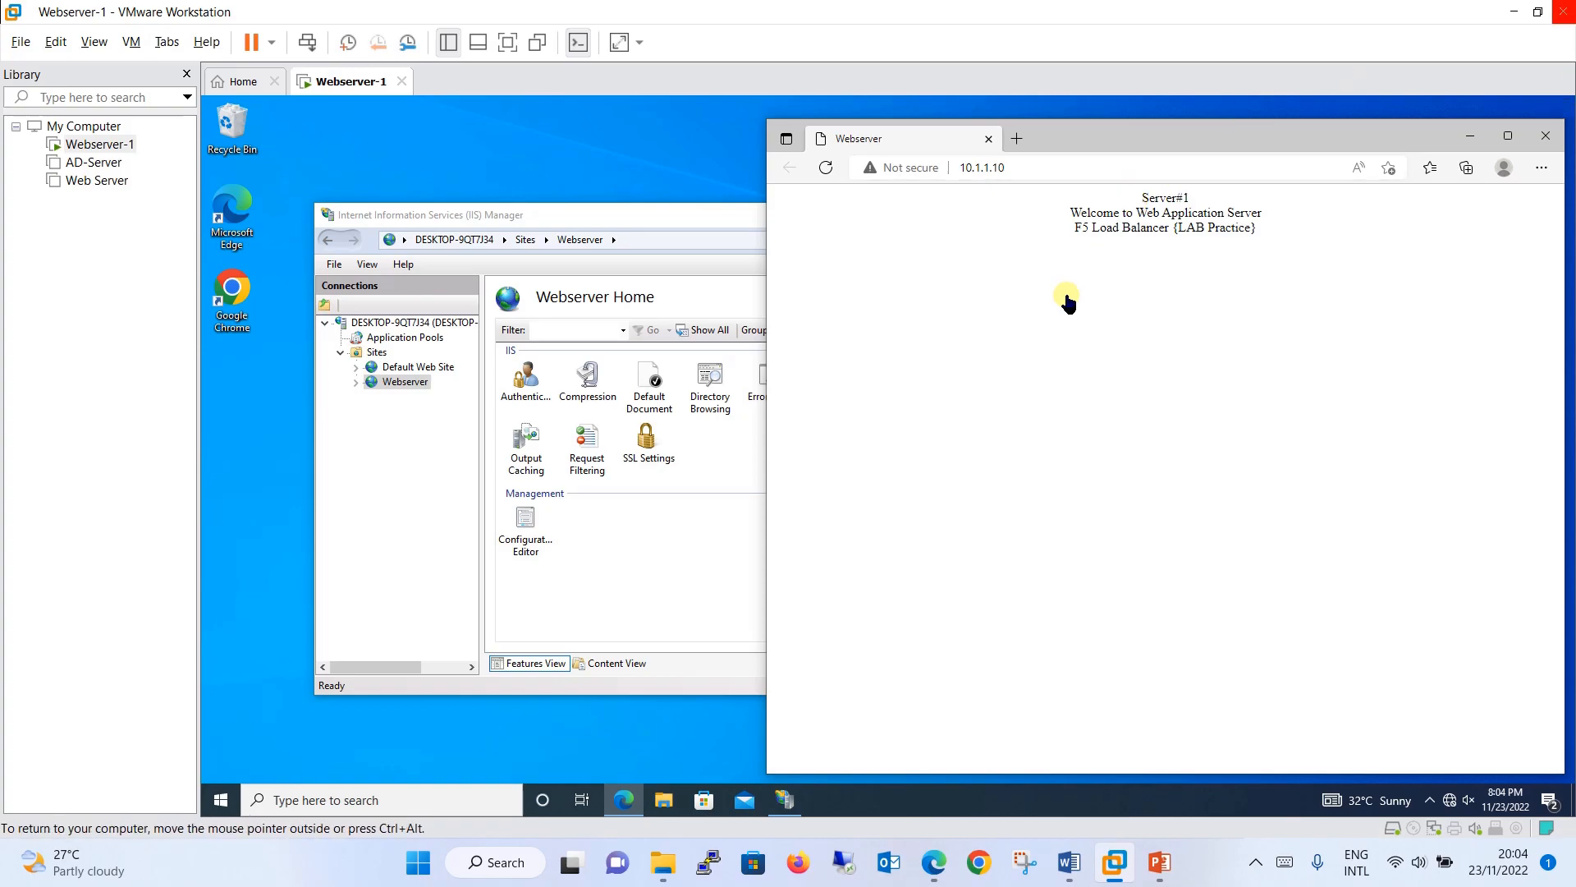
pyautogui.moveTo(1192, 200)
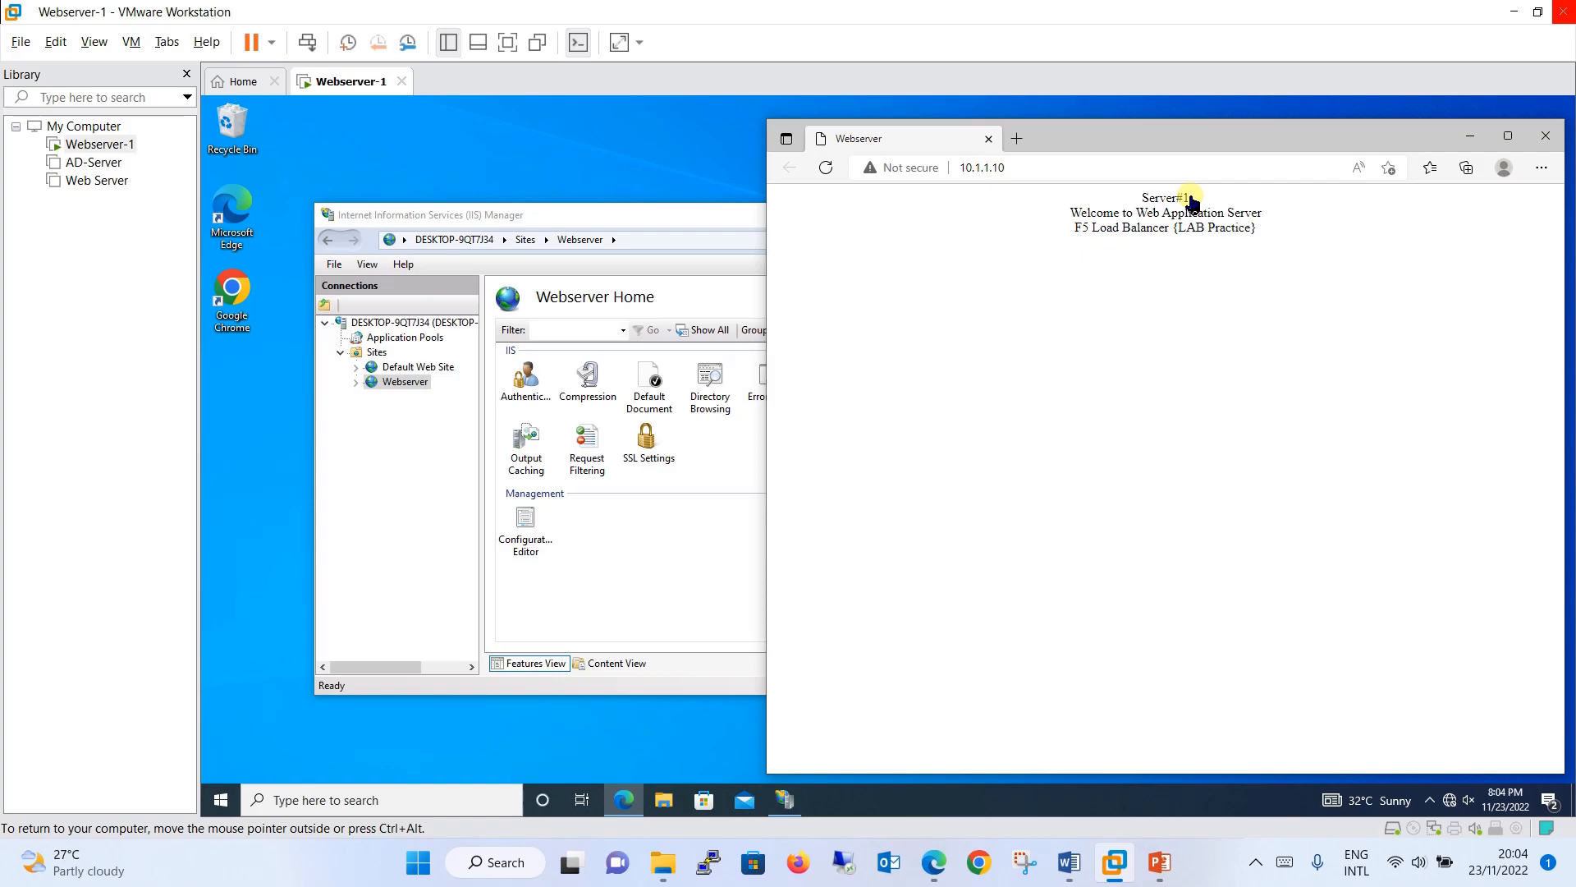
pyautogui.moveTo(1204, 509)
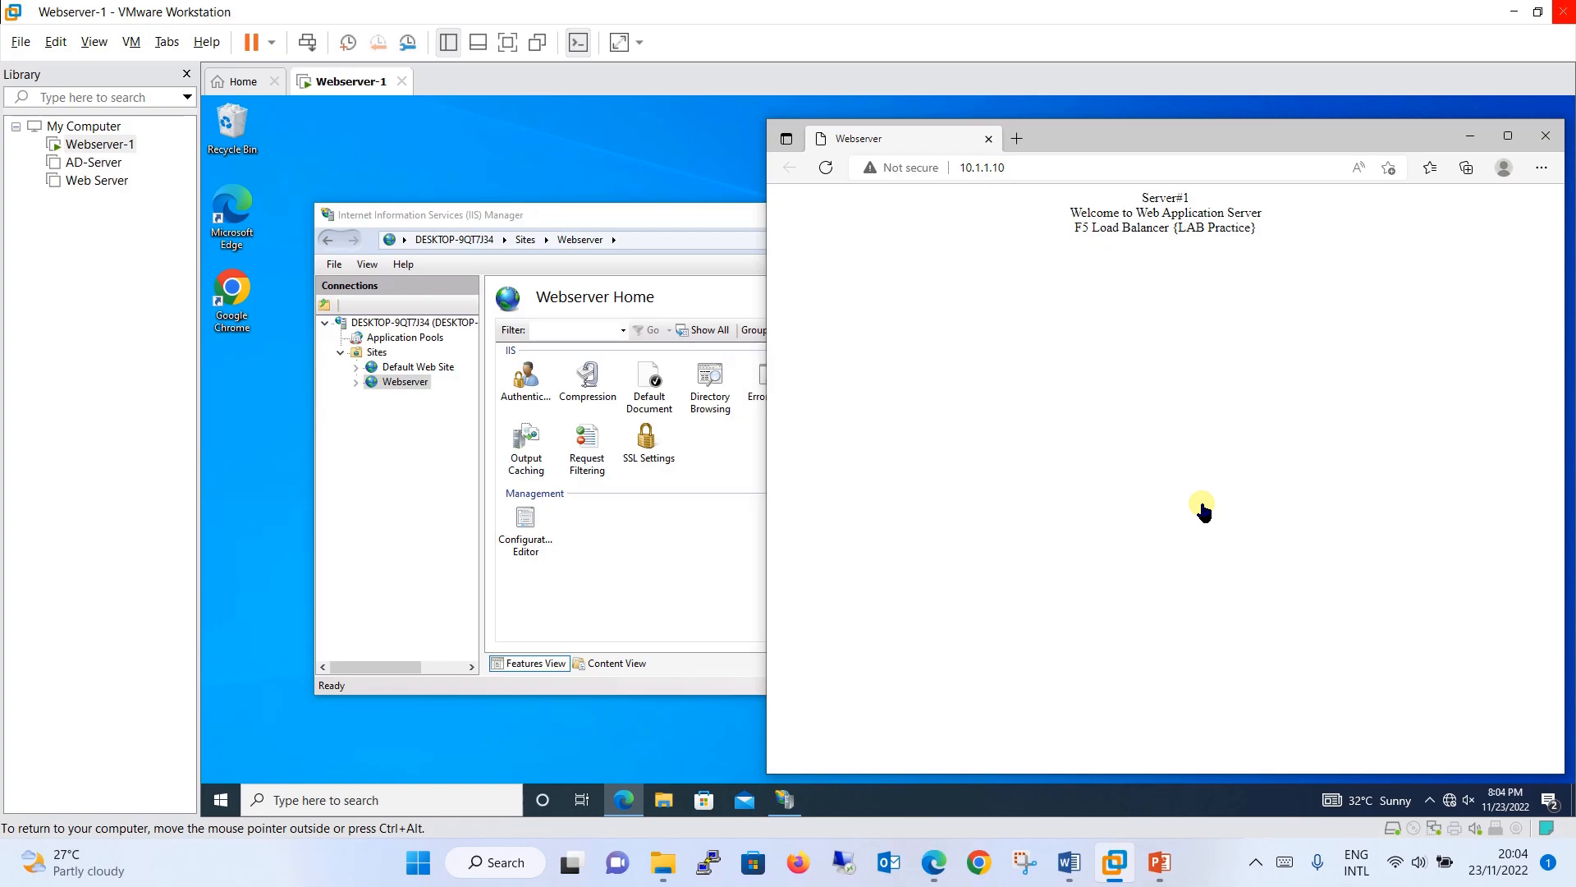
pyautogui.moveTo(1210, 861)
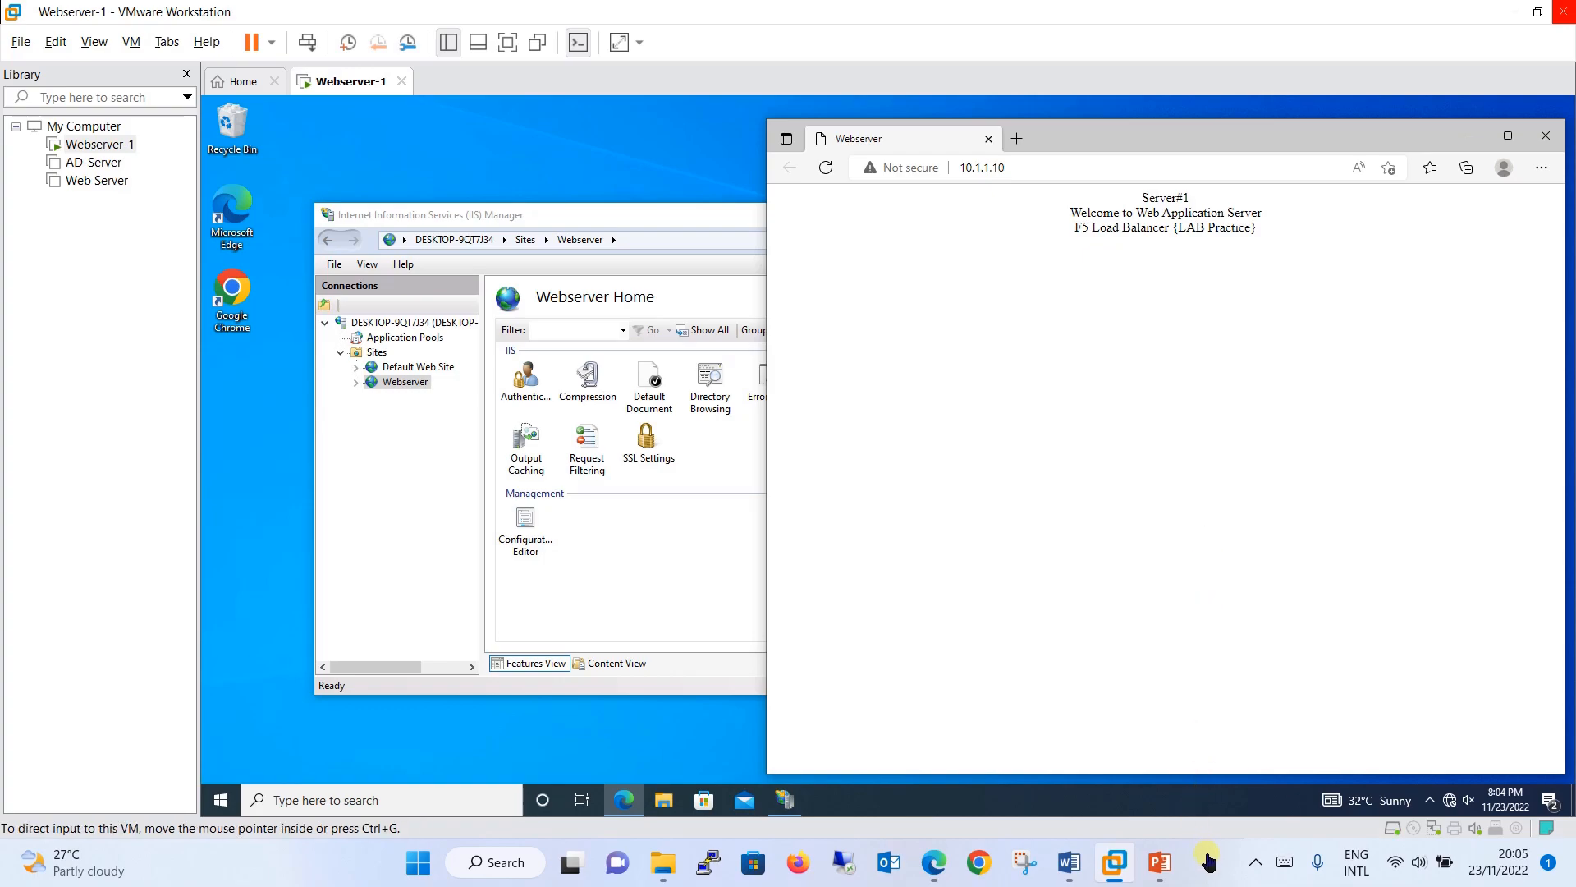